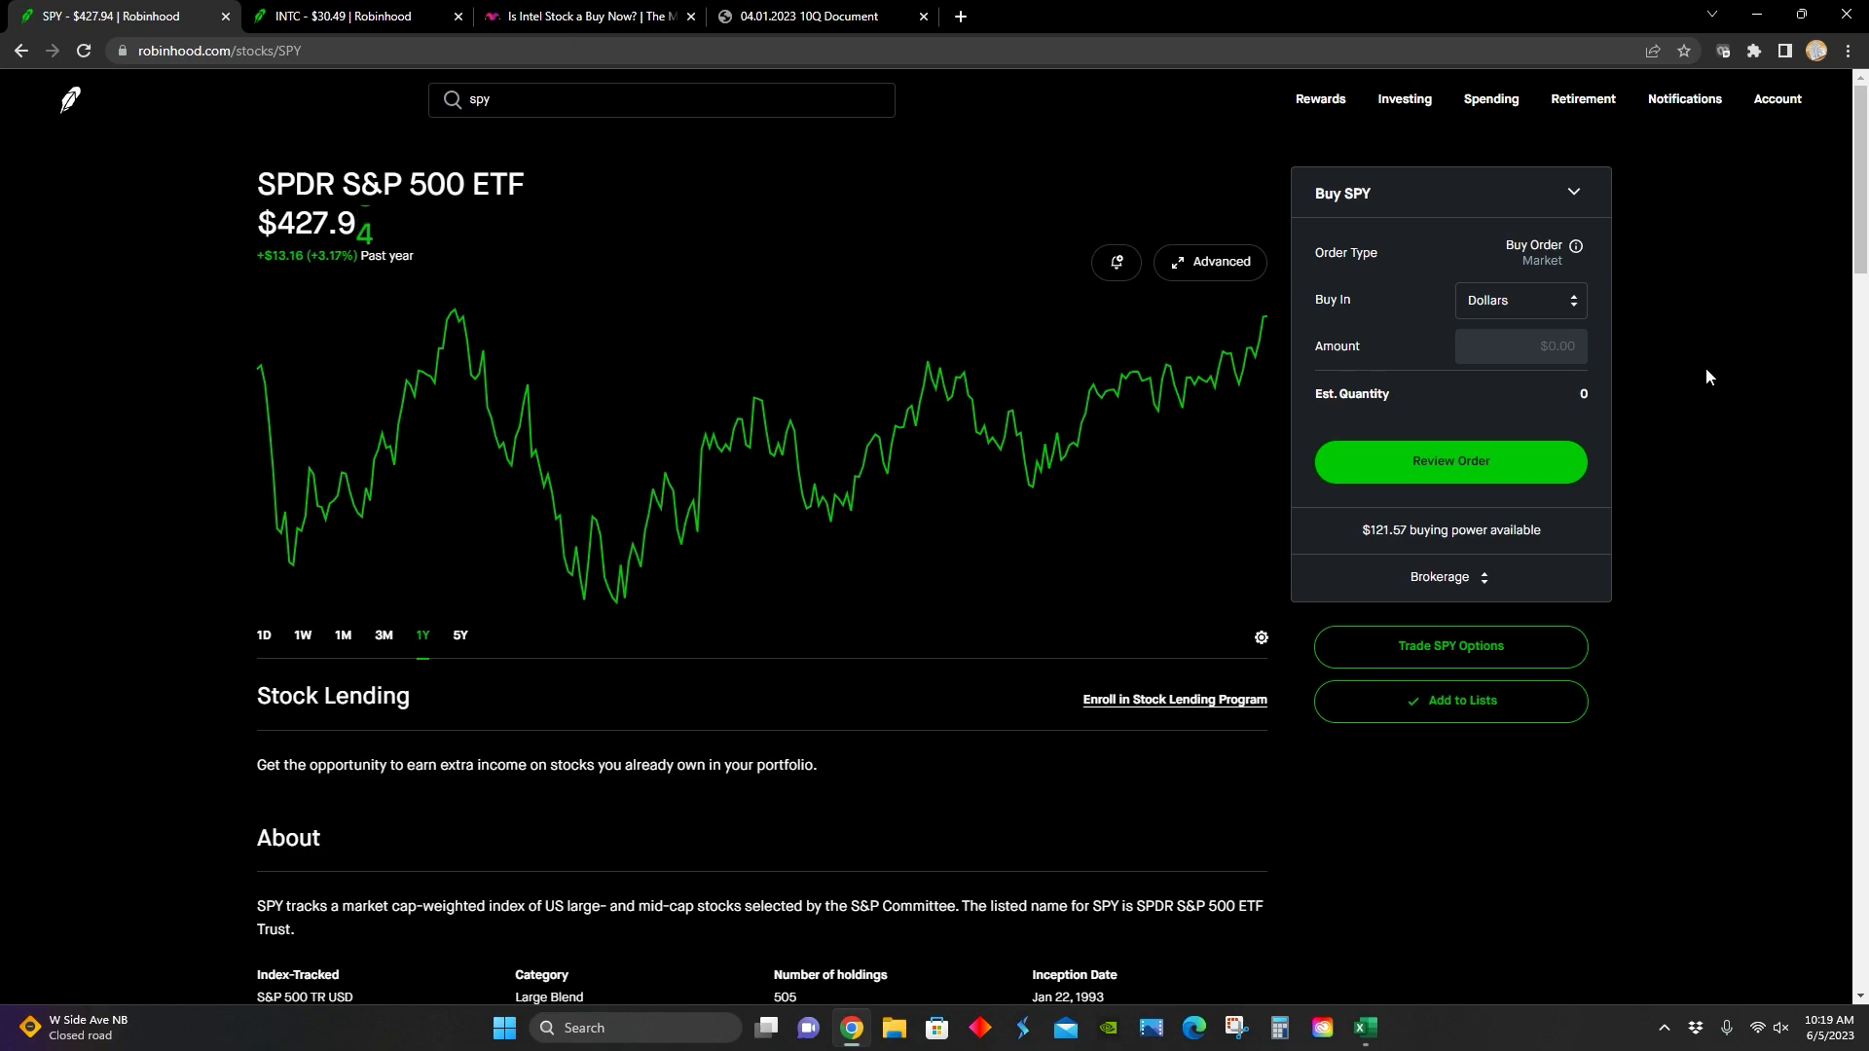
mouse_move(1528, 290)
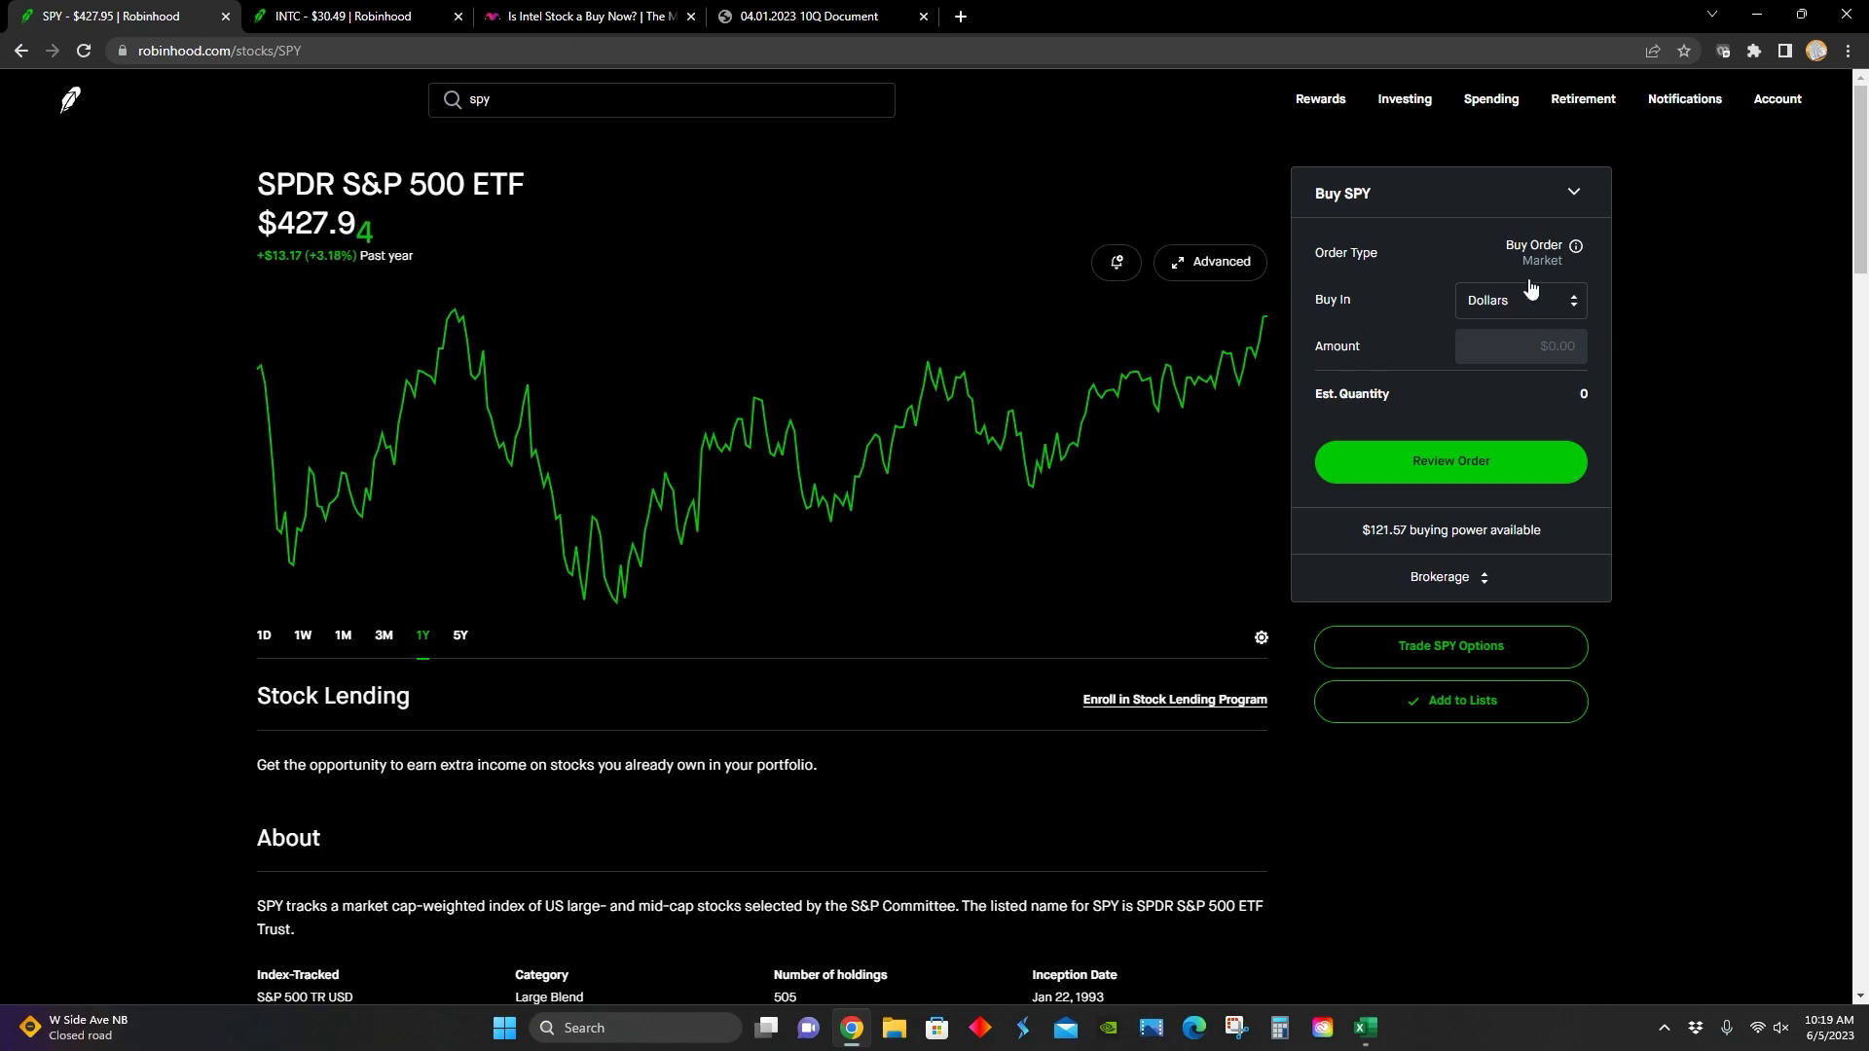
Step: Compare the SPY and INTC one-year charts, ending on Intel's roughly 30% decline
left_click(346, 15)
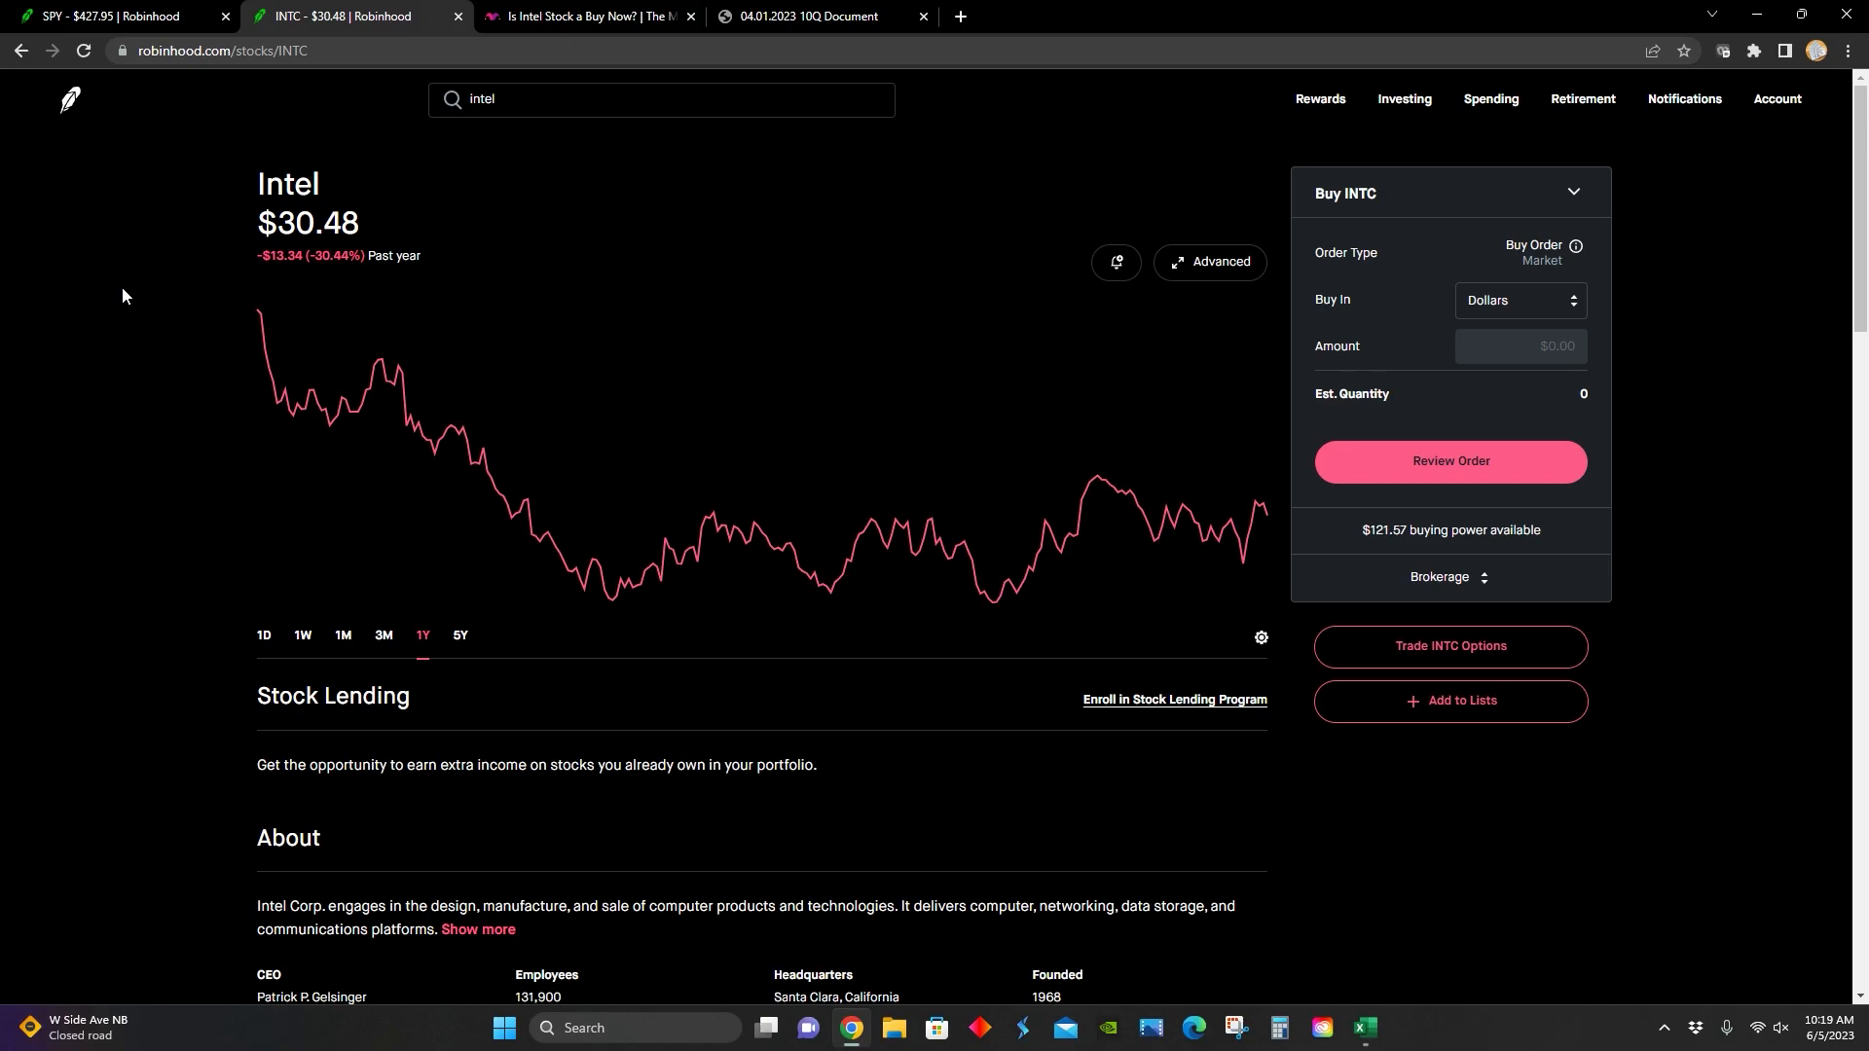
left_click(113, 15)
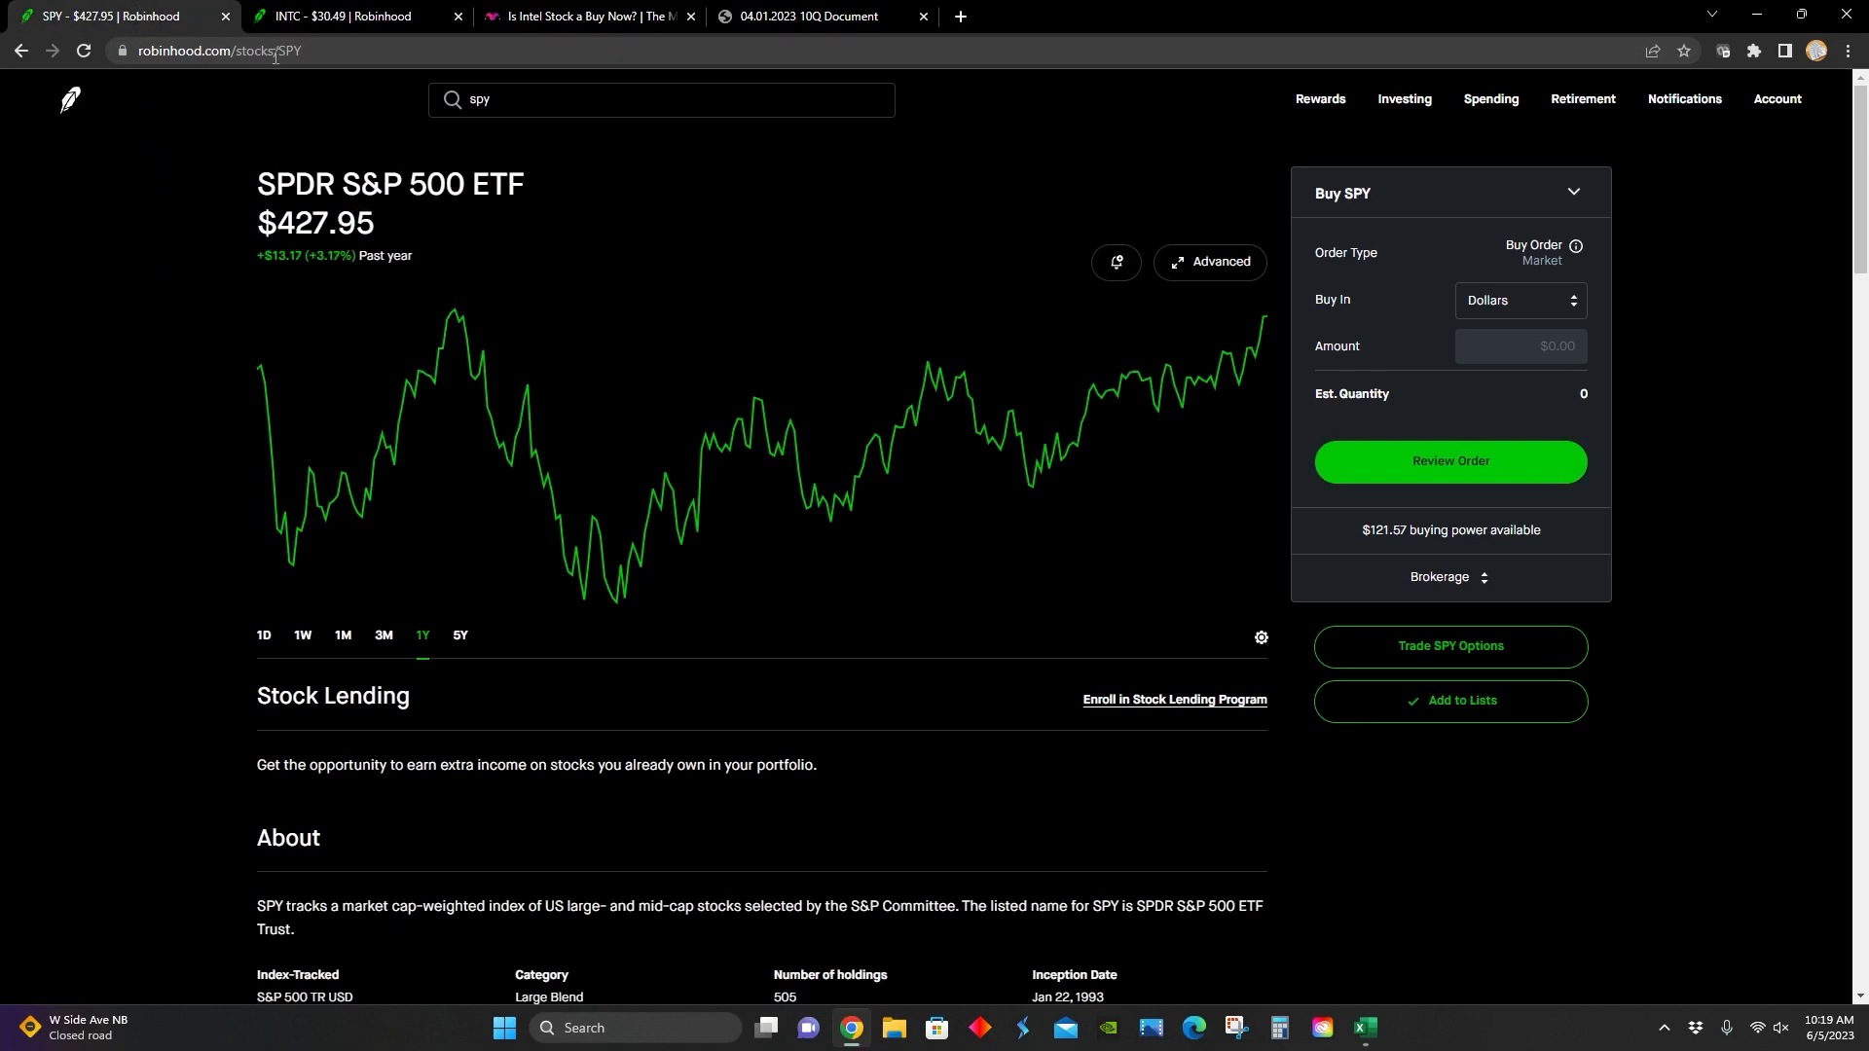
left_click(345, 16)
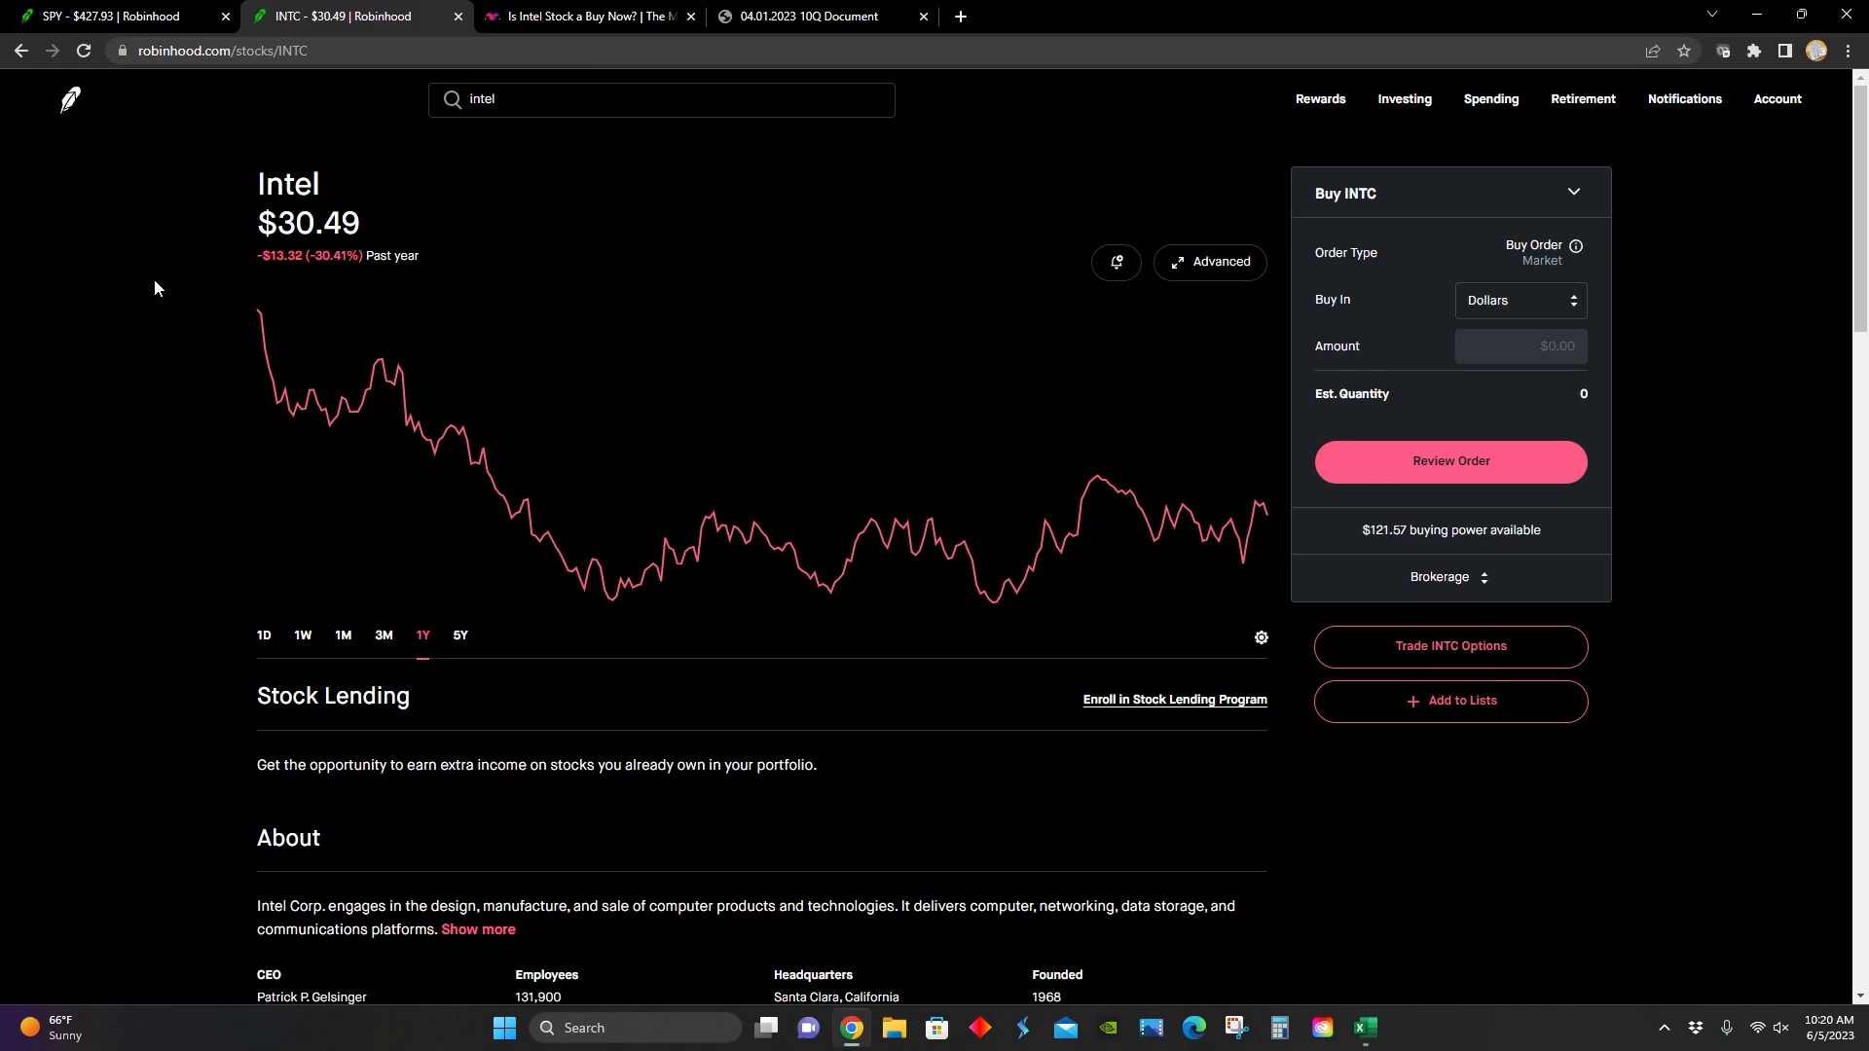
mouse_move(384, 248)
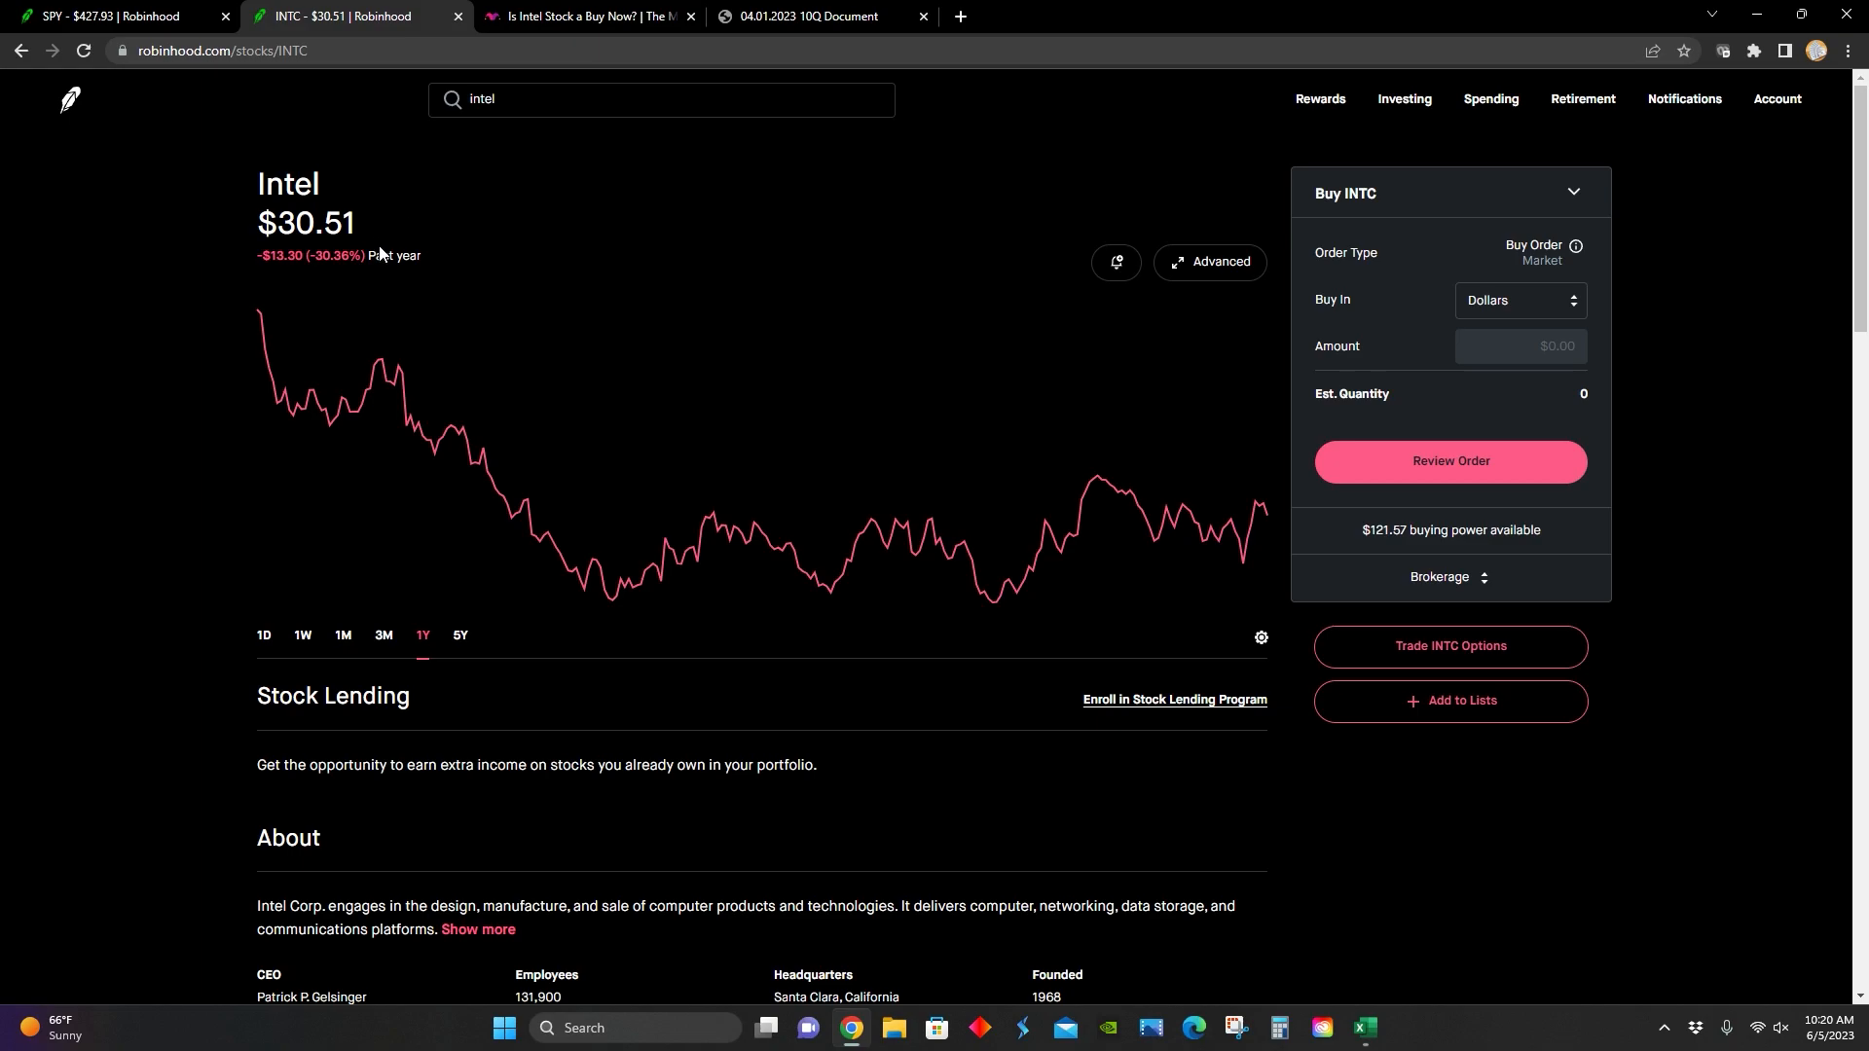
double_click(305, 223)
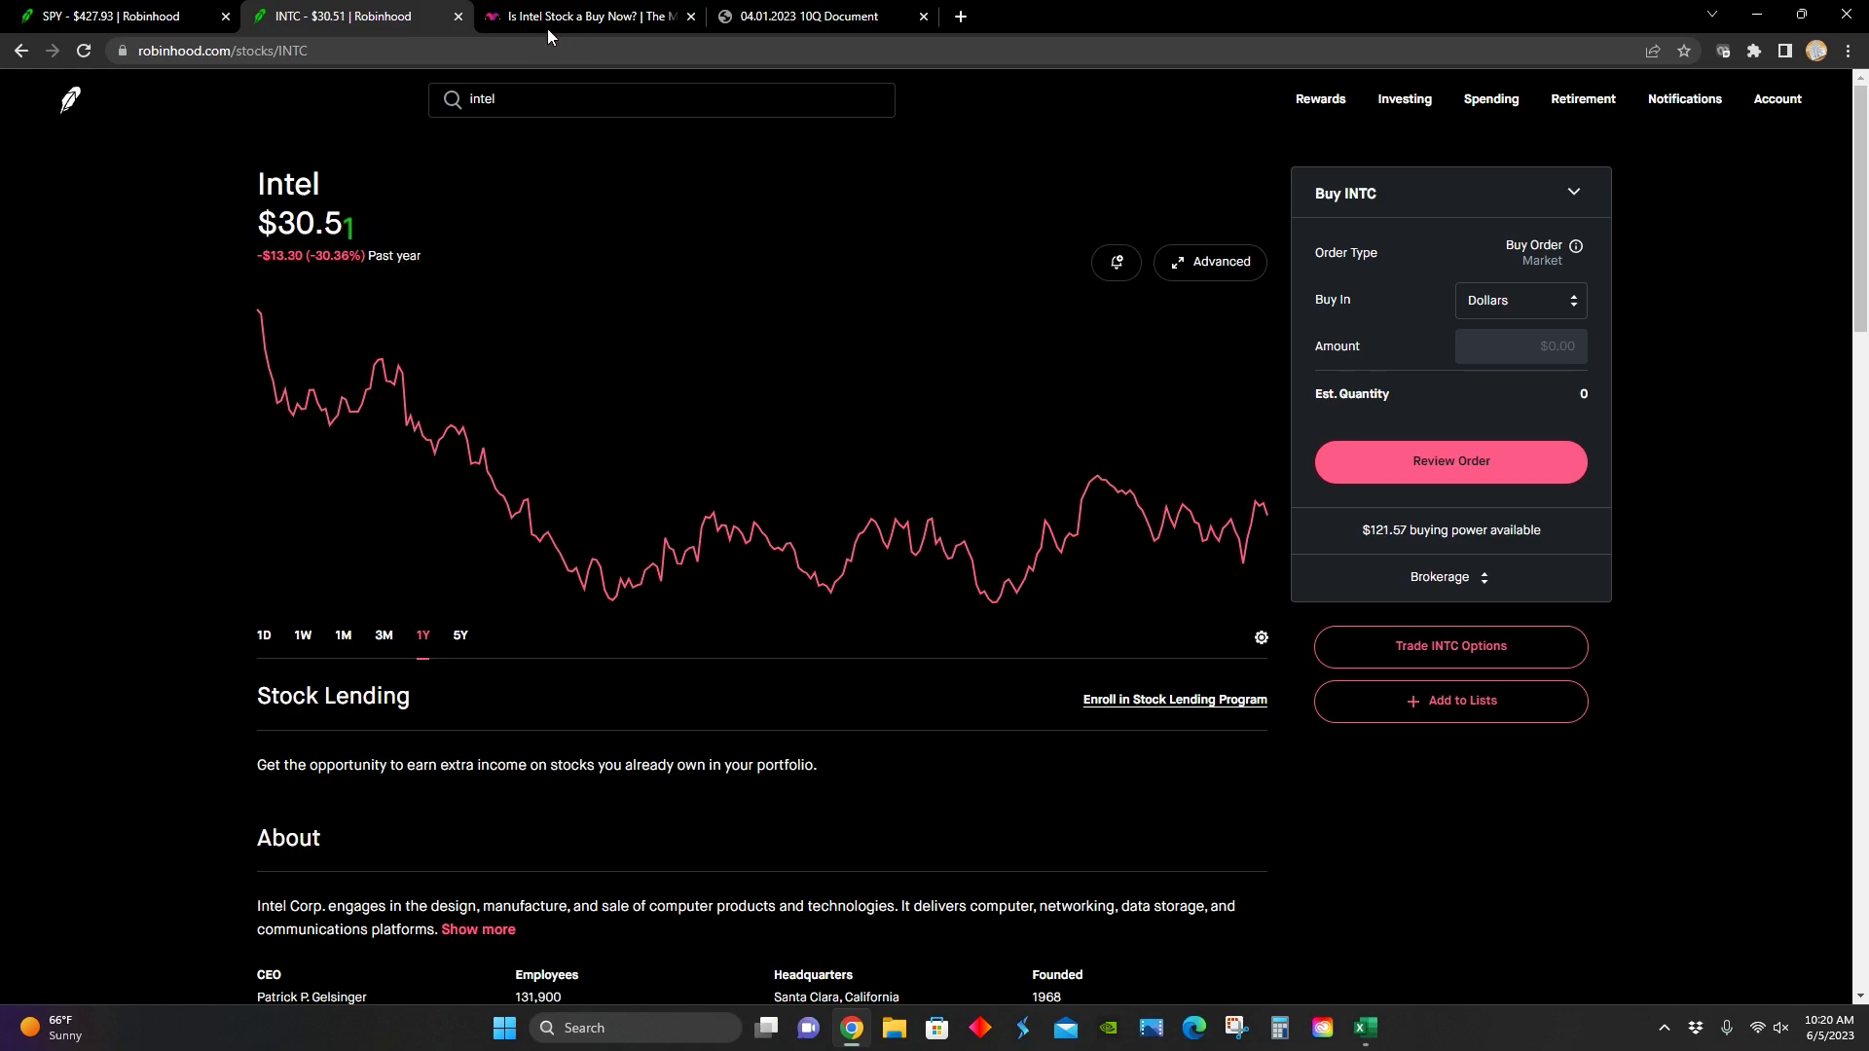
Step: Bring up the 'Is Intel Stock a Buy Now?' article and its Key Points box
left_click(584, 15)
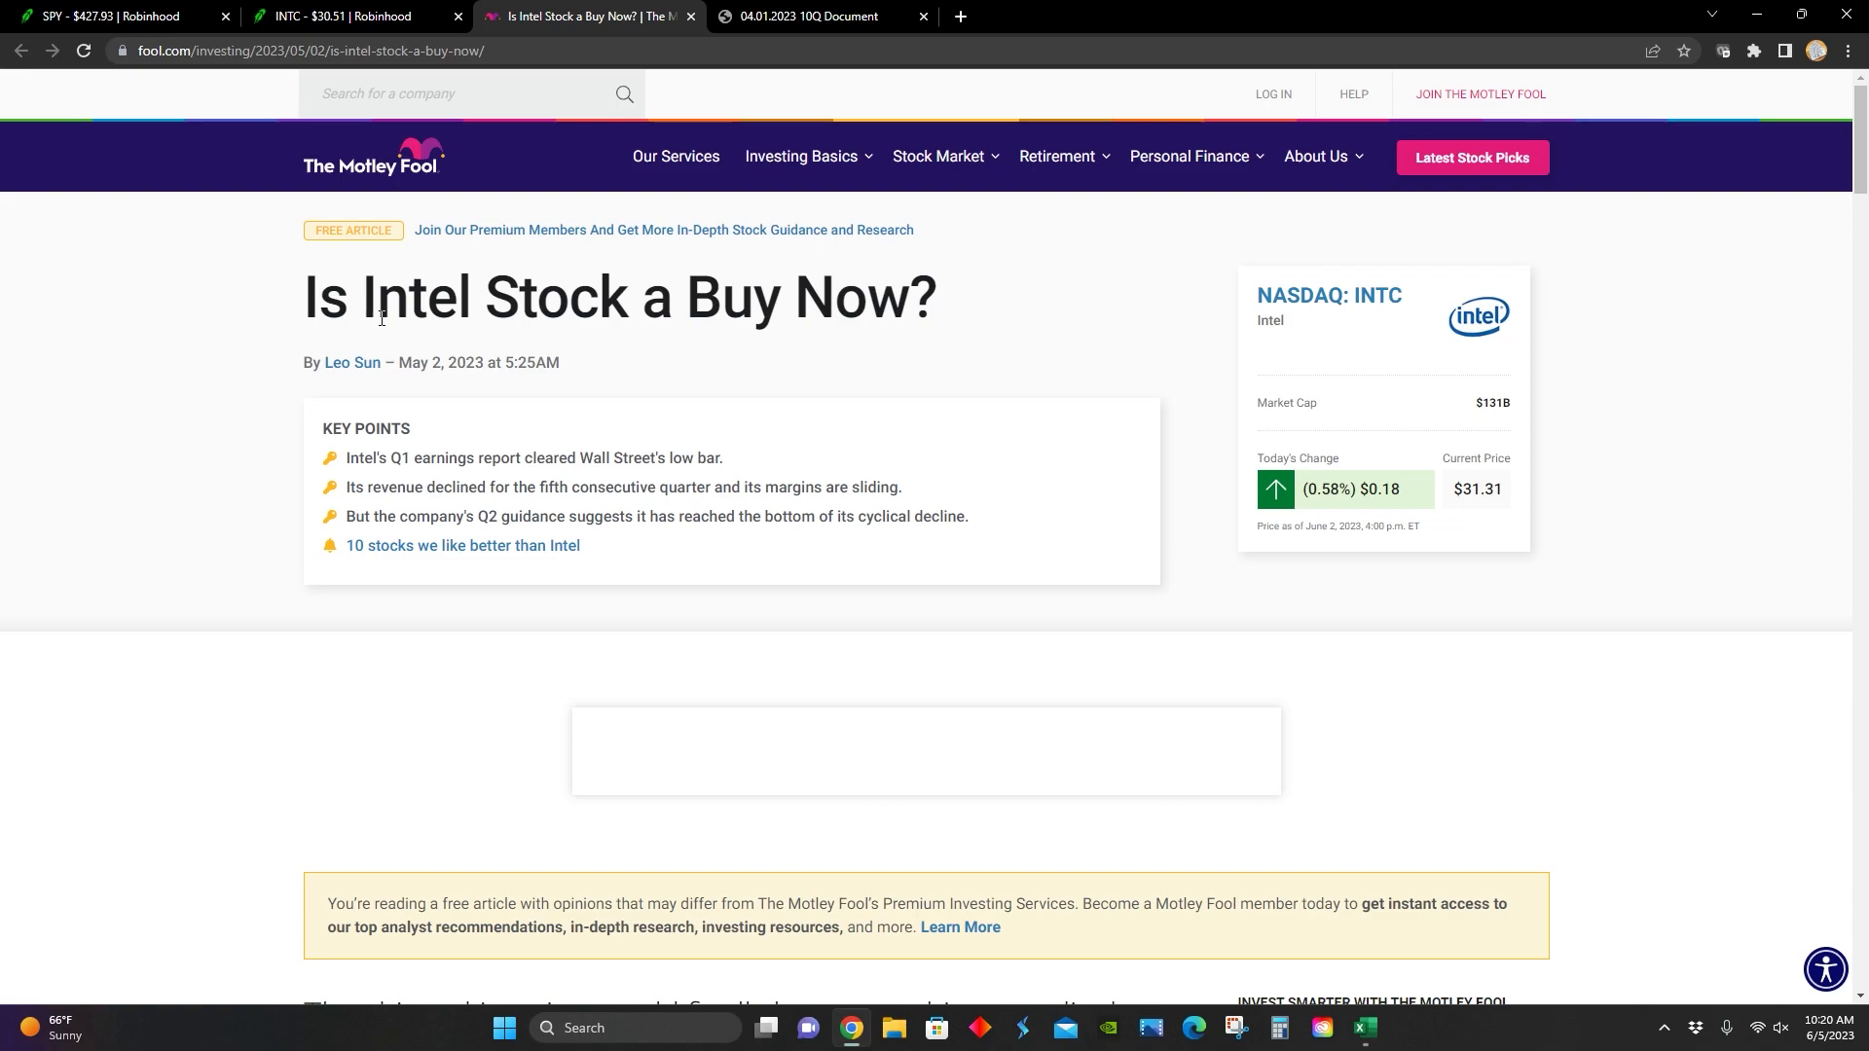
mouse_move(796, 312)
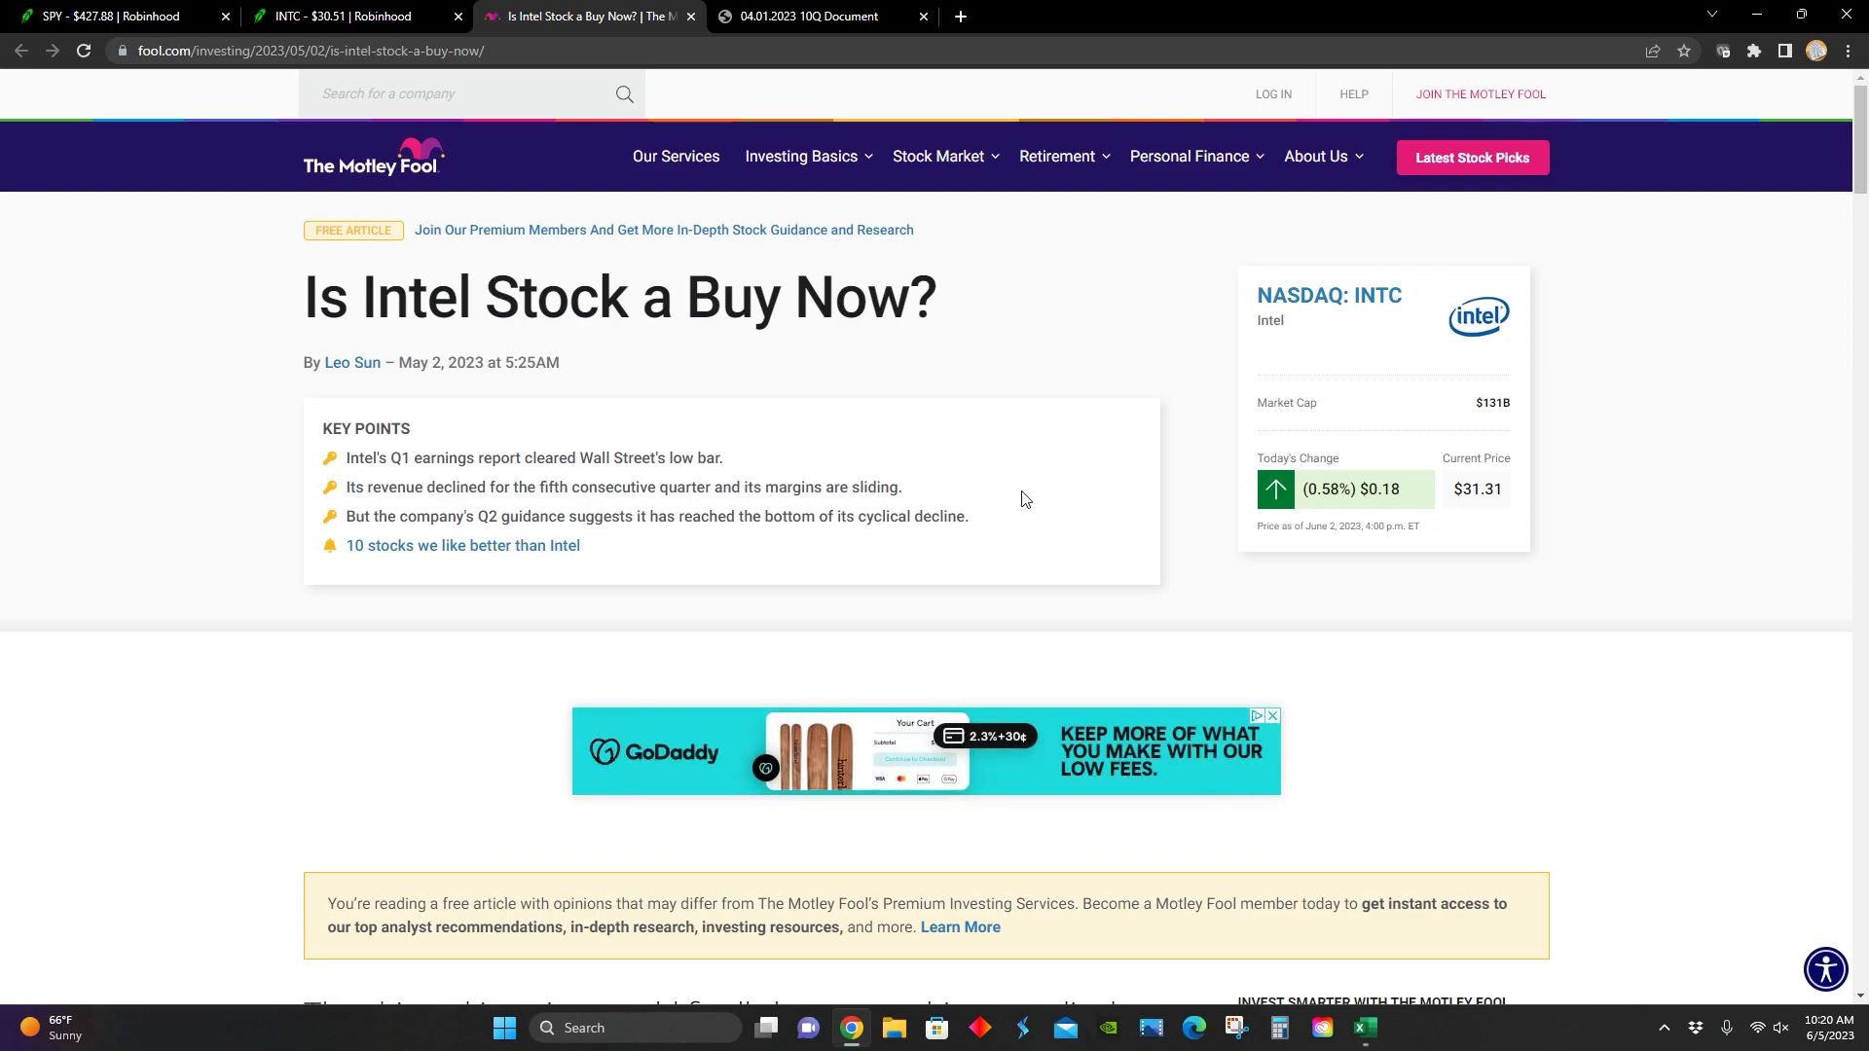
mouse_move(450, 536)
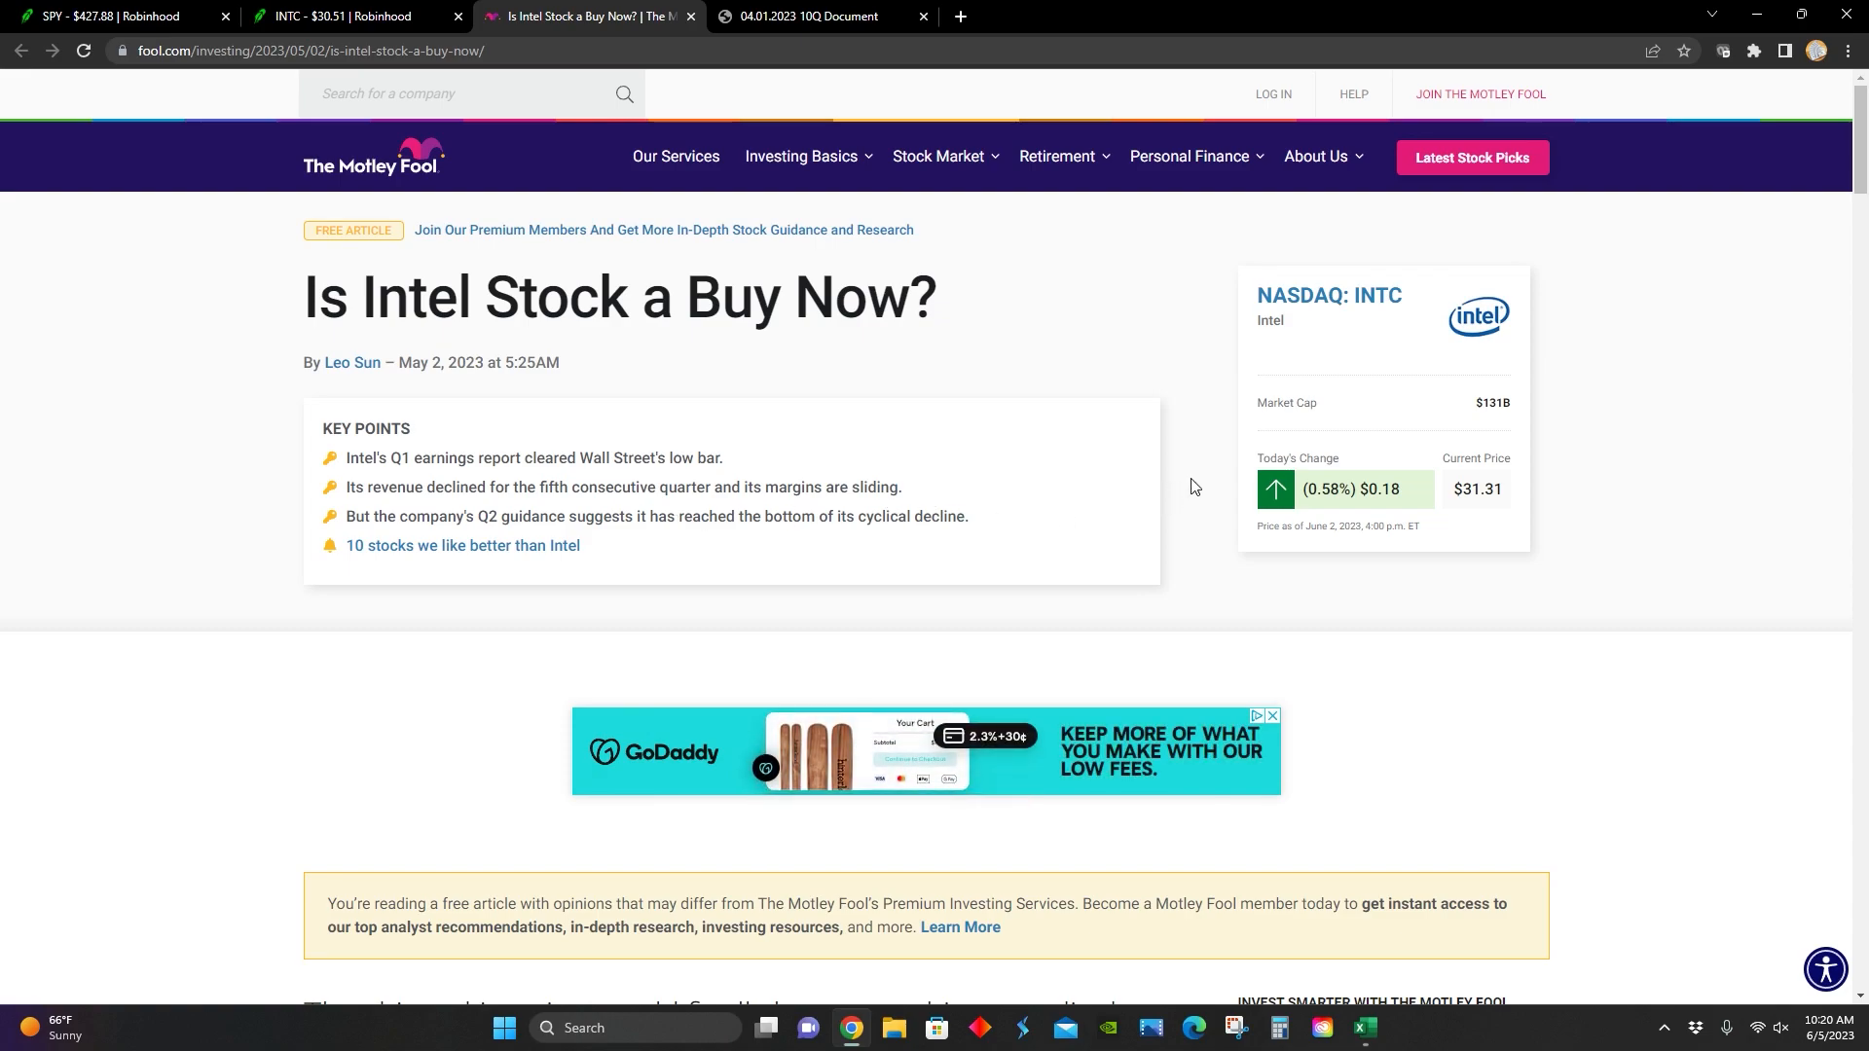
Step: Read the introduction: Q1 revenue down 36%, shares over 50% below peak
scroll("down", 3)
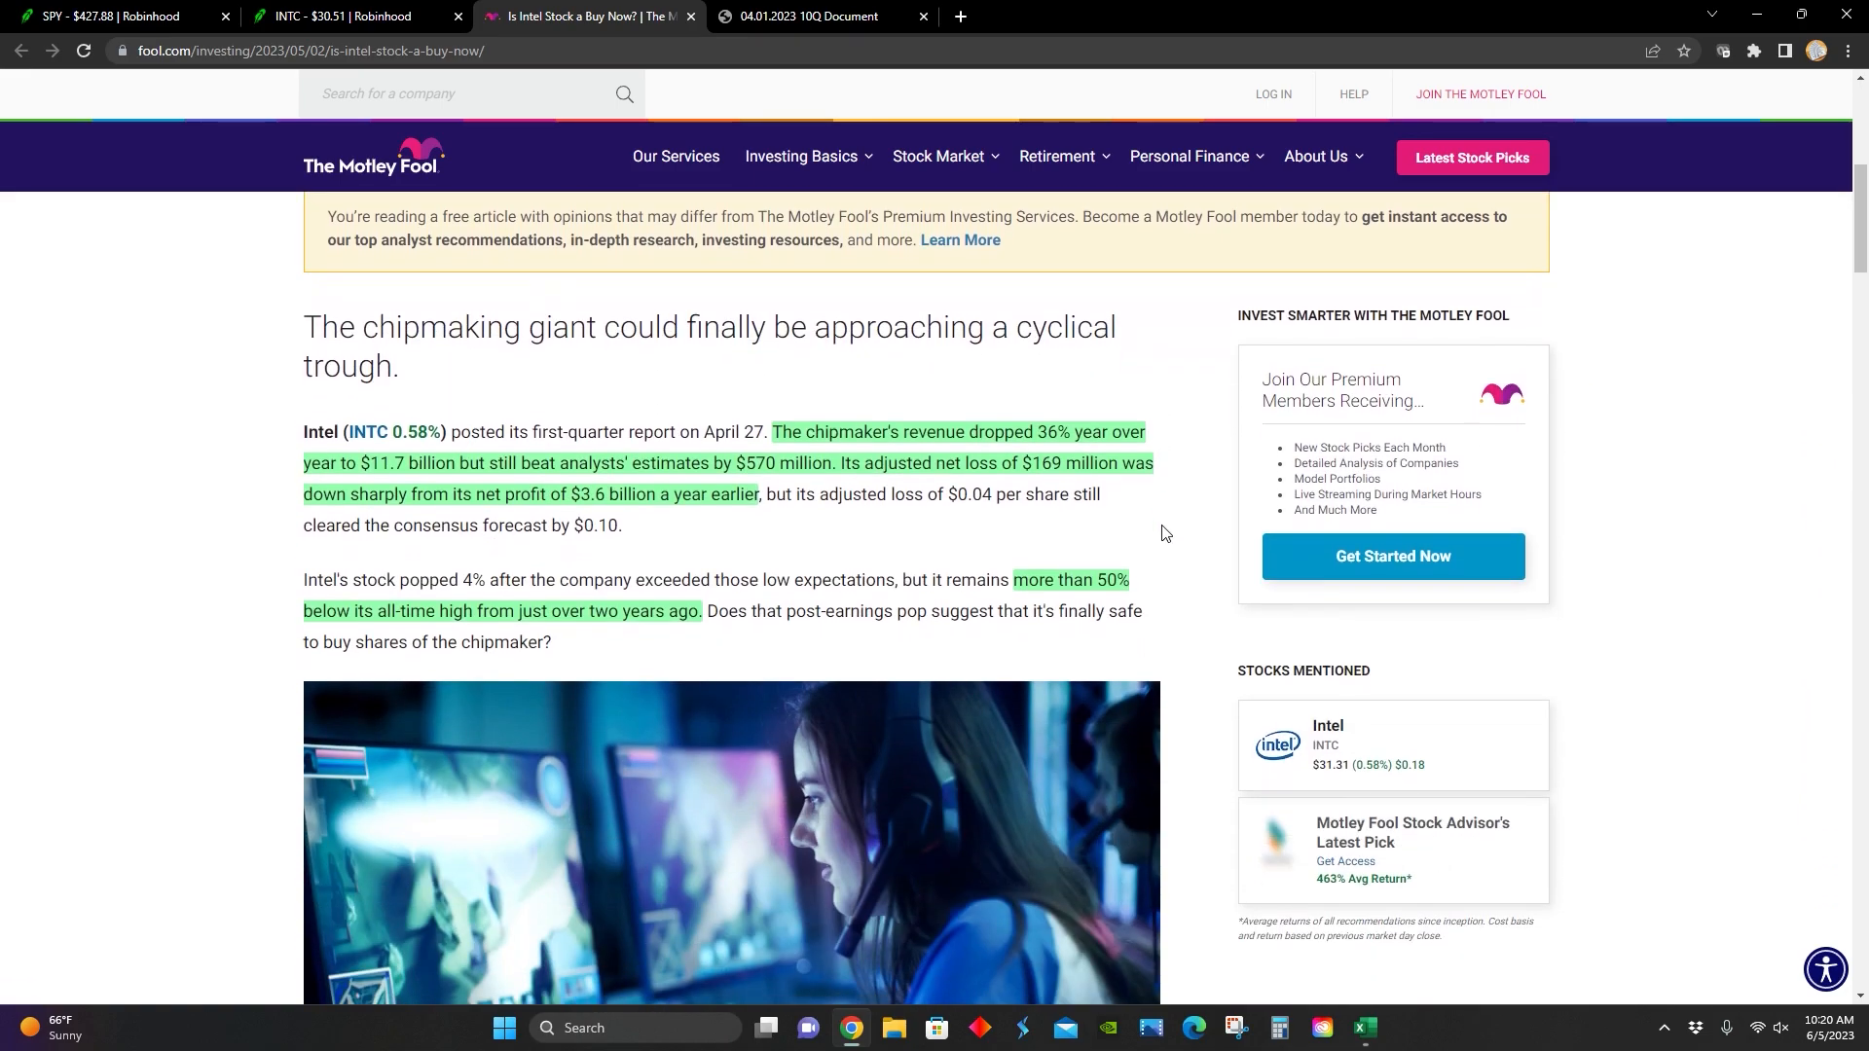
scroll("down", 3)
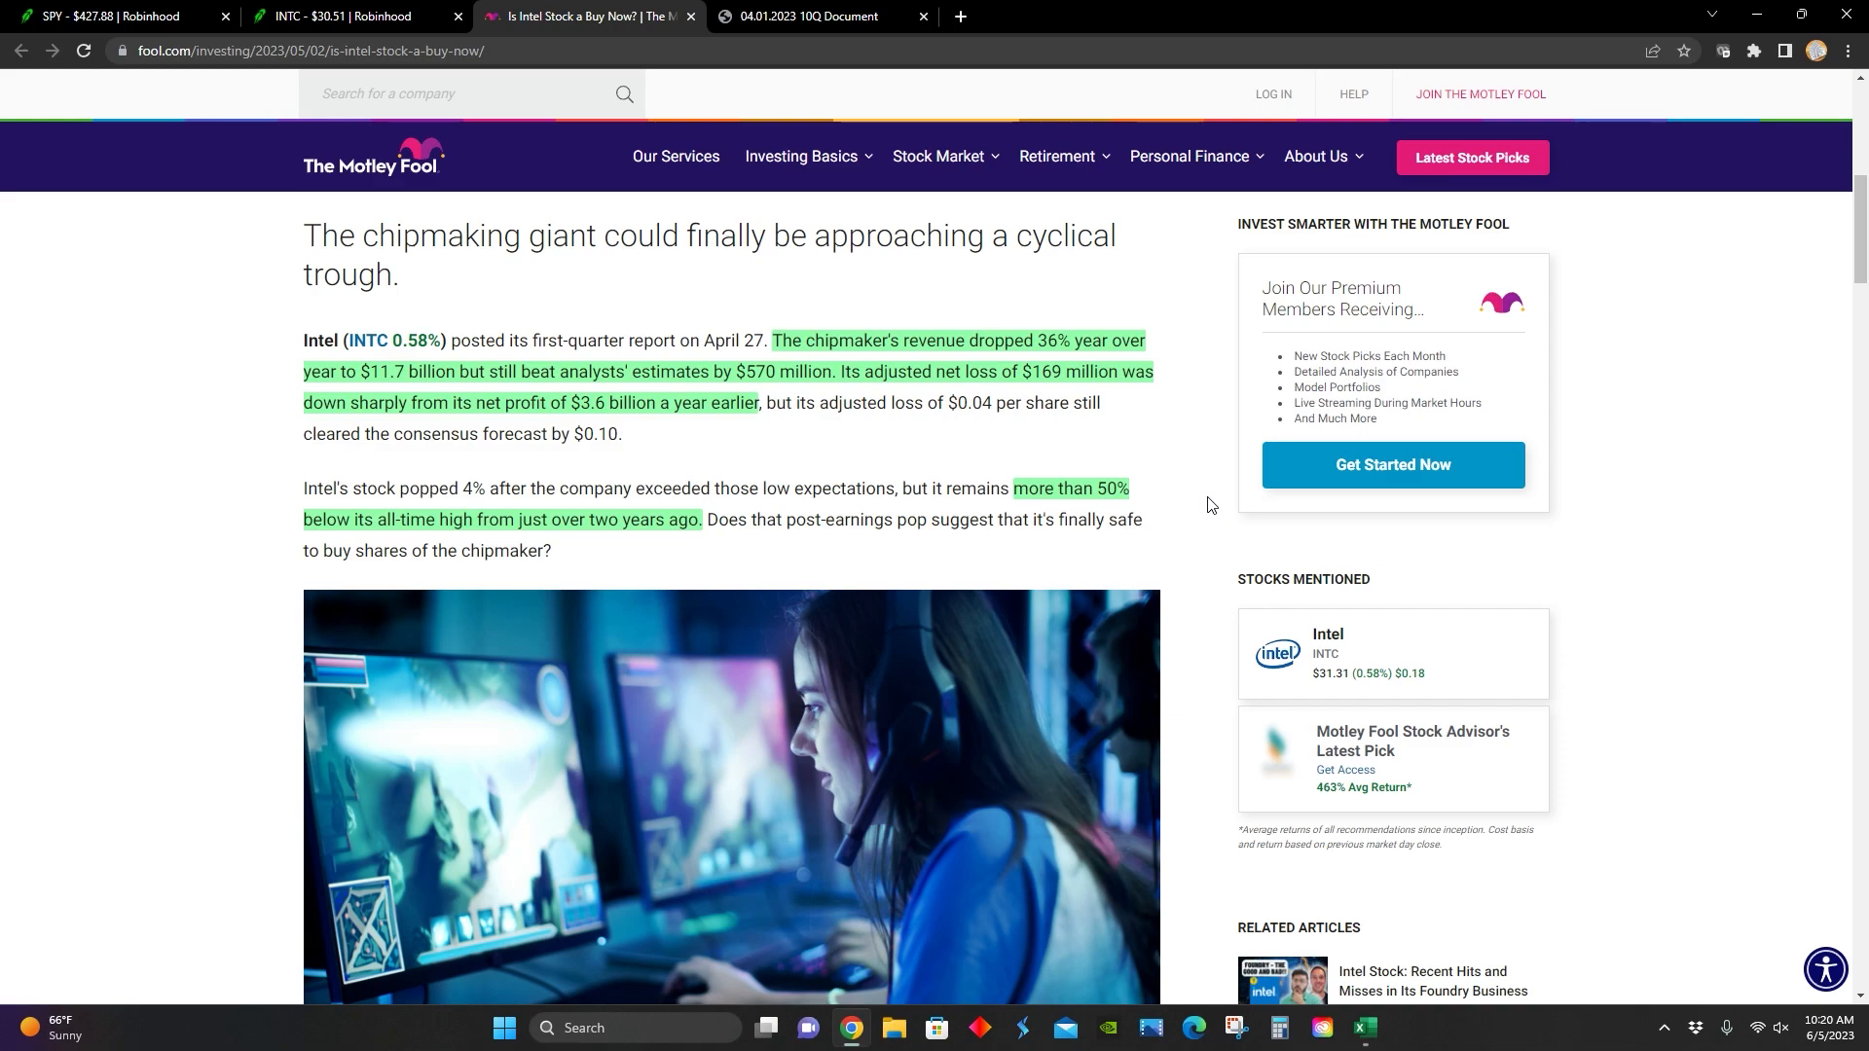
mouse_move(600, 264)
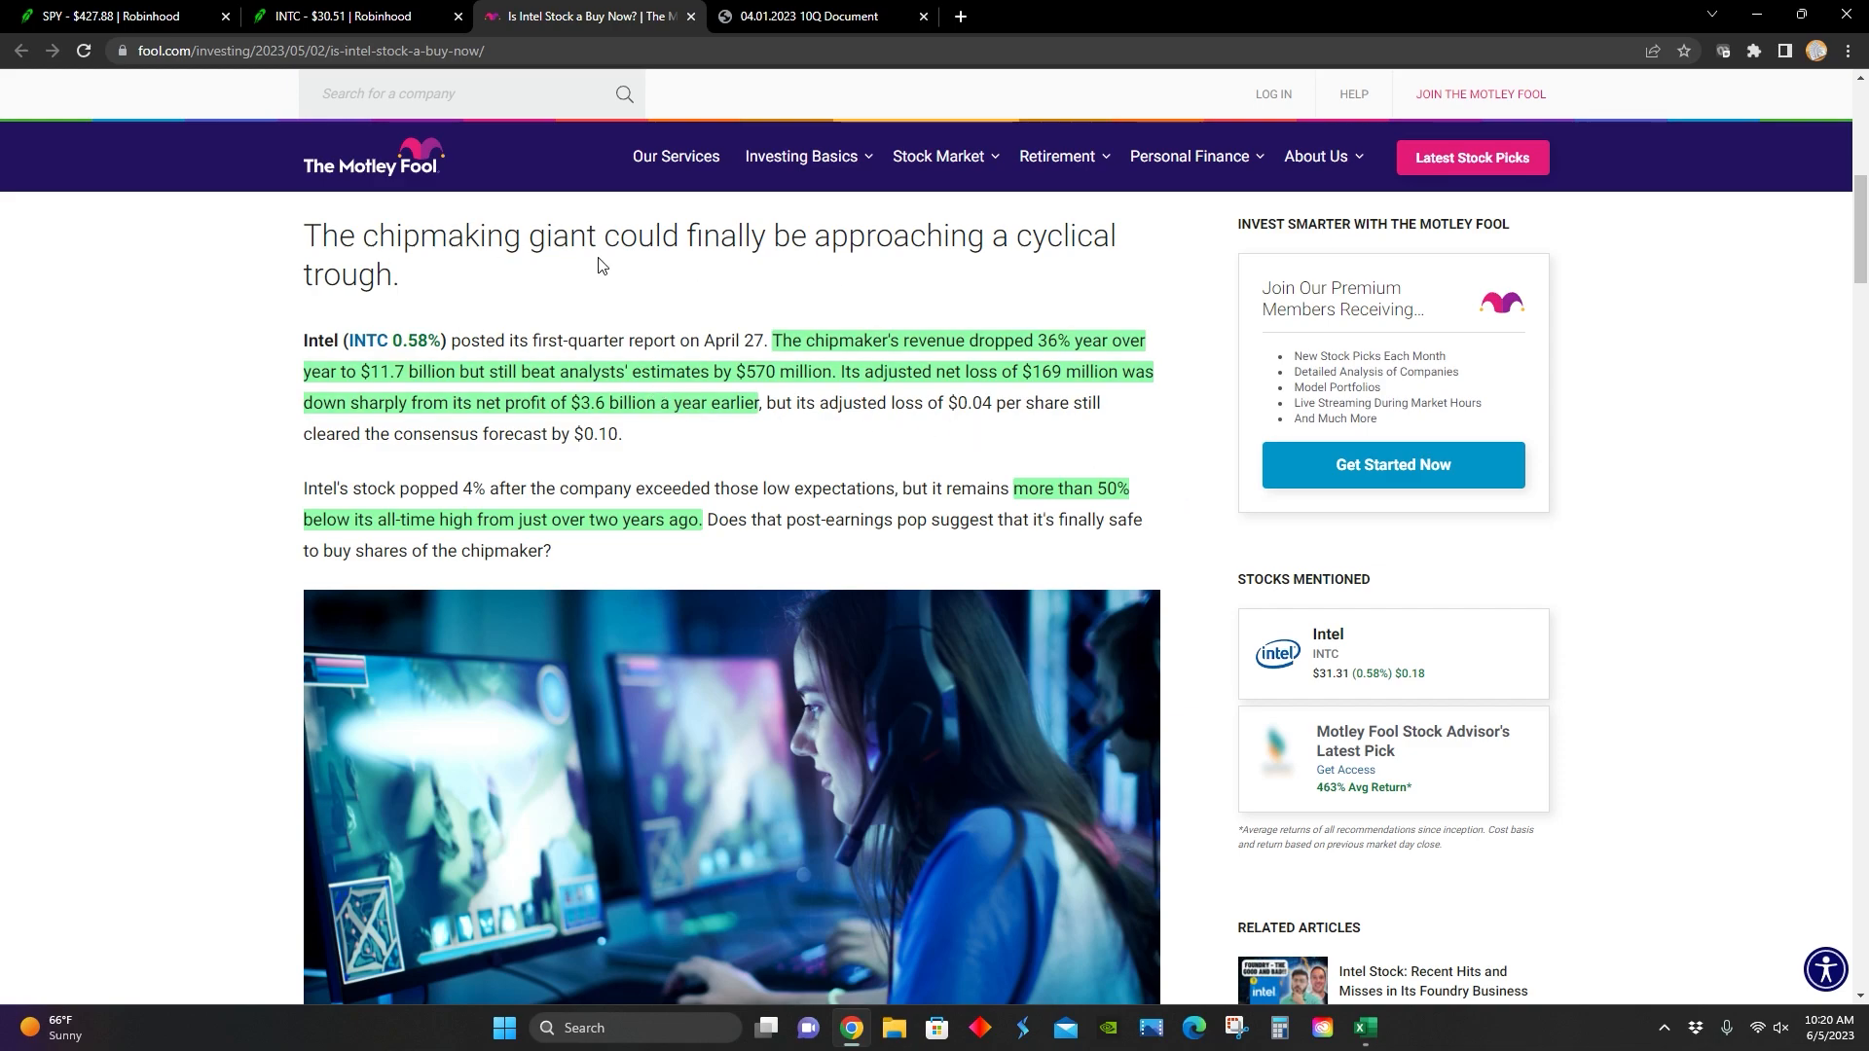
mouse_move(998, 285)
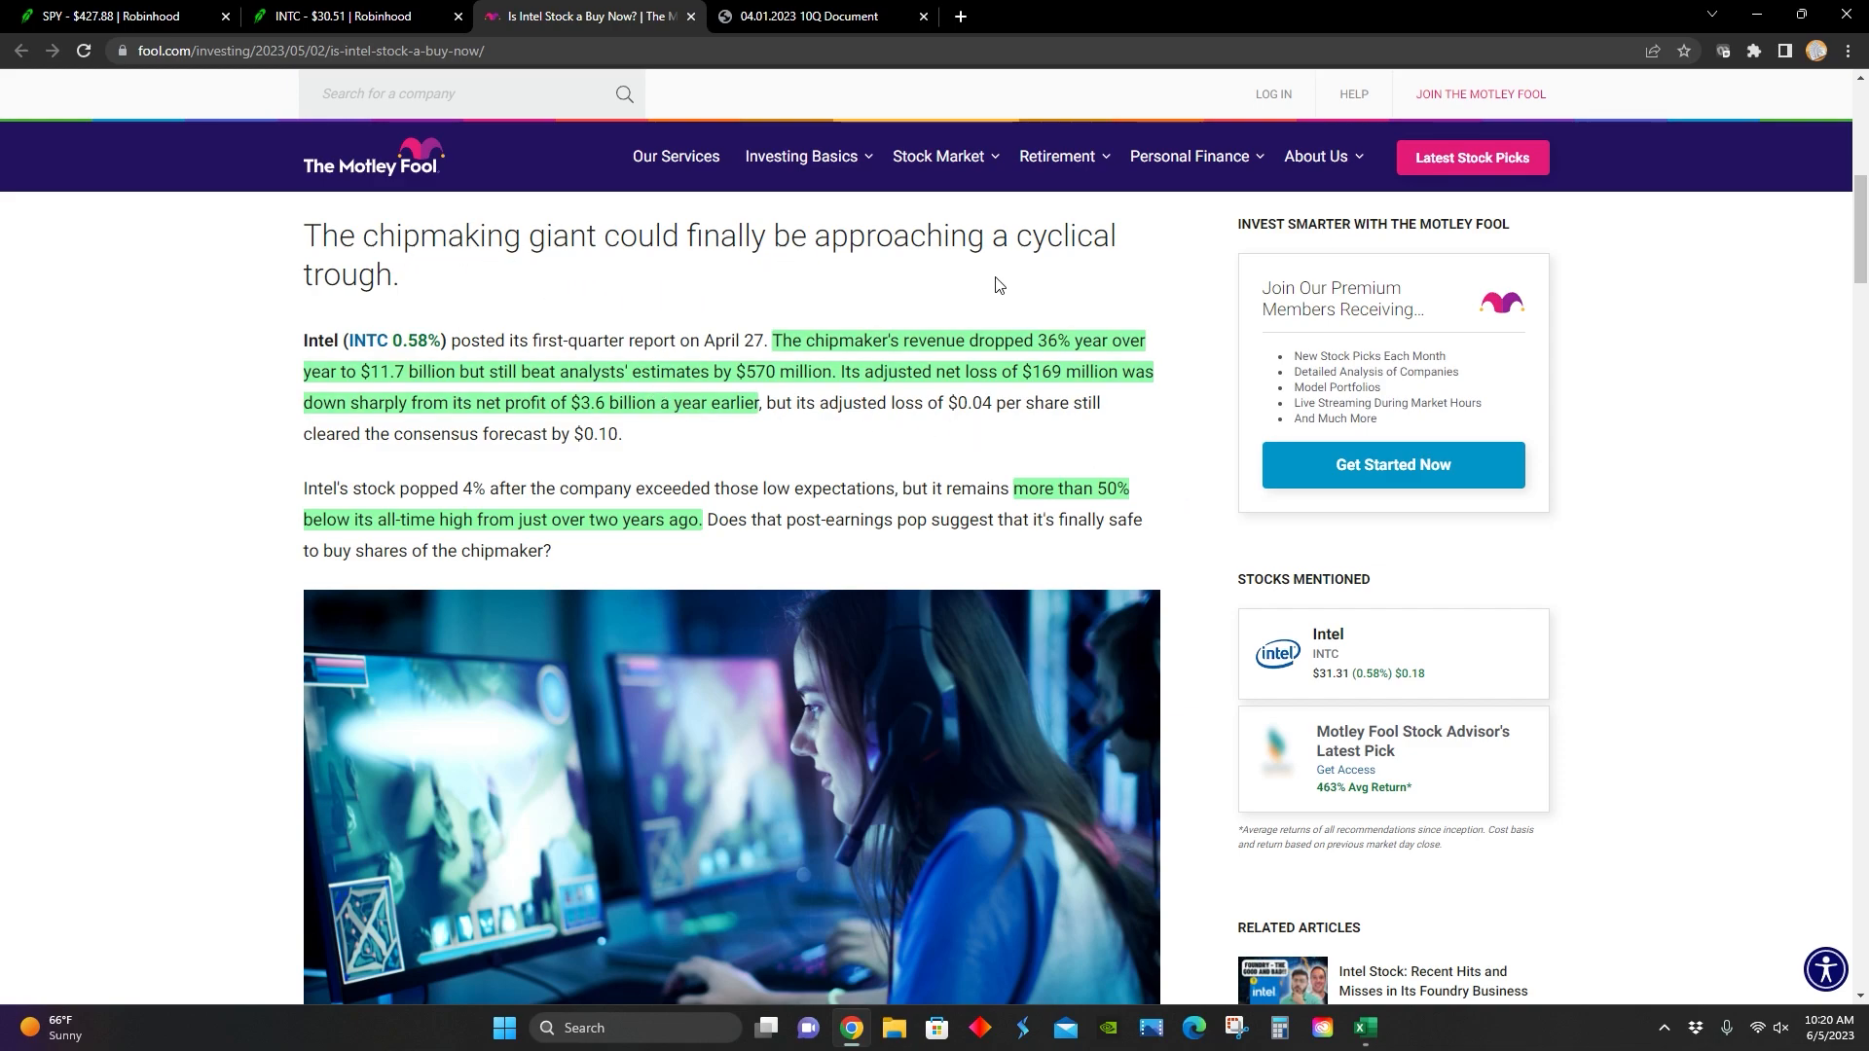
mouse_move(760, 264)
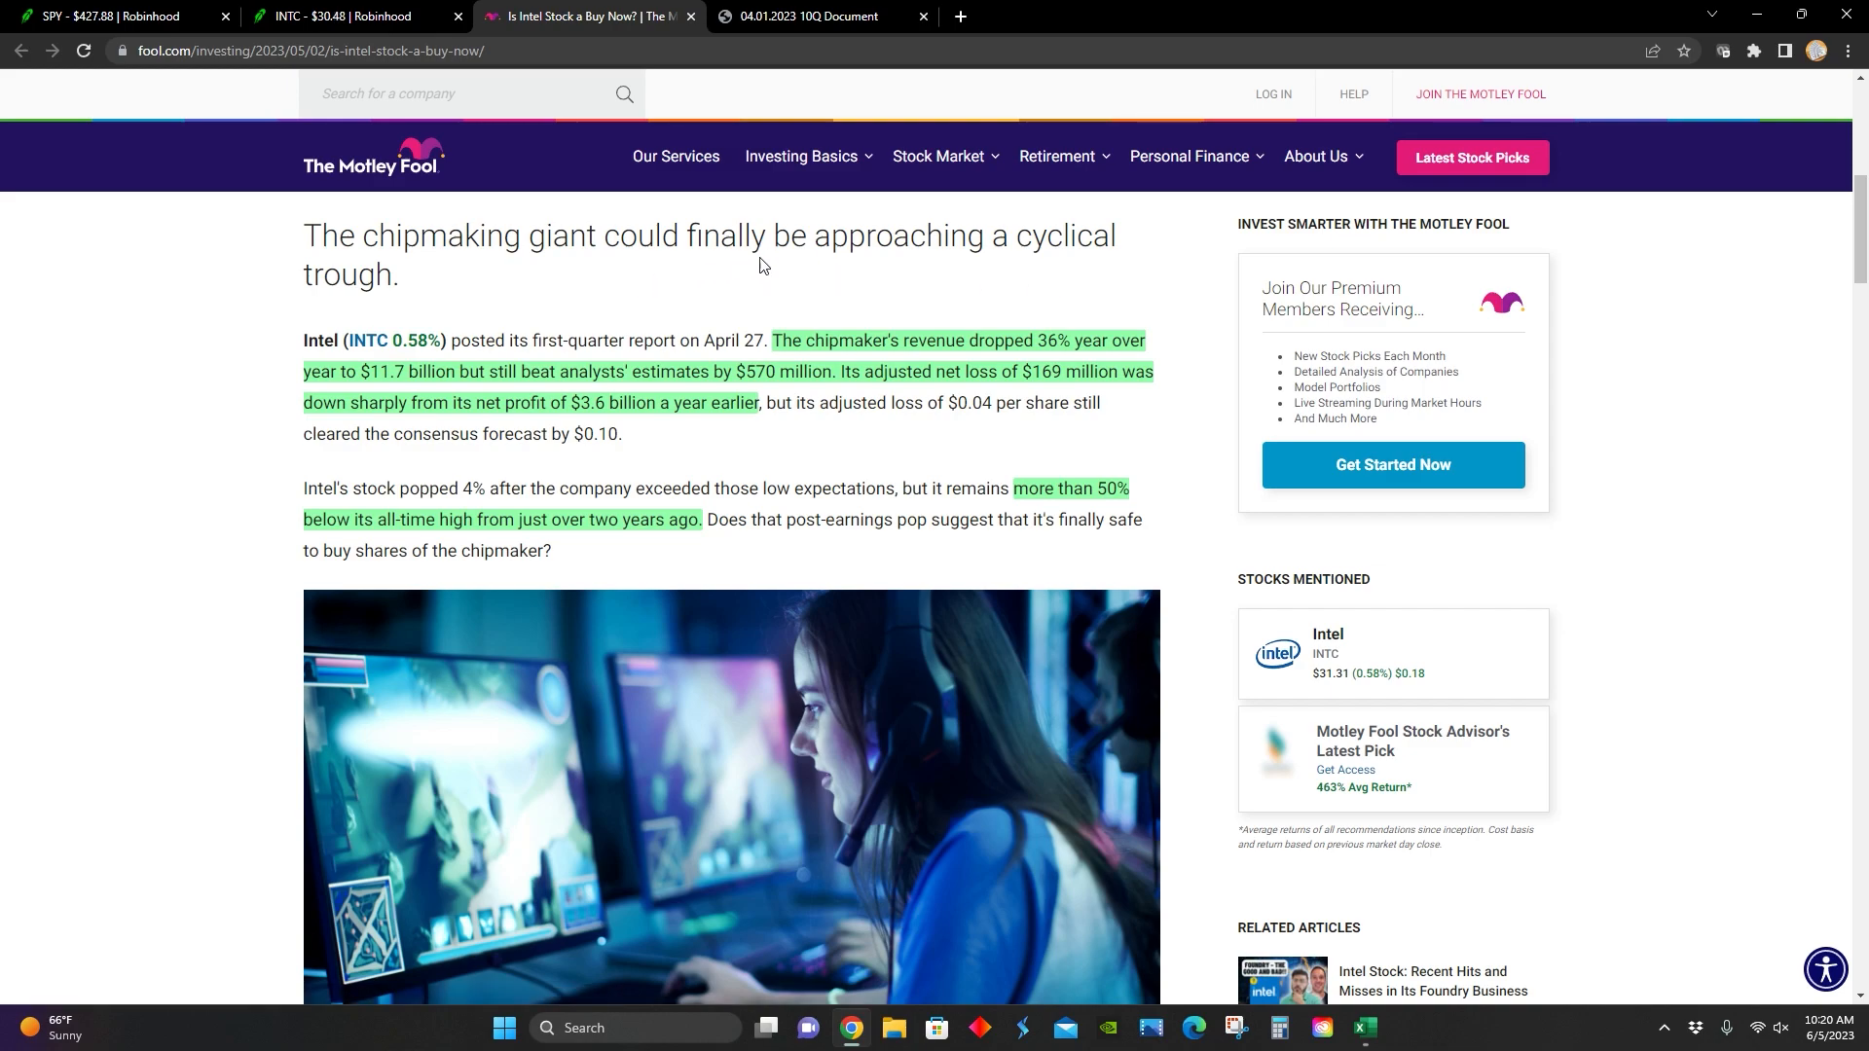
mouse_move(705, 317)
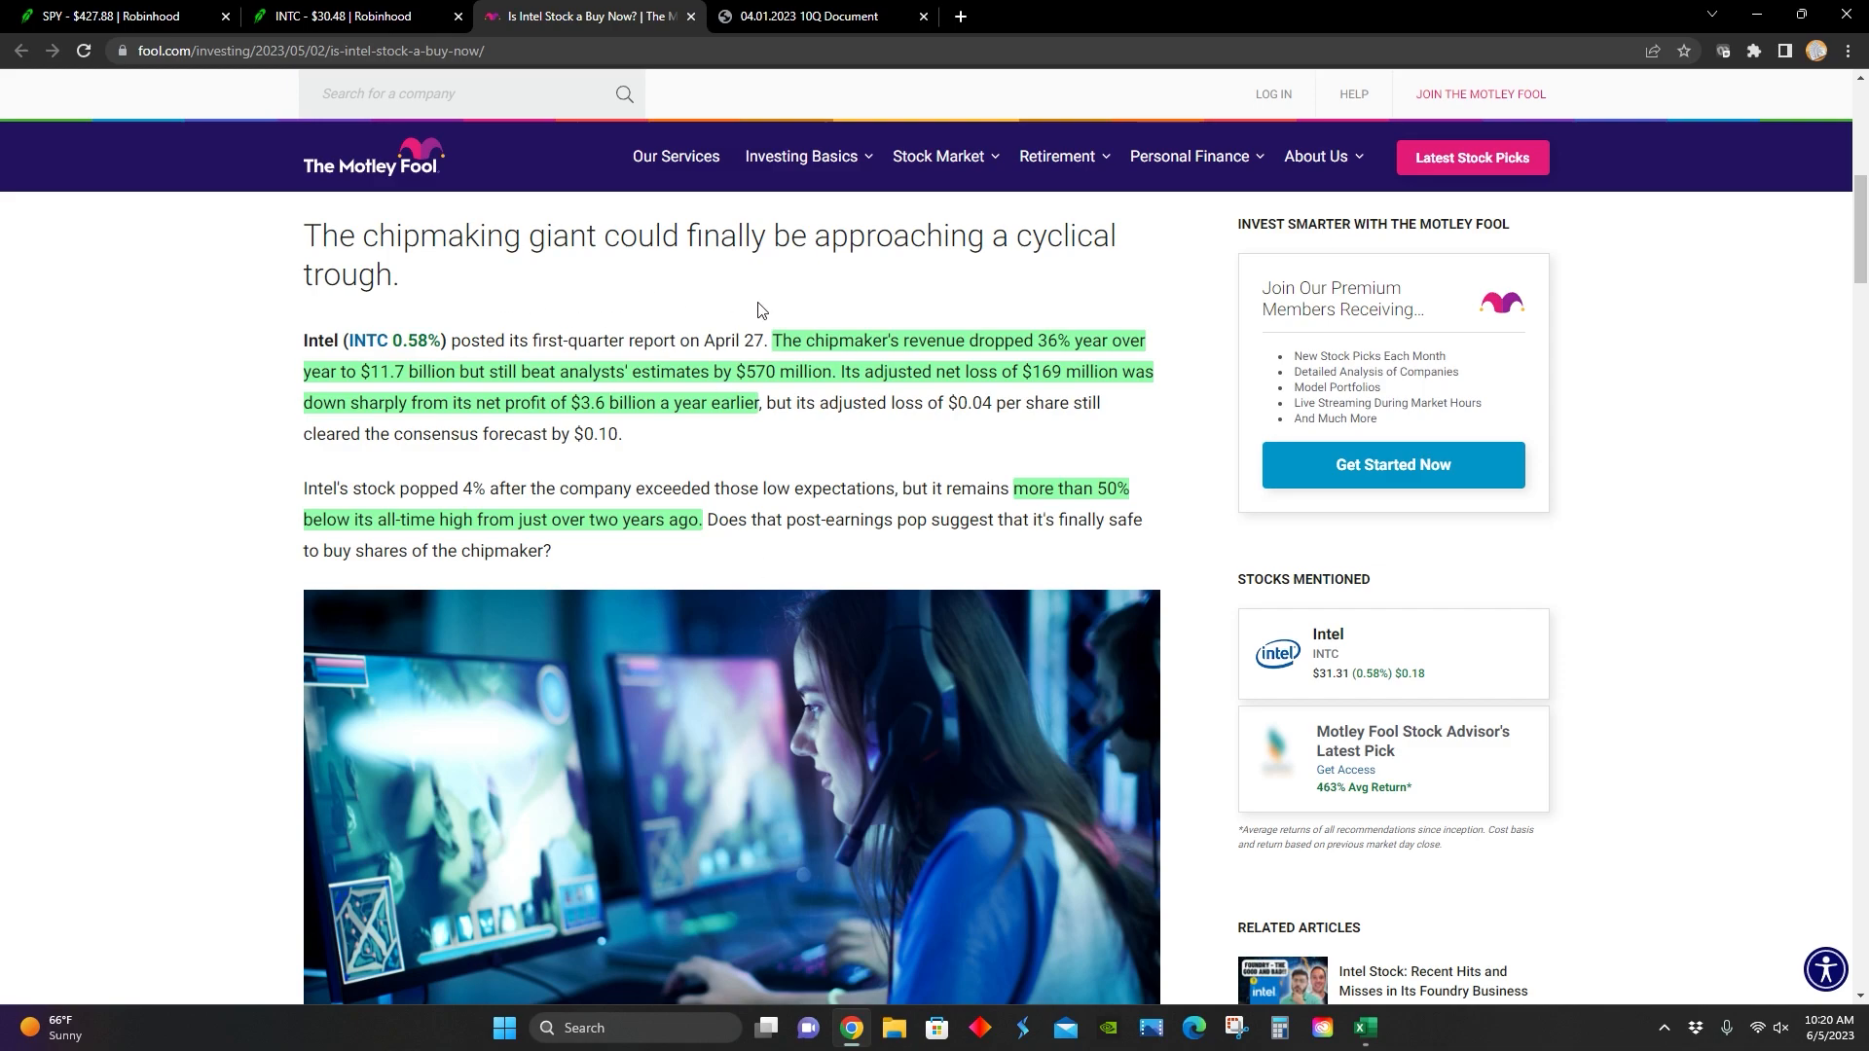
mouse_move(1022, 377)
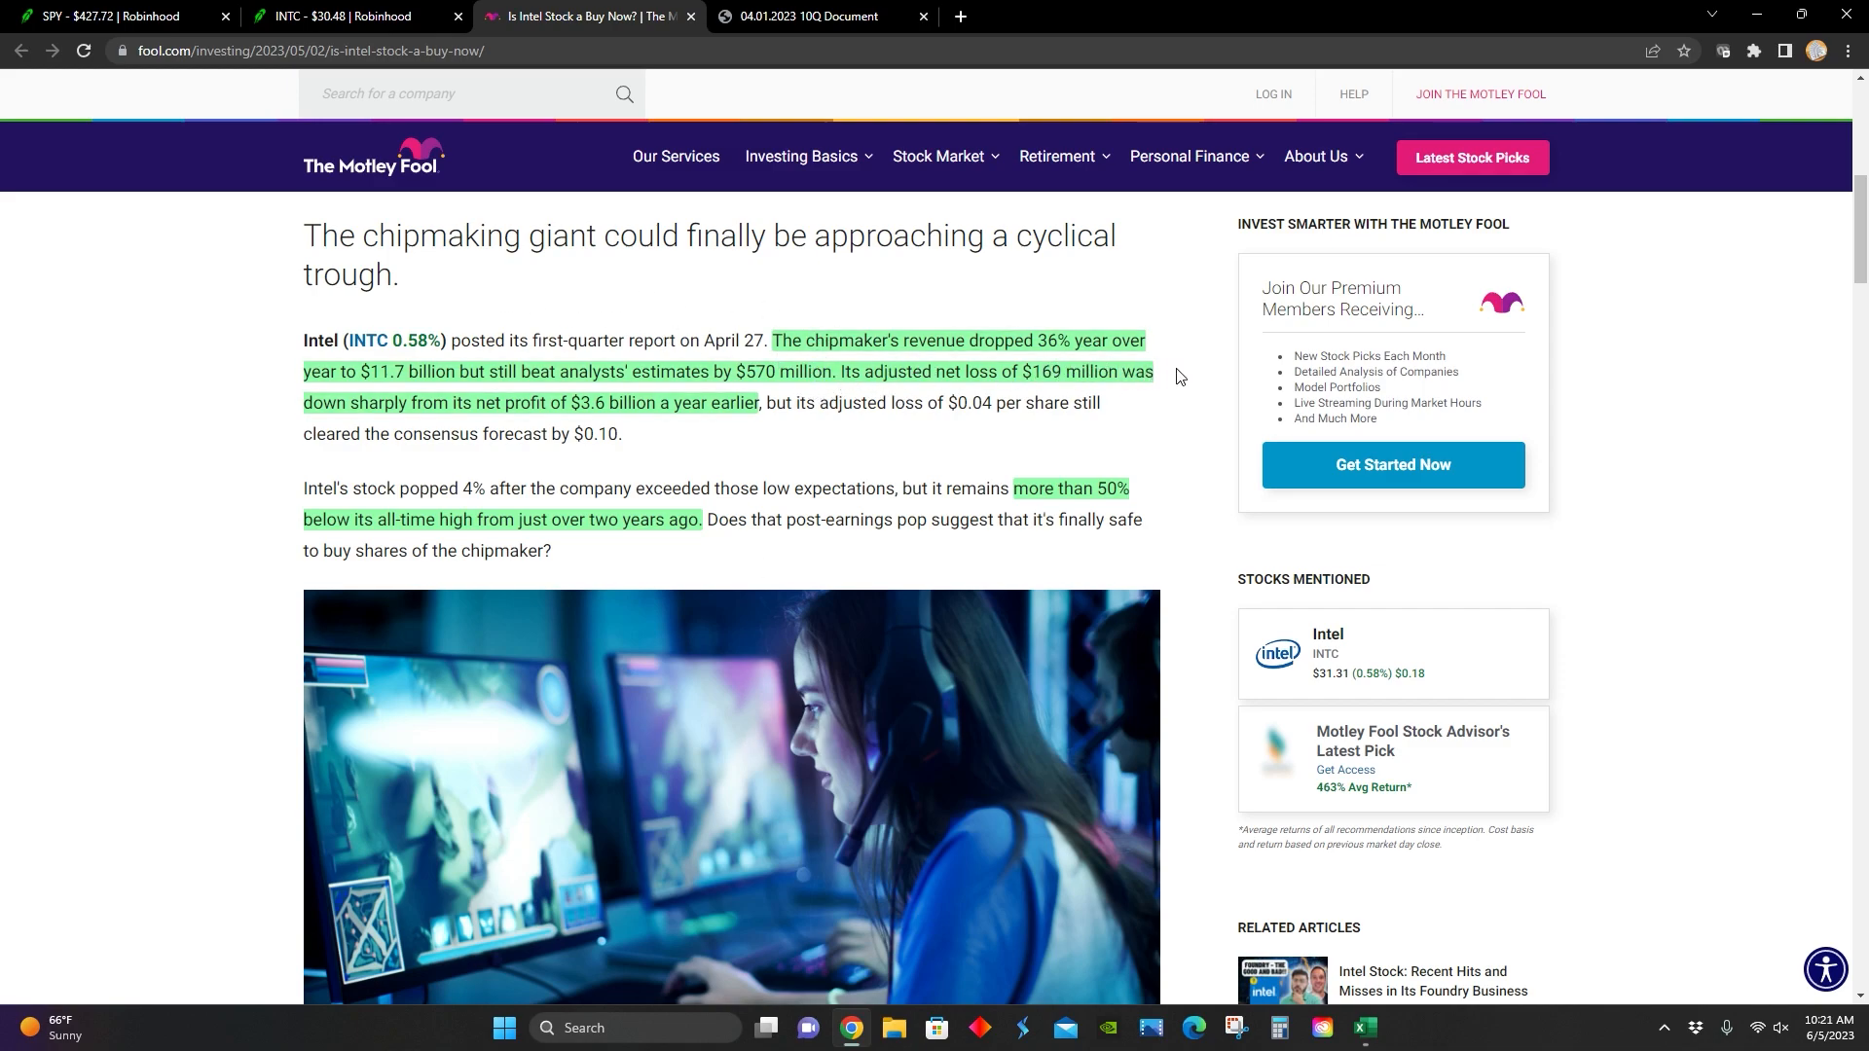
mouse_move(456, 399)
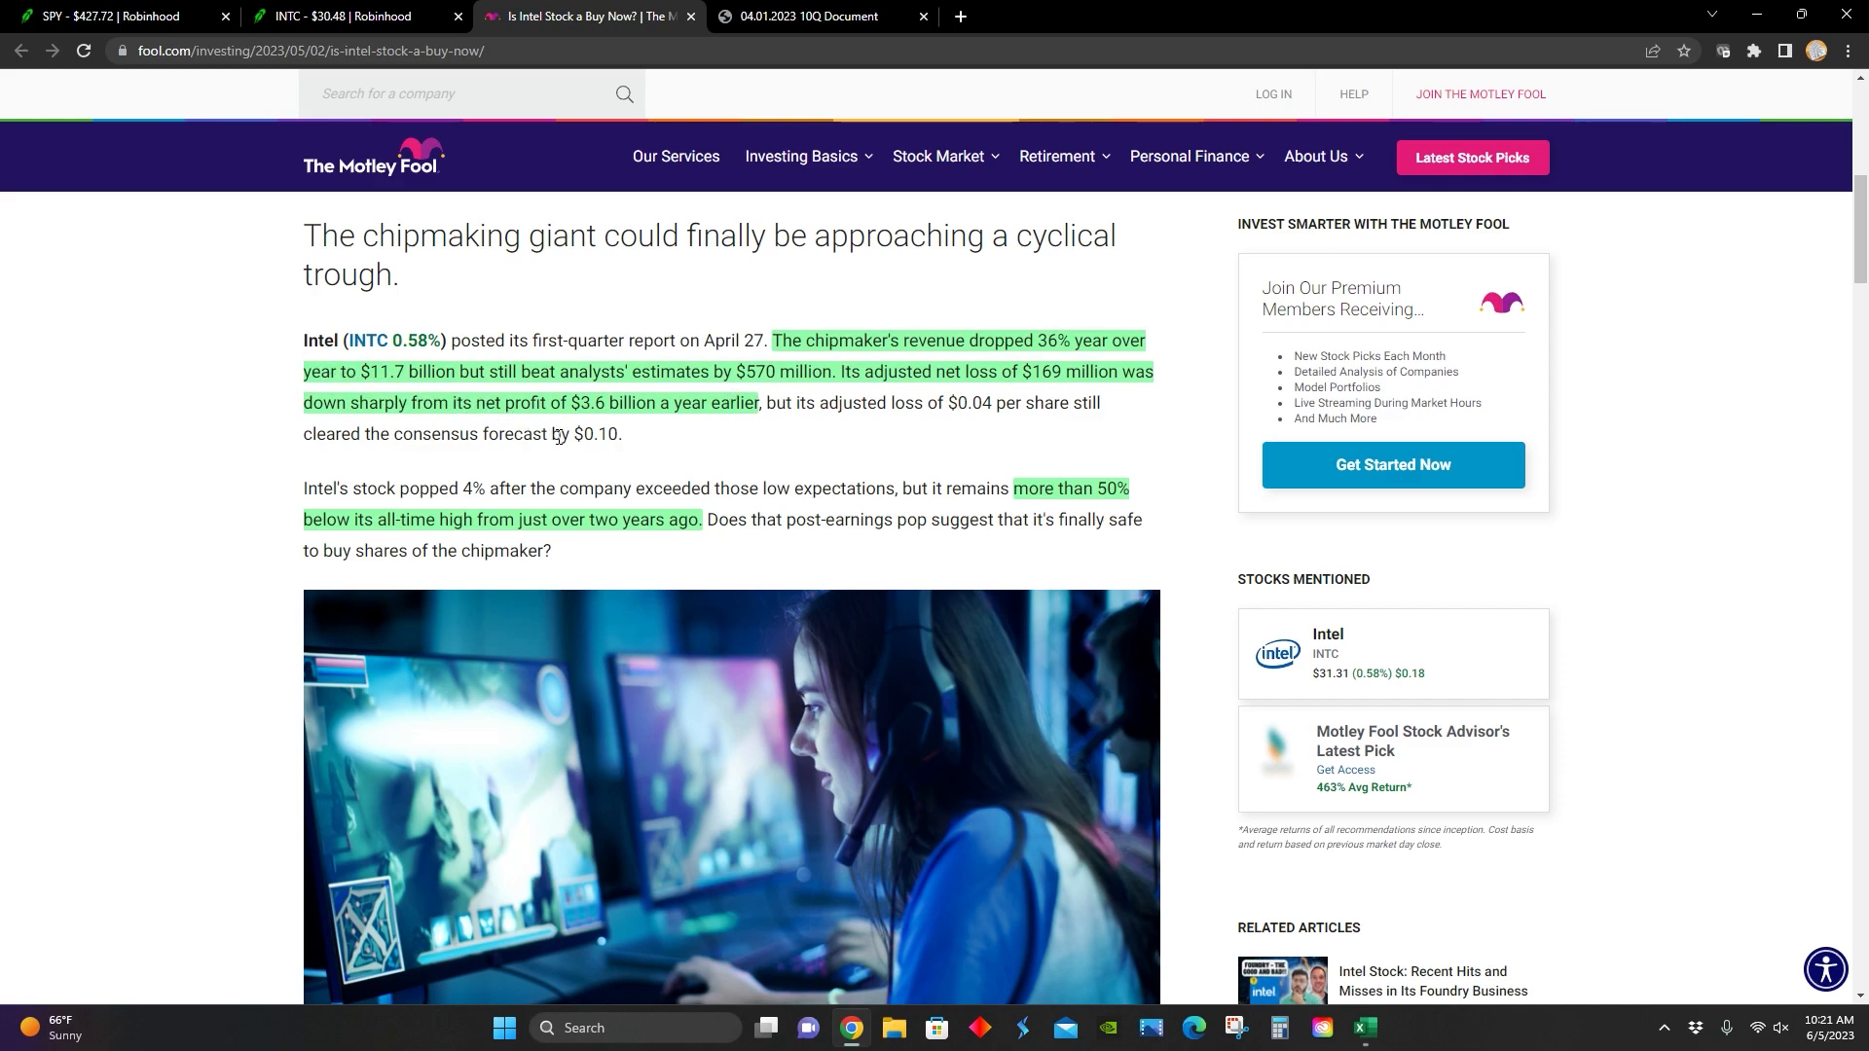
mouse_move(739, 391)
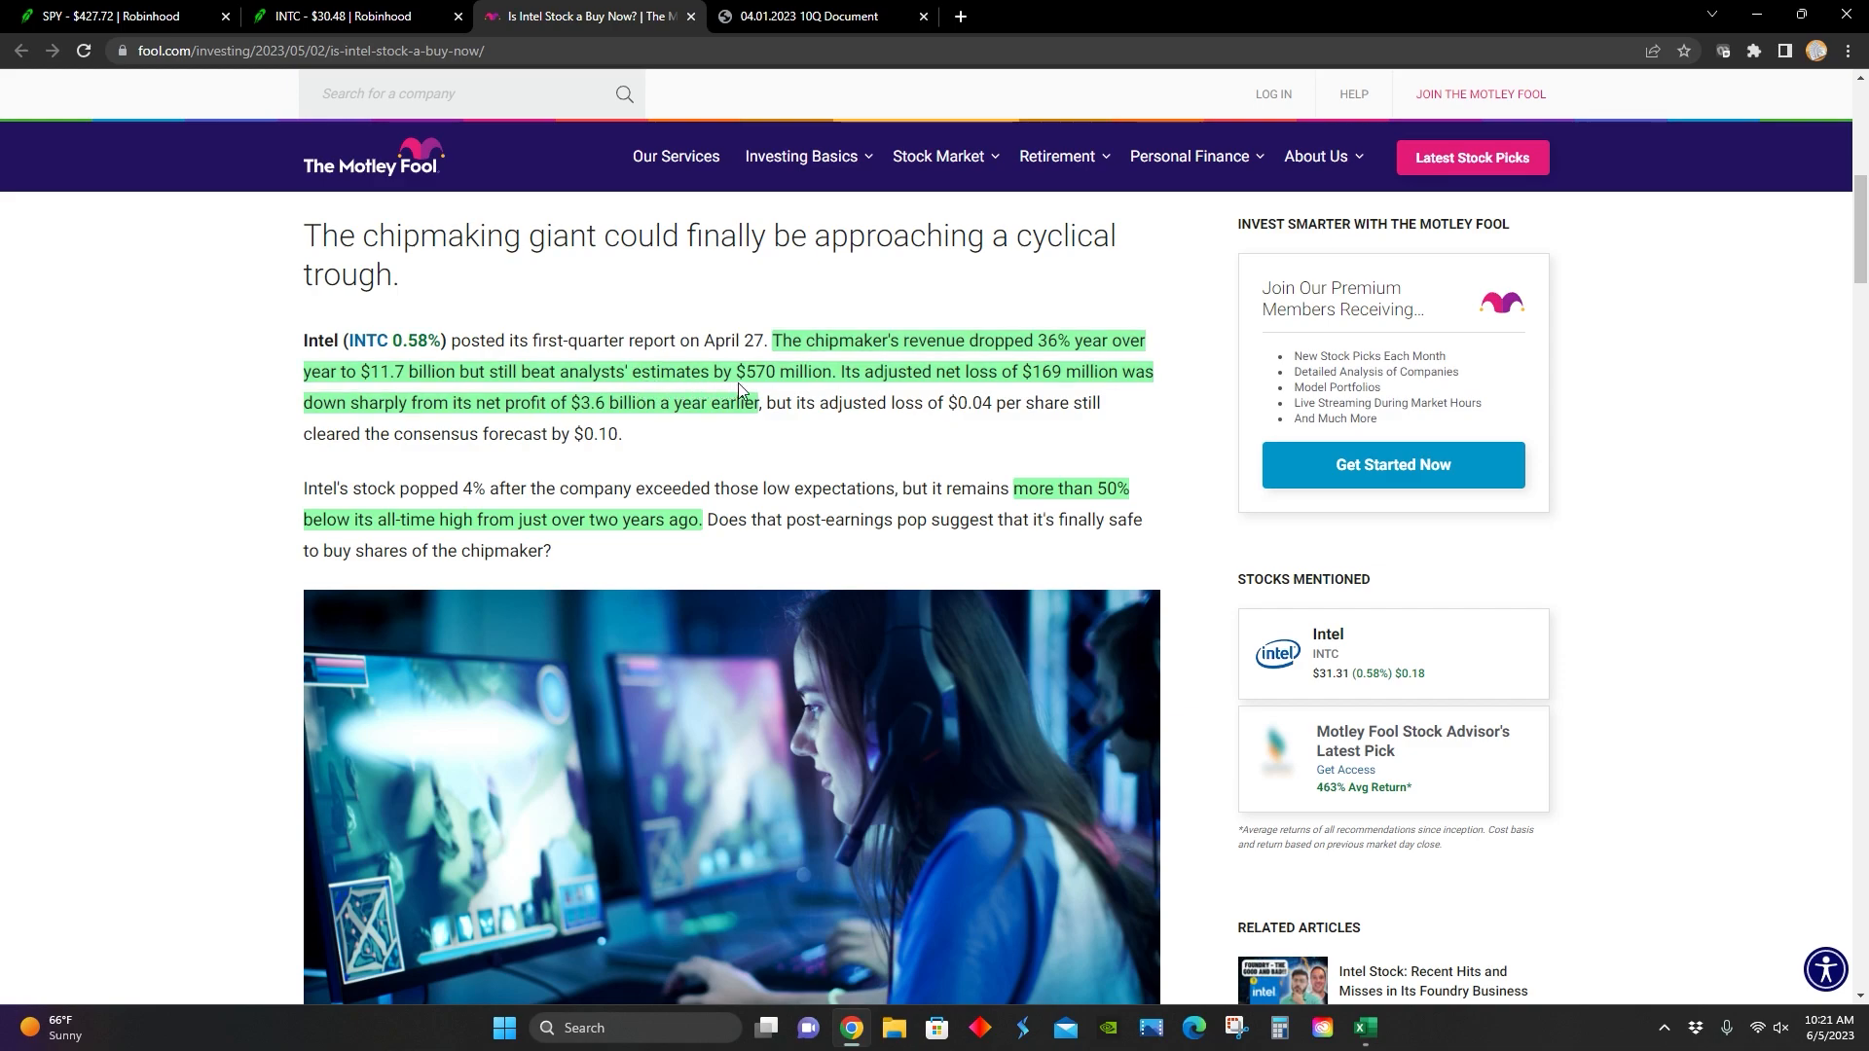
mouse_move(808, 395)
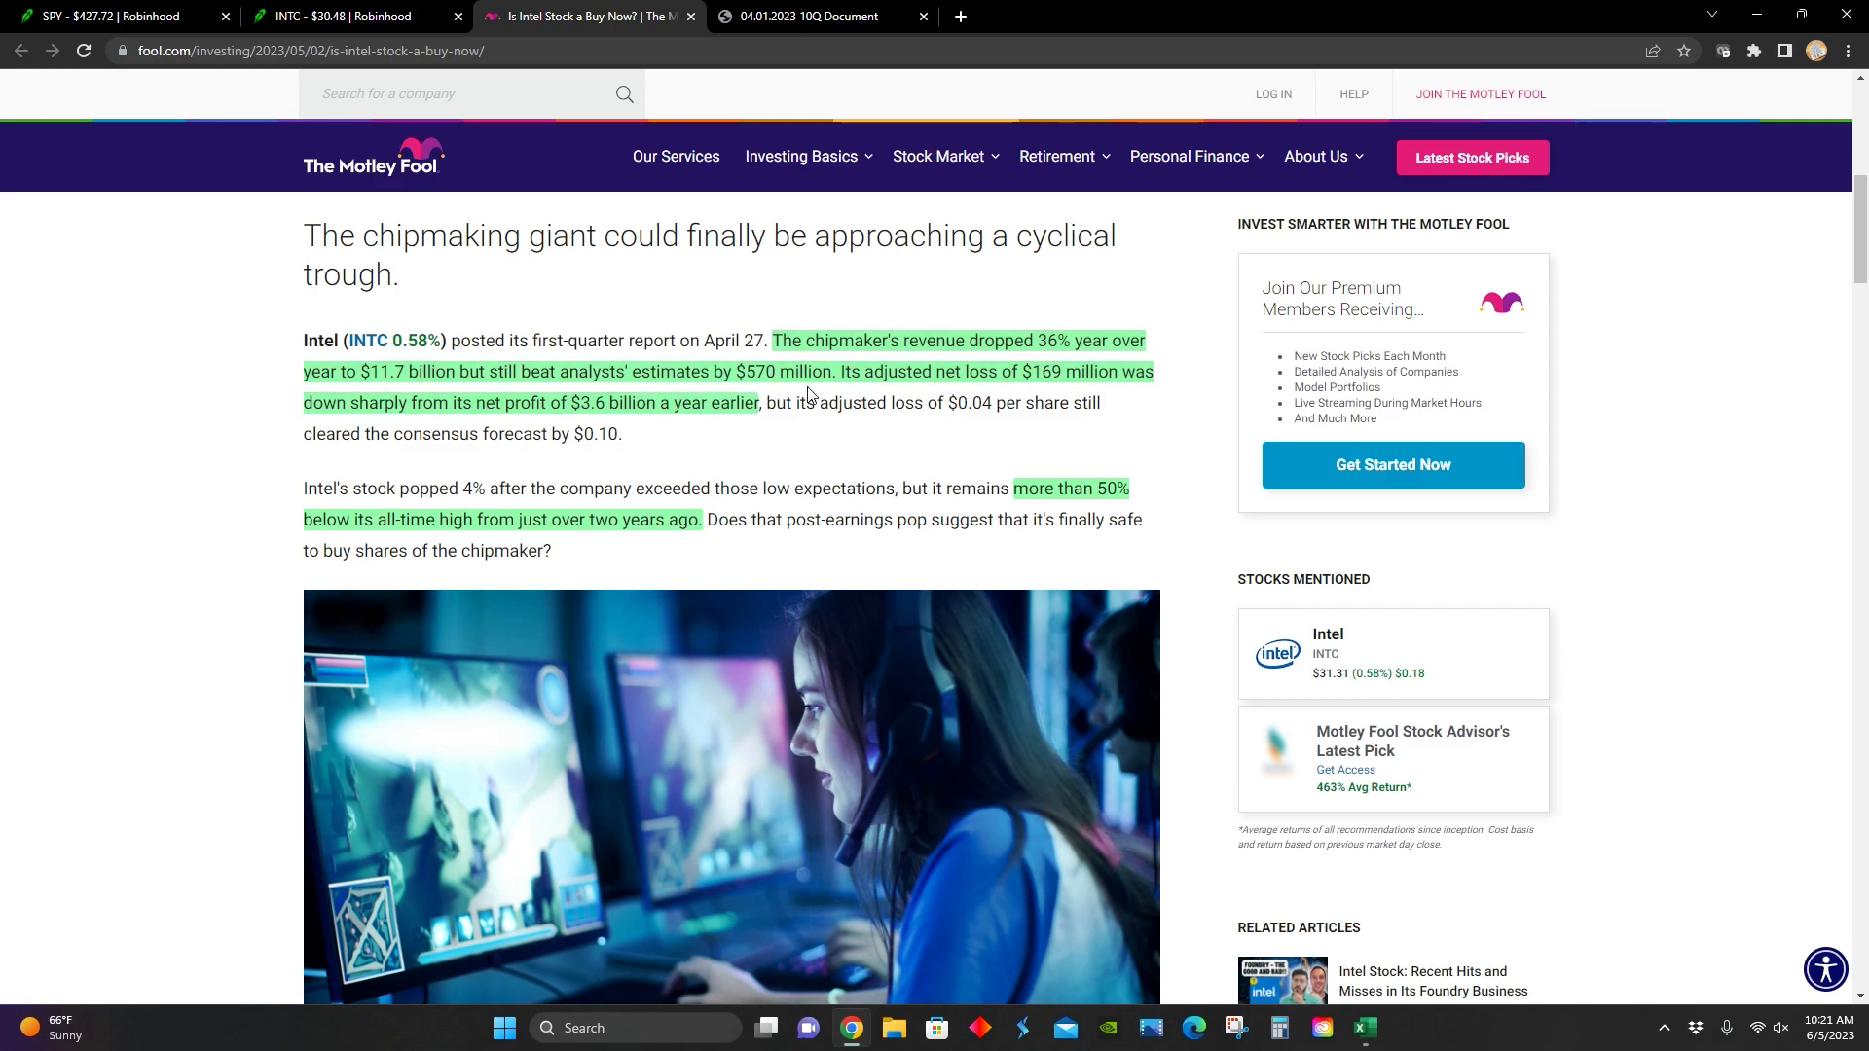
mouse_move(887, 430)
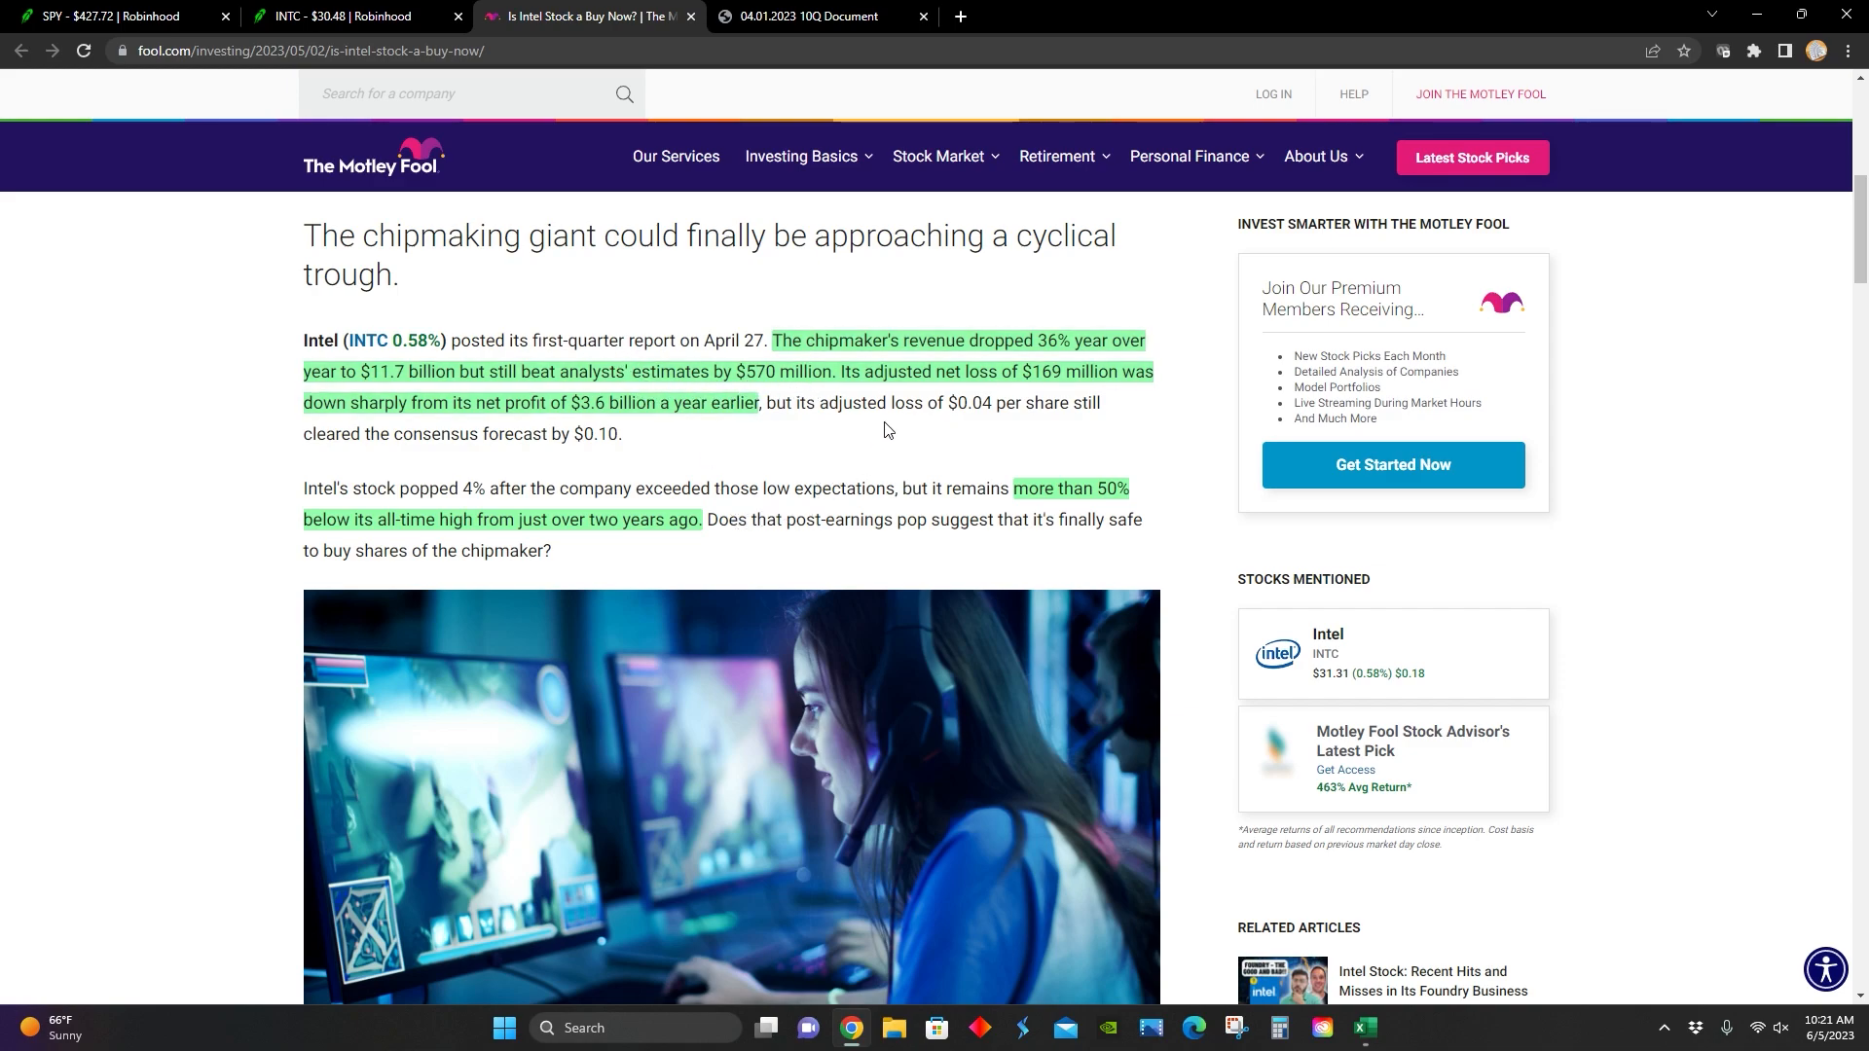
mouse_move(988, 398)
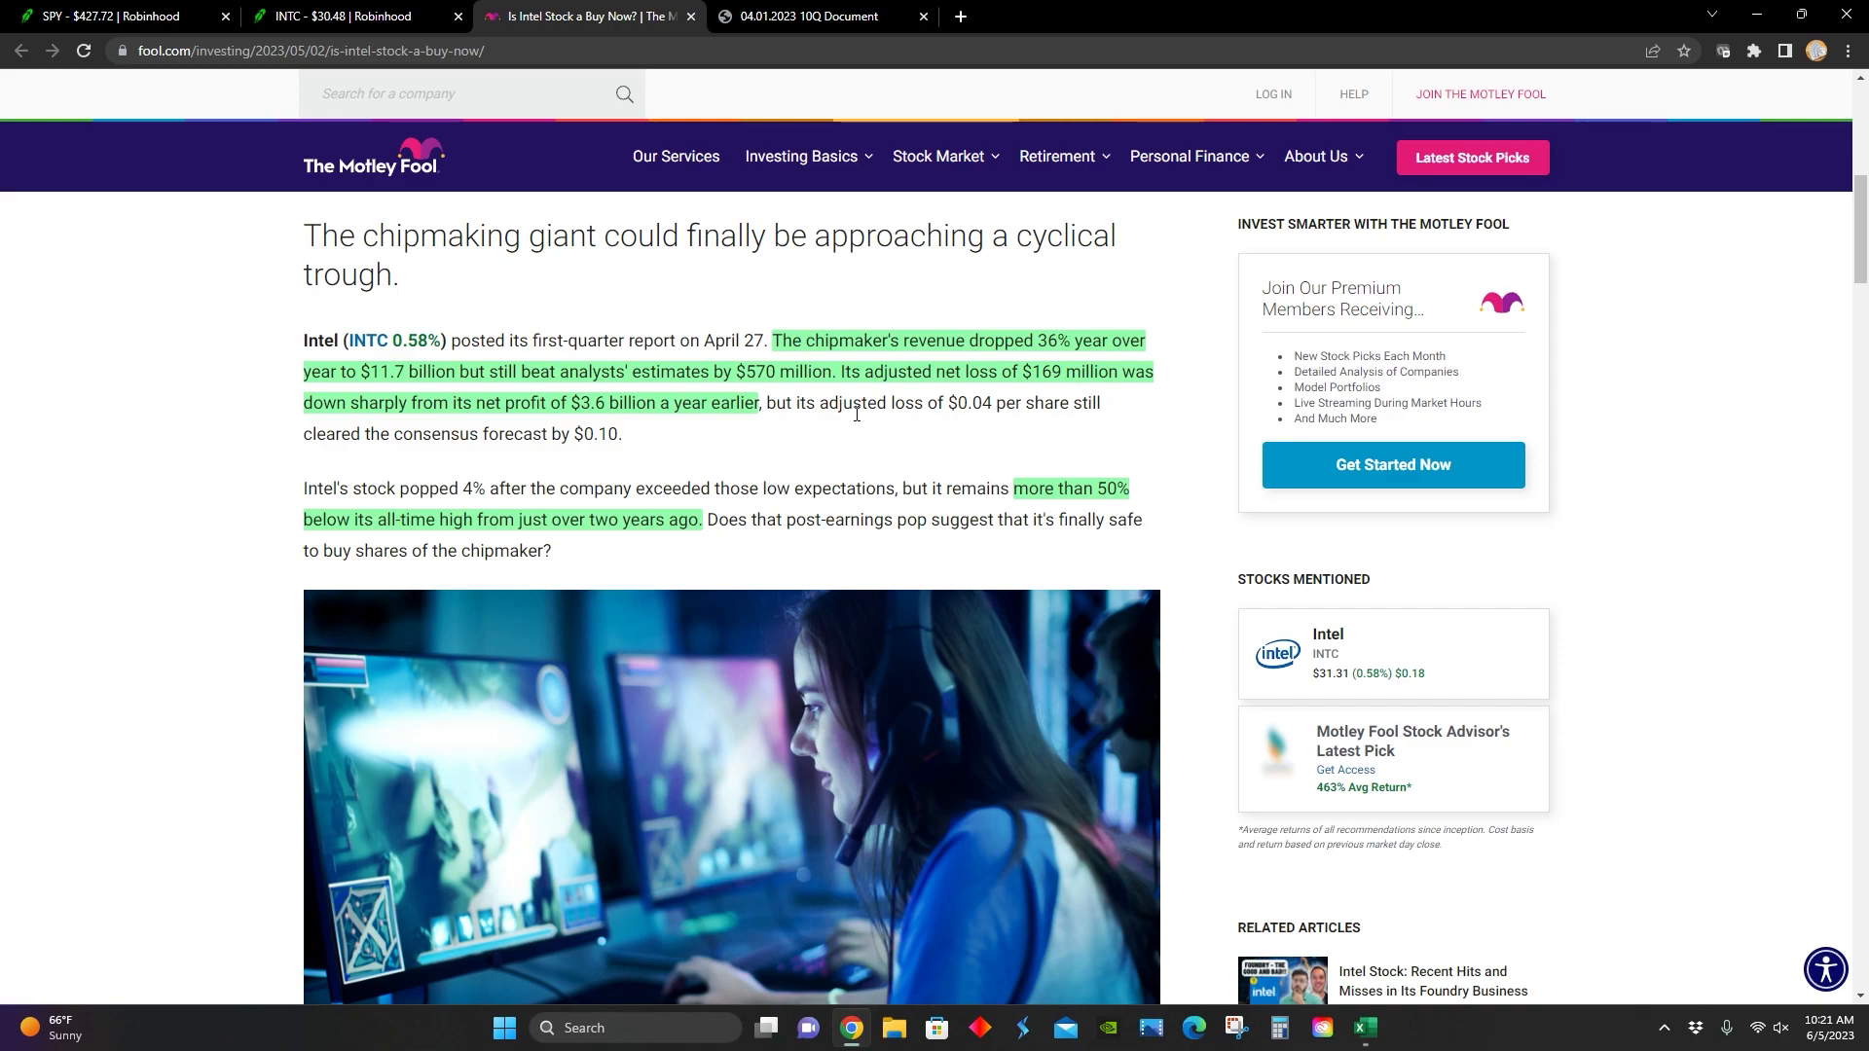
mouse_move(573, 426)
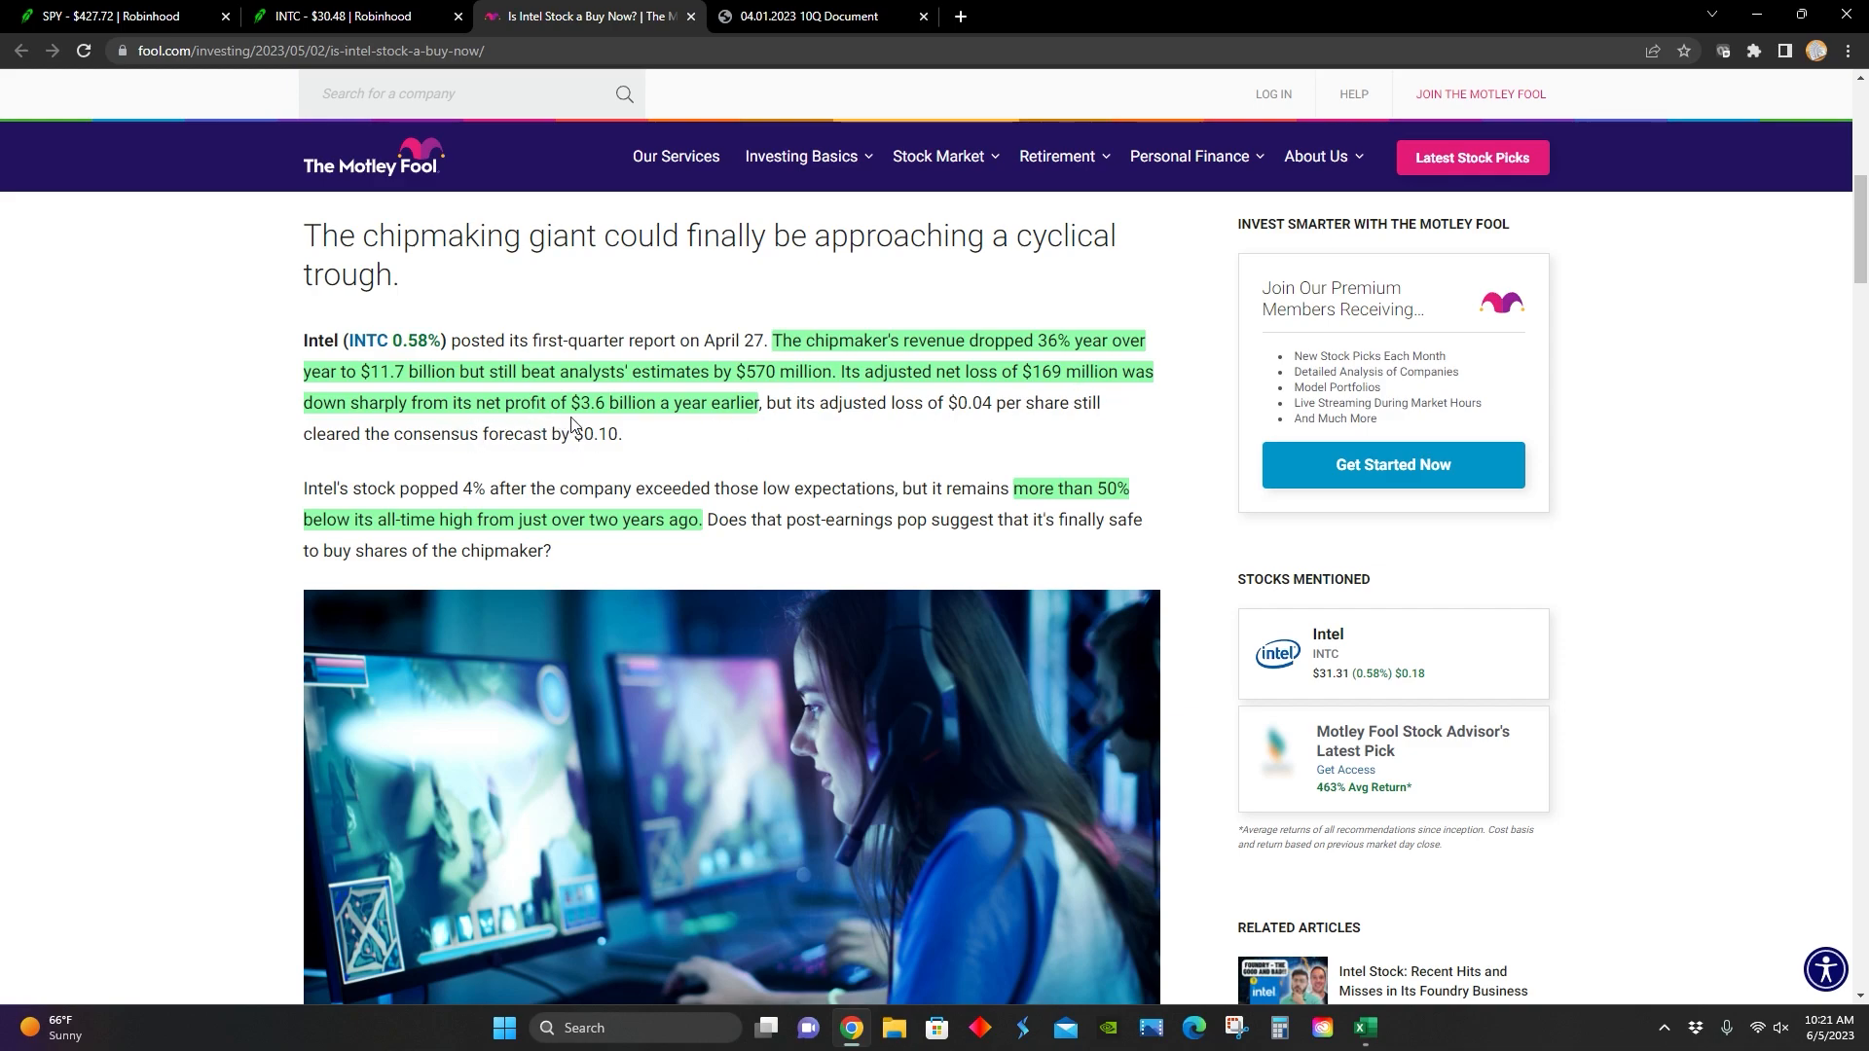
mouse_move(711, 455)
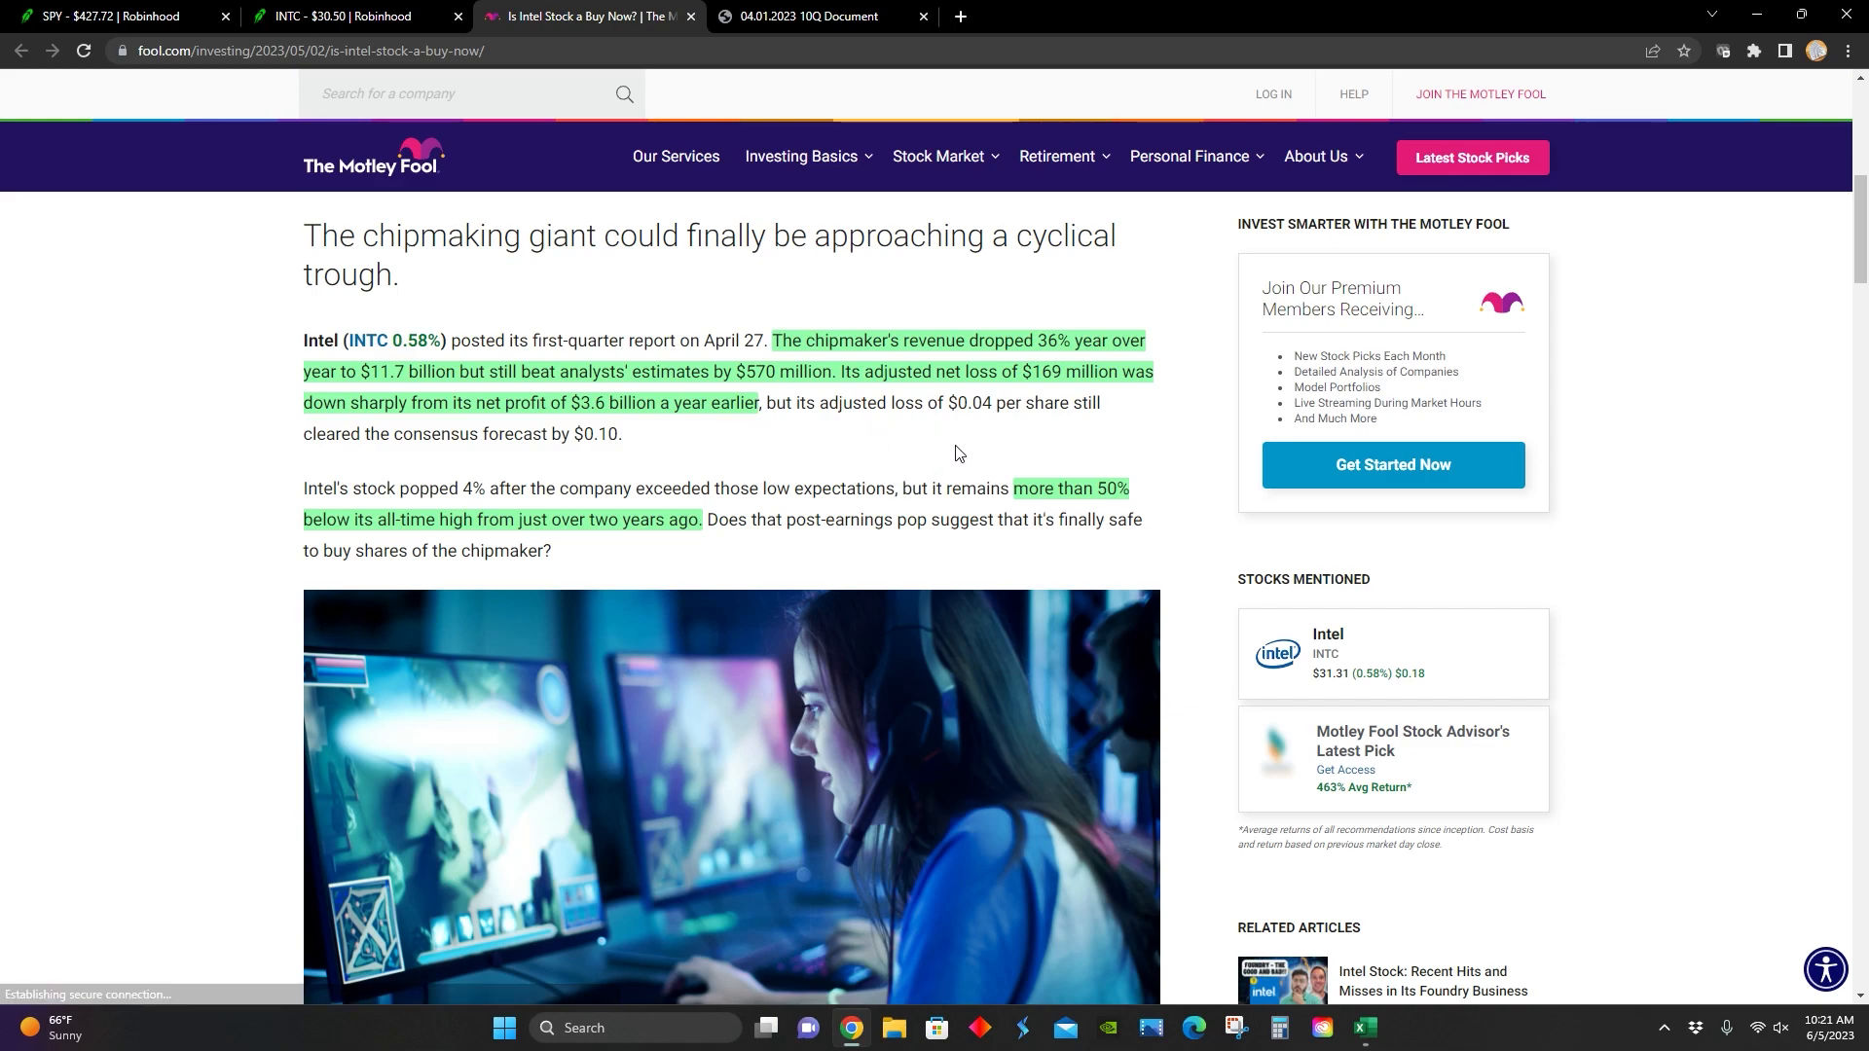
mouse_move(947, 450)
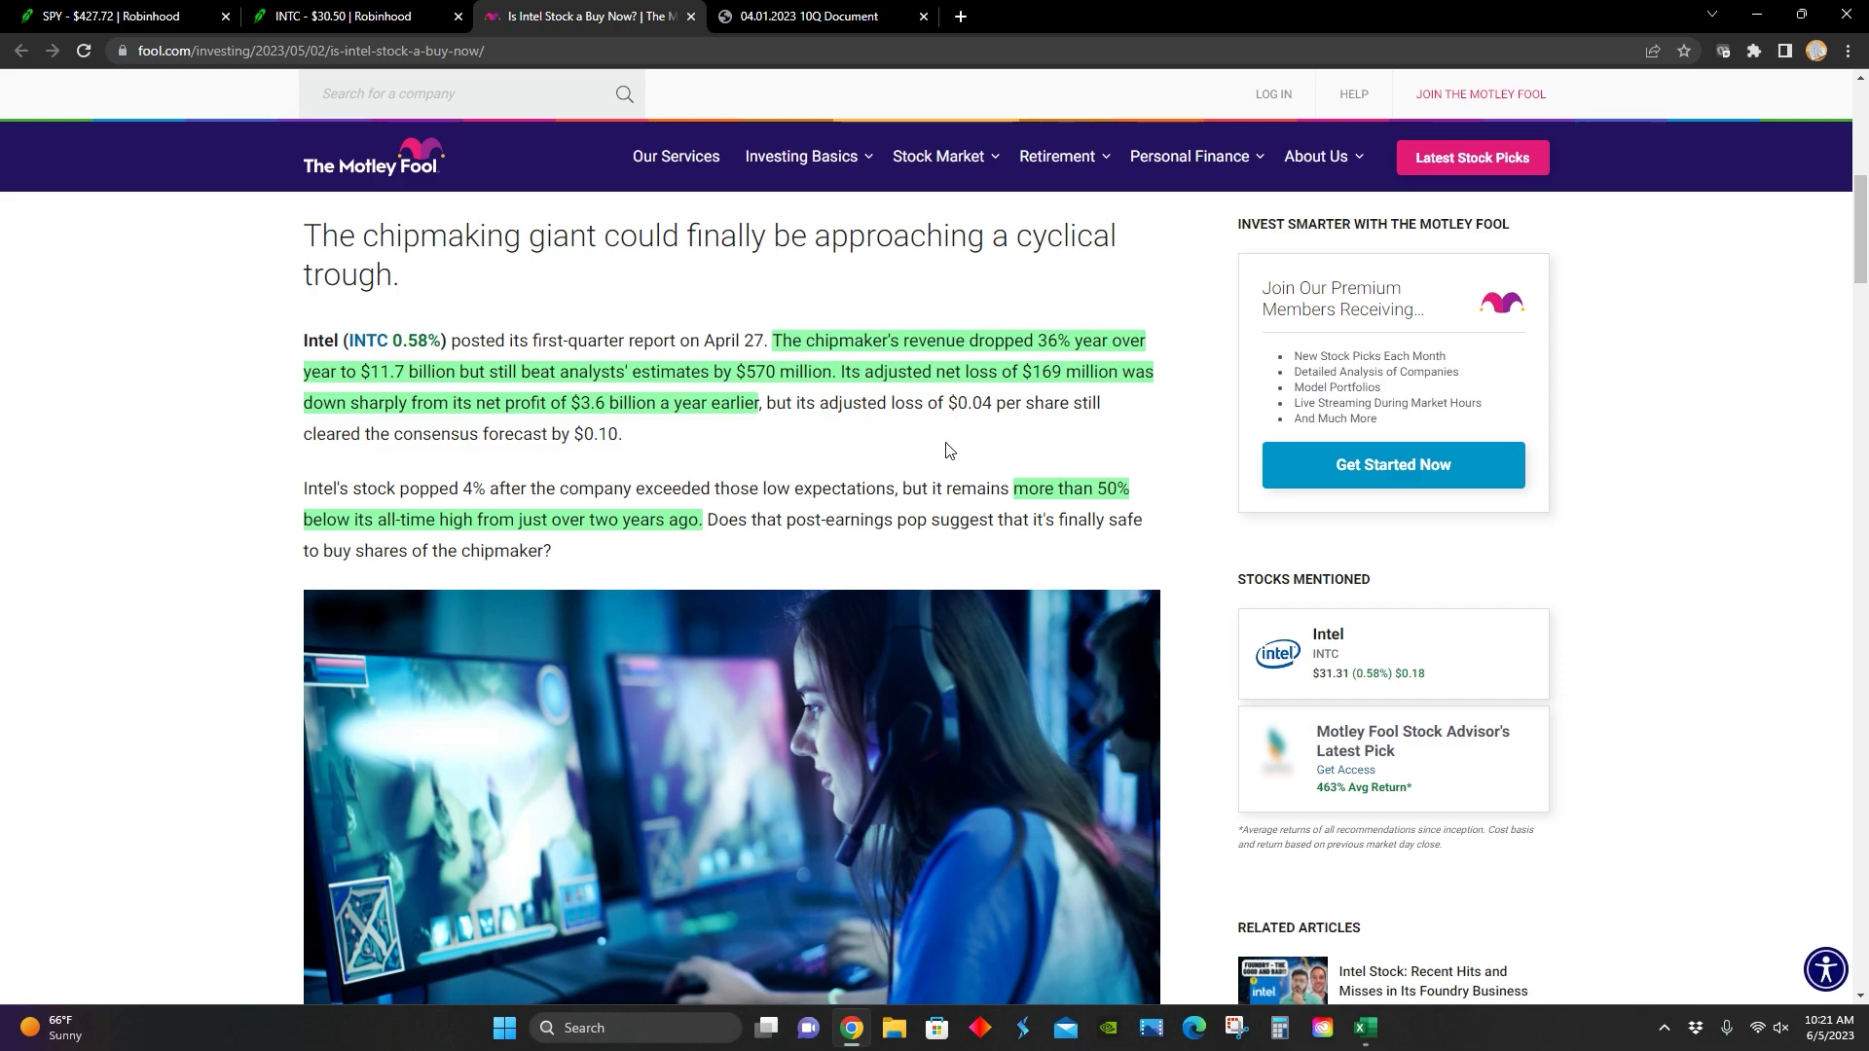
mouse_move(914, 409)
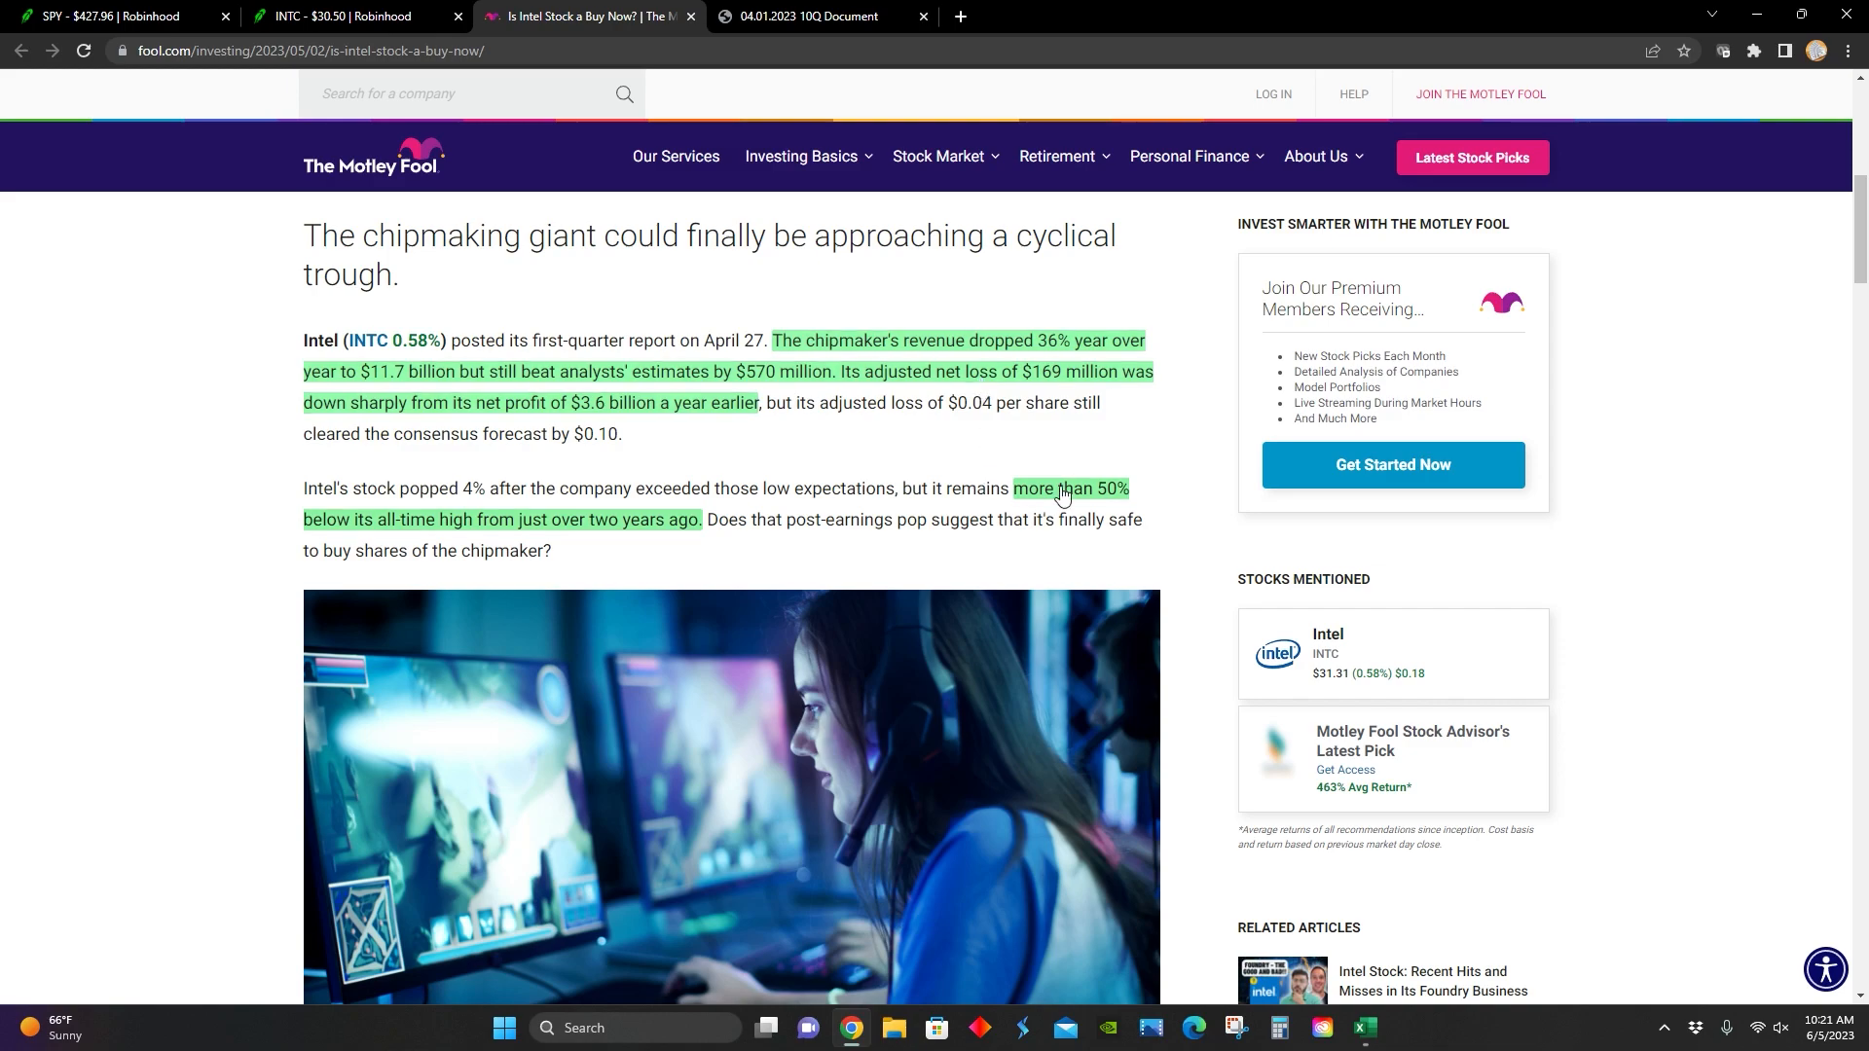
scroll("down", 3)
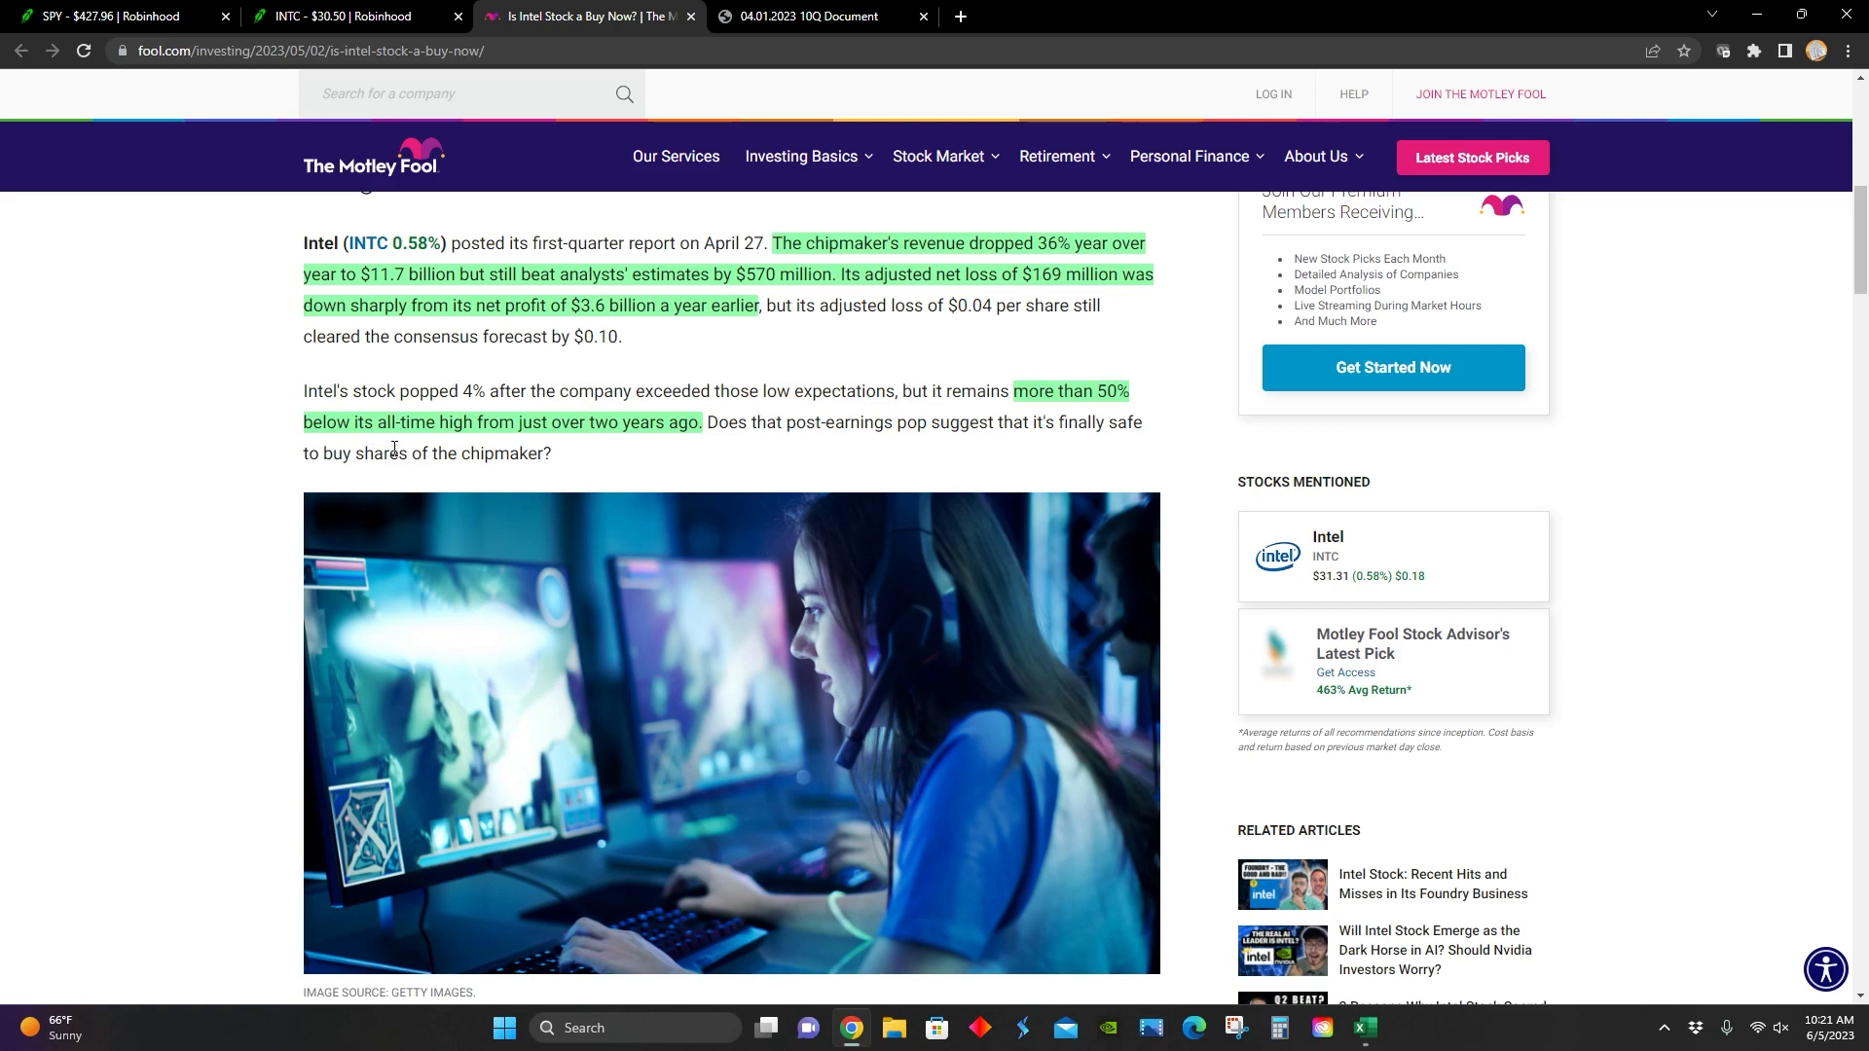
scroll("down", 3)
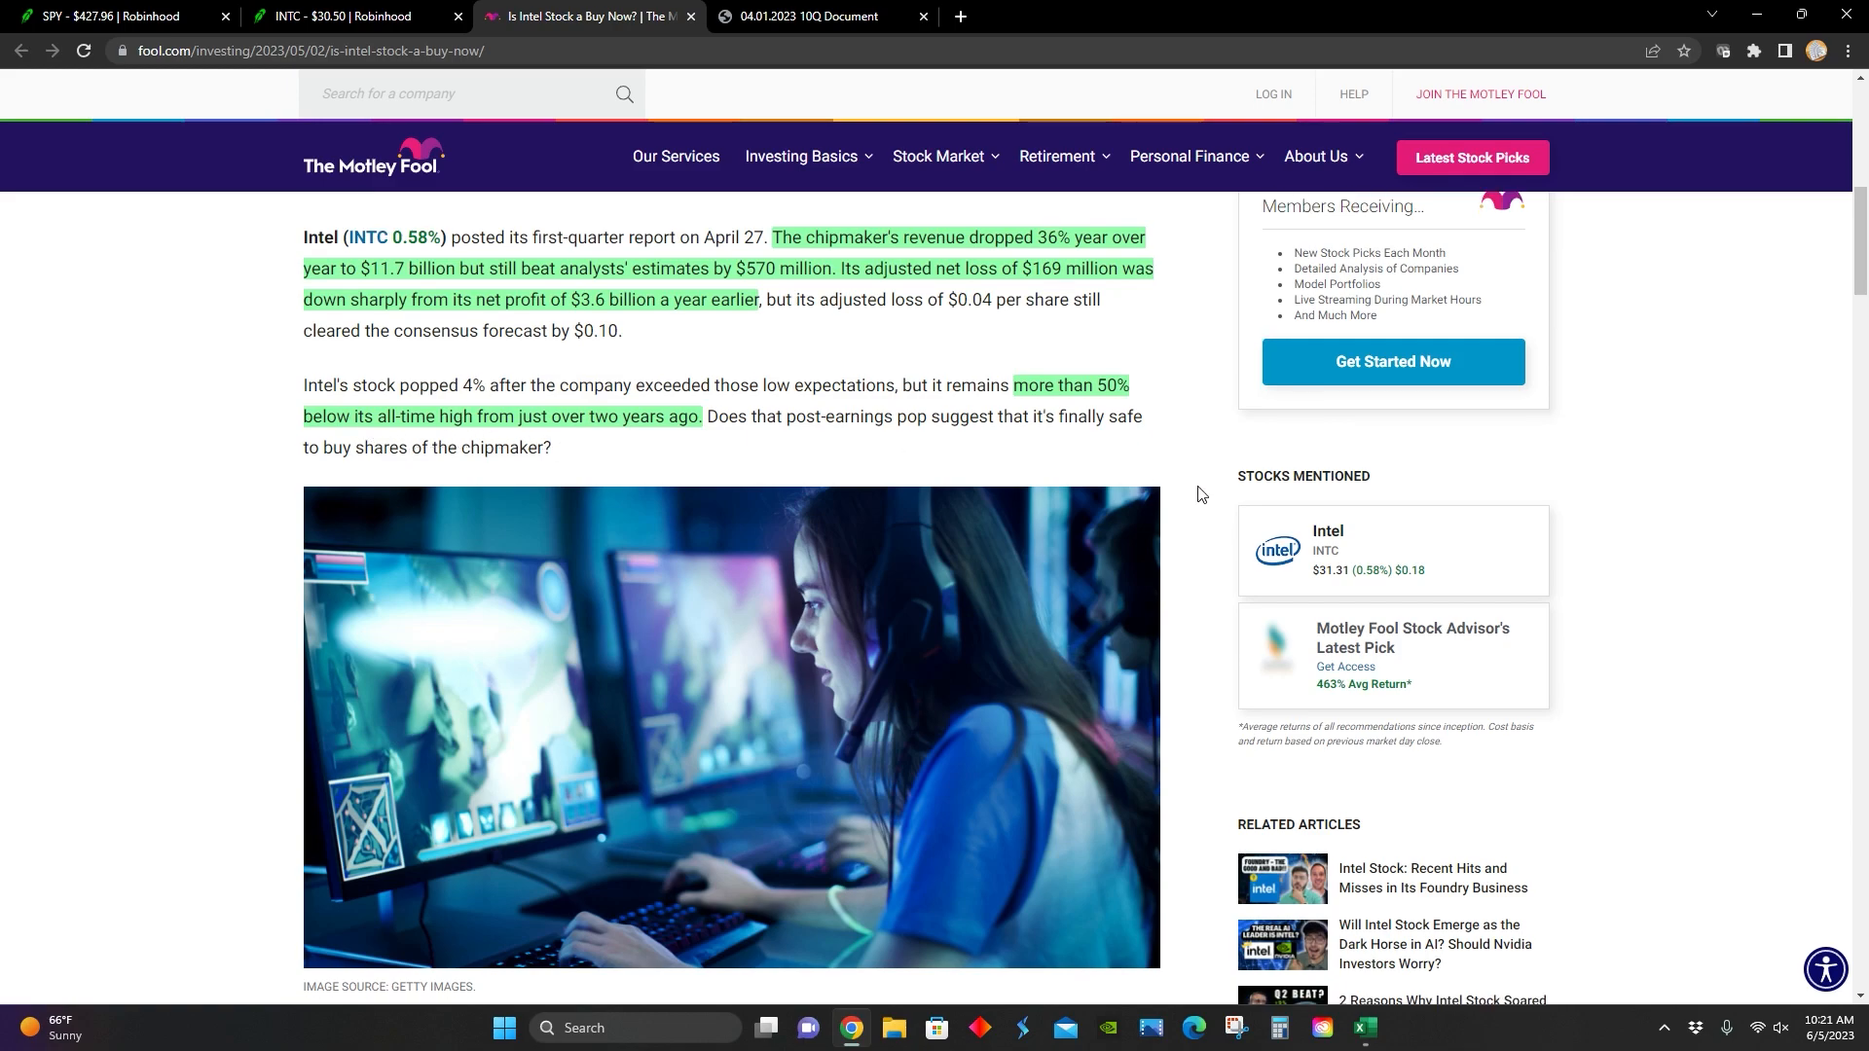
Step: Read about lost x86 share, foundry missteps and the 65% dividend cut, down to the INTC chart
scroll("down", 3)
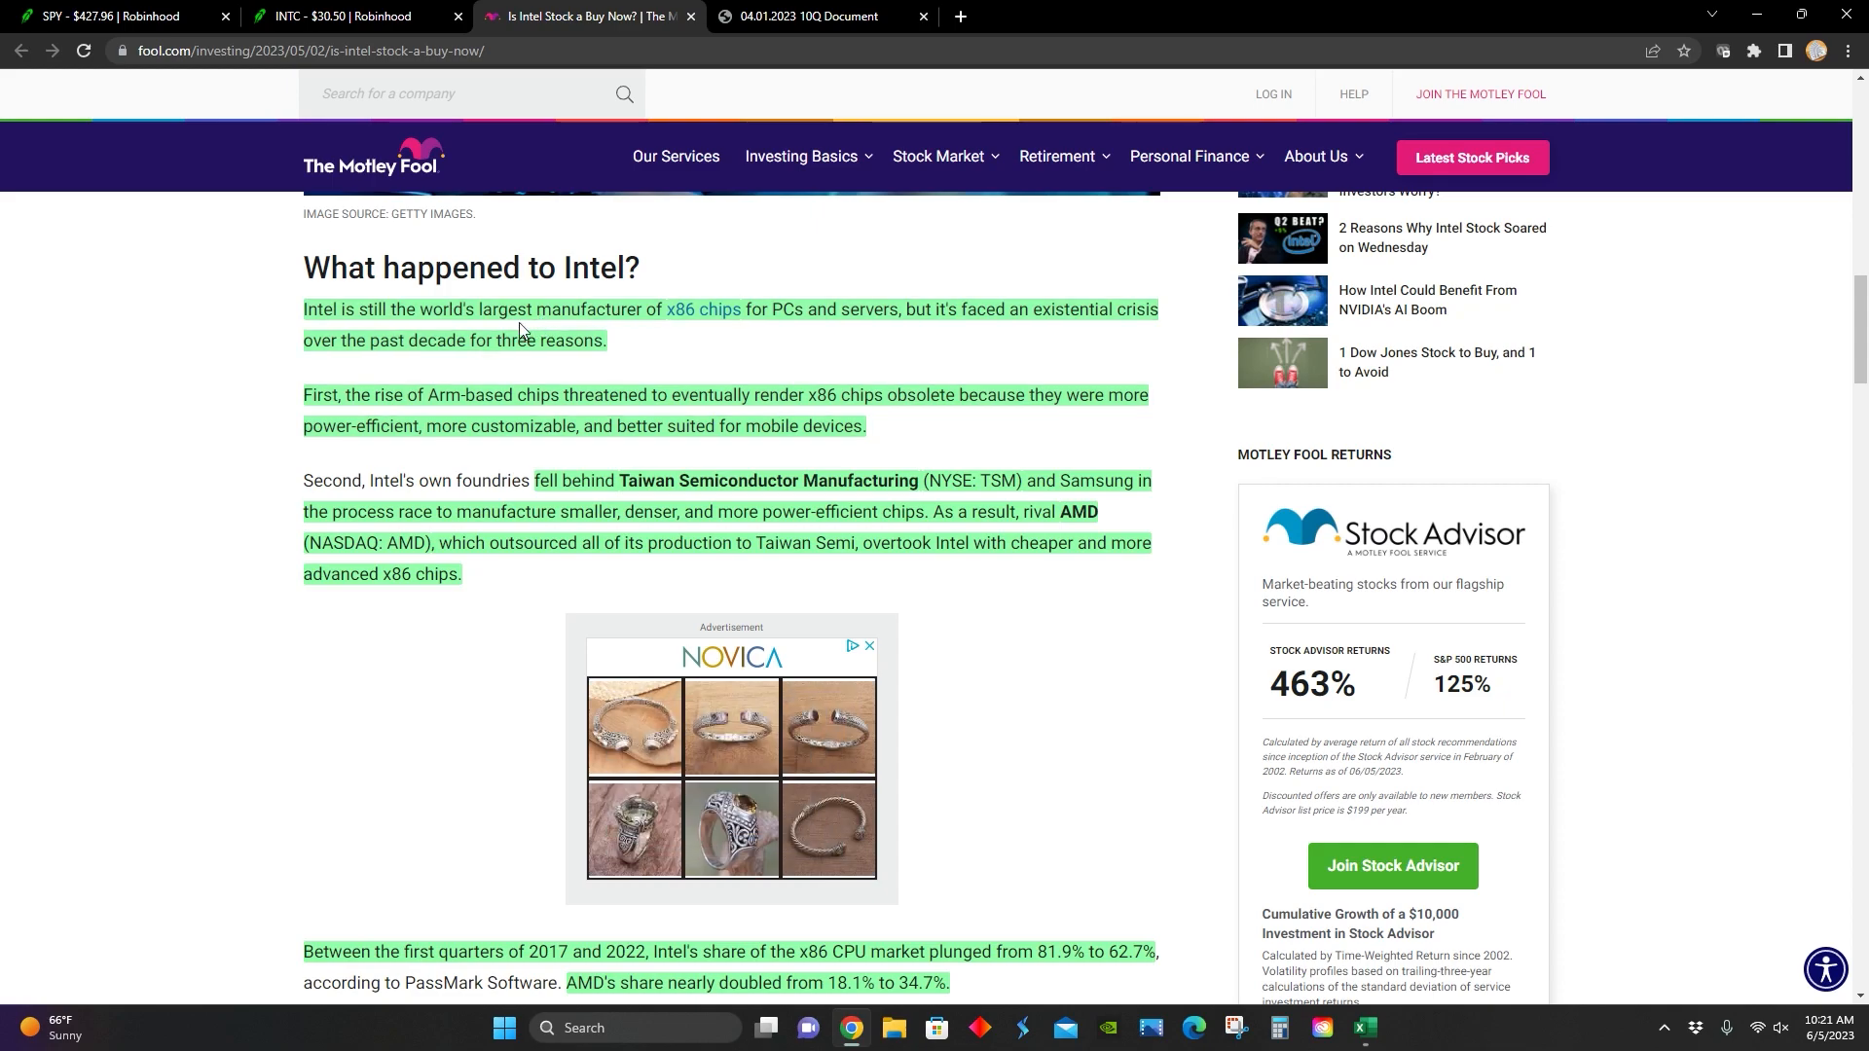
mouse_move(586, 331)
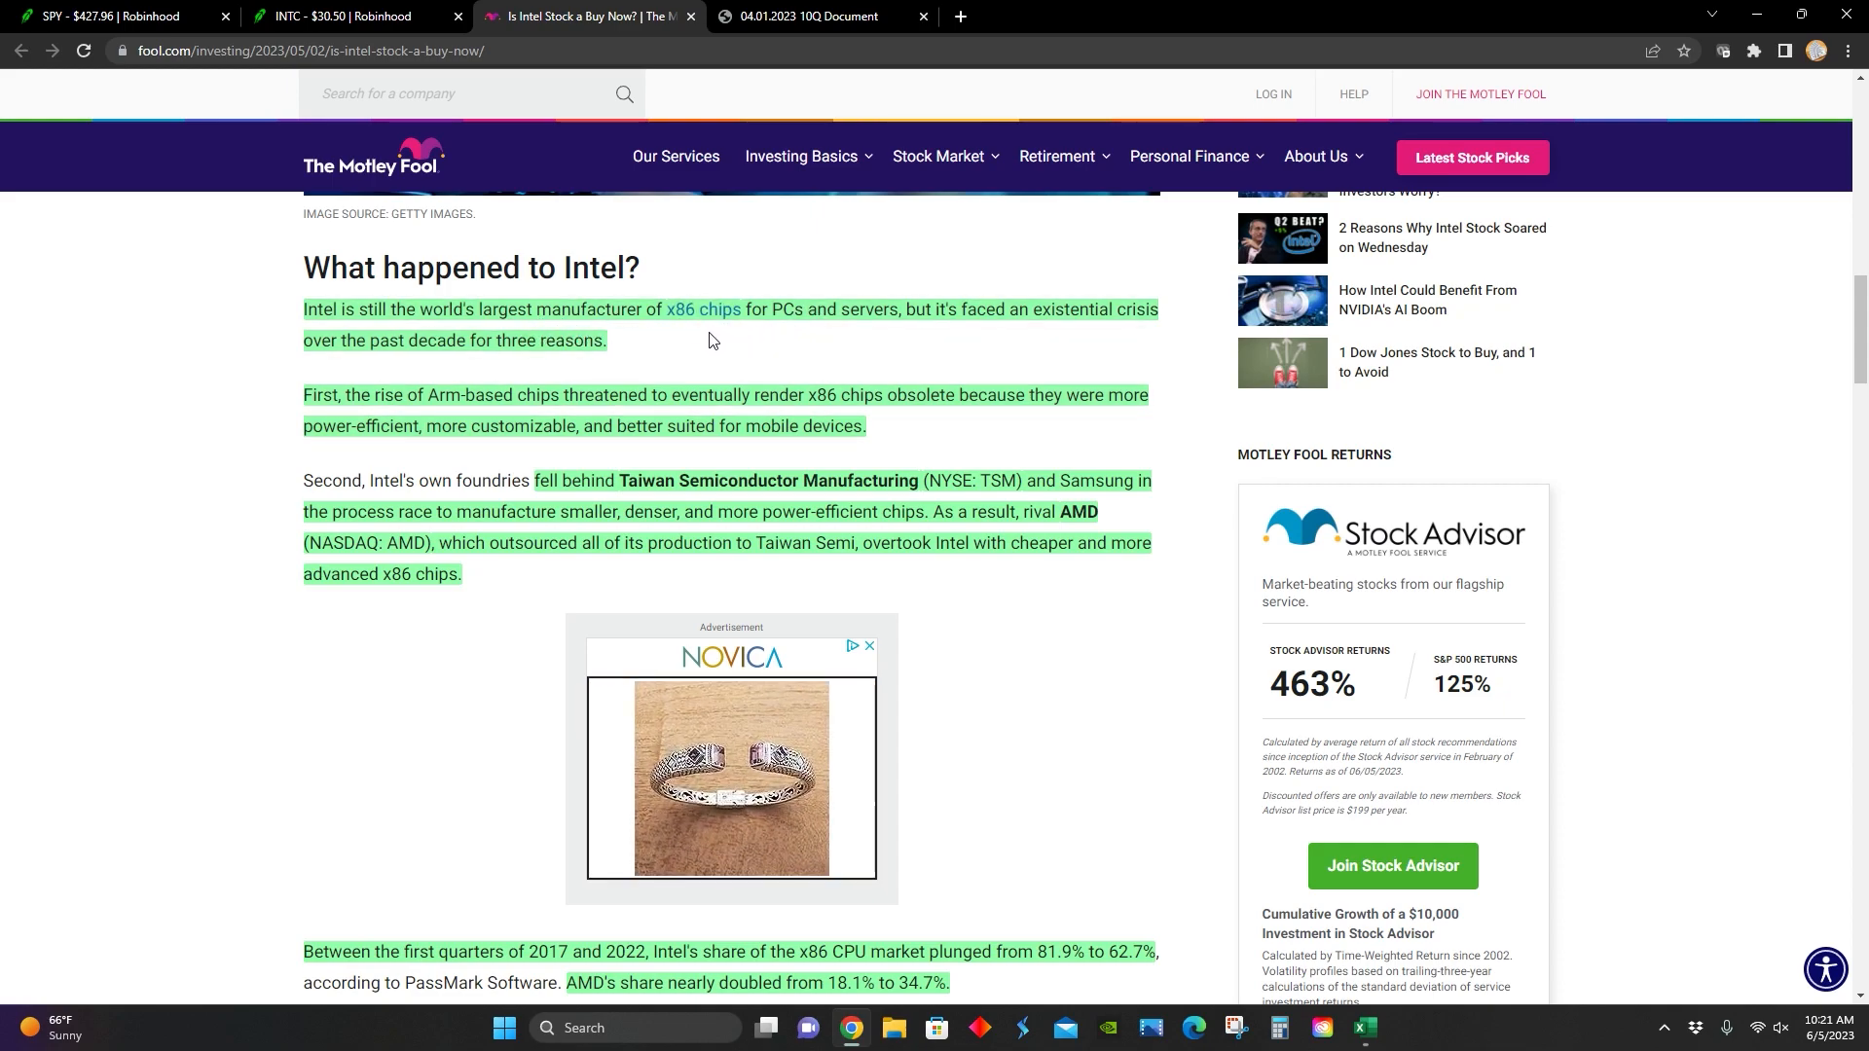
mouse_move(884, 338)
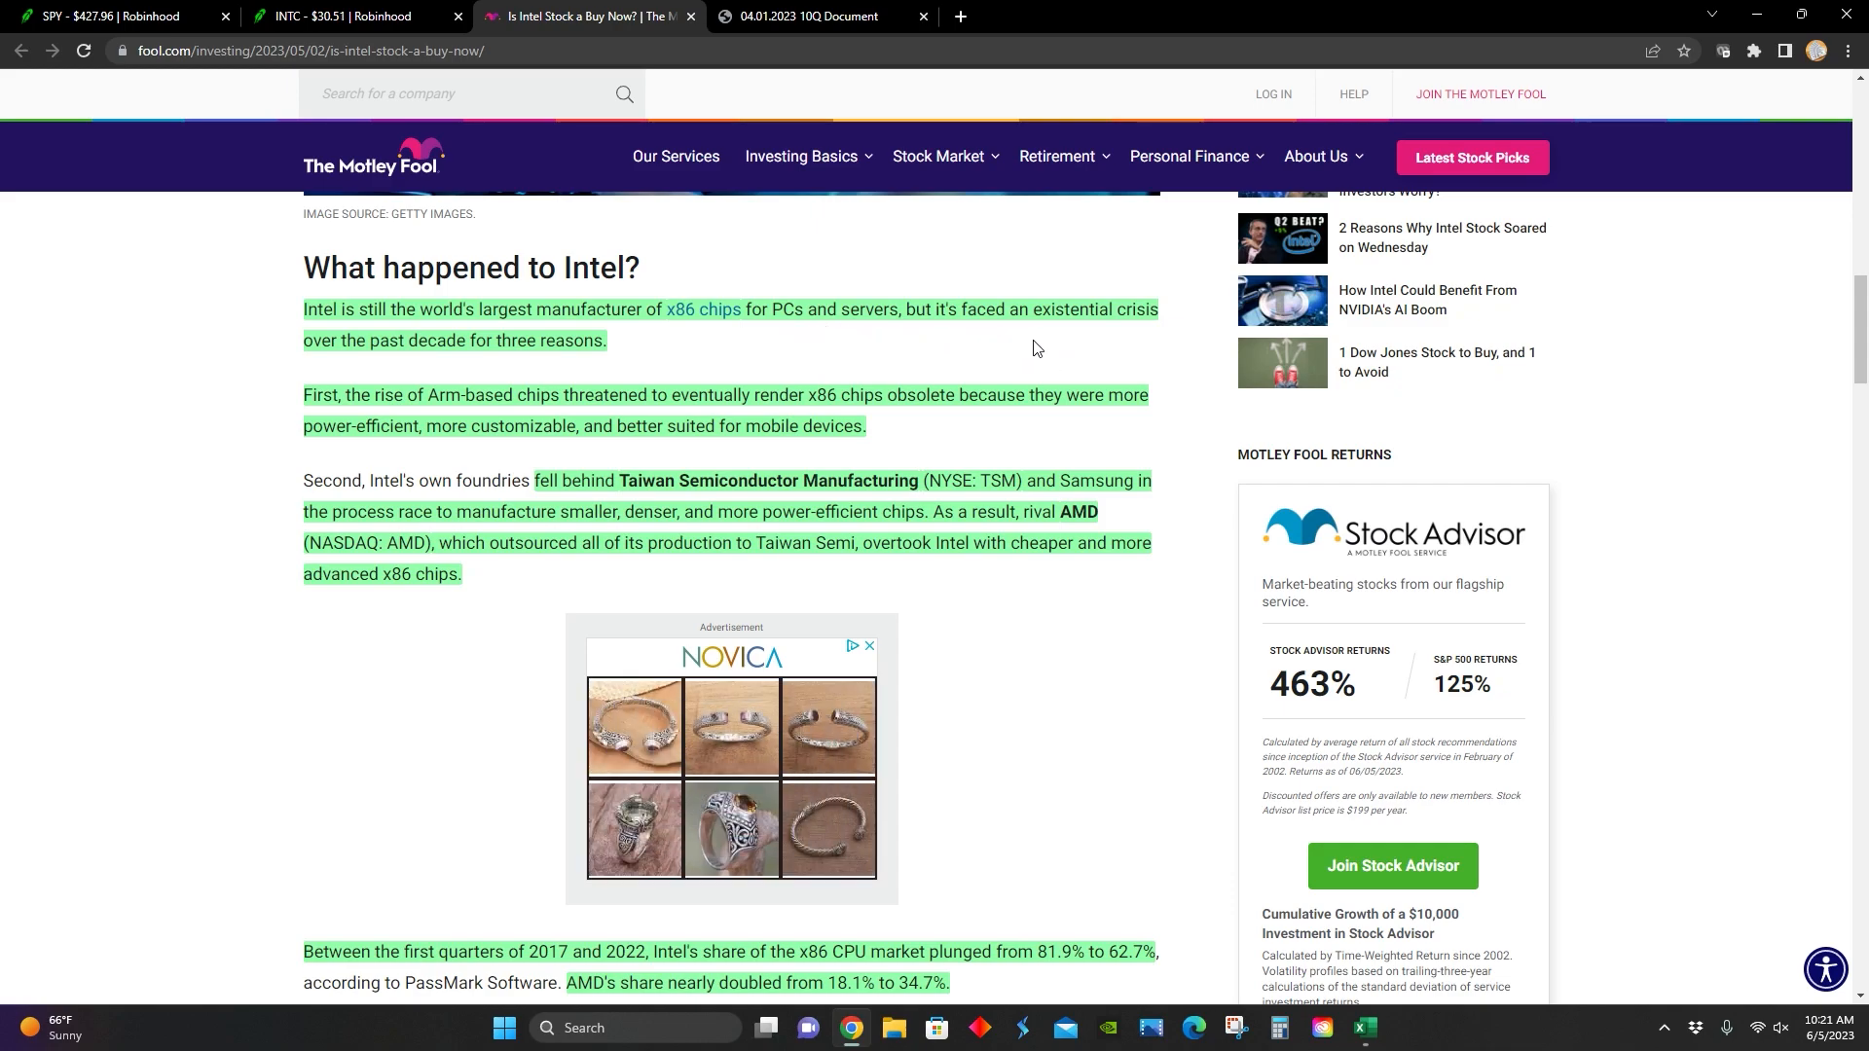
mouse_move(487, 369)
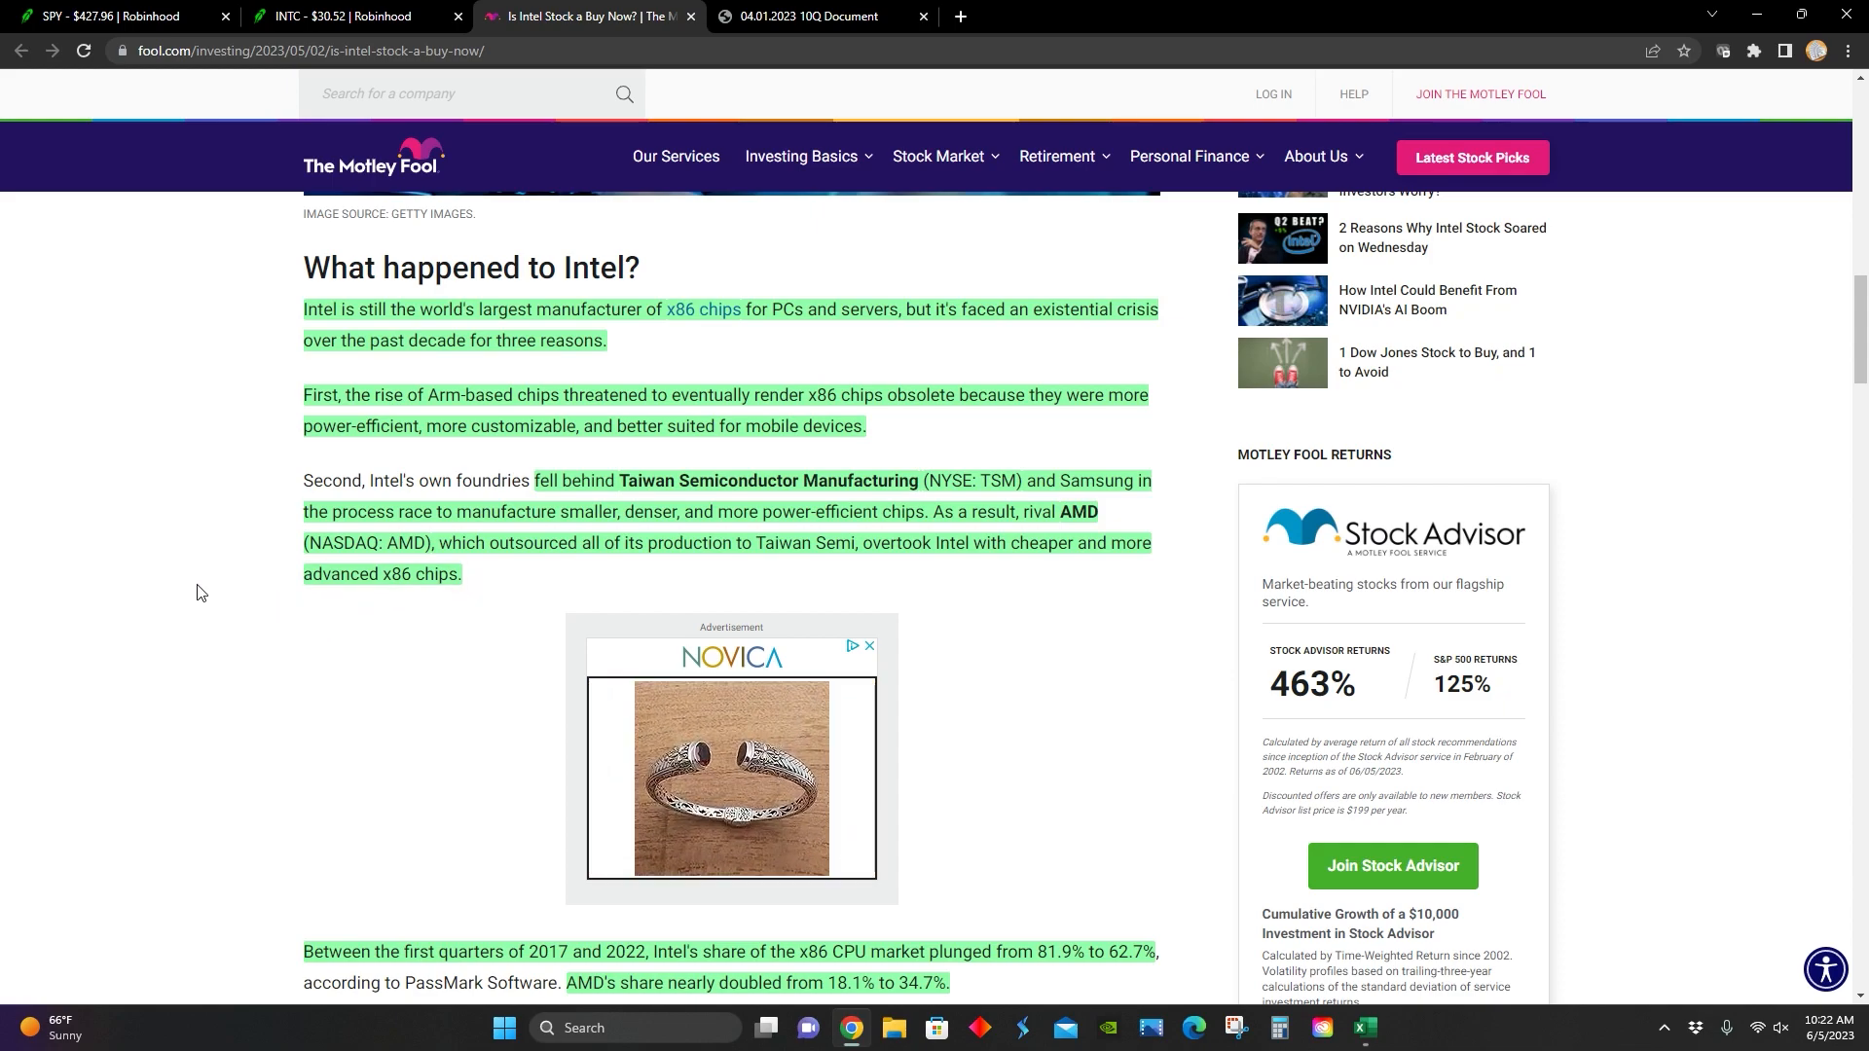
mouse_move(604, 472)
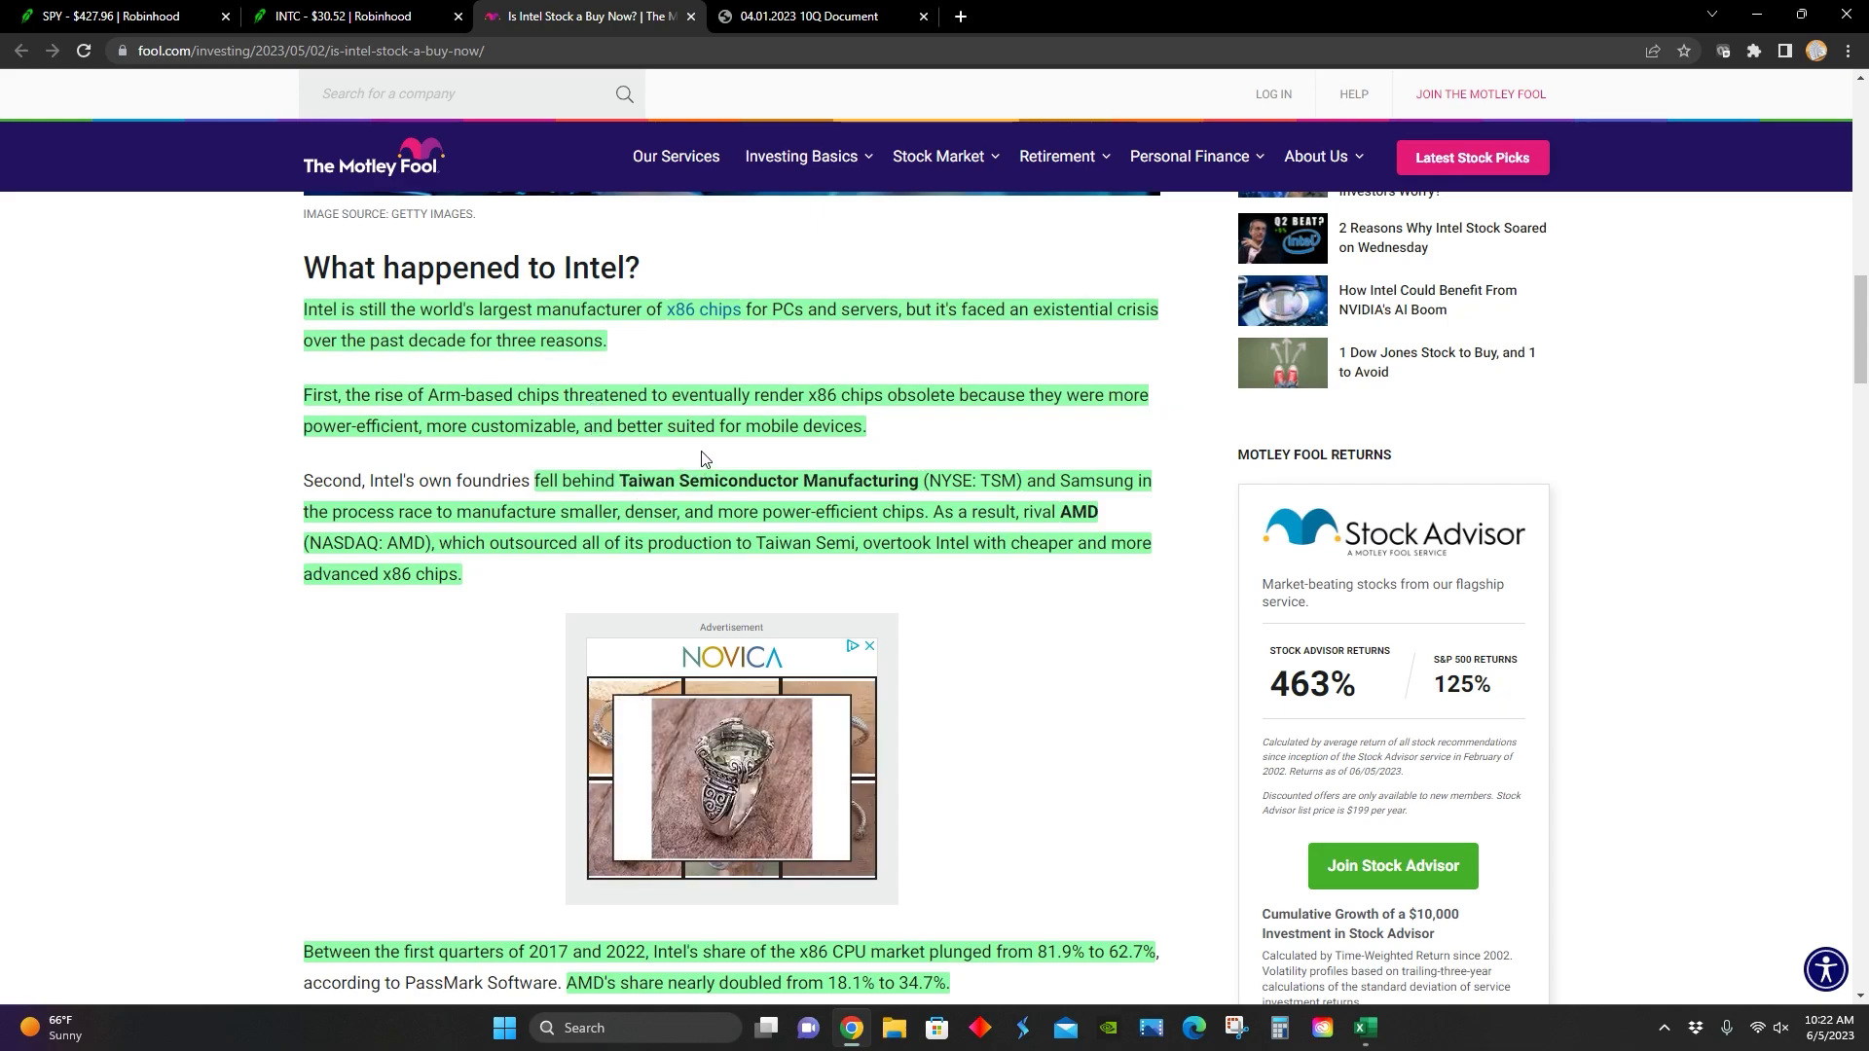
mouse_move(962, 405)
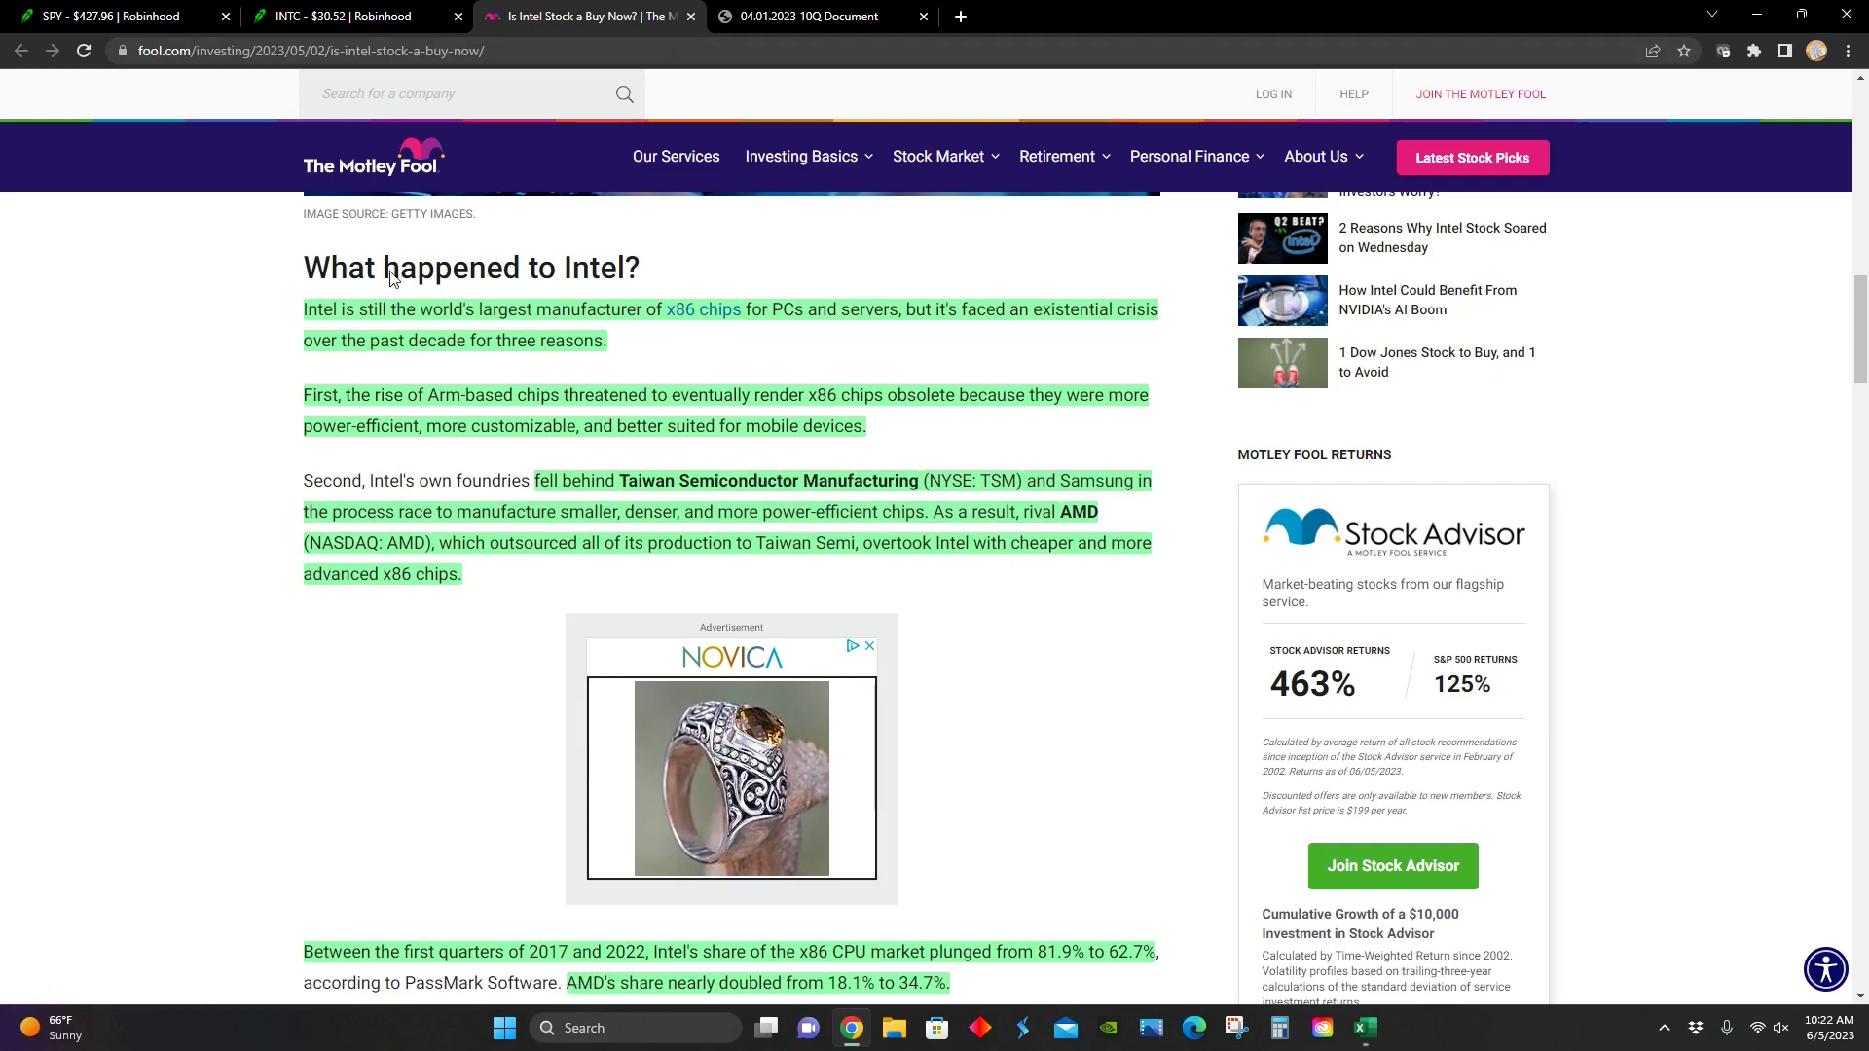
scroll("down", 3)
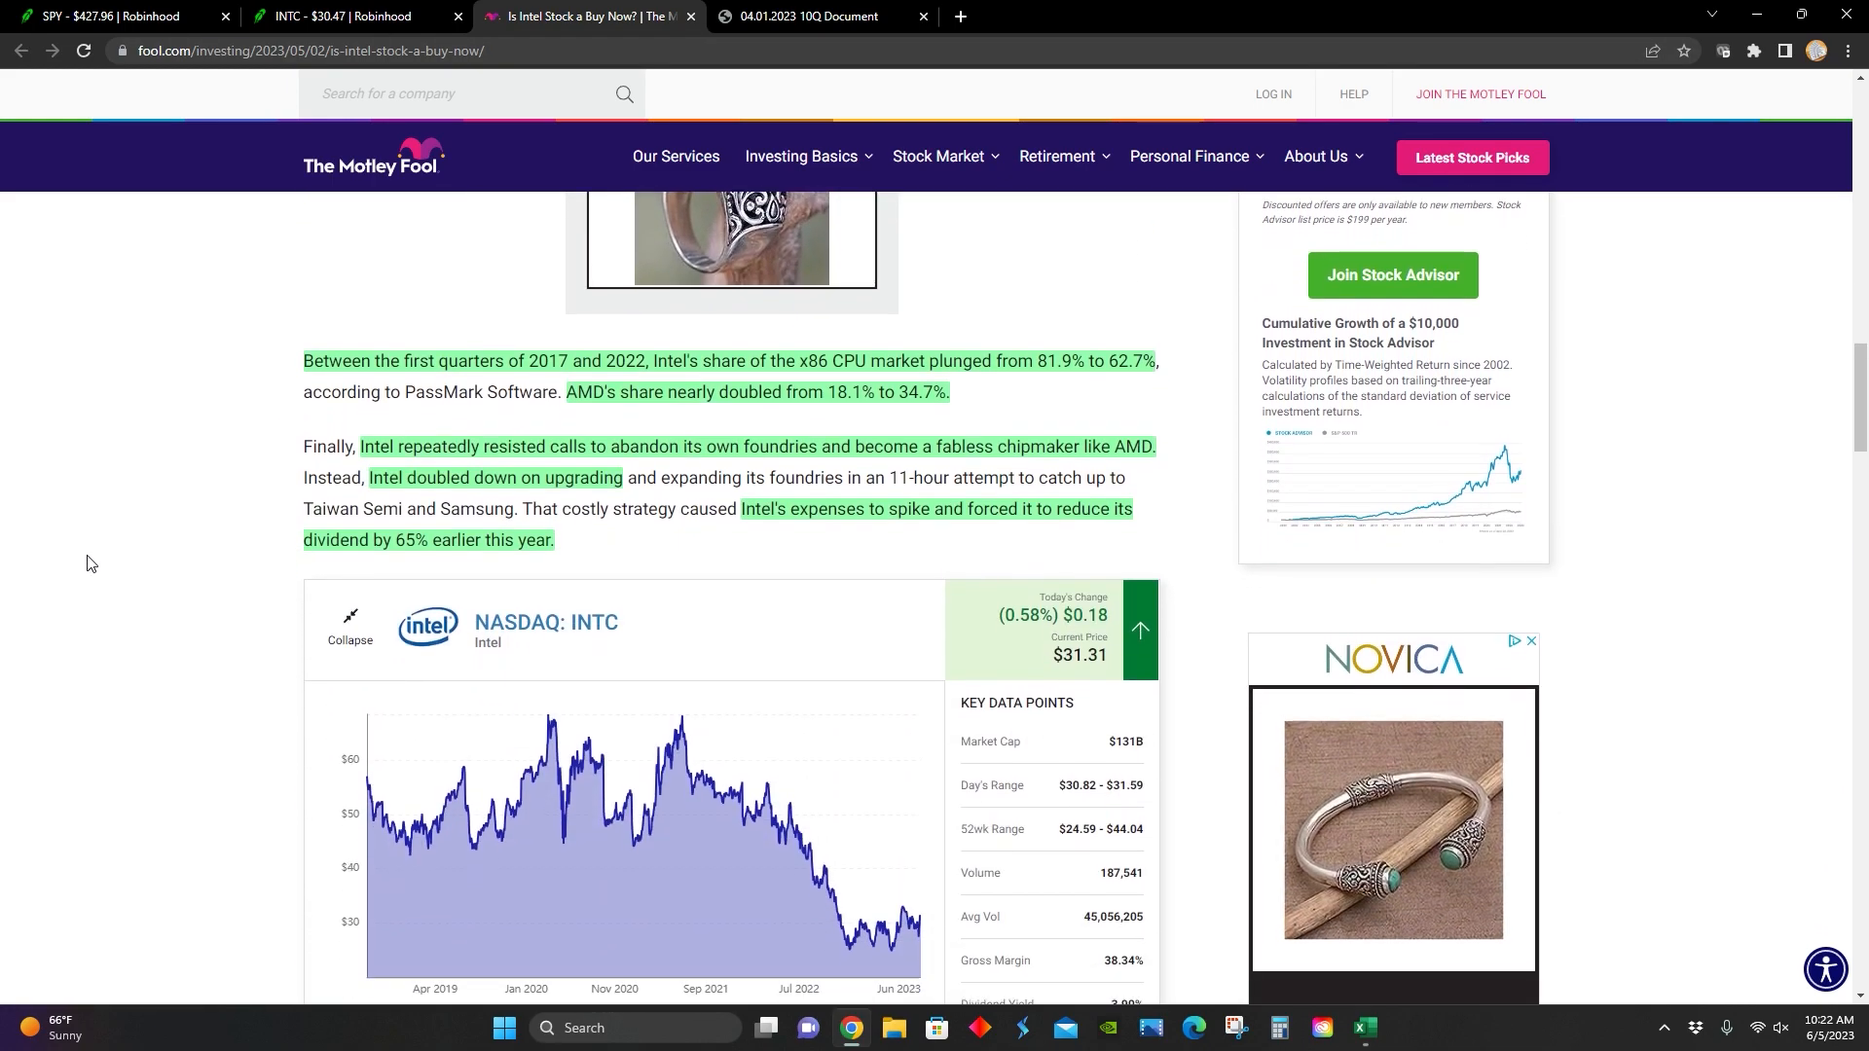
scroll("down", 3)
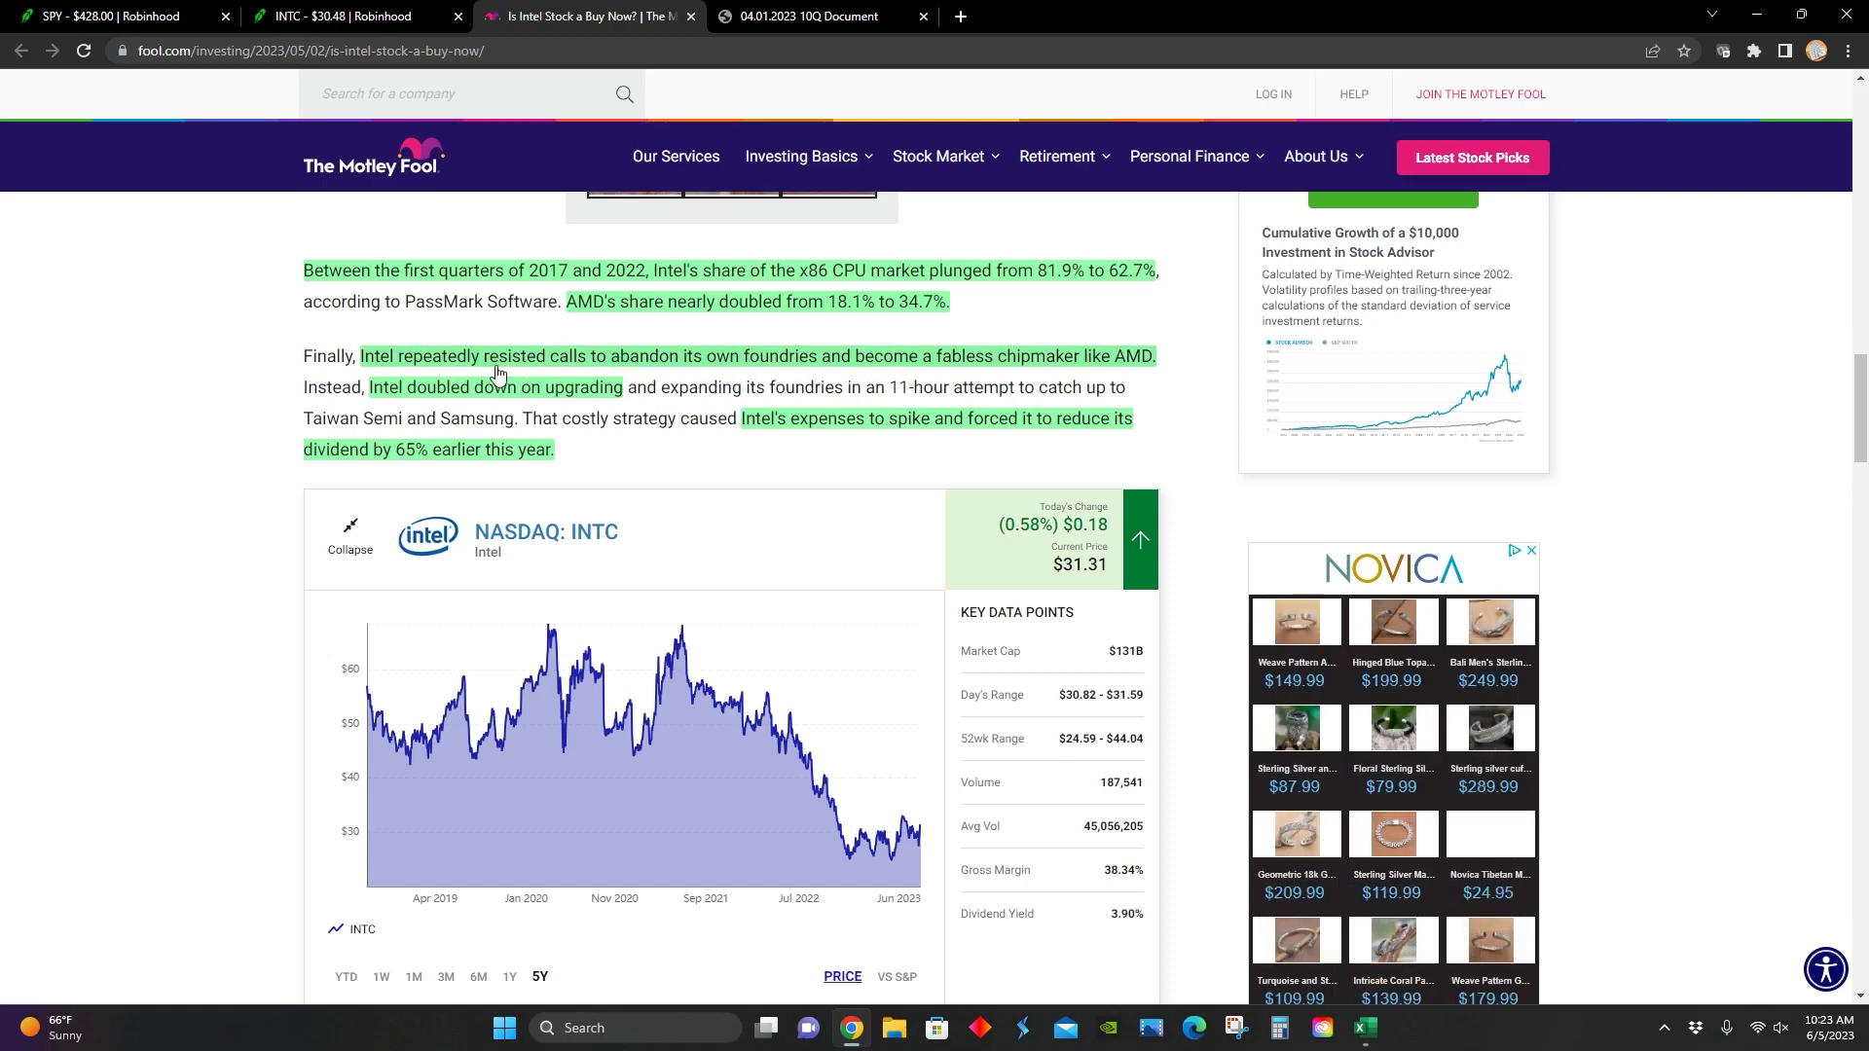
mouse_move(831, 381)
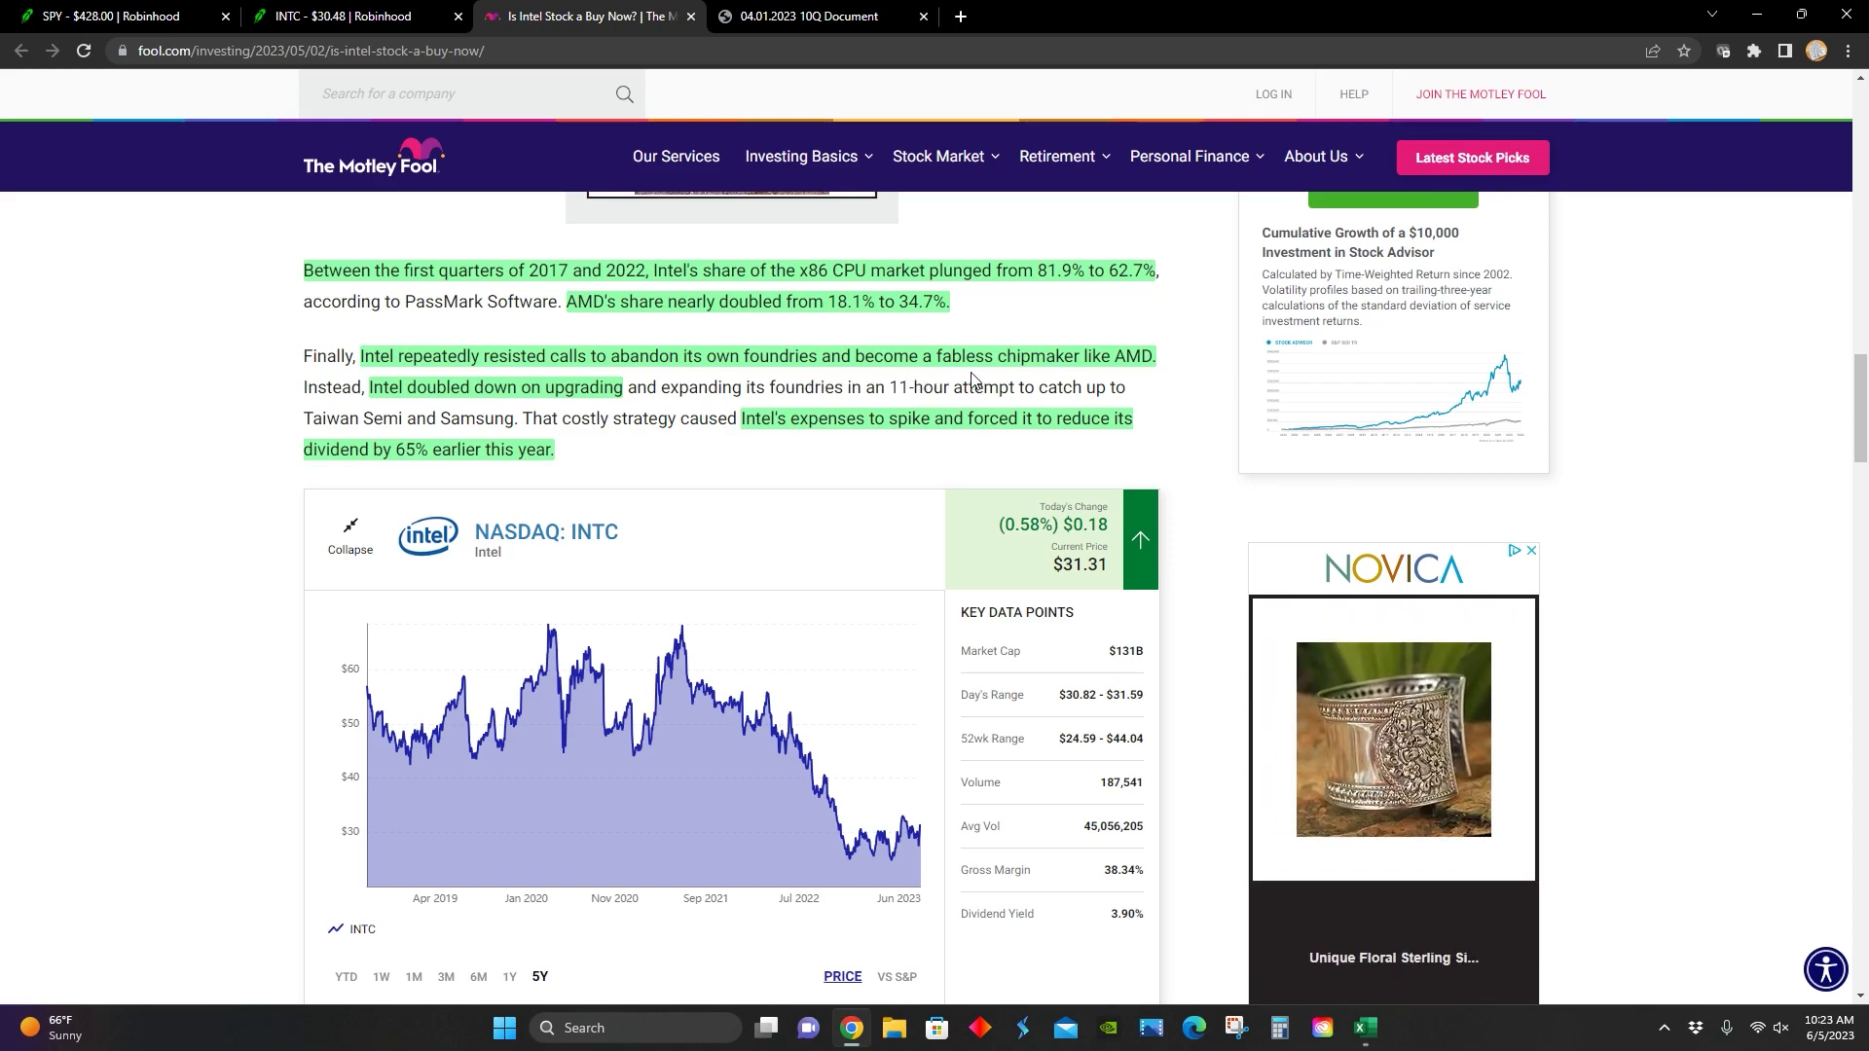
mouse_move(1099, 371)
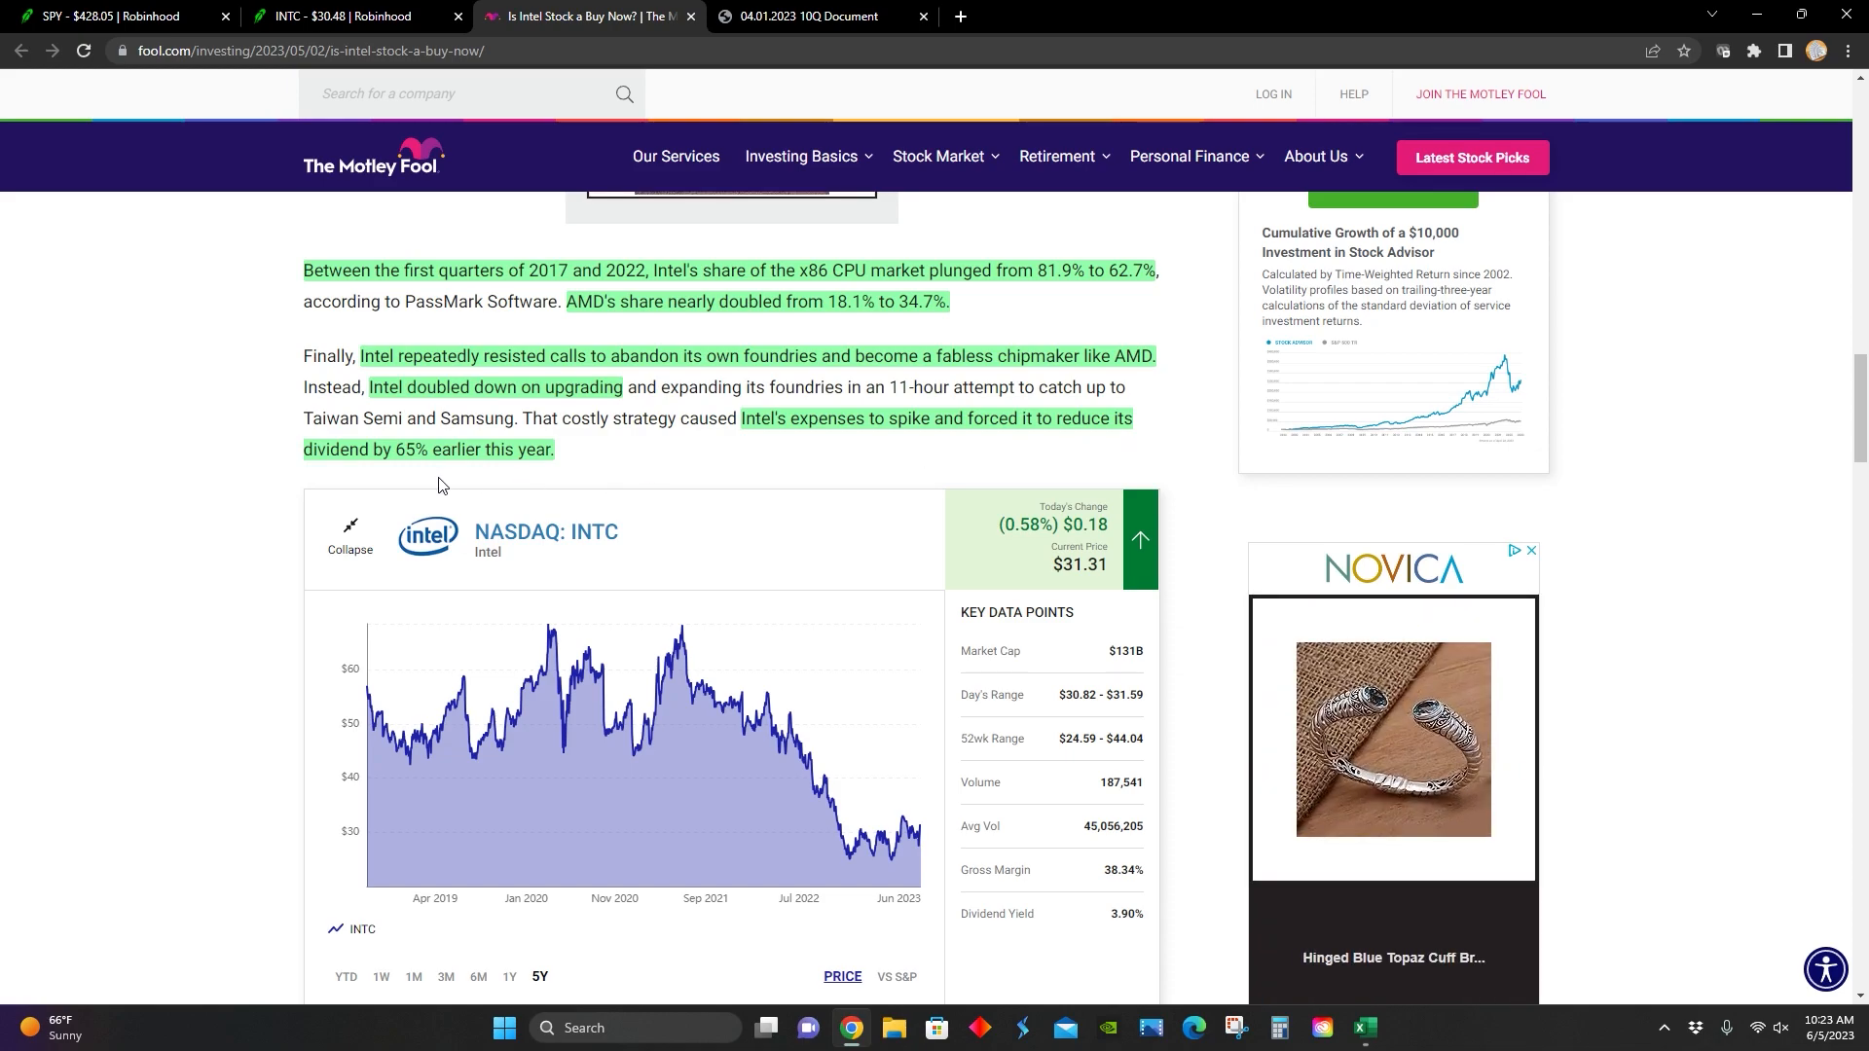
mouse_move(164, 459)
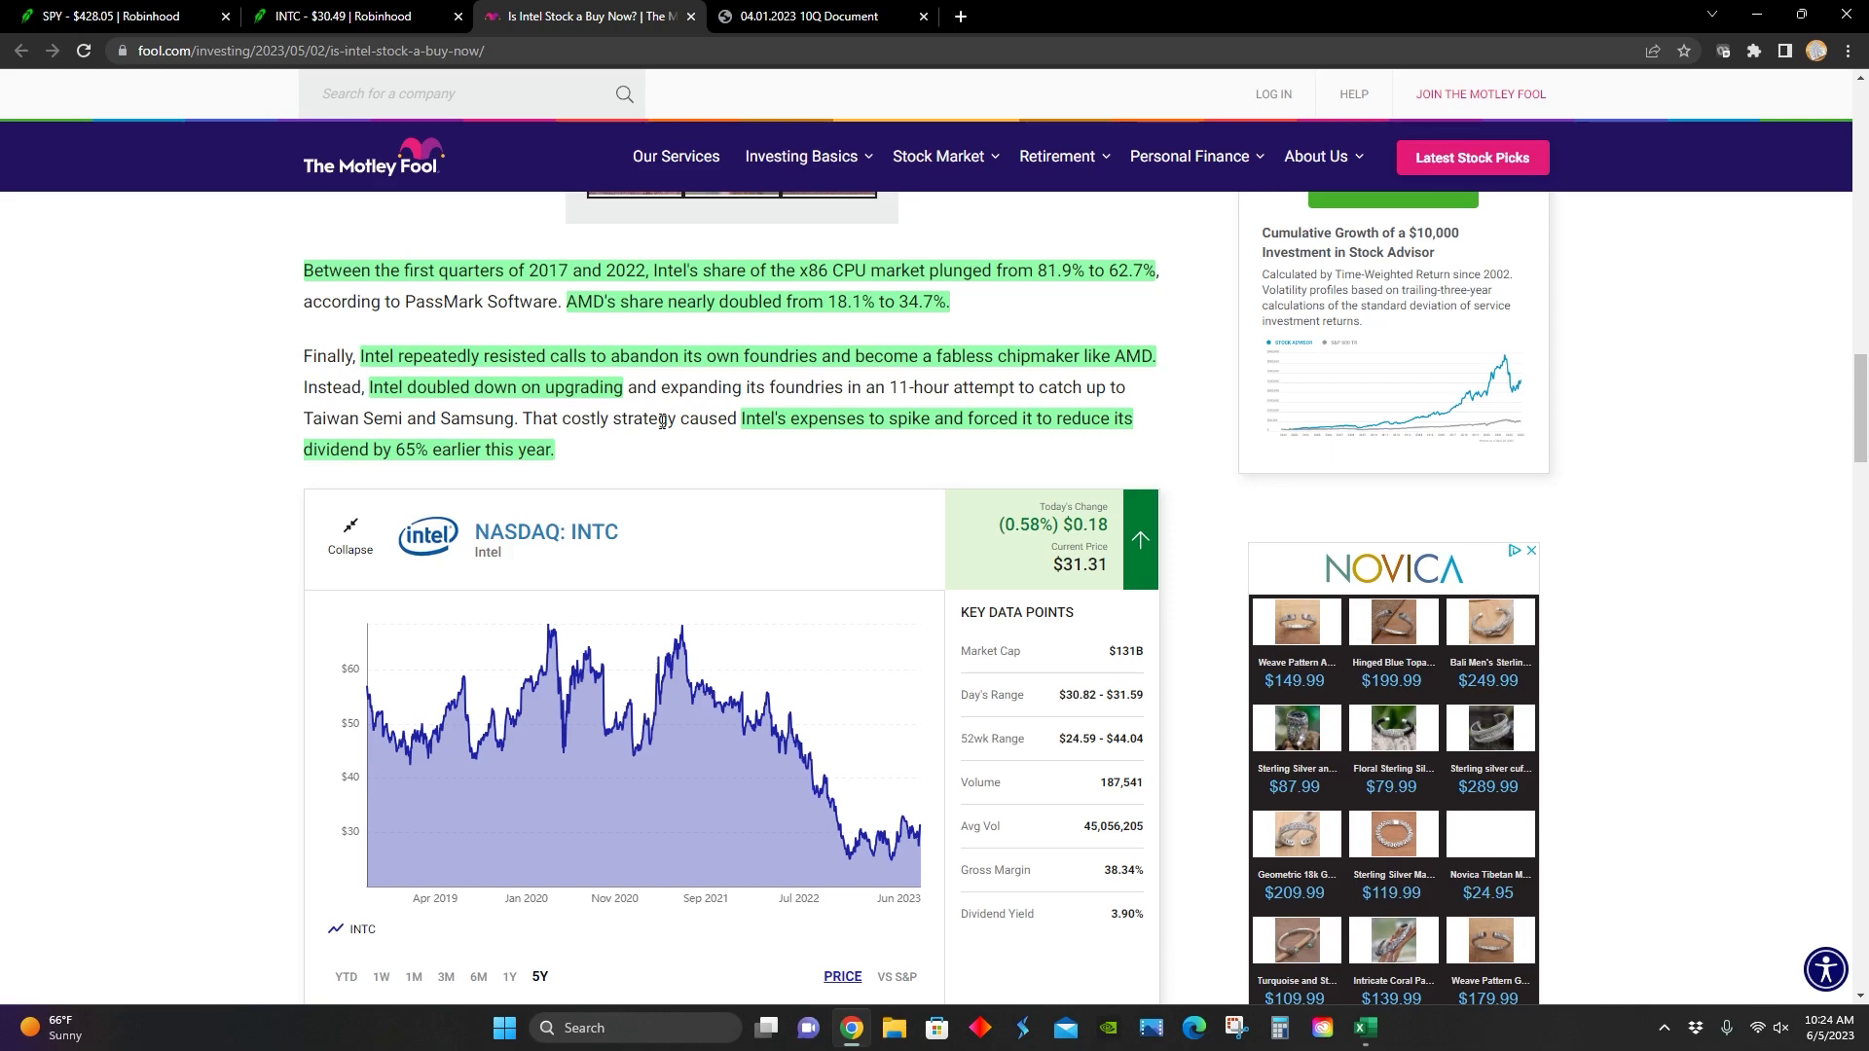
Step: Read the downturn section down to the segment revenue table showing Q1 2023 revenue down 36%
scroll("down", 3)
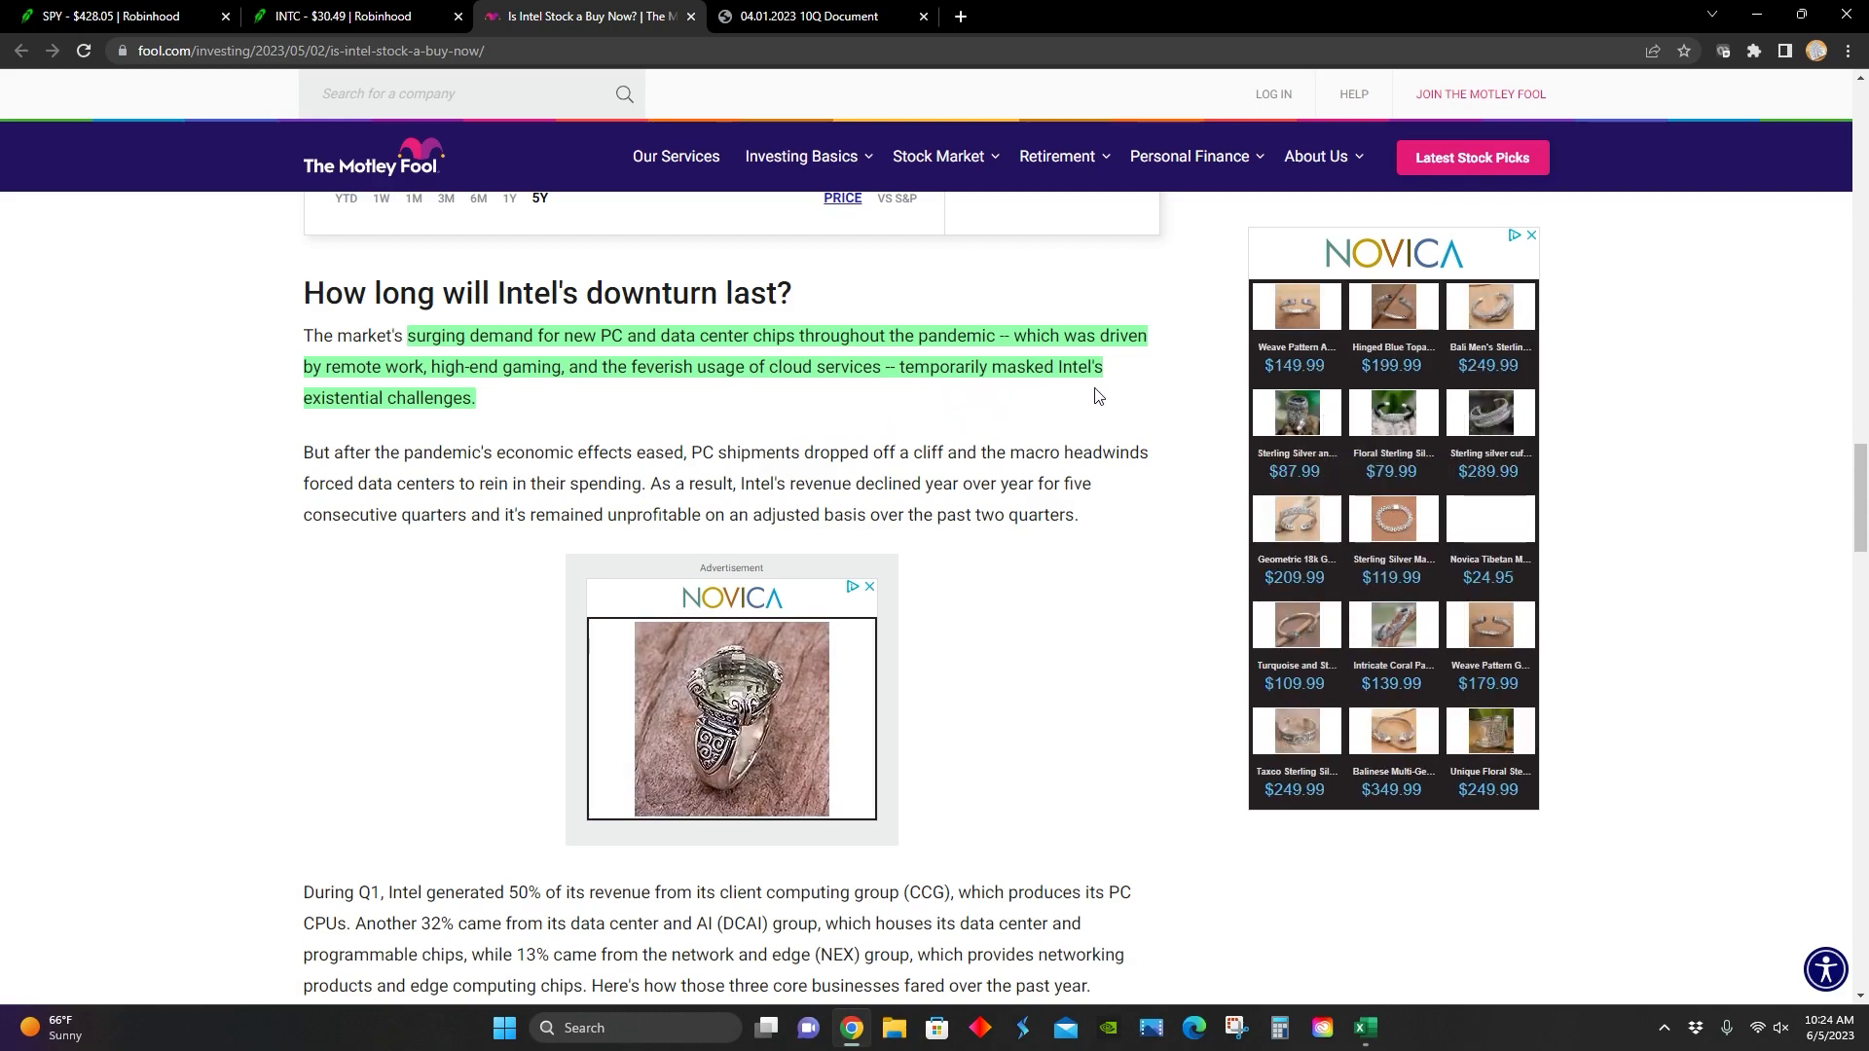
mouse_move(263, 450)
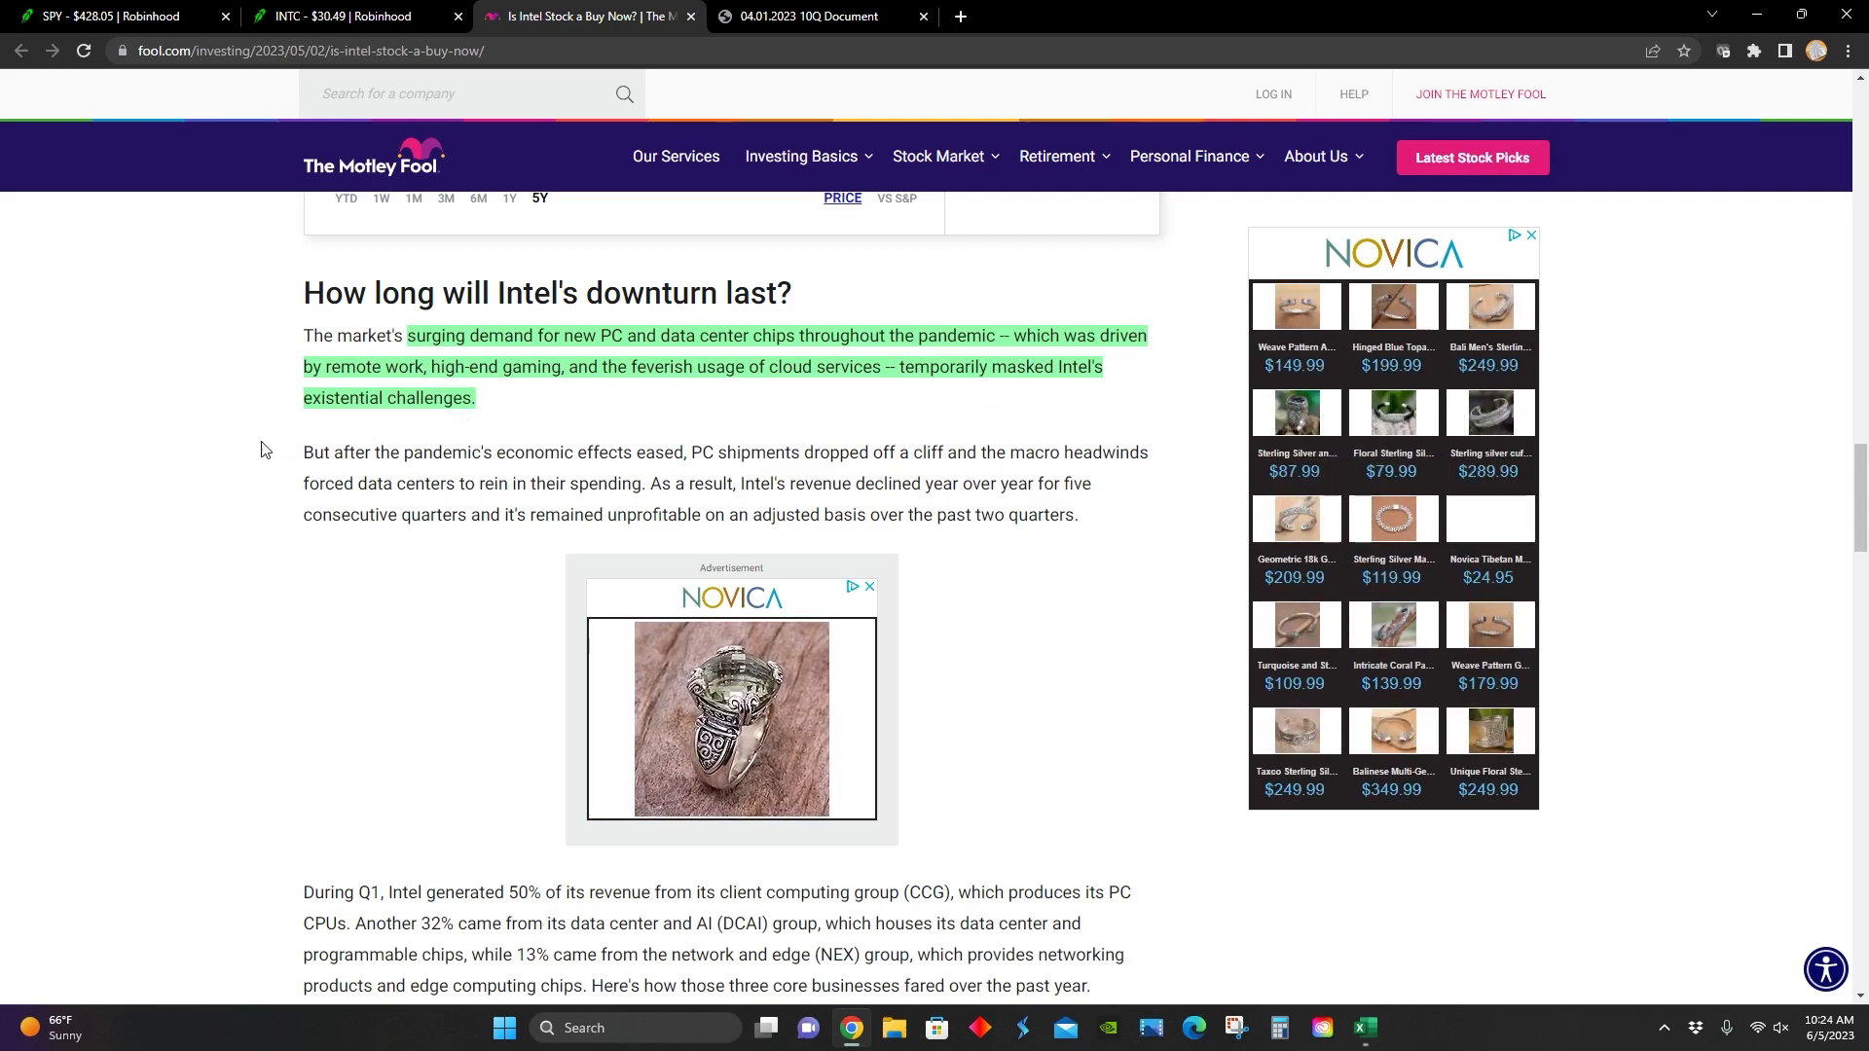
scroll("down", 3)
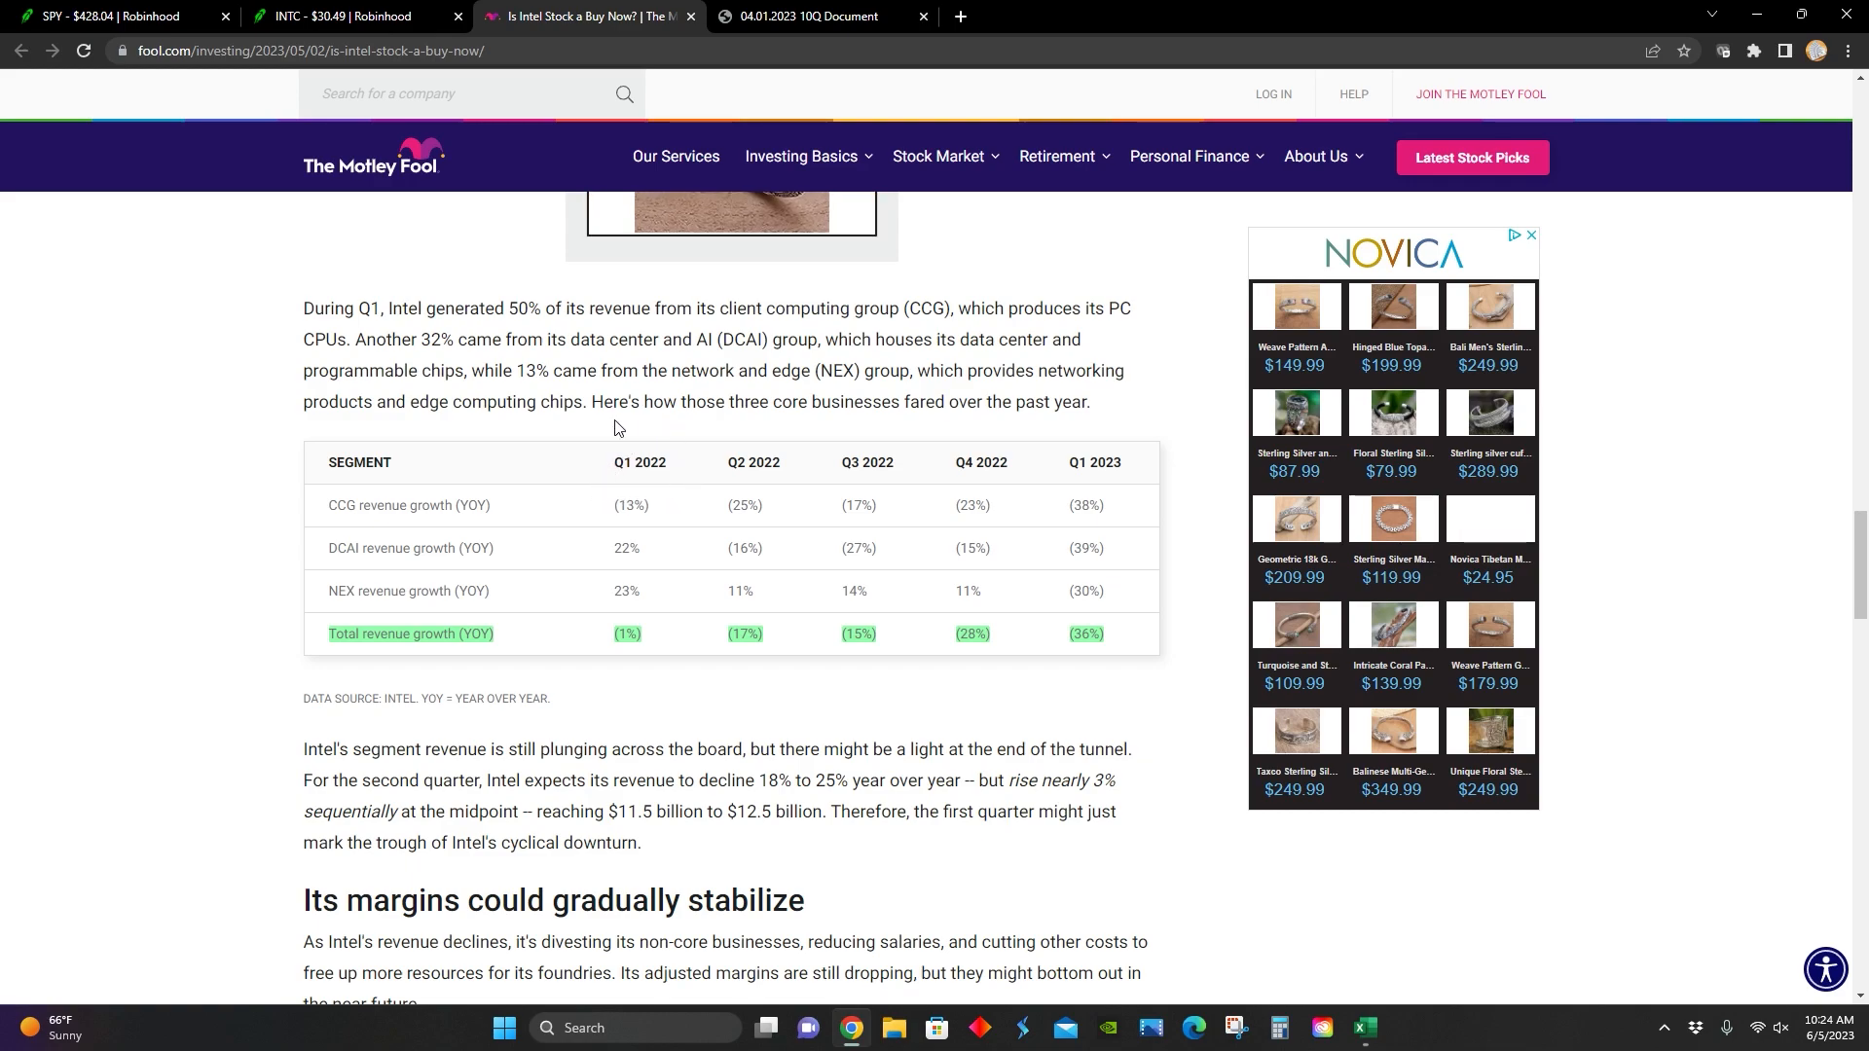
mouse_move(1103, 493)
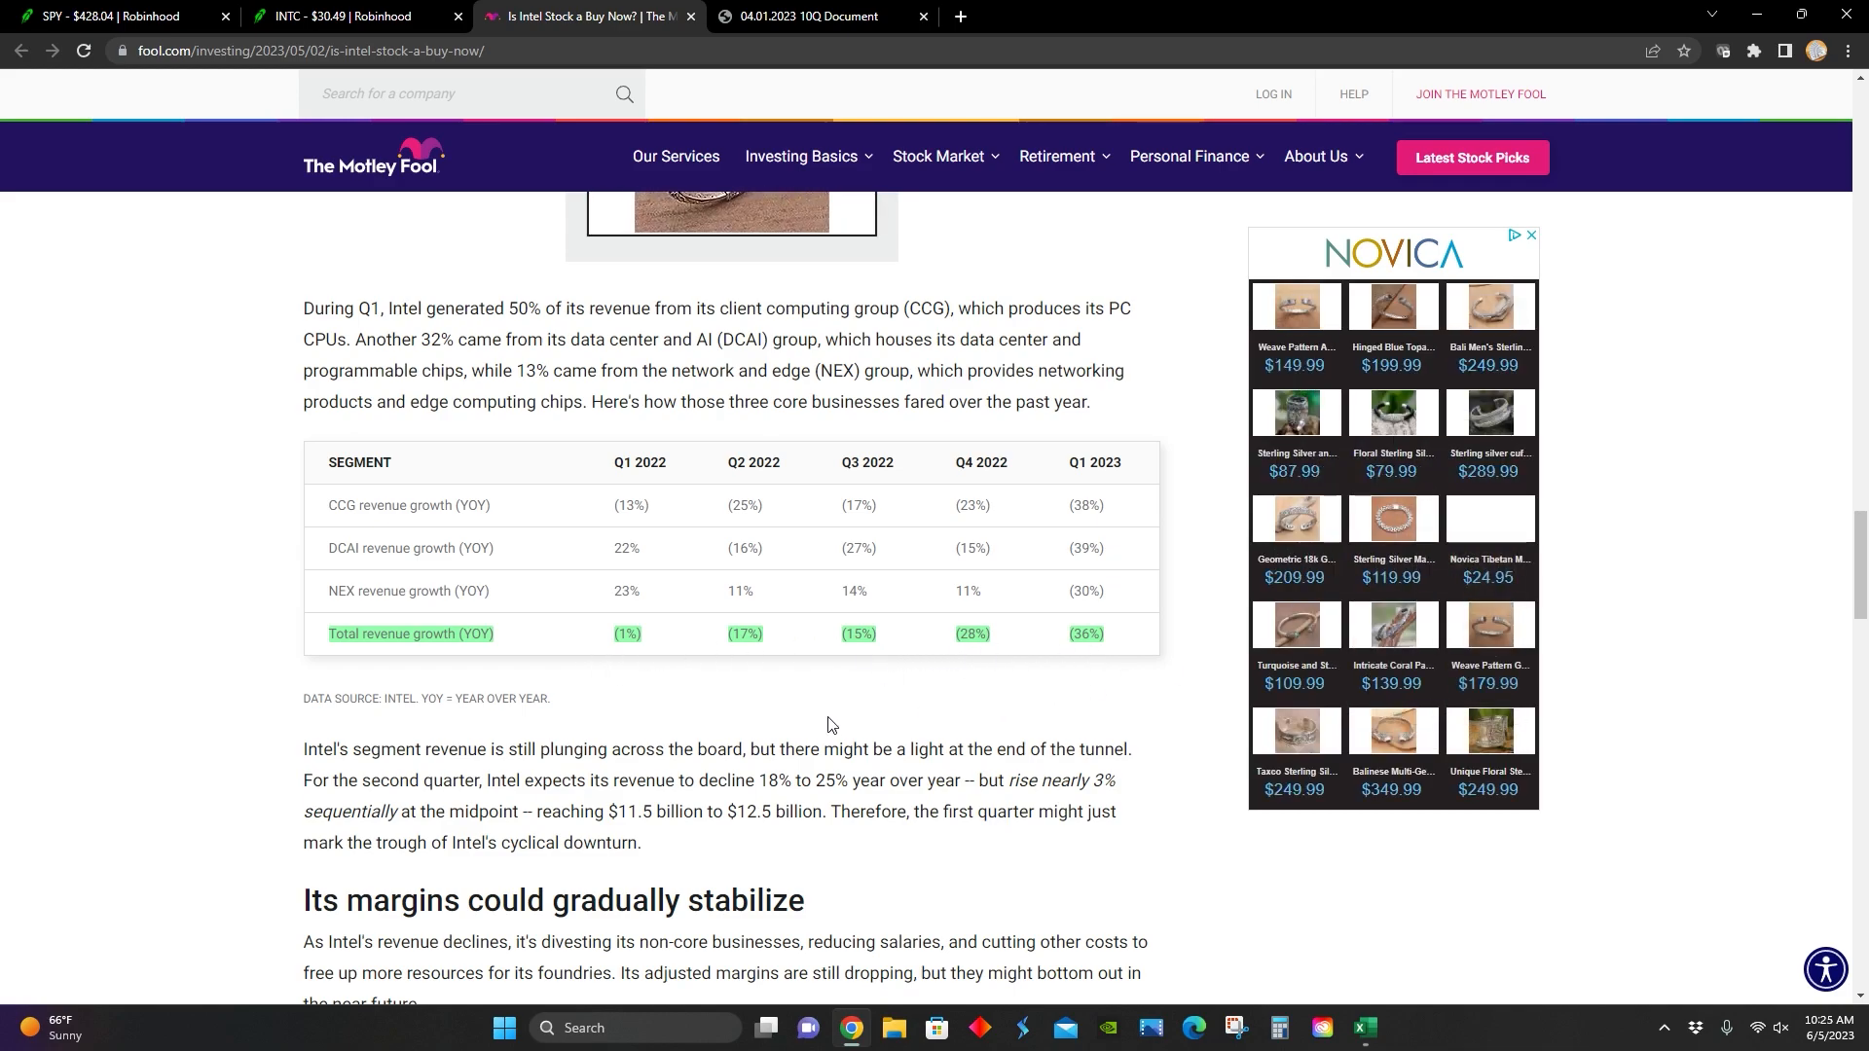
mouse_move(1088, 670)
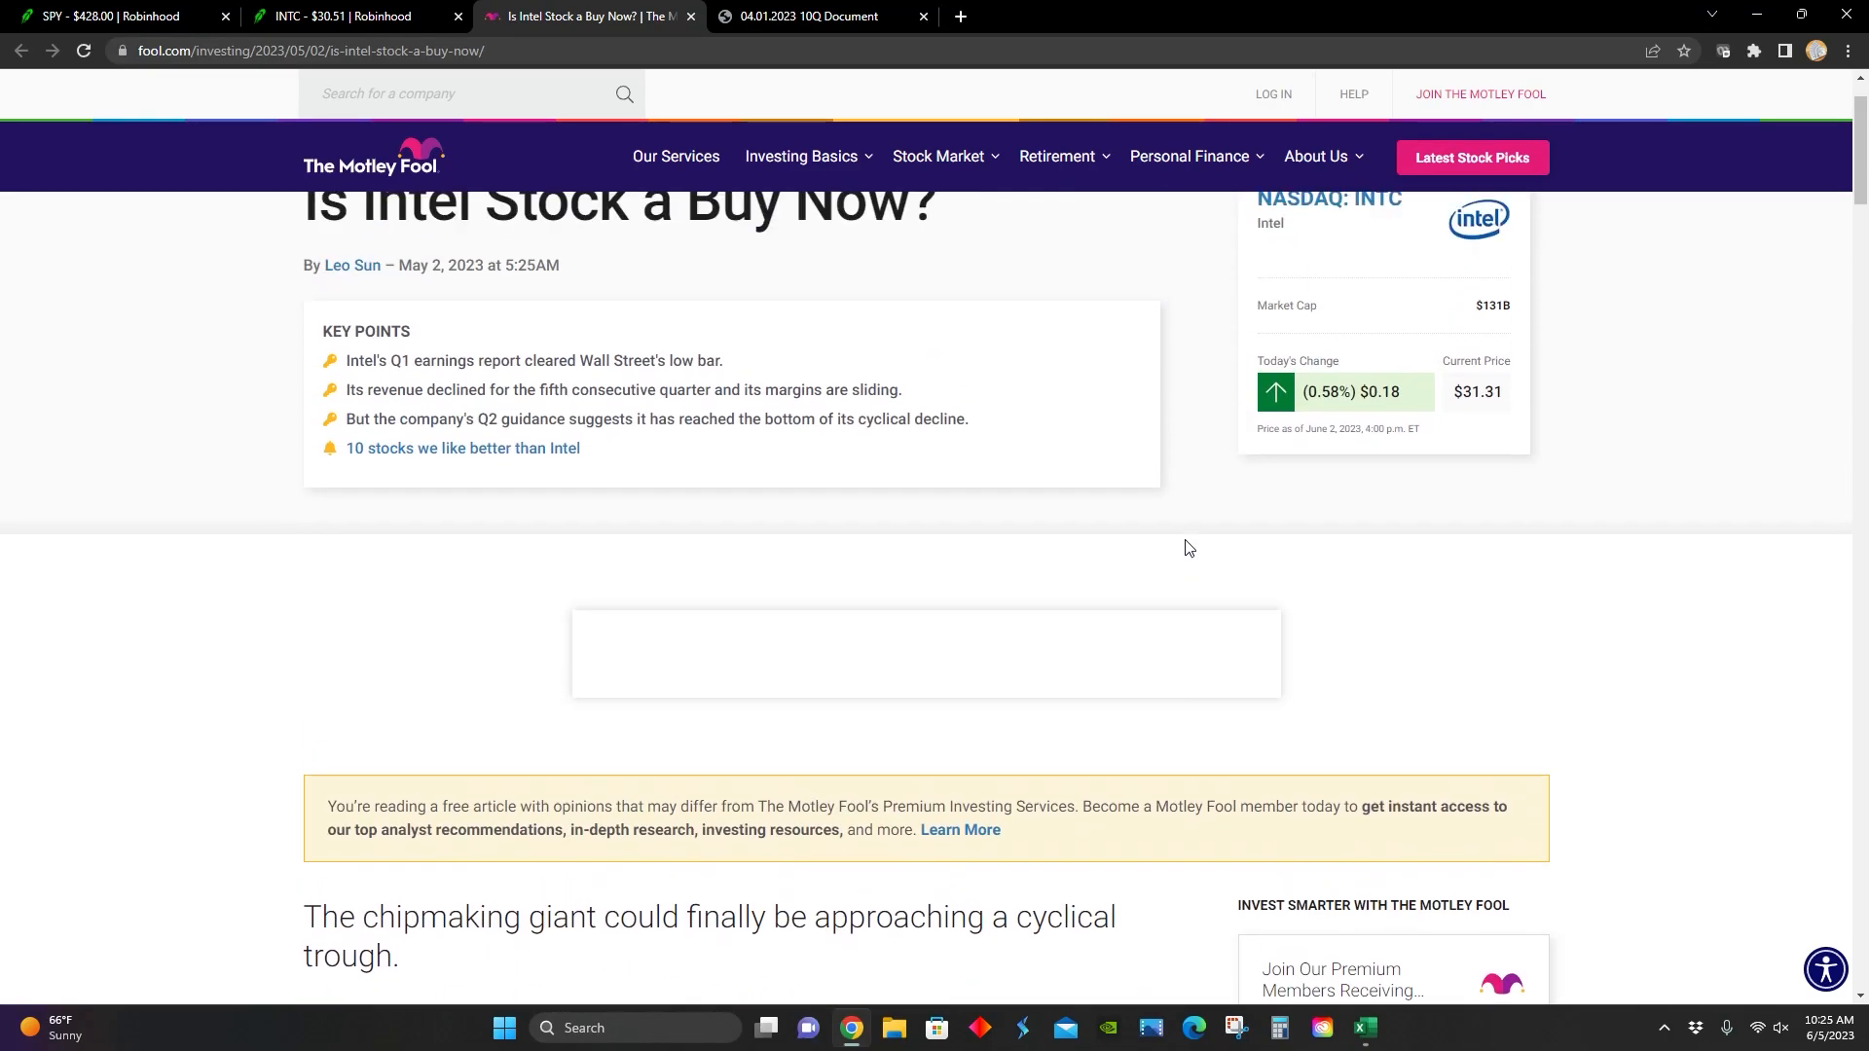
Step: In Intel's 10-Q, go from the page 6 income statement ($2,758M loss) to page 8
left_click(345, 16)
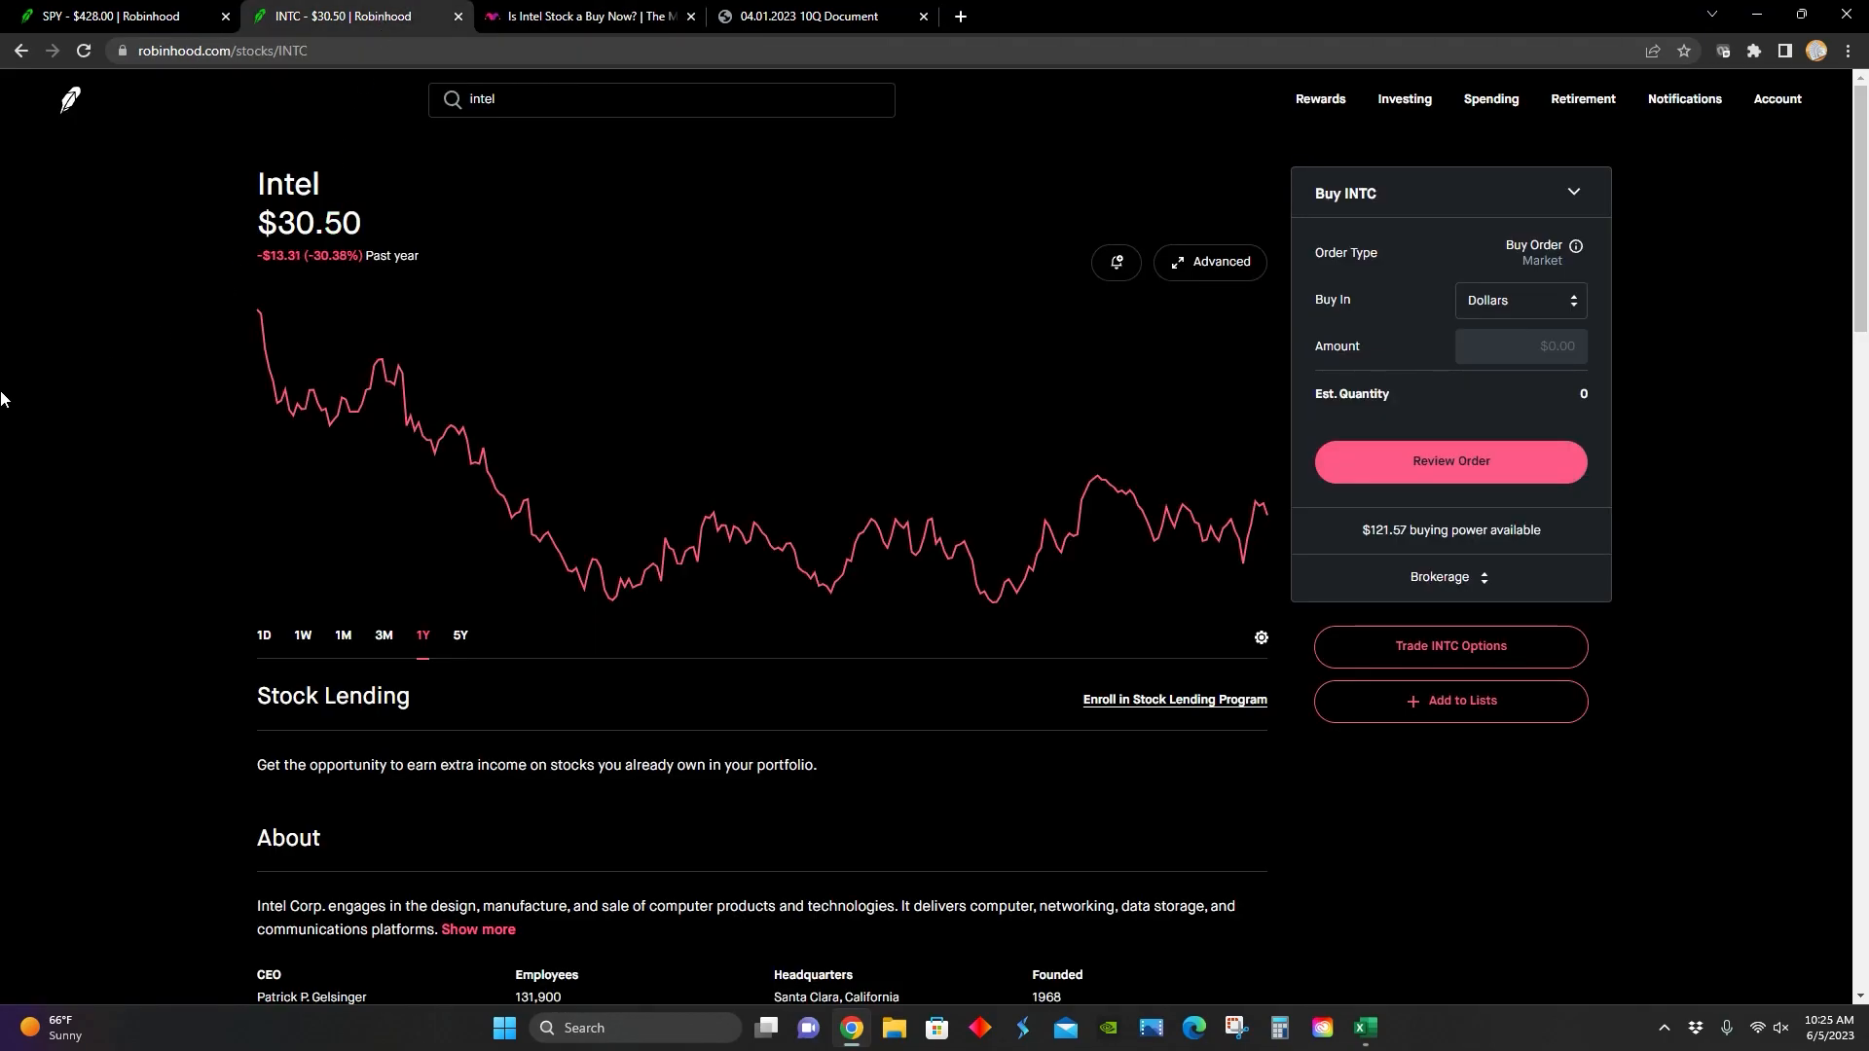
left_click(807, 16)
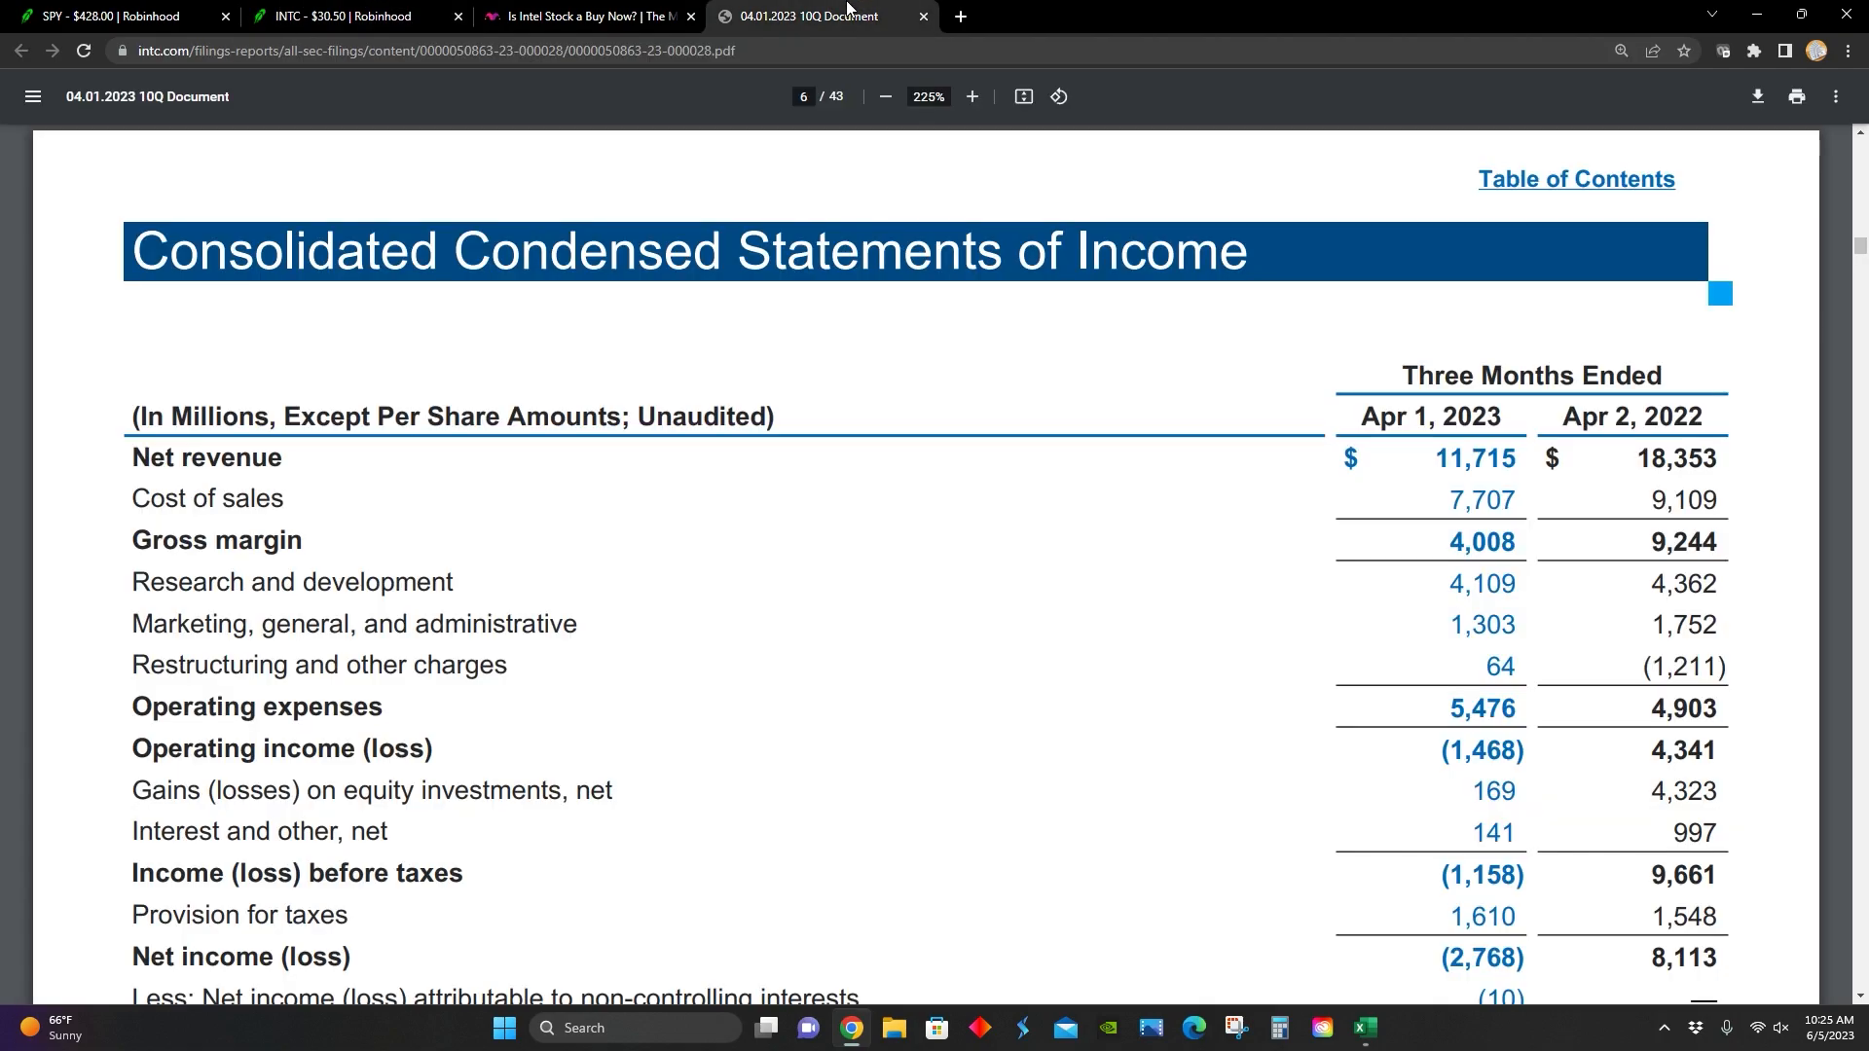
mouse_move(1021, 529)
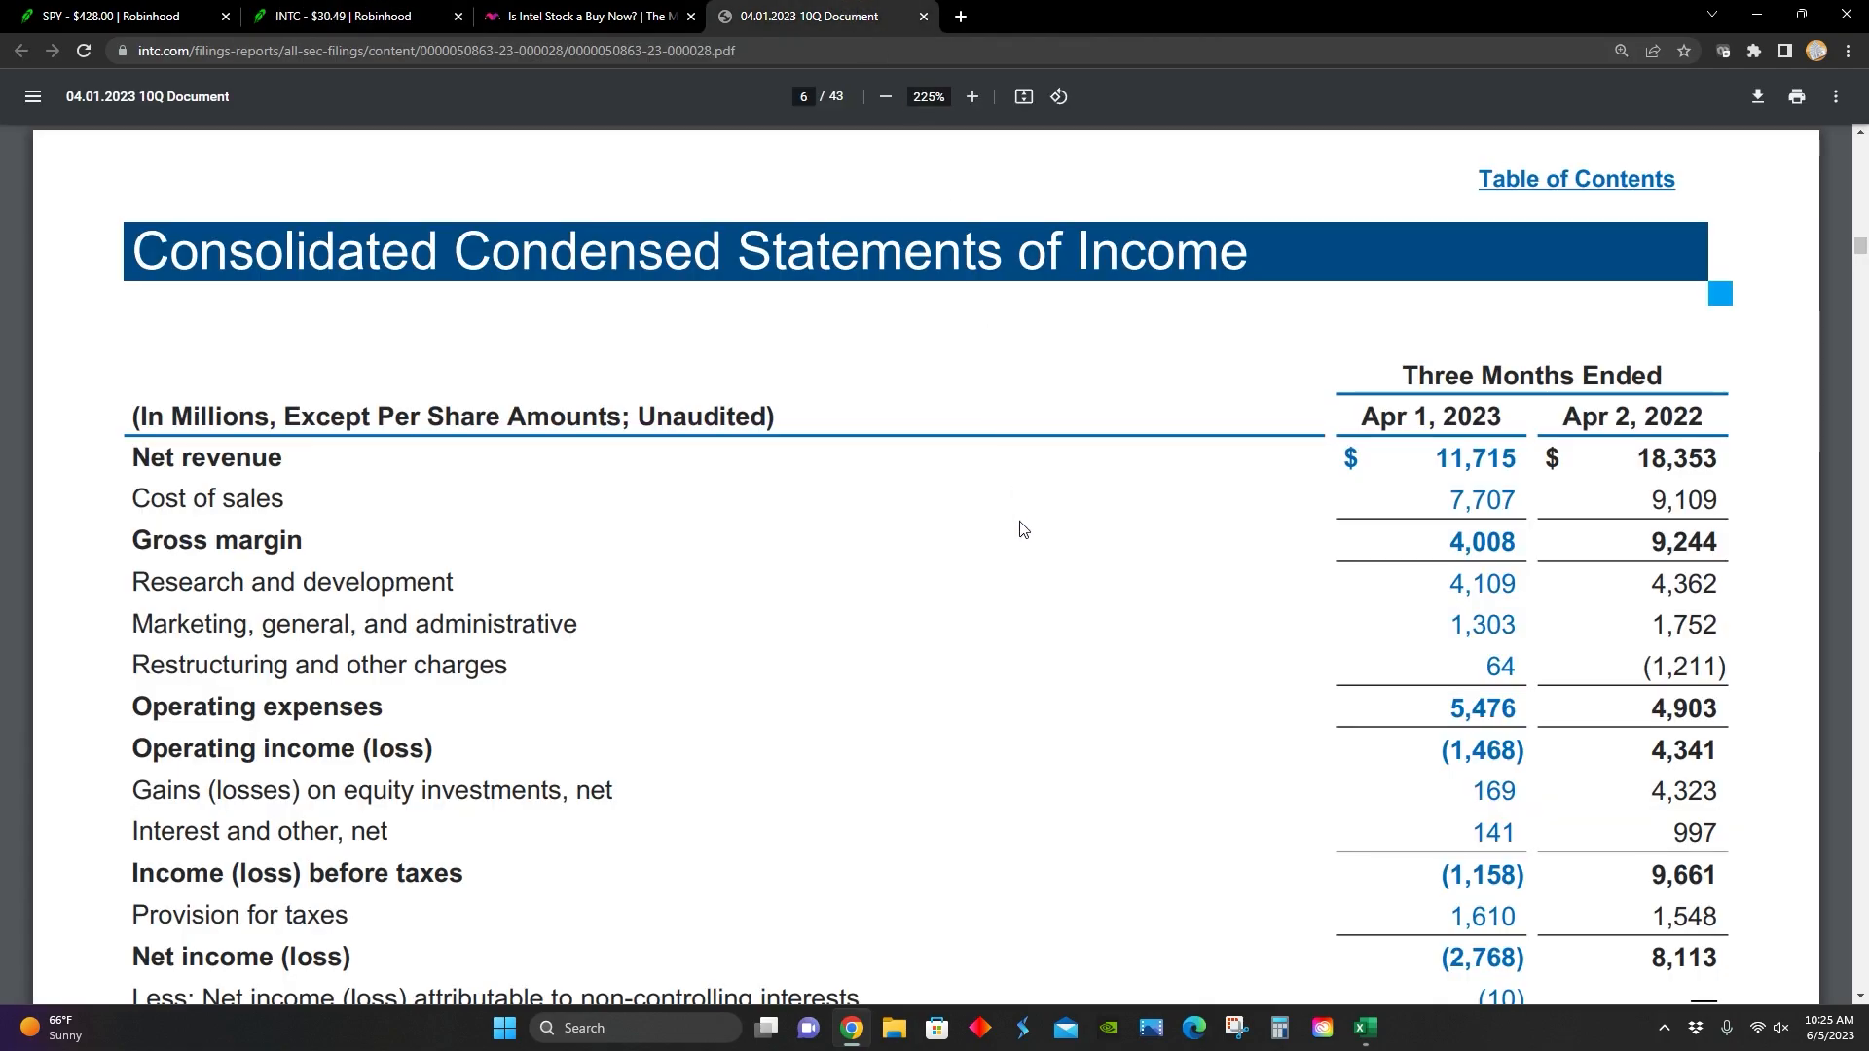
scroll("down", 3)
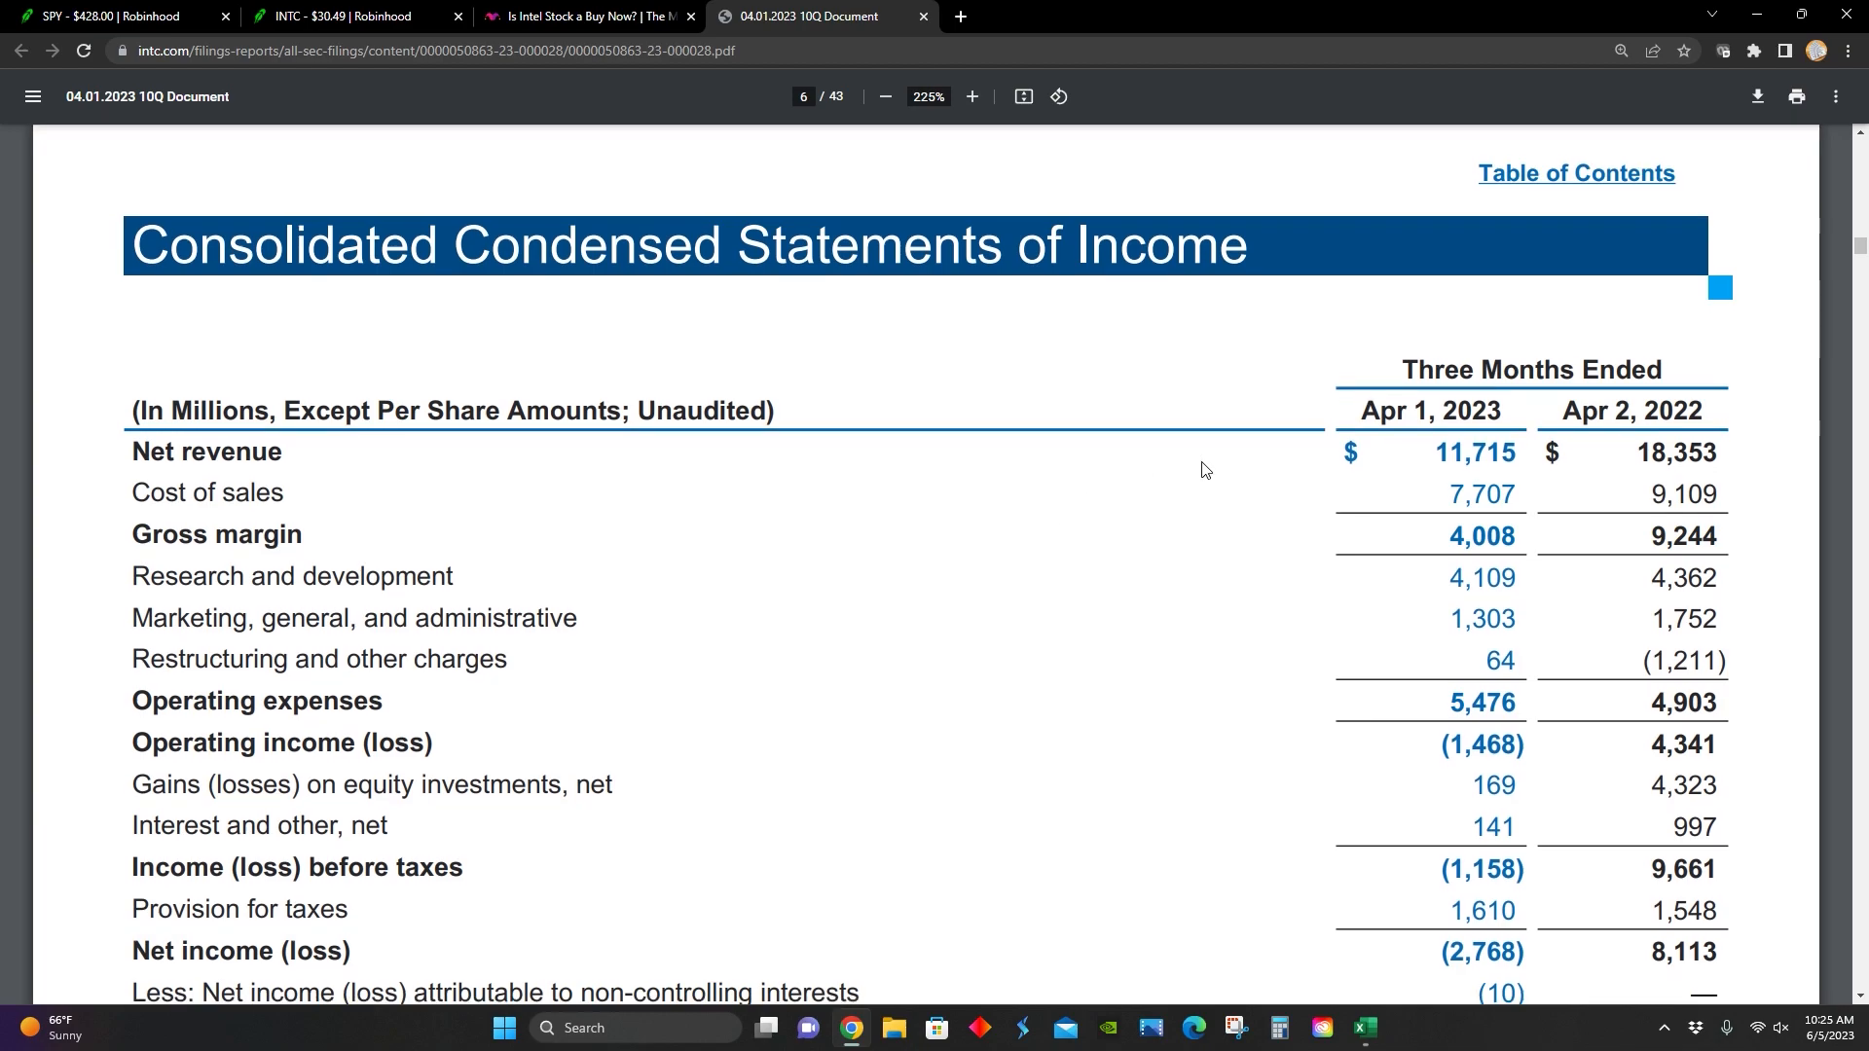
scroll("down", 3)
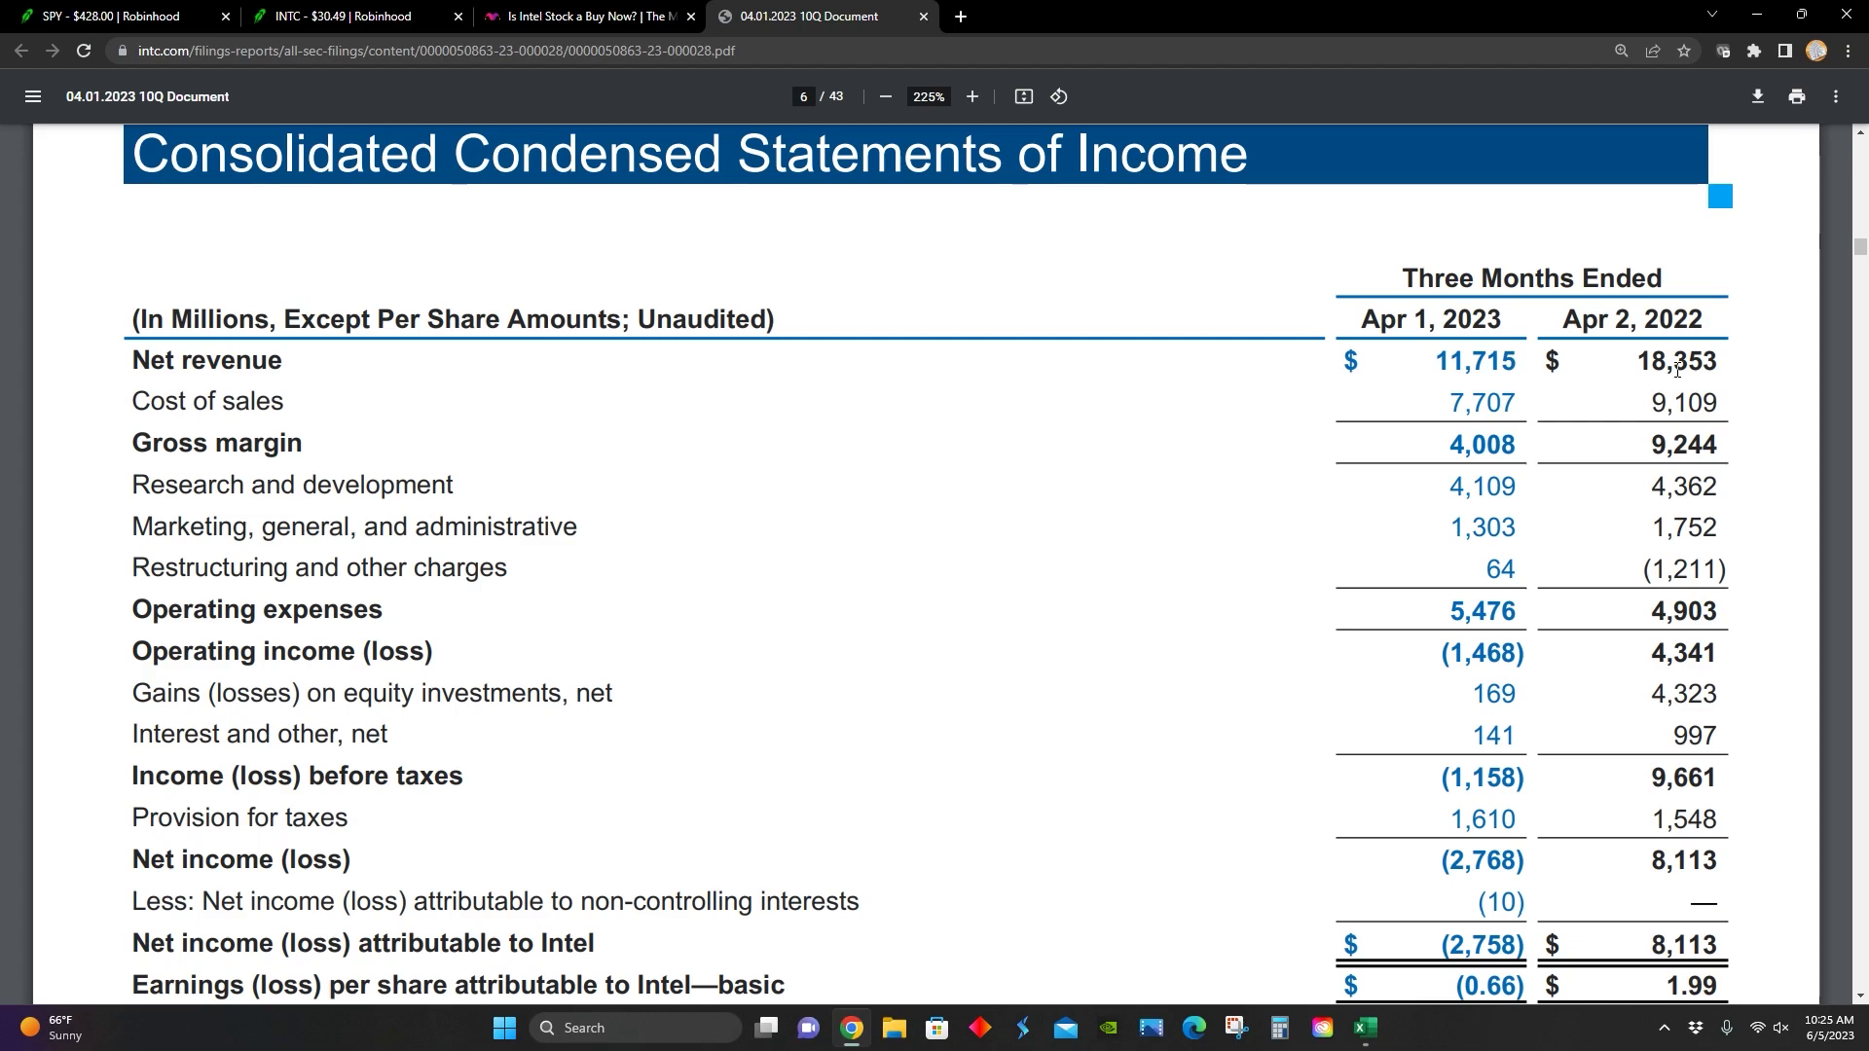
mouse_move(962, 405)
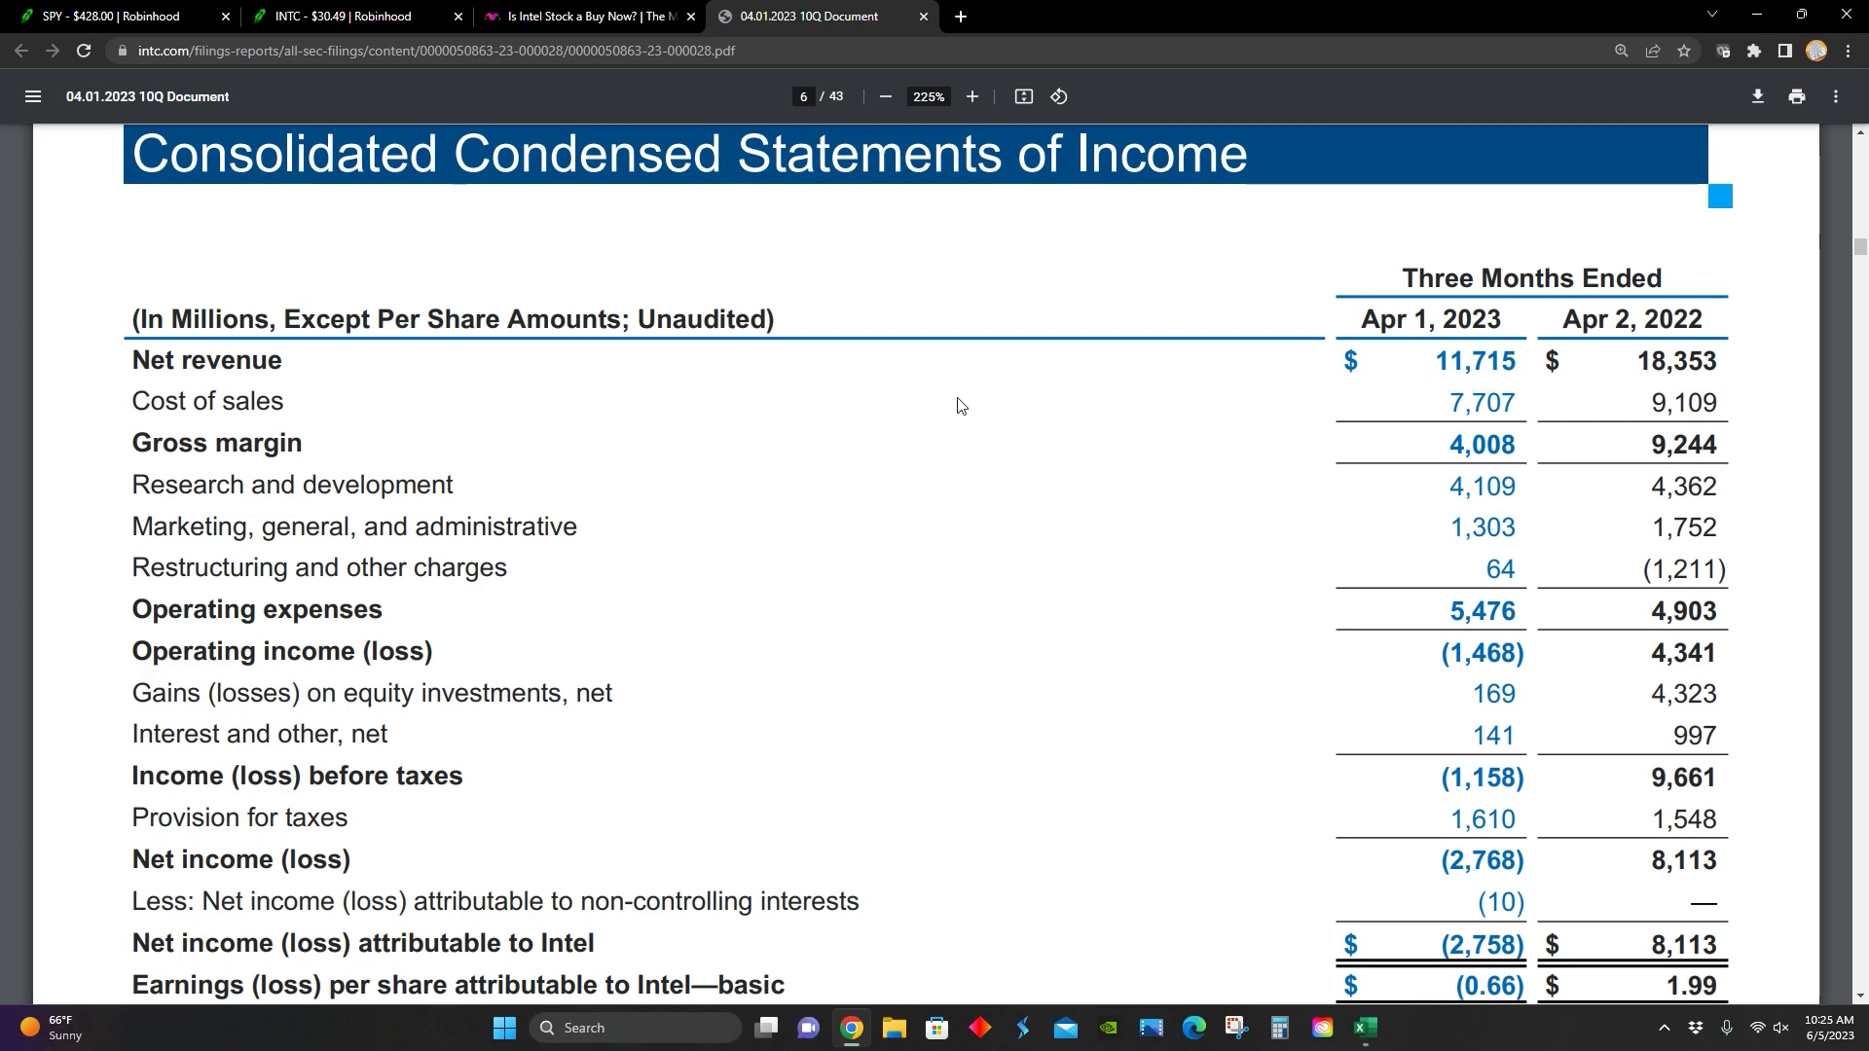
scroll("down", 3)
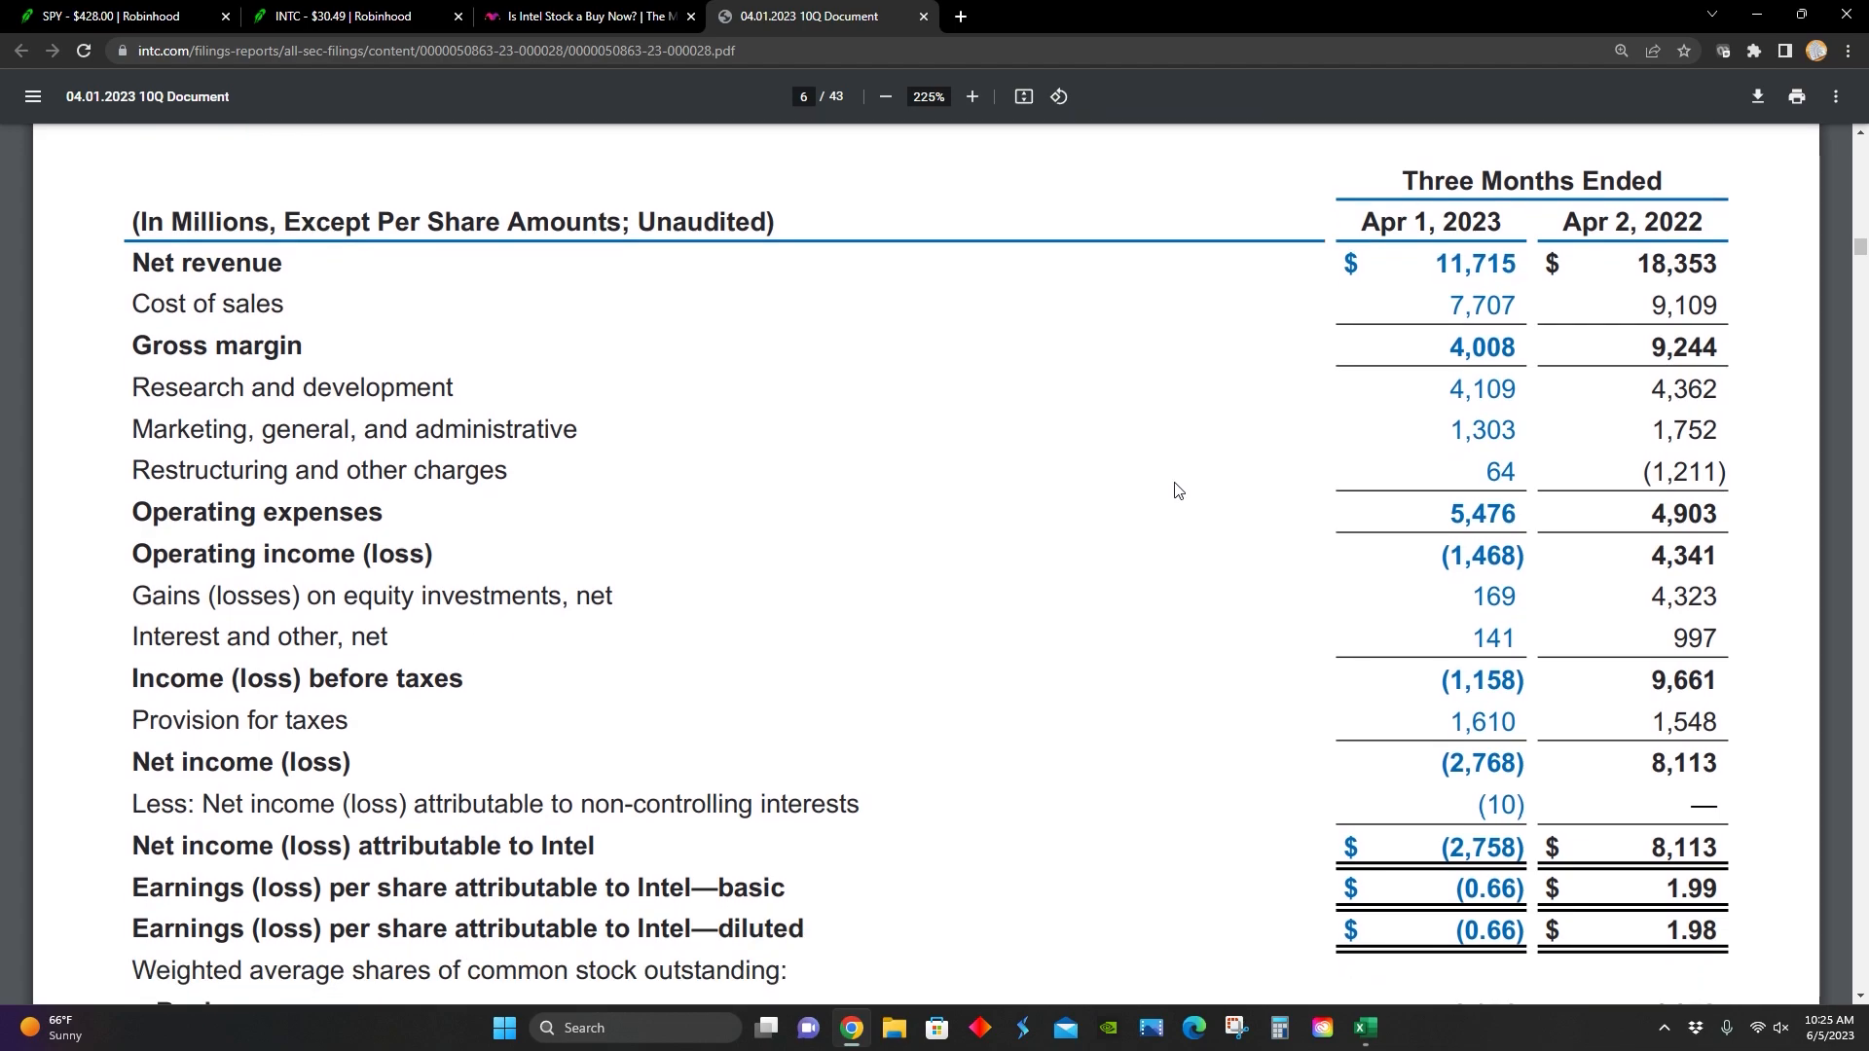
mouse_move(709, 757)
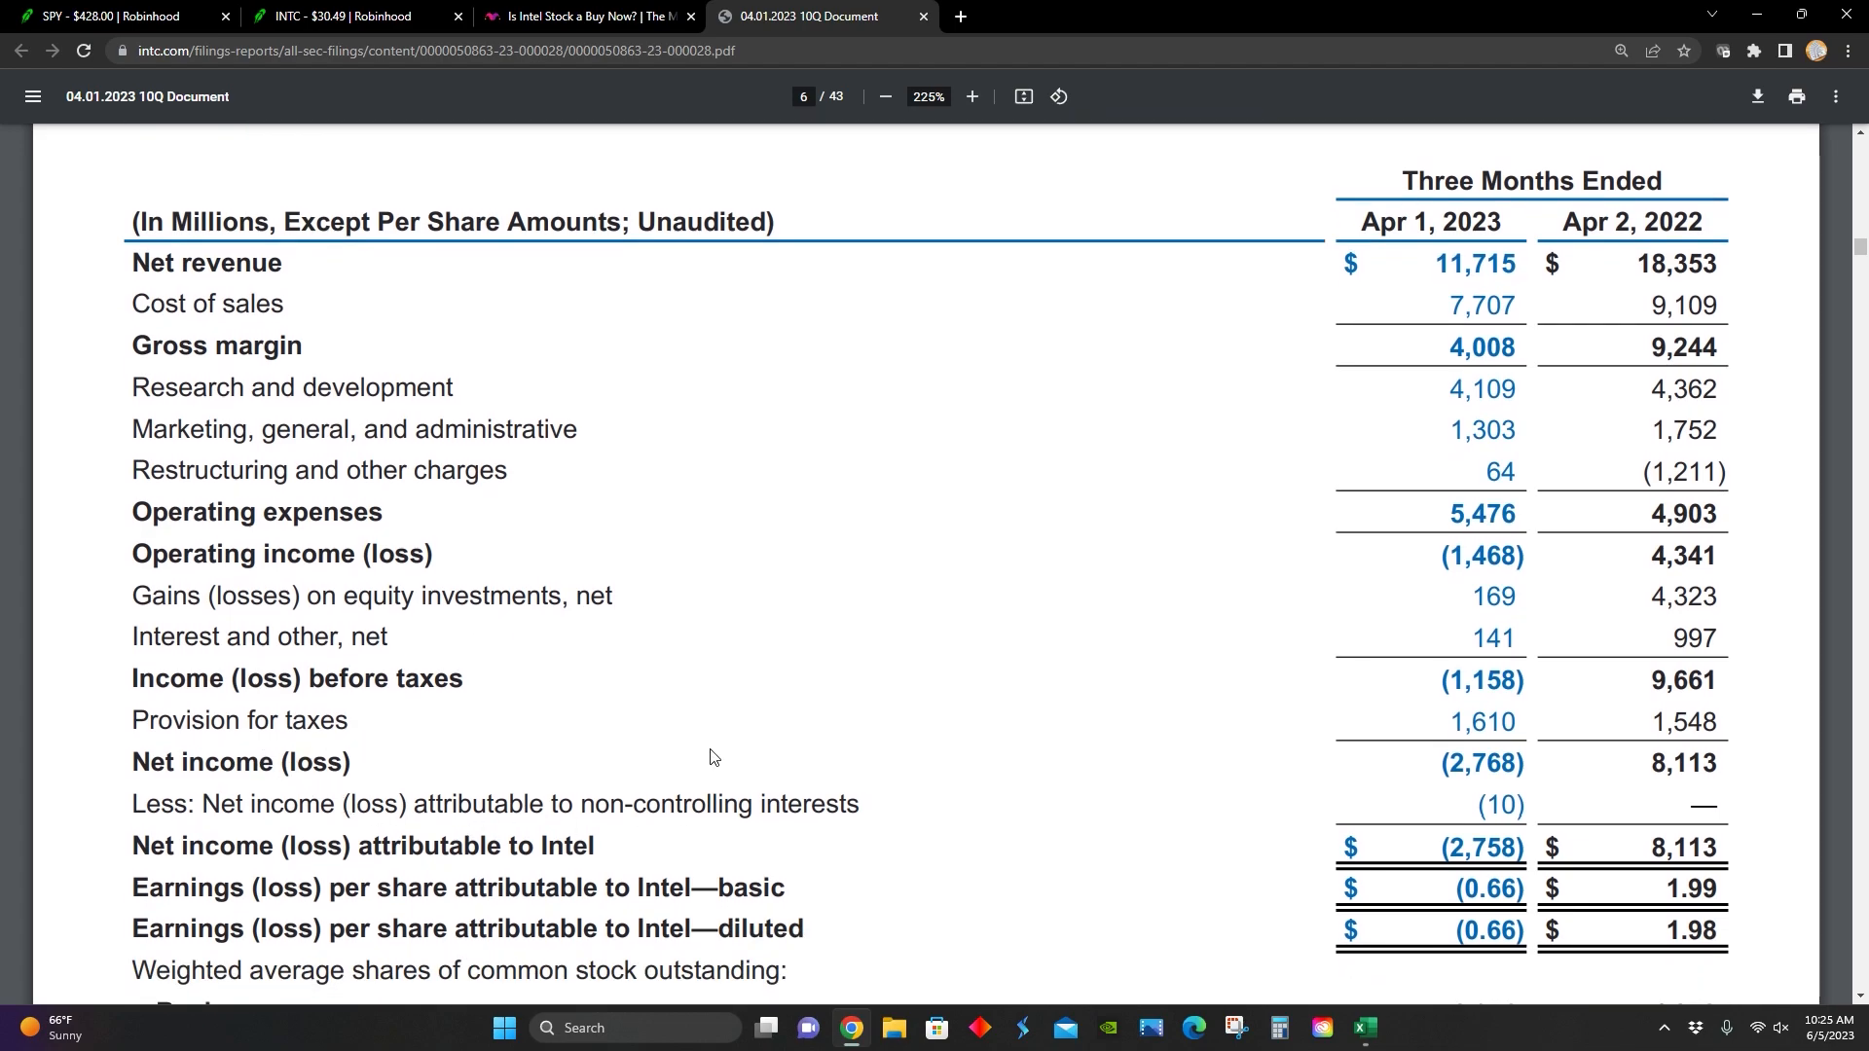
mouse_move(1641, 776)
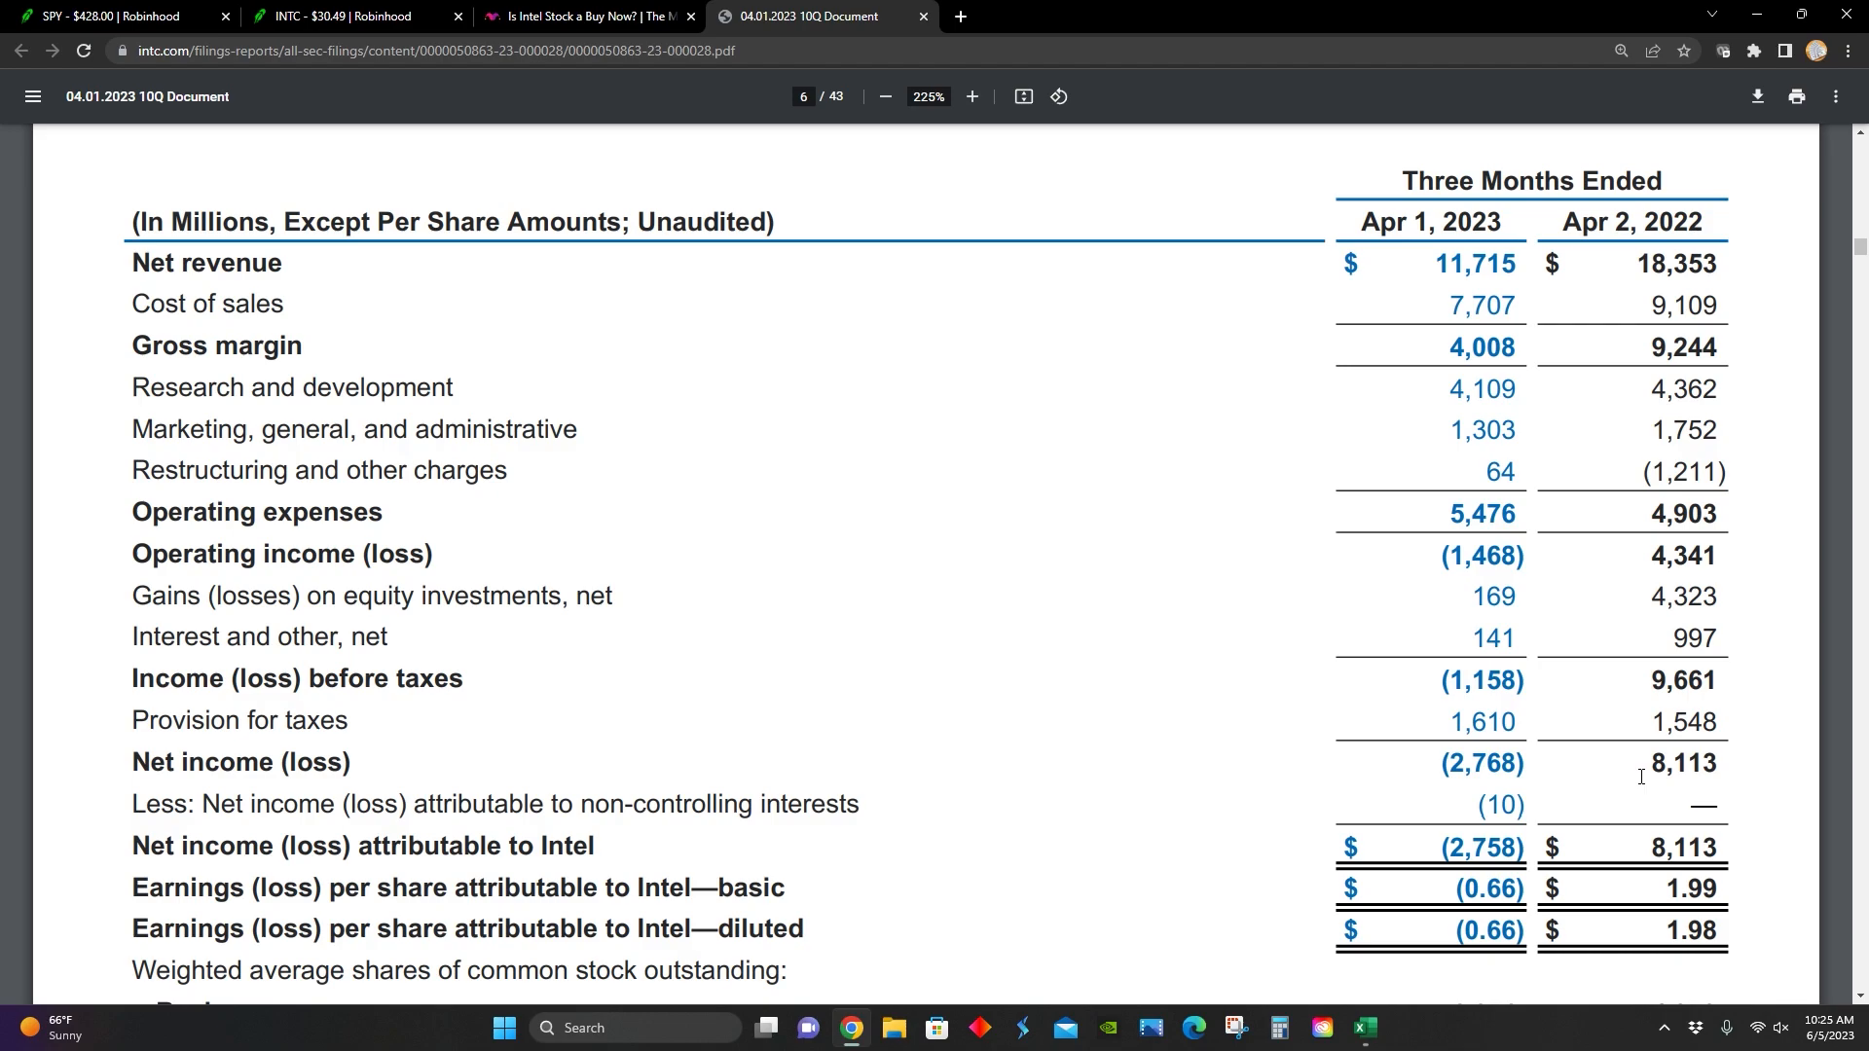
mouse_move(1332, 768)
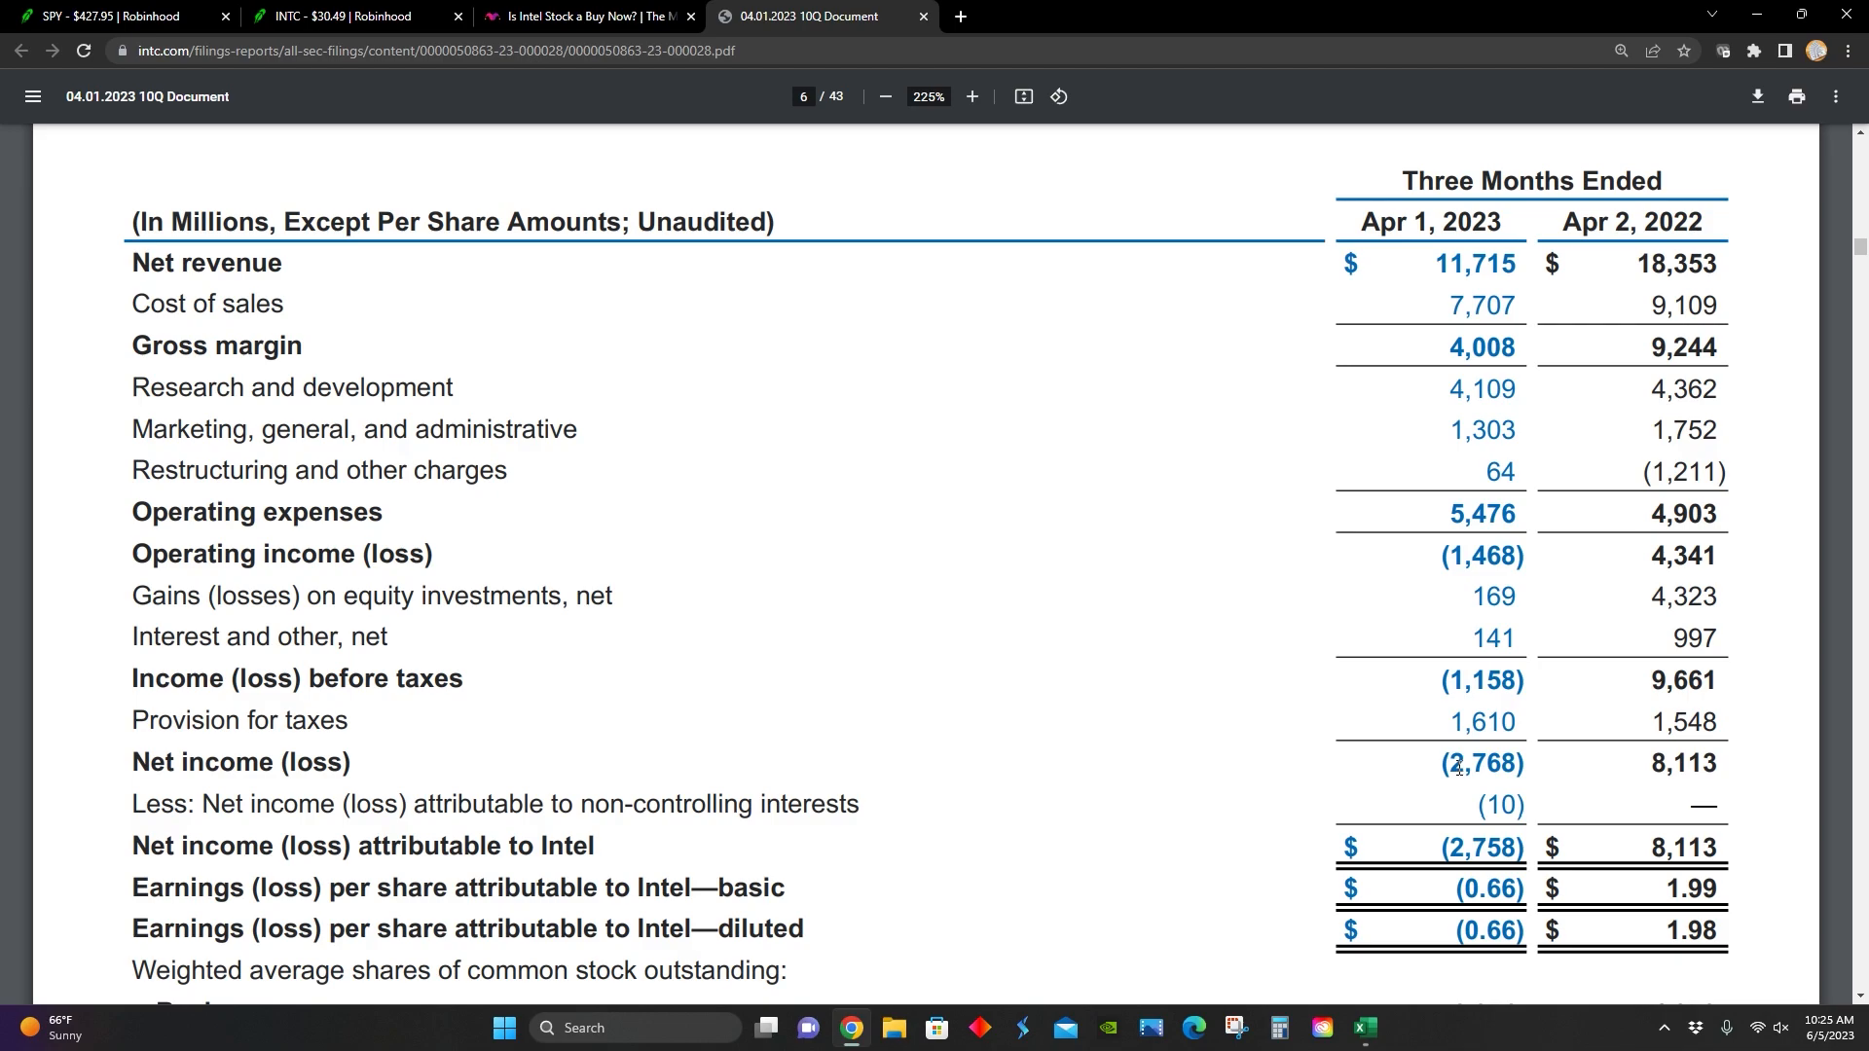
mouse_move(1566, 338)
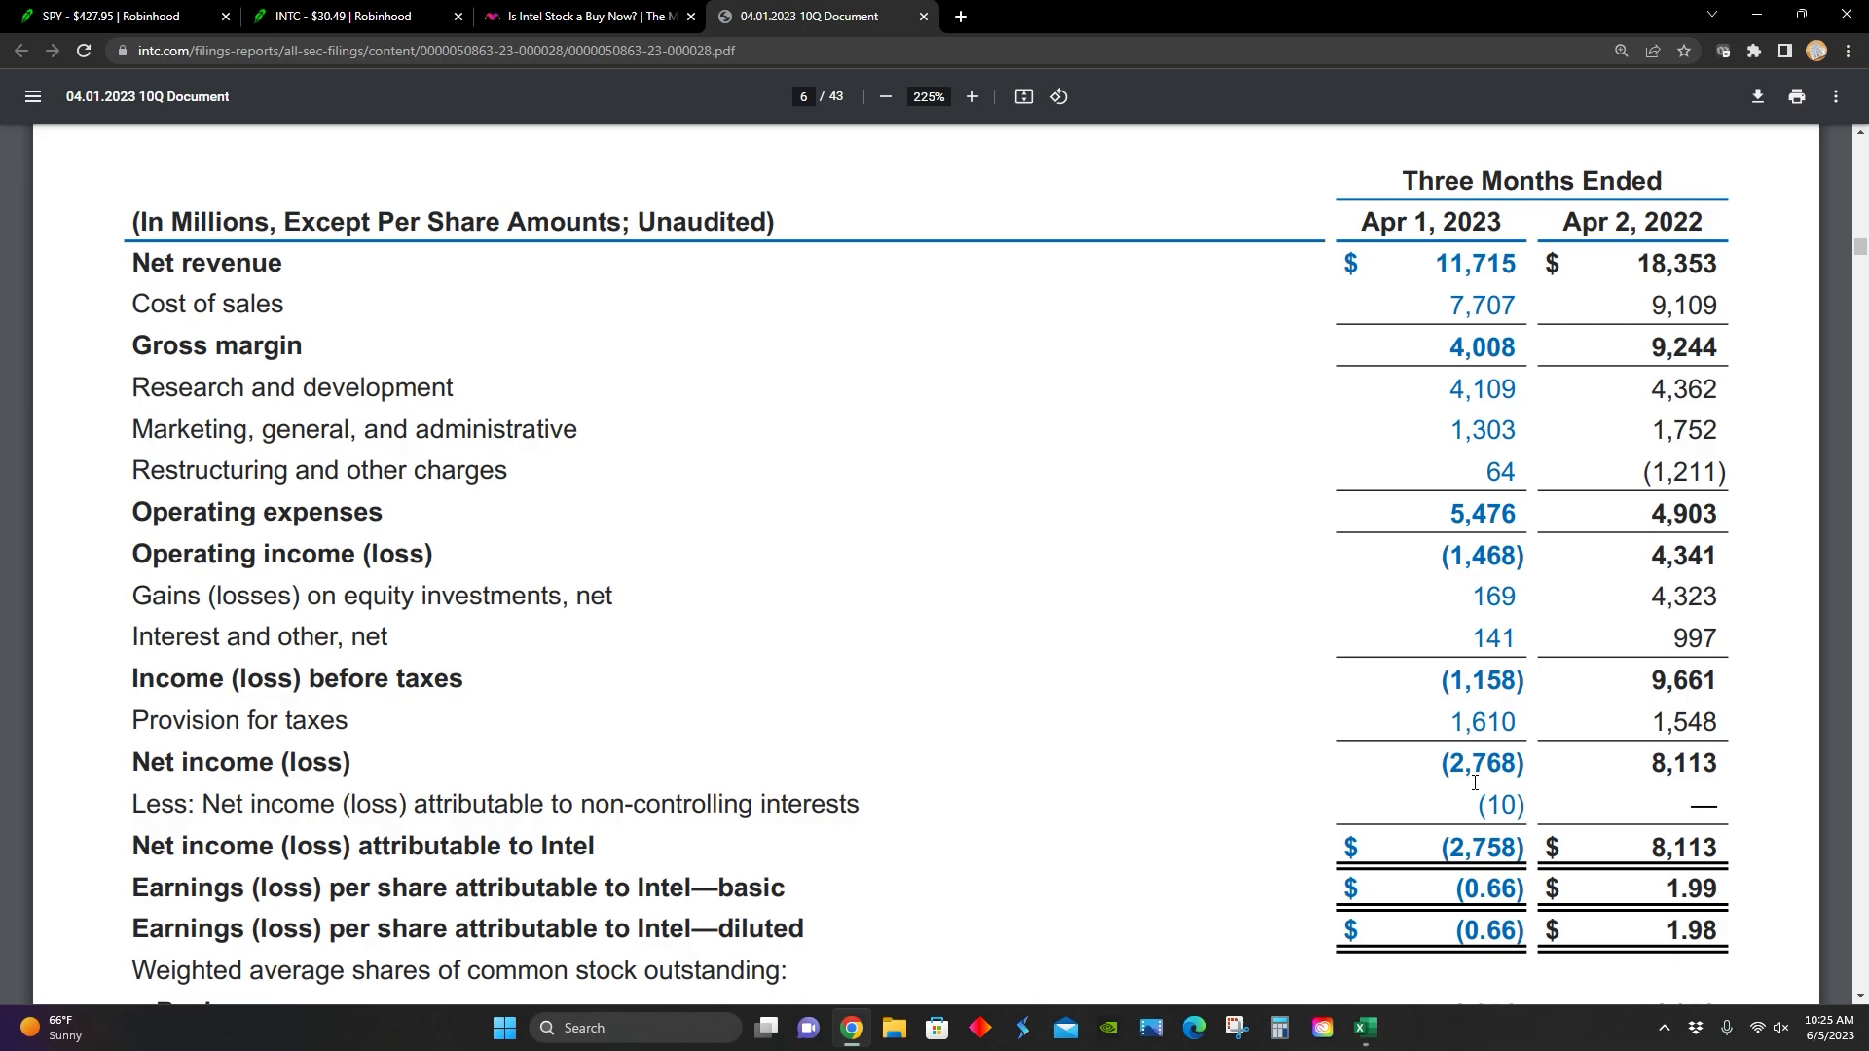
mouse_move(1178, 718)
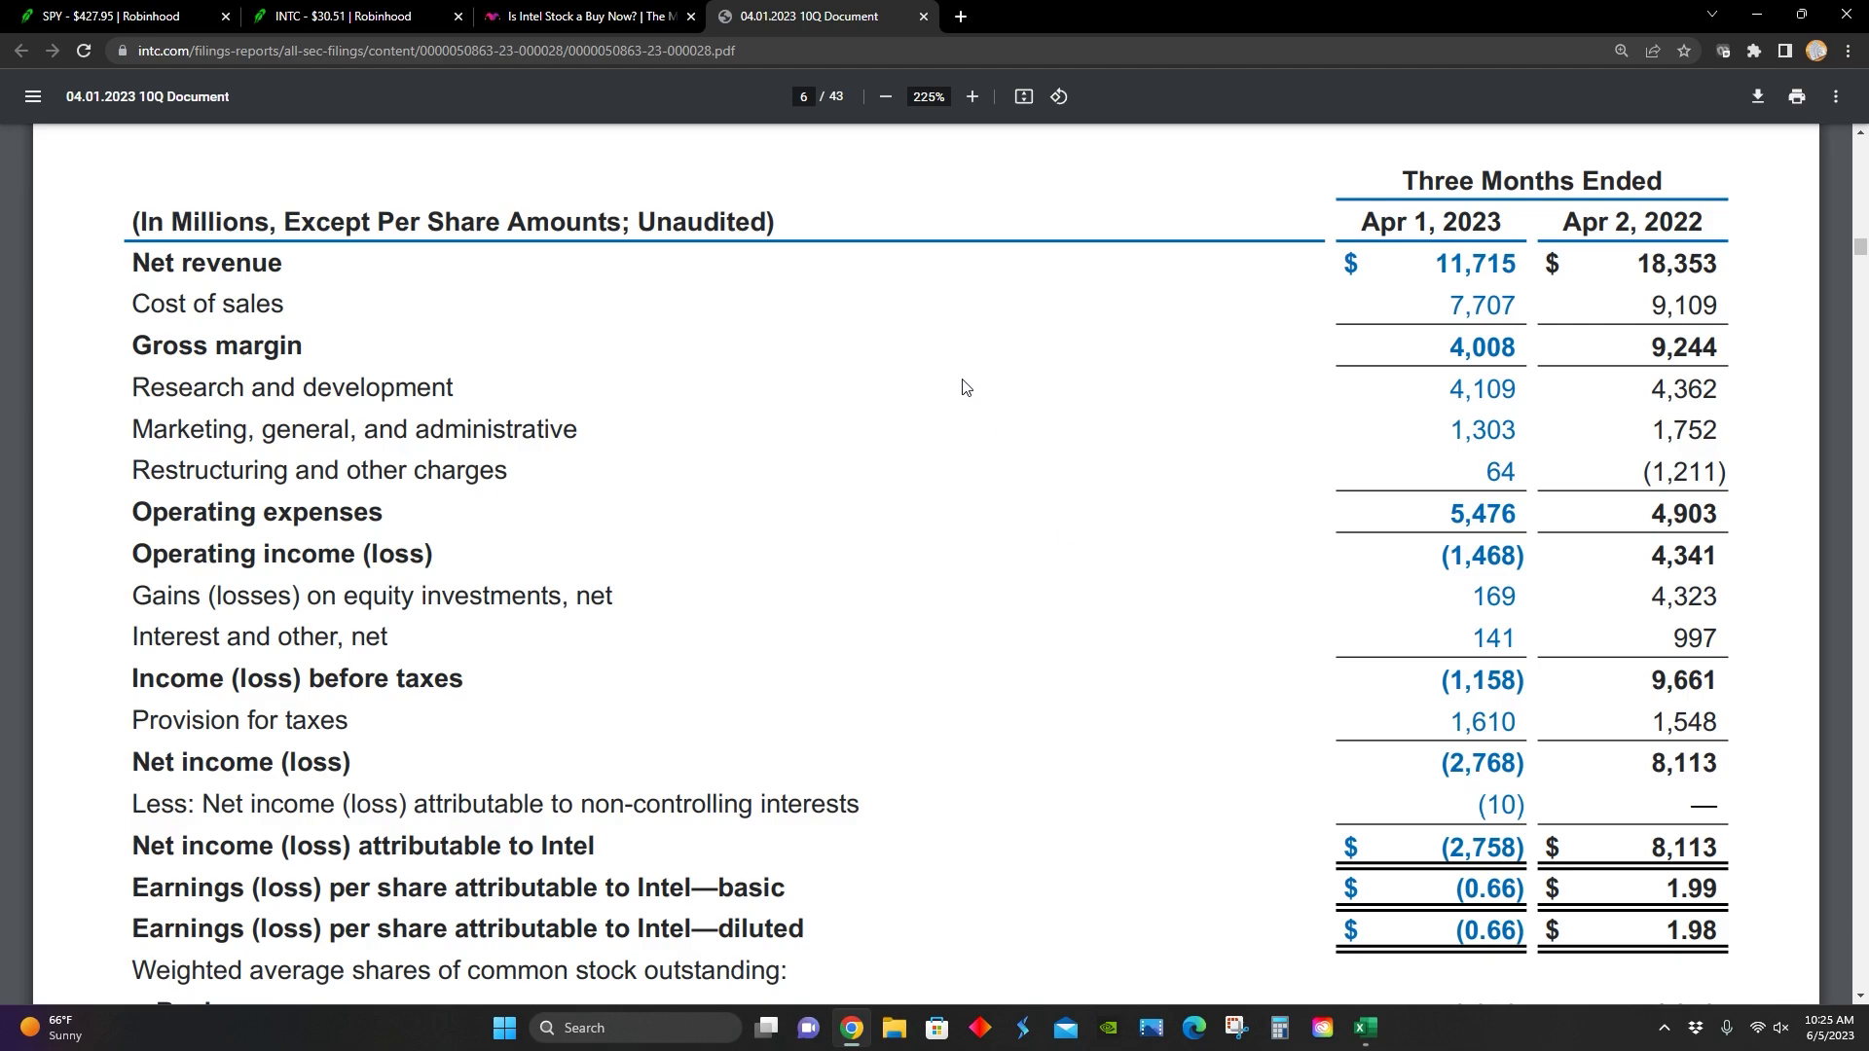
left_click(802, 96)
type("8")
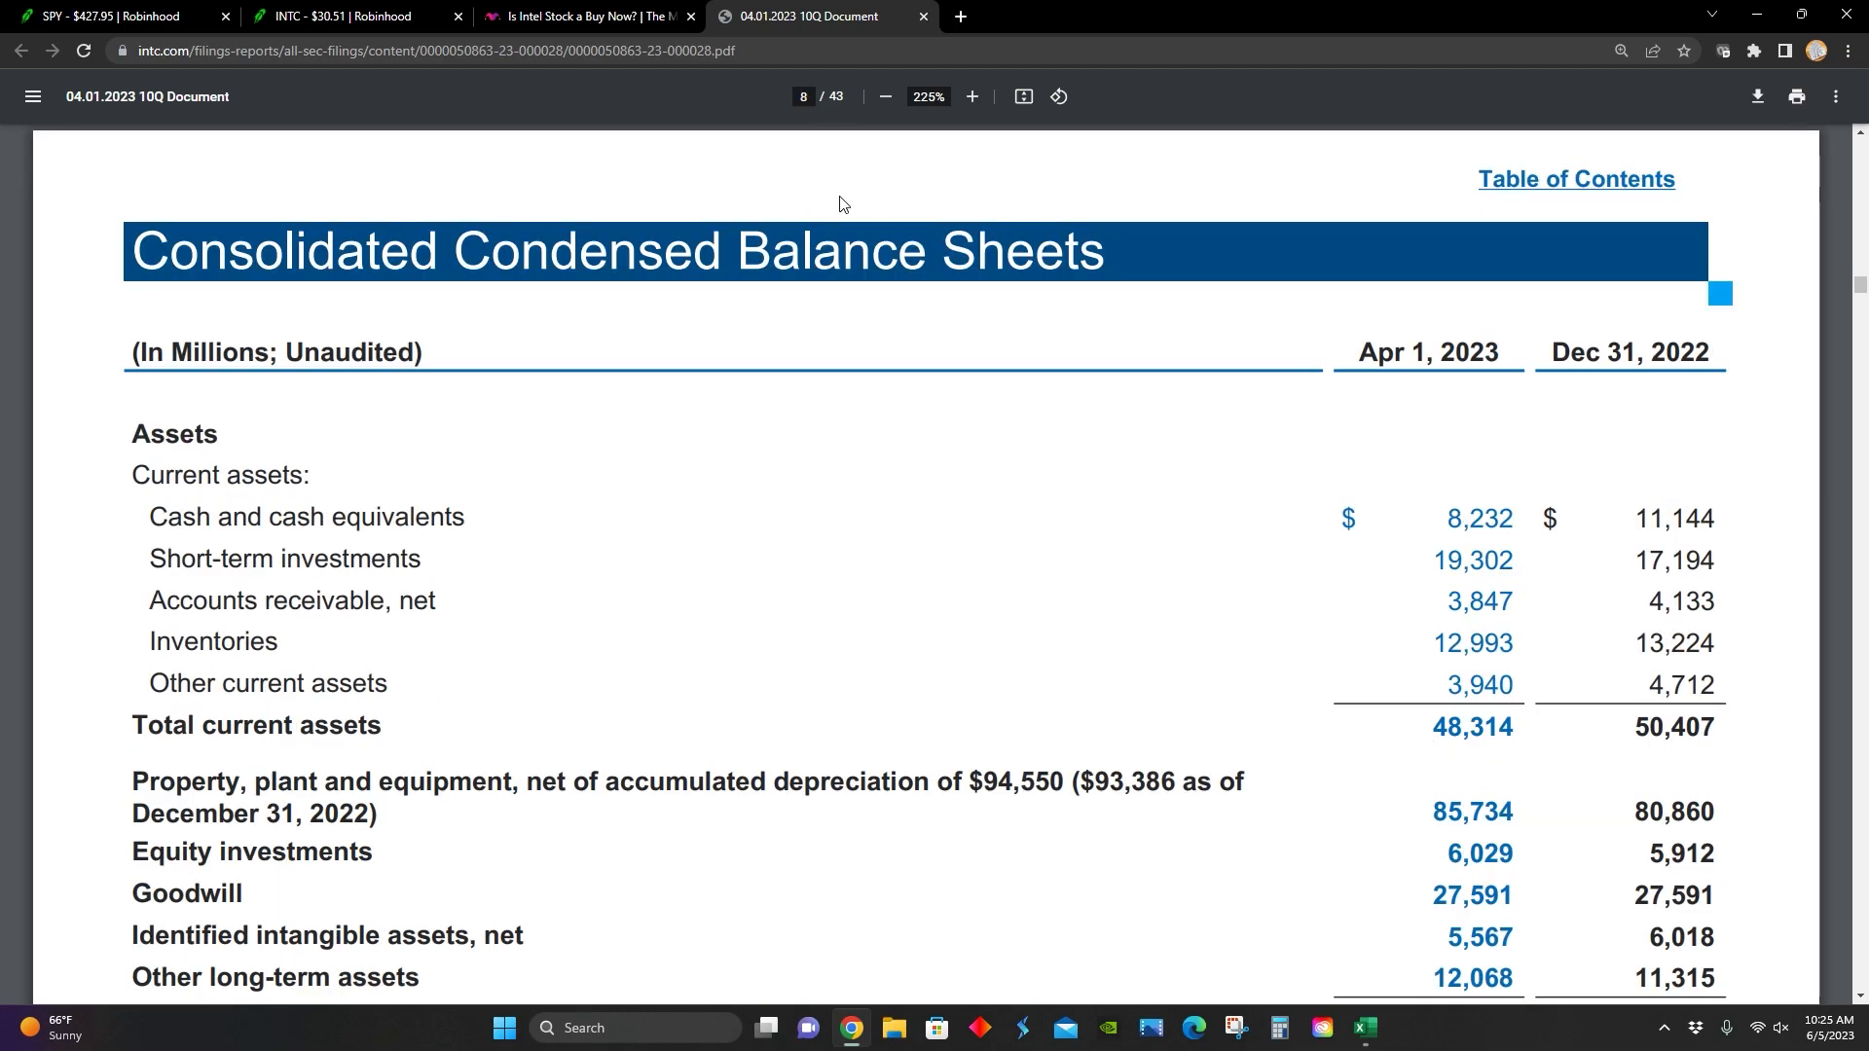
Step: Review liabilities and equity ($185,303M total, $100,403M equity) through to the page 9 cash flows
scroll("down", 3)
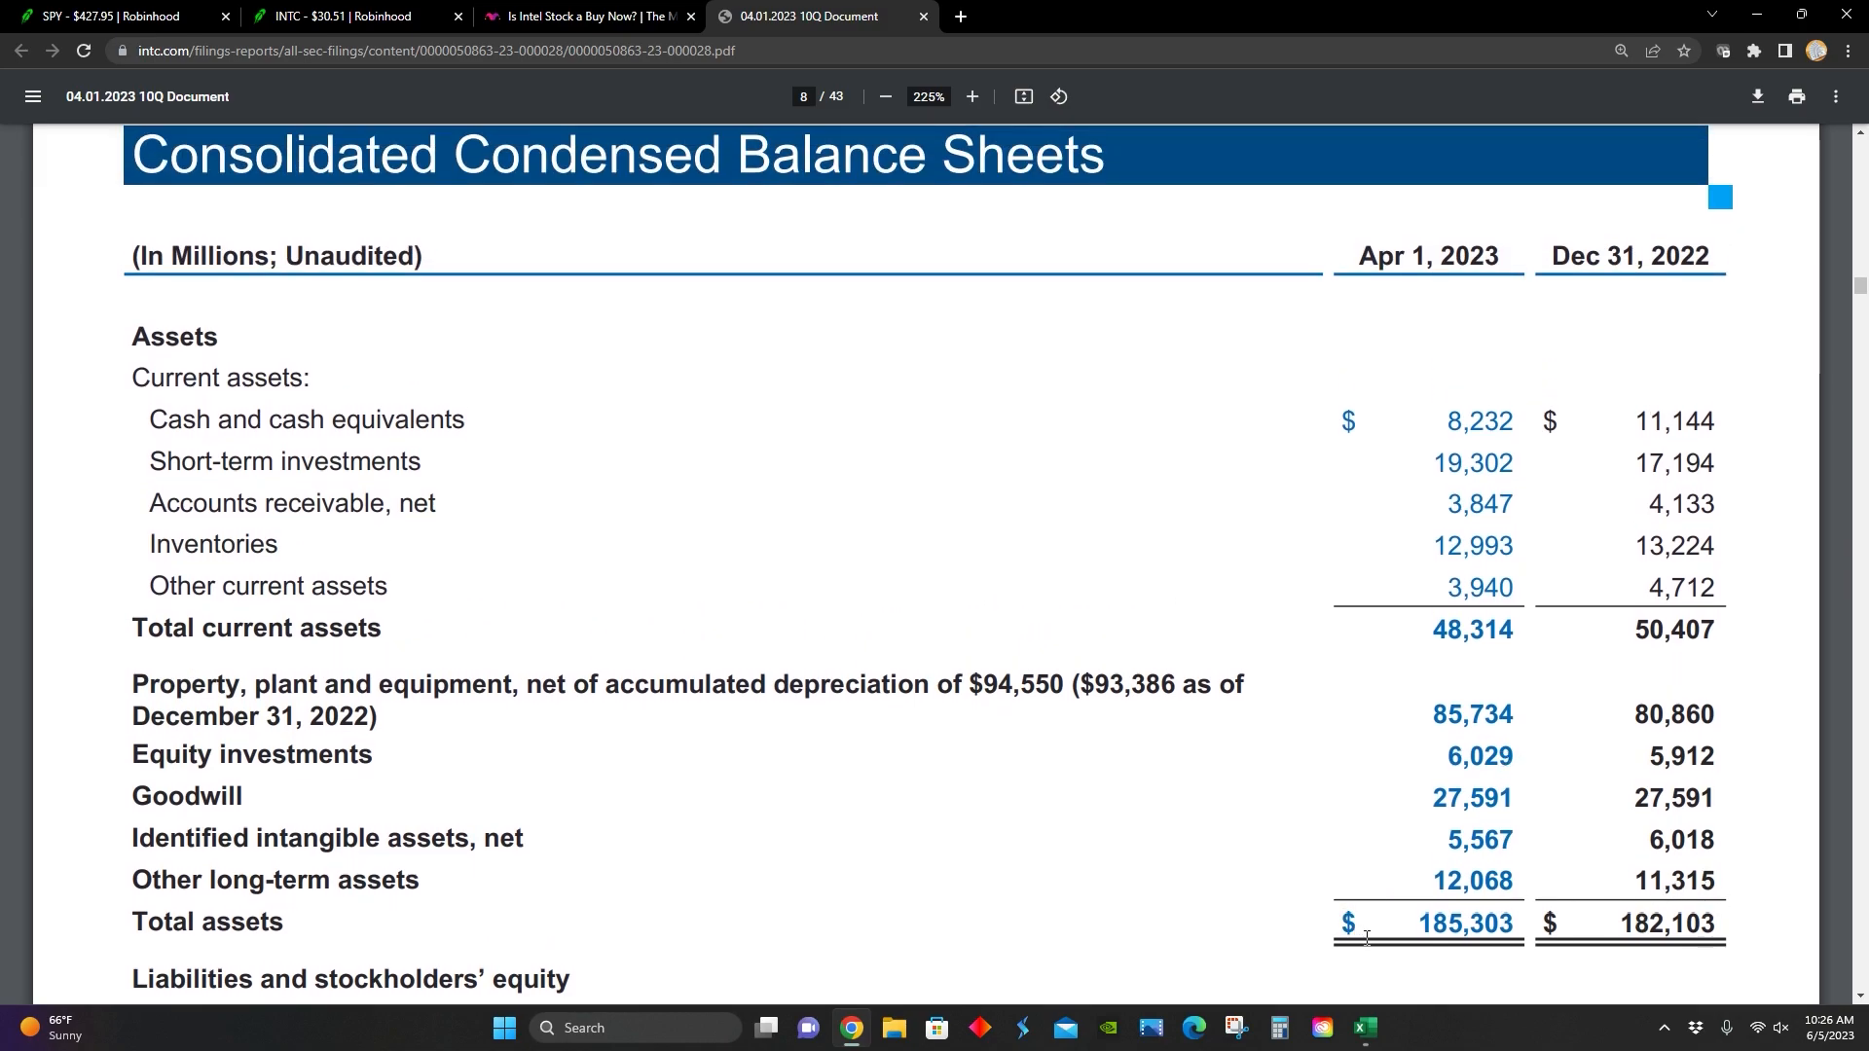
scroll("down", 3)
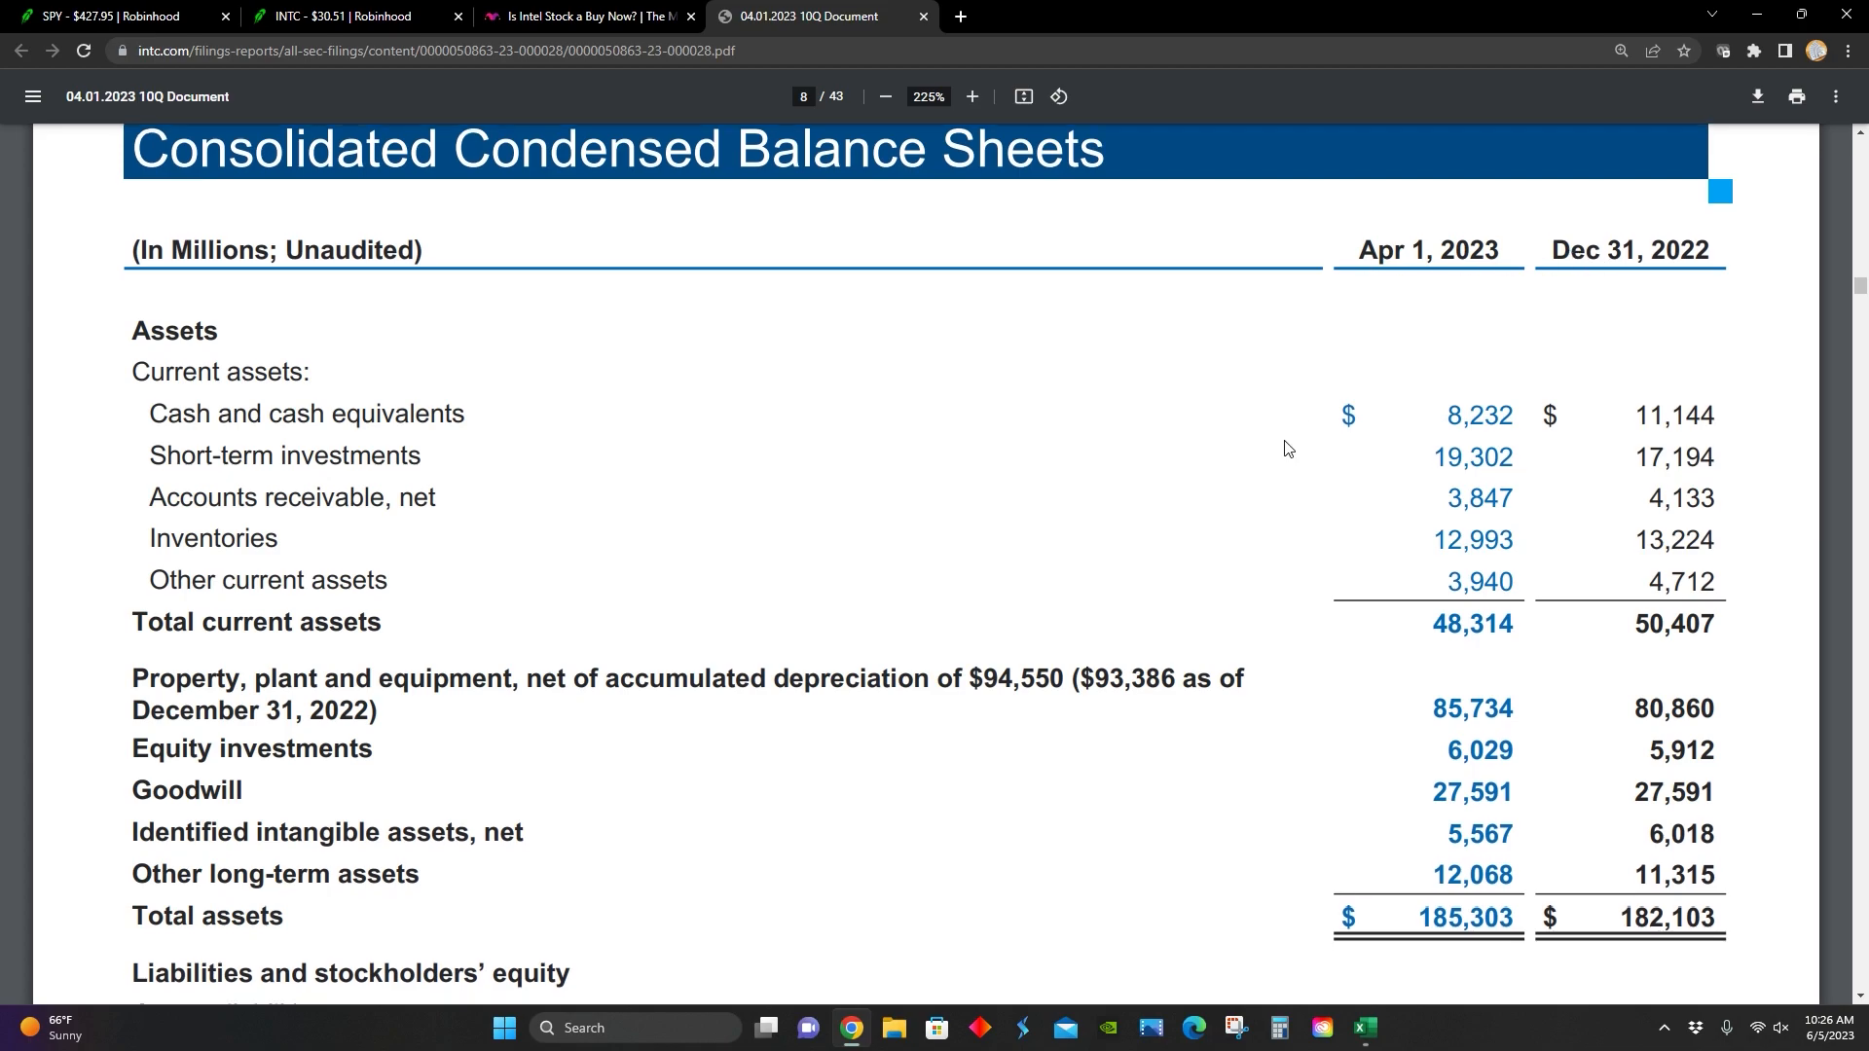
scroll("down", 3)
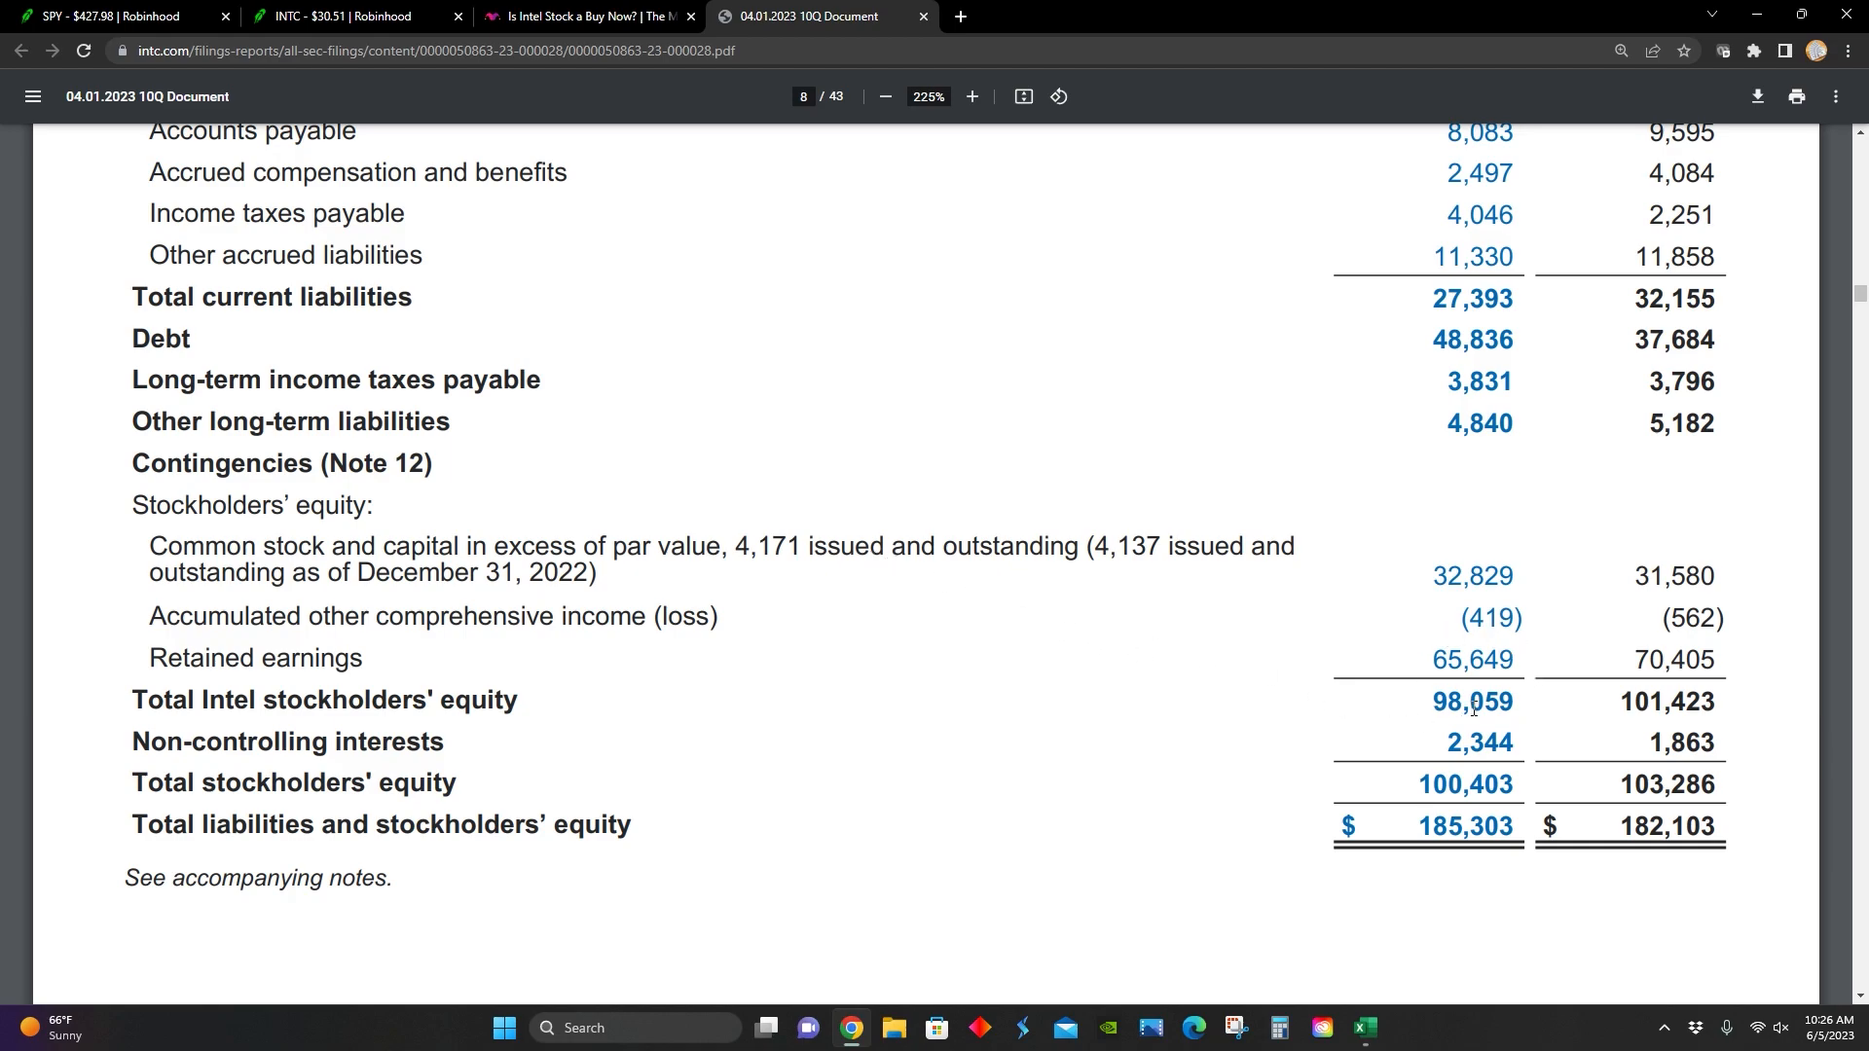
mouse_move(1413, 664)
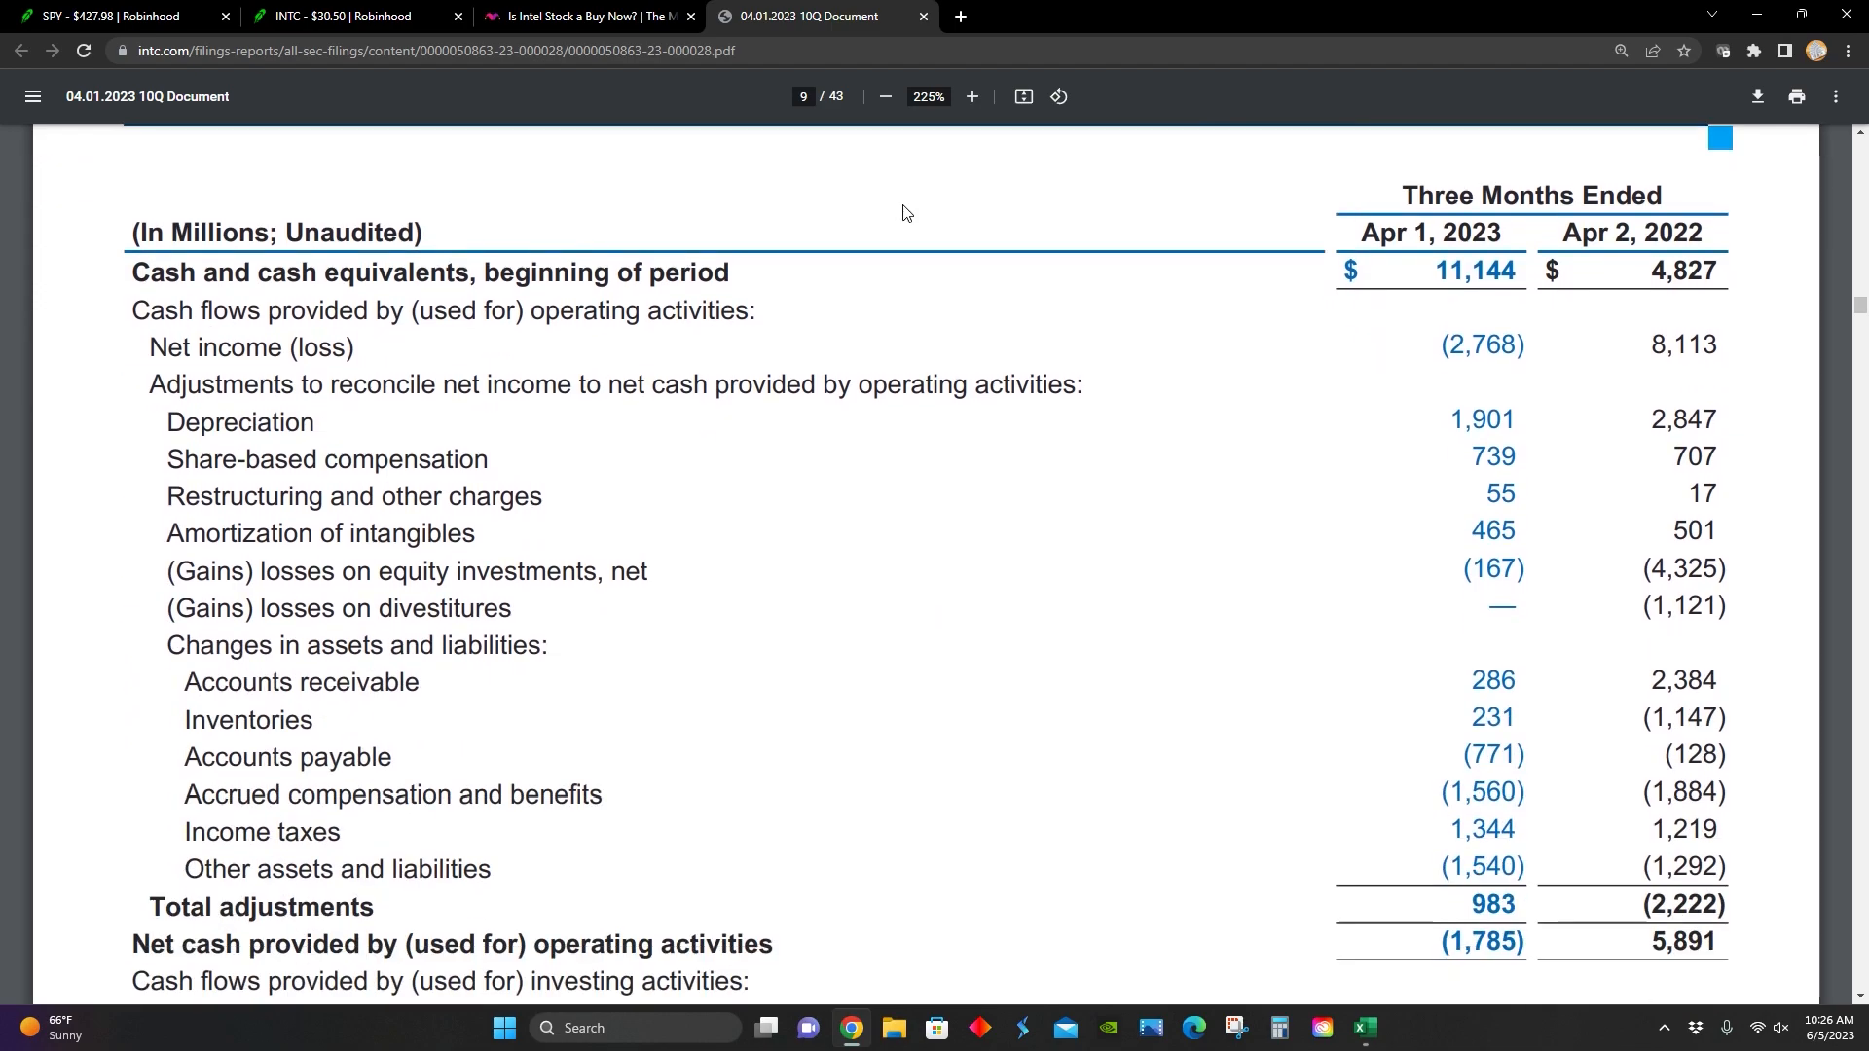
Step: Bring financing activities (+$7,394M) and ending cash of $8,232M into view
scroll("down", 3)
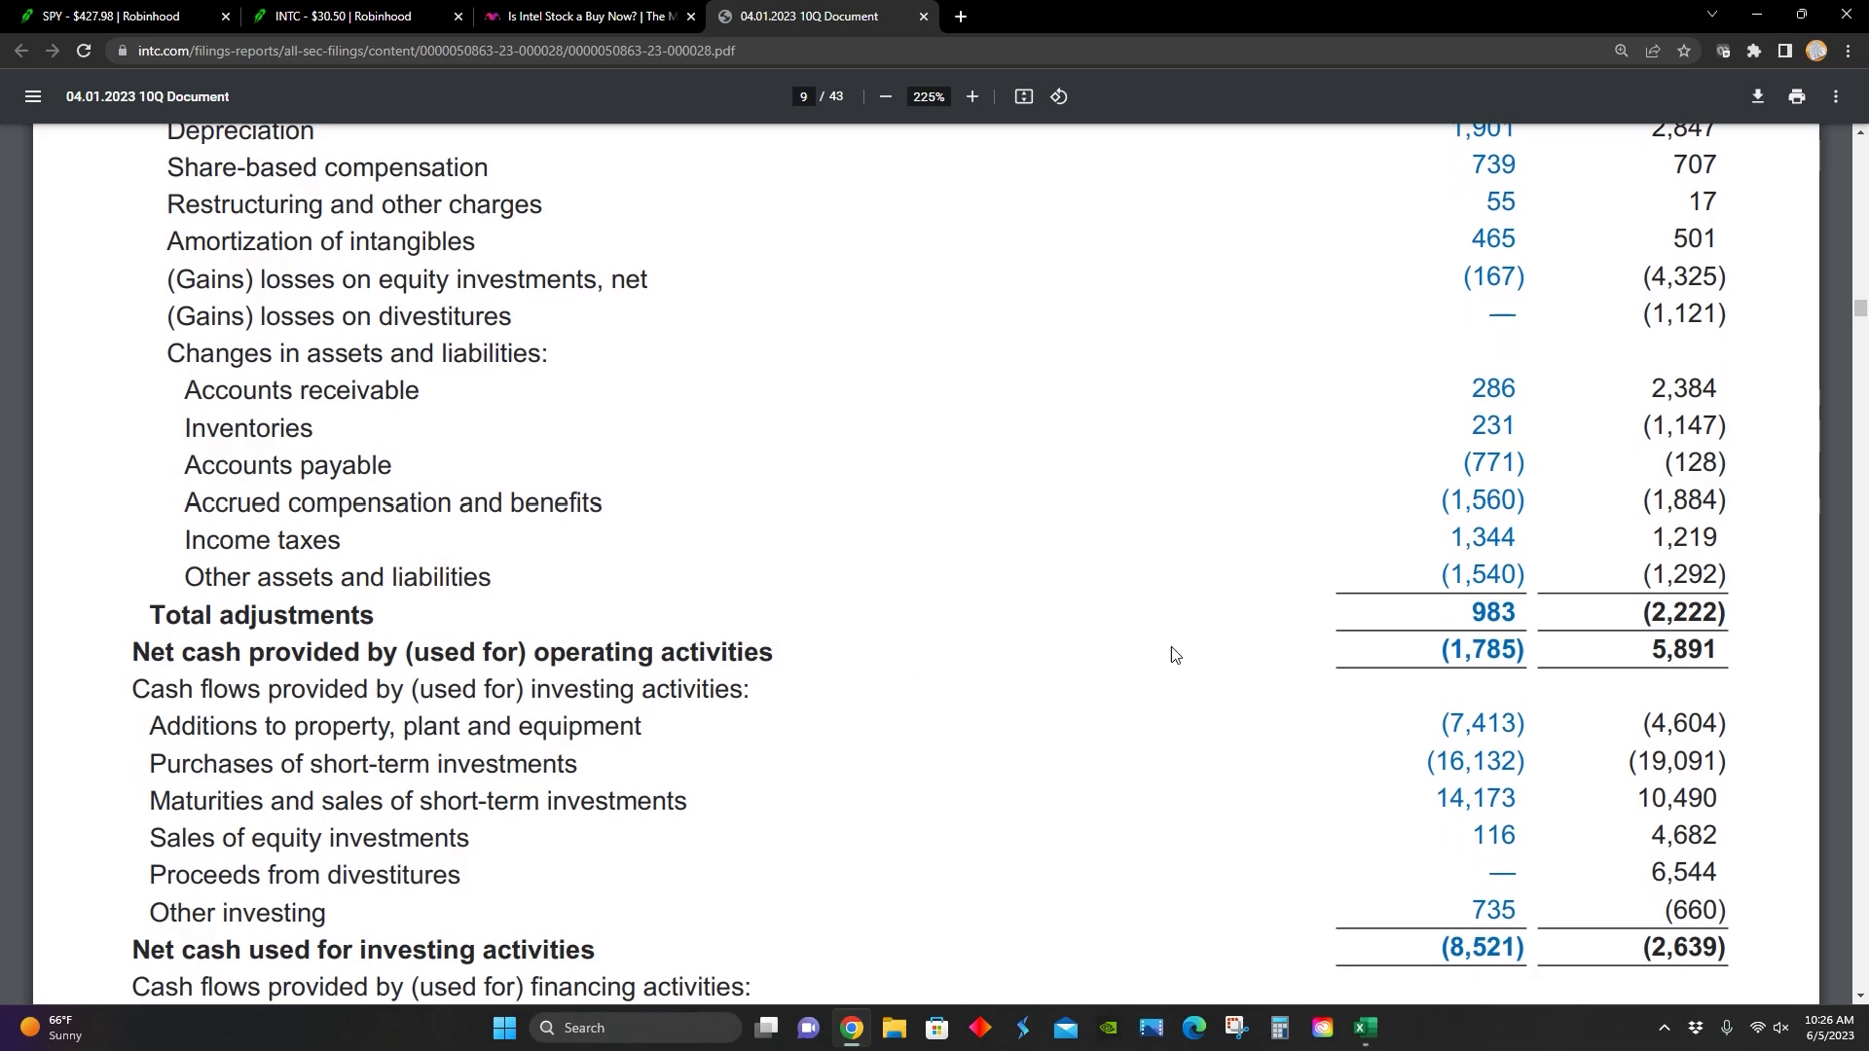
mouse_move(1406, 712)
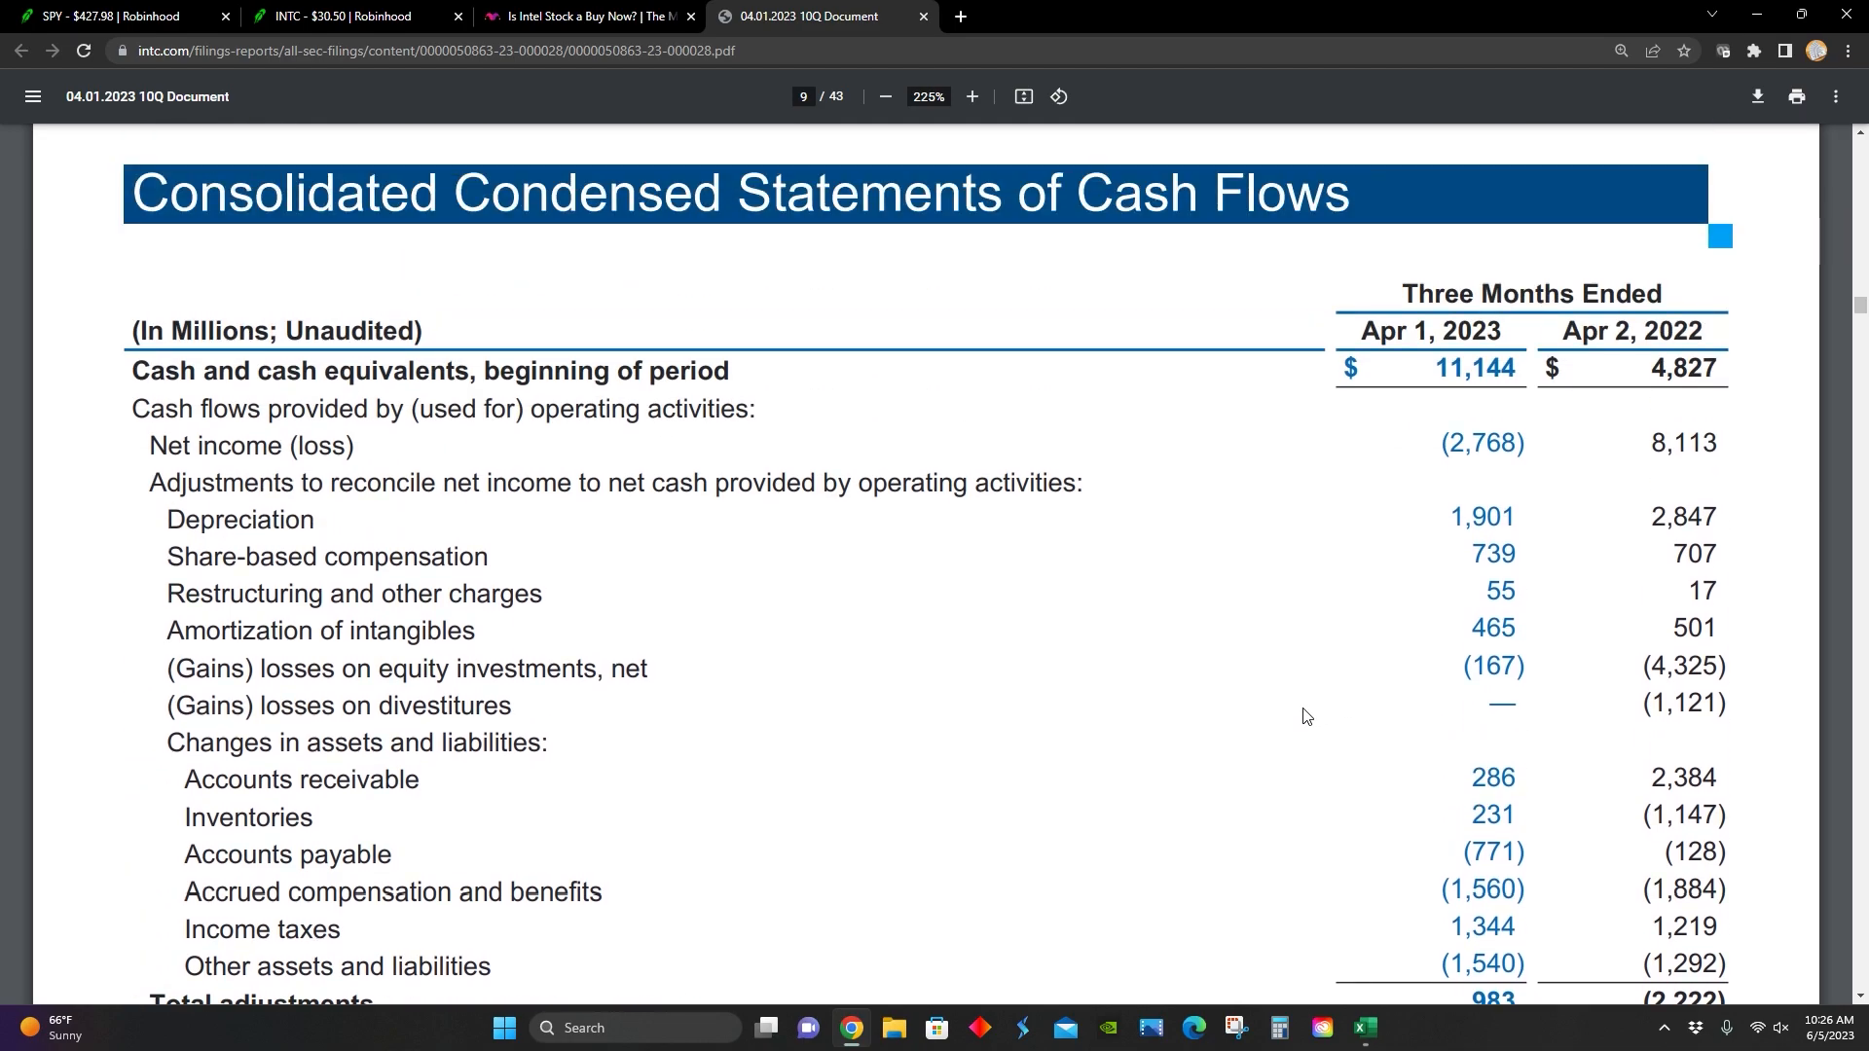
scroll("down", 3)
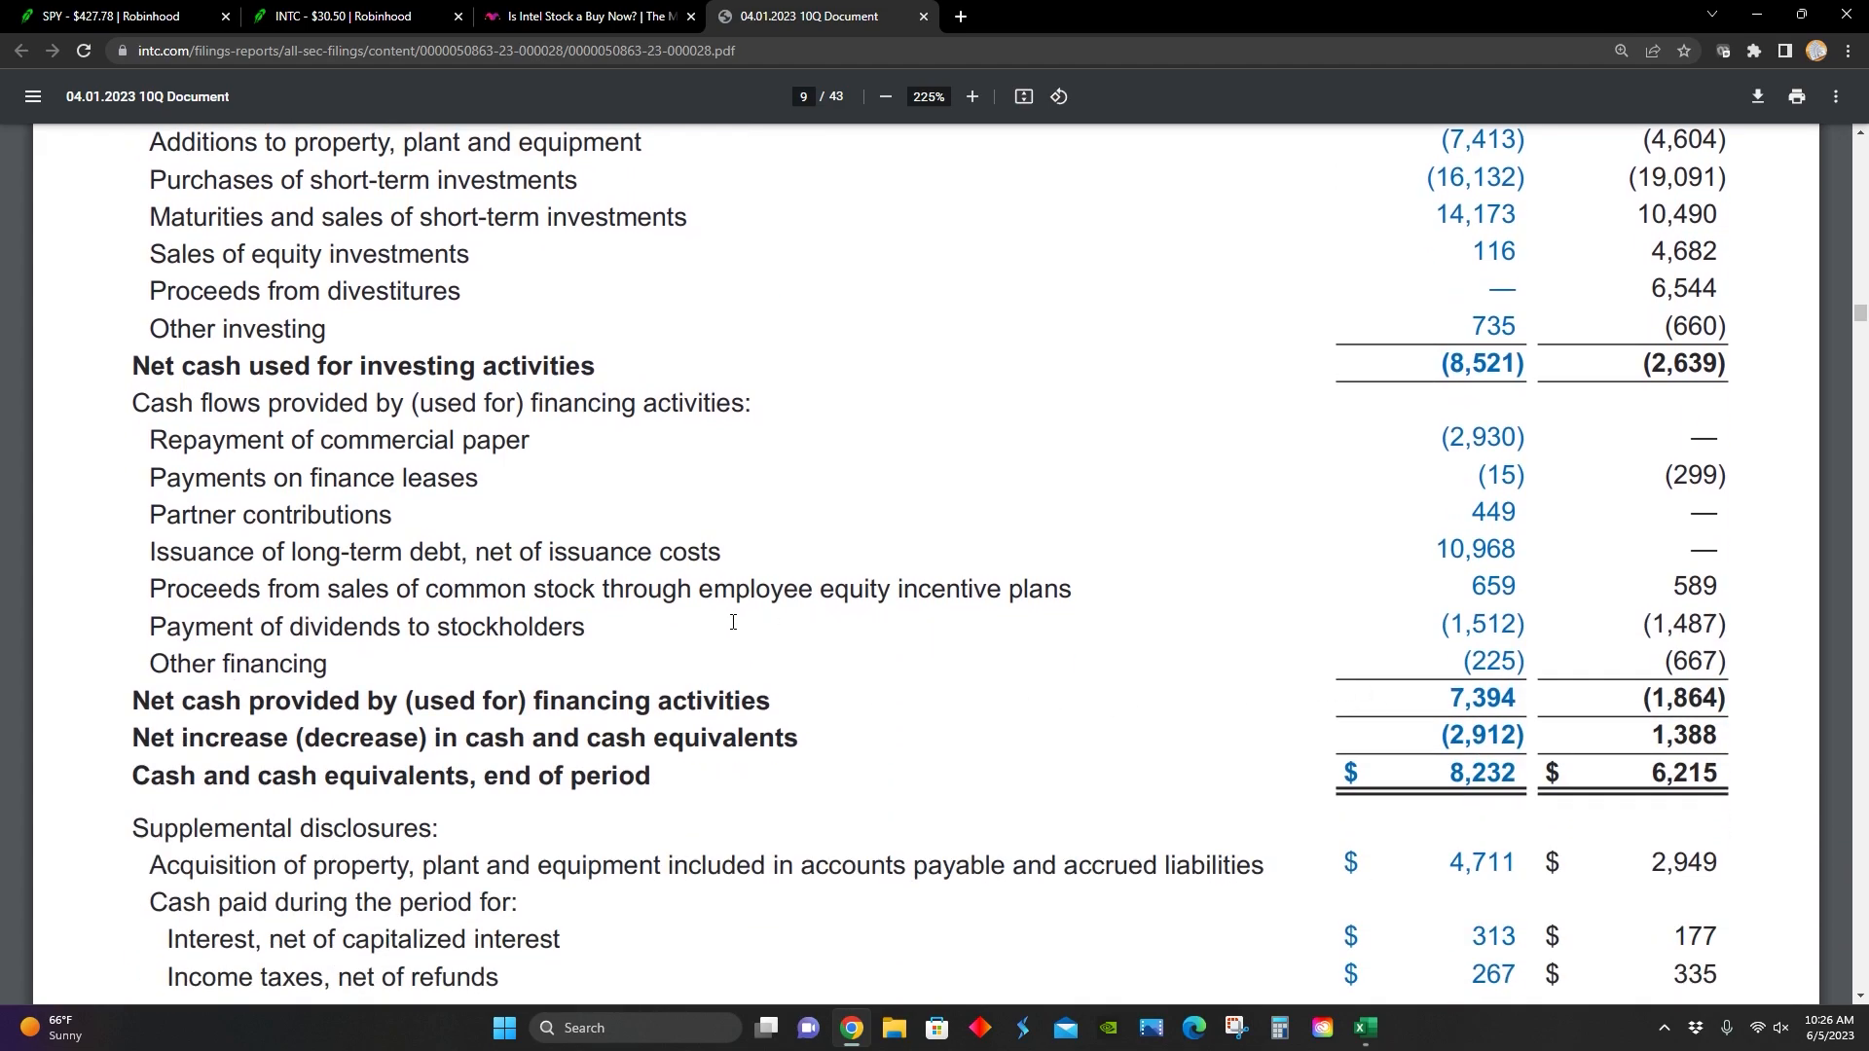
mouse_move(1386, 627)
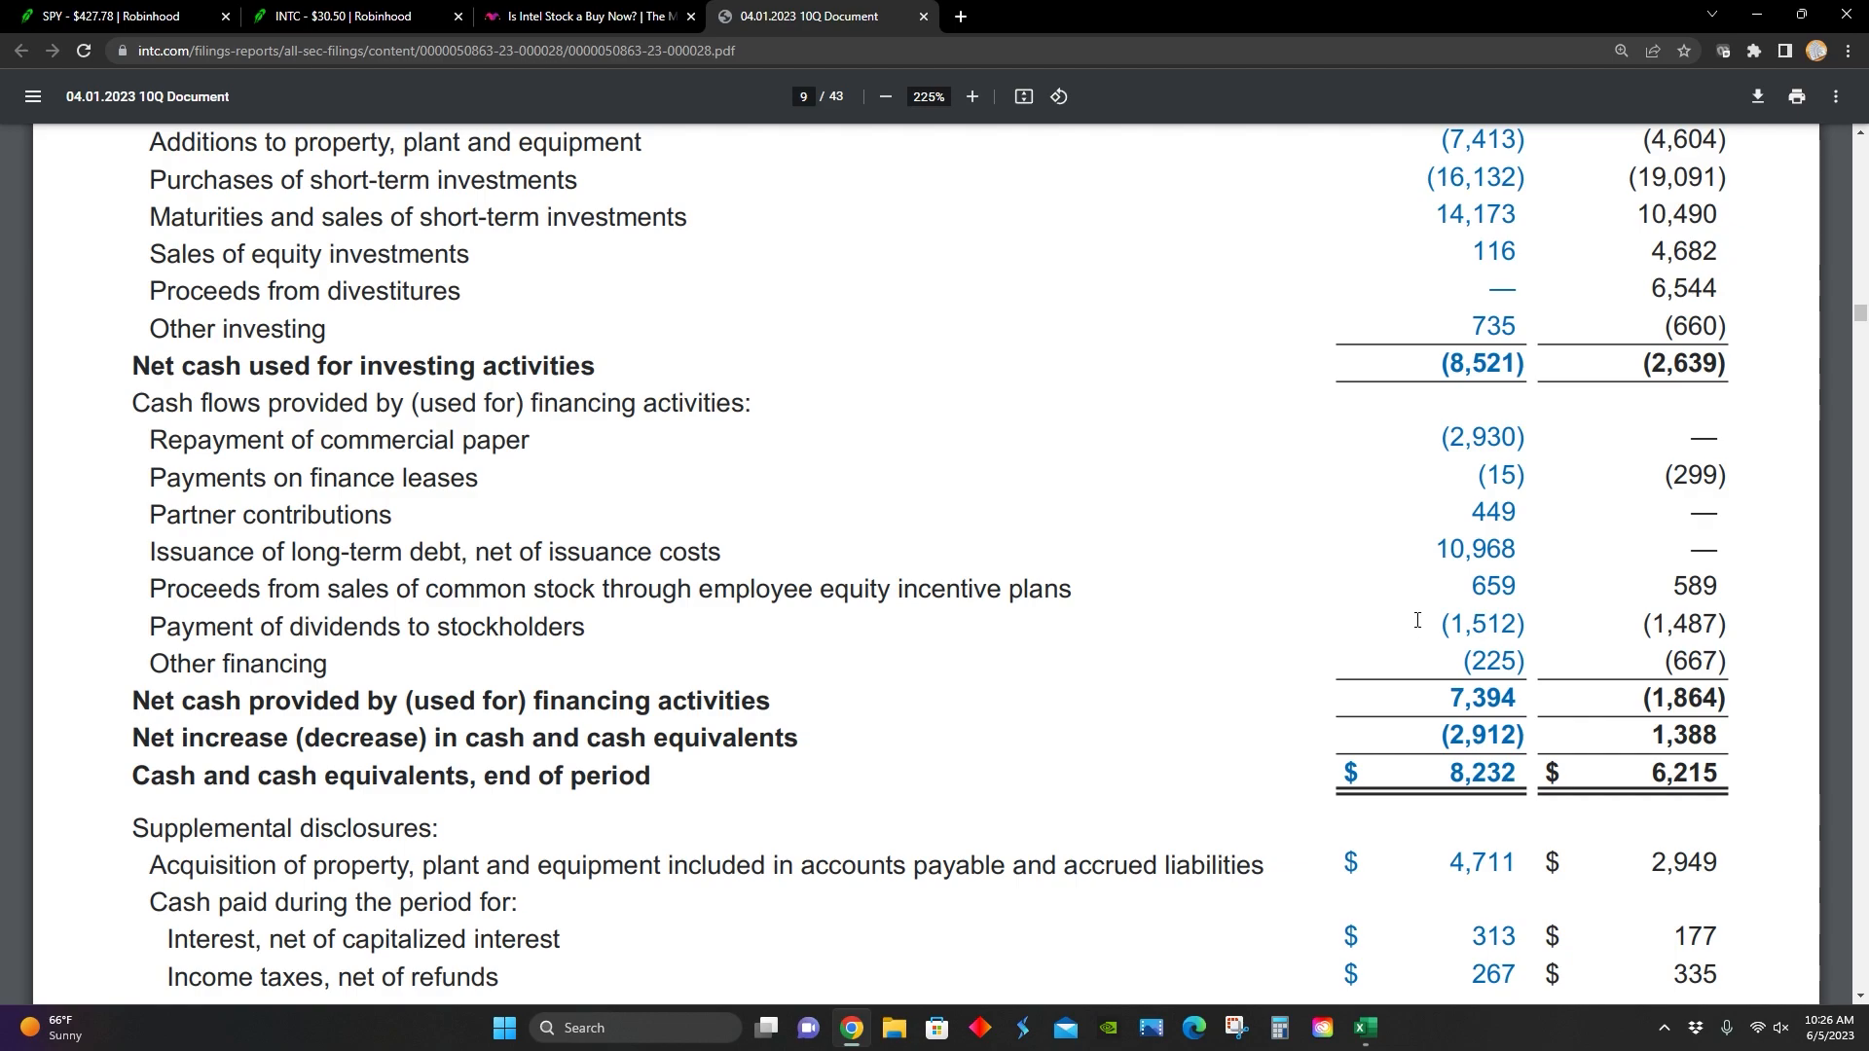
mouse_move(1450, 622)
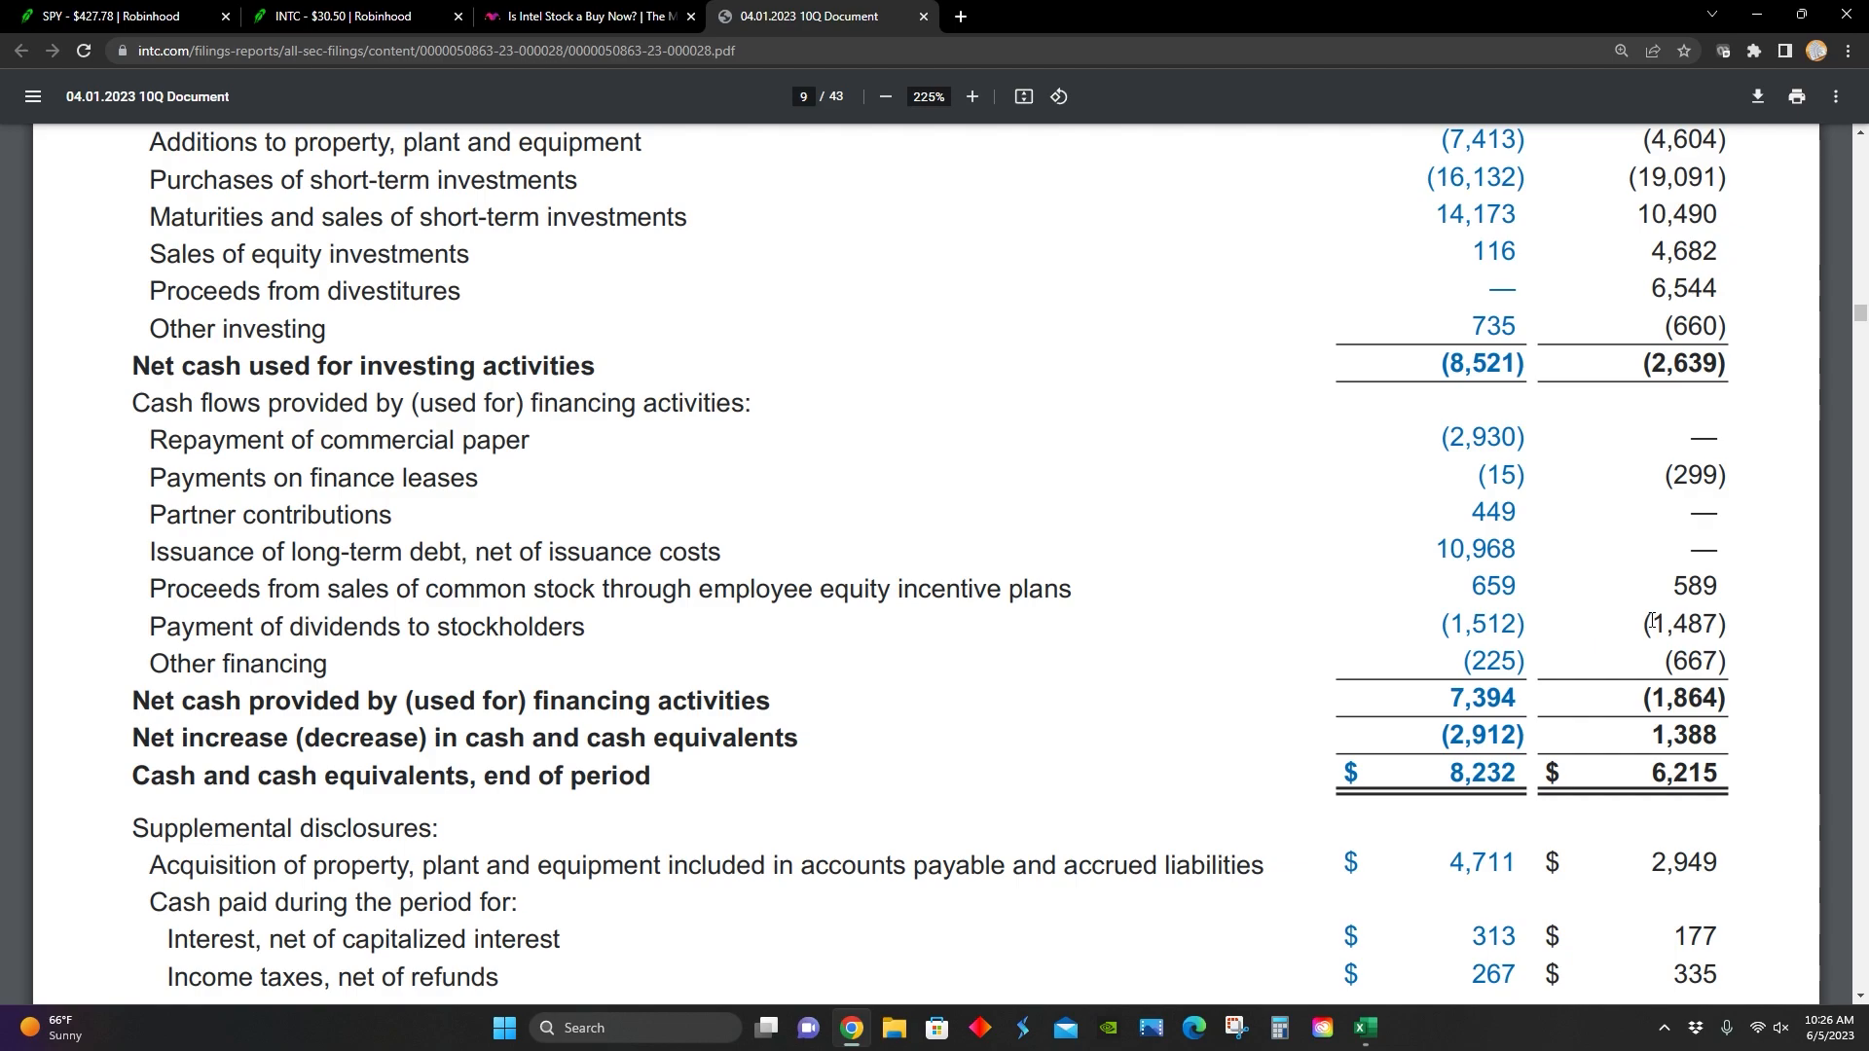
mouse_move(1634, 621)
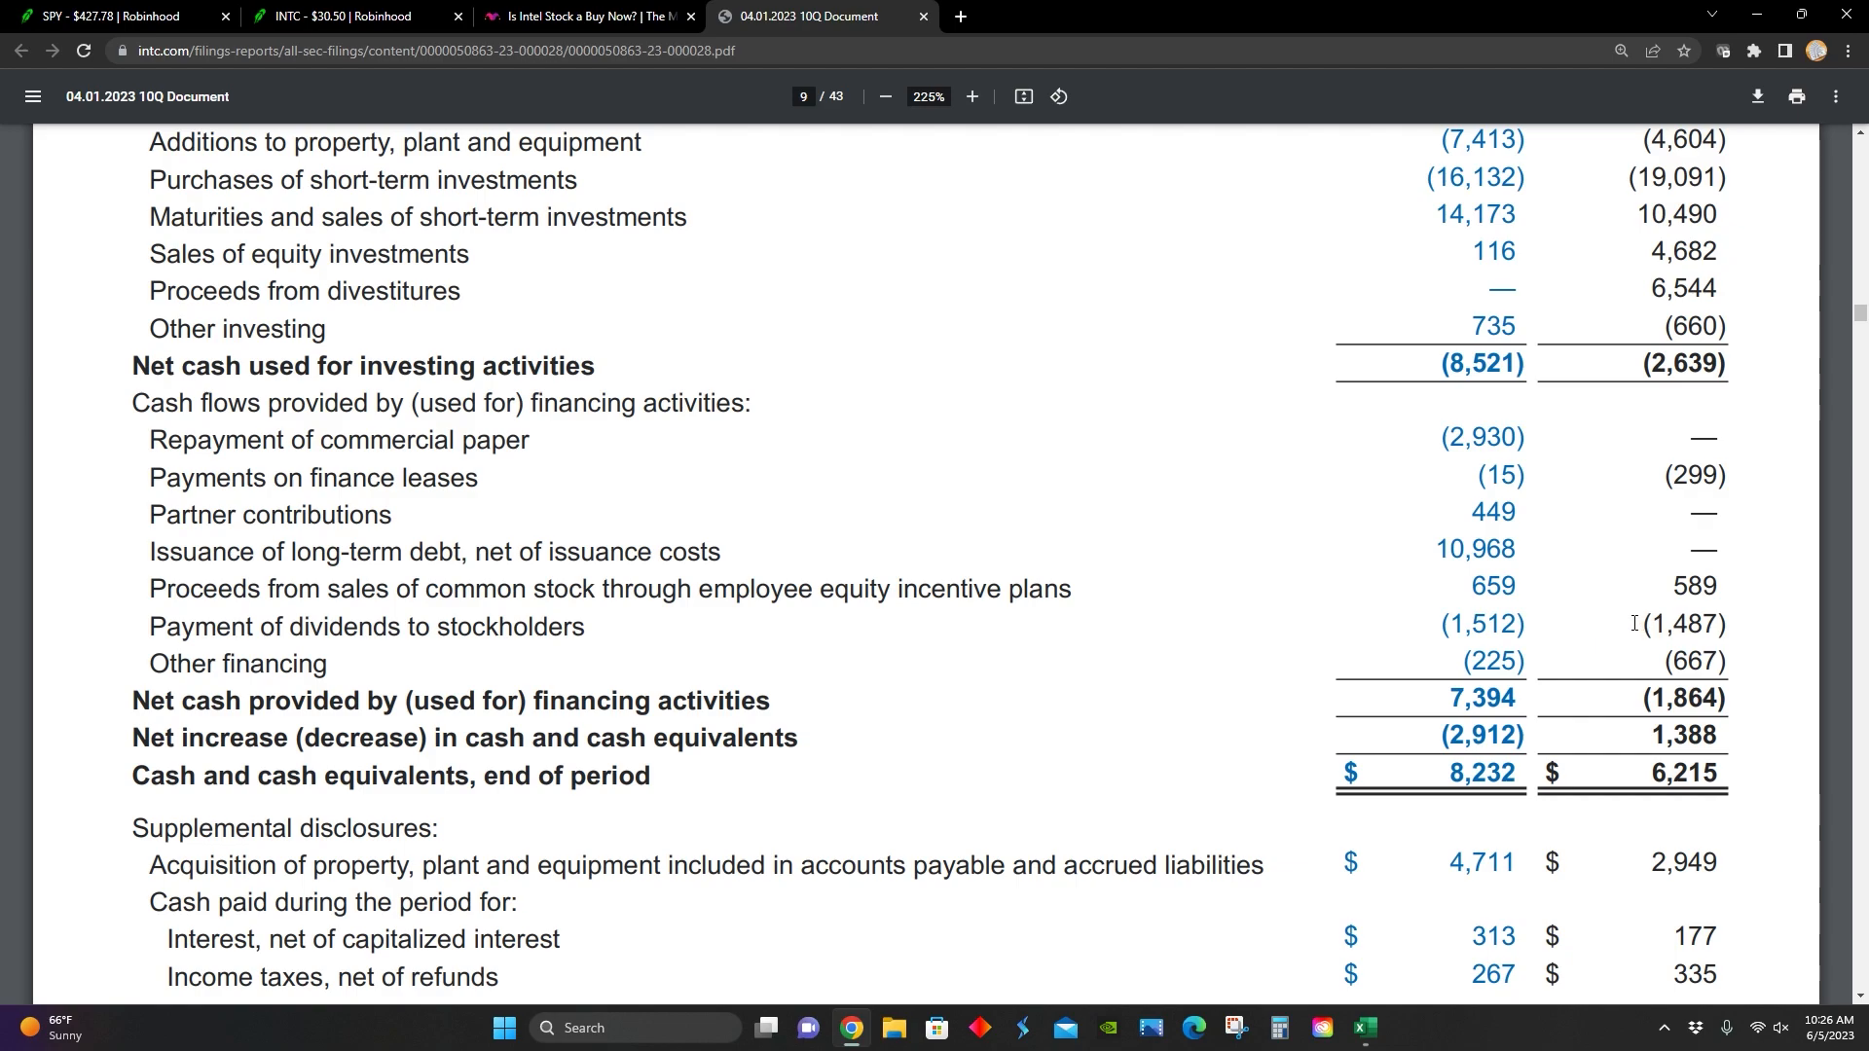
mouse_move(1392, 614)
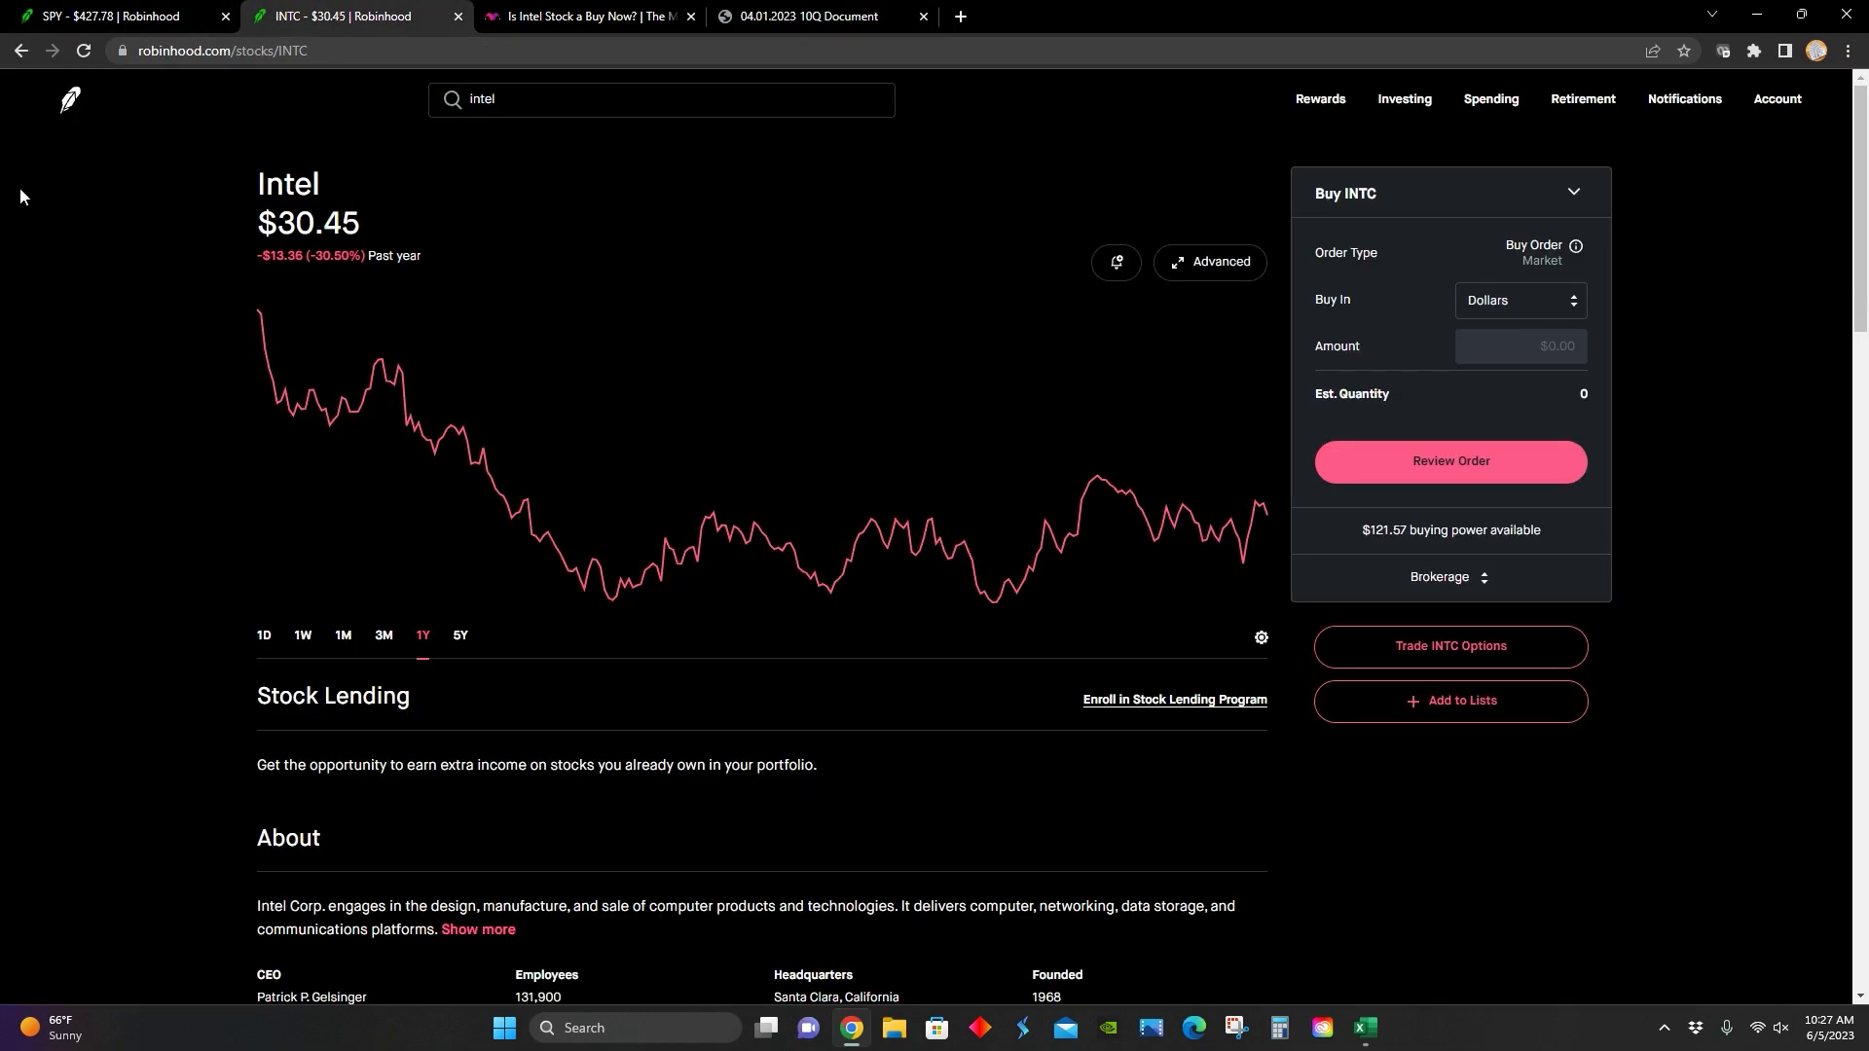
mouse_move(382, 191)
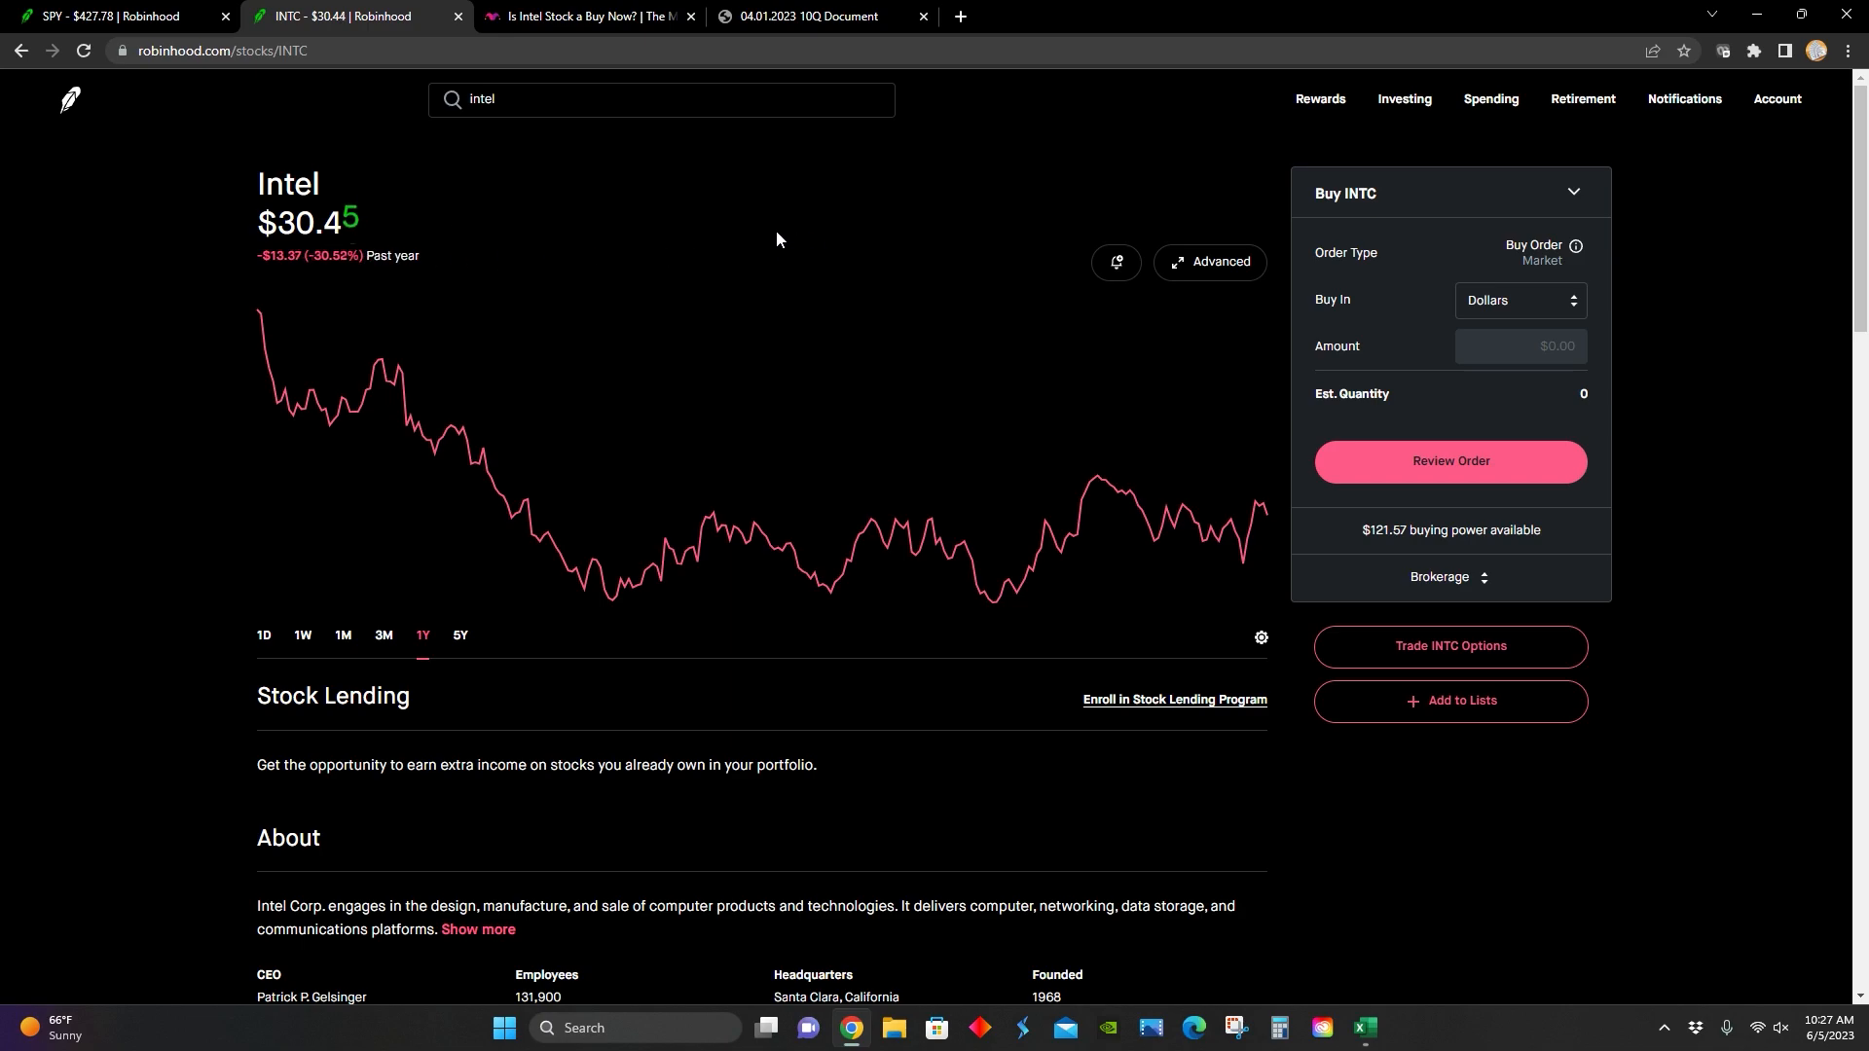
Step: Switch to the Excel DCF sheet showing intrinsic value per share of −$35.70
left_click(1363, 1028)
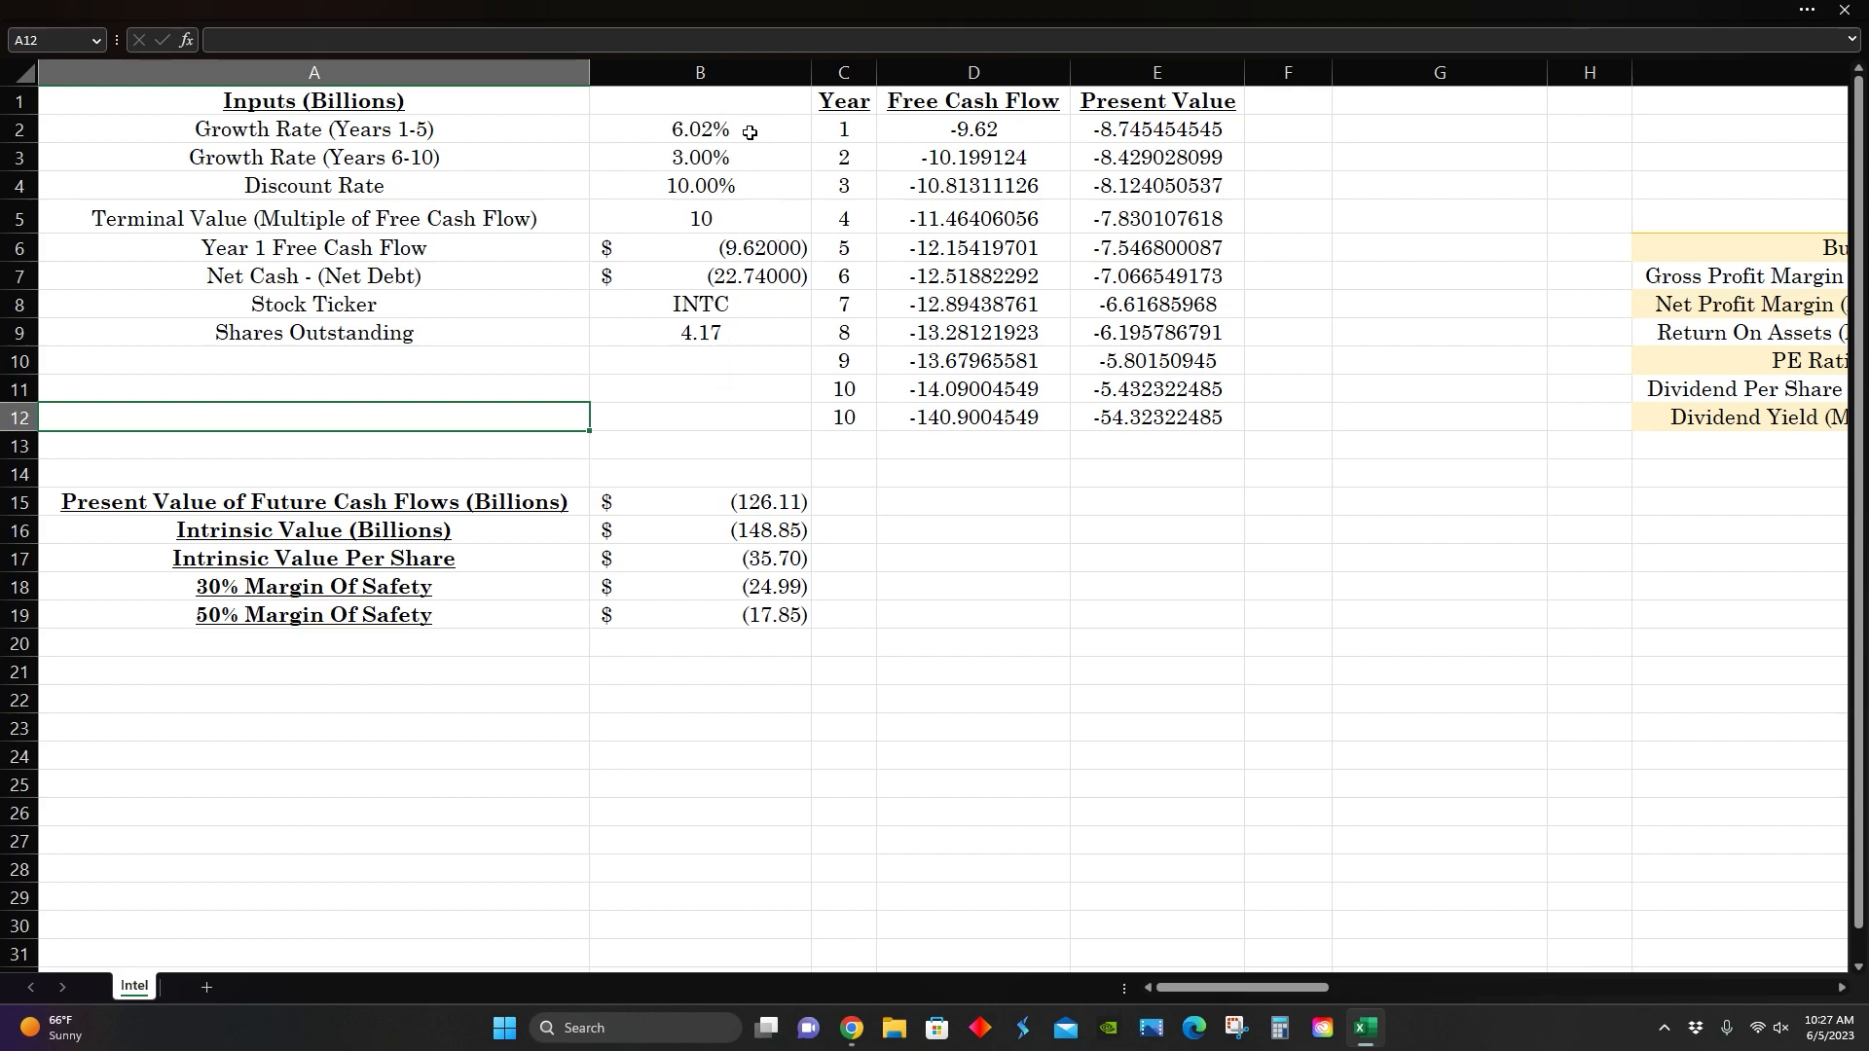
Step: Inspect the growth rate, Year 1 FCF, shares outstanding and −$35.70 per-share value cells
left_click(700, 128)
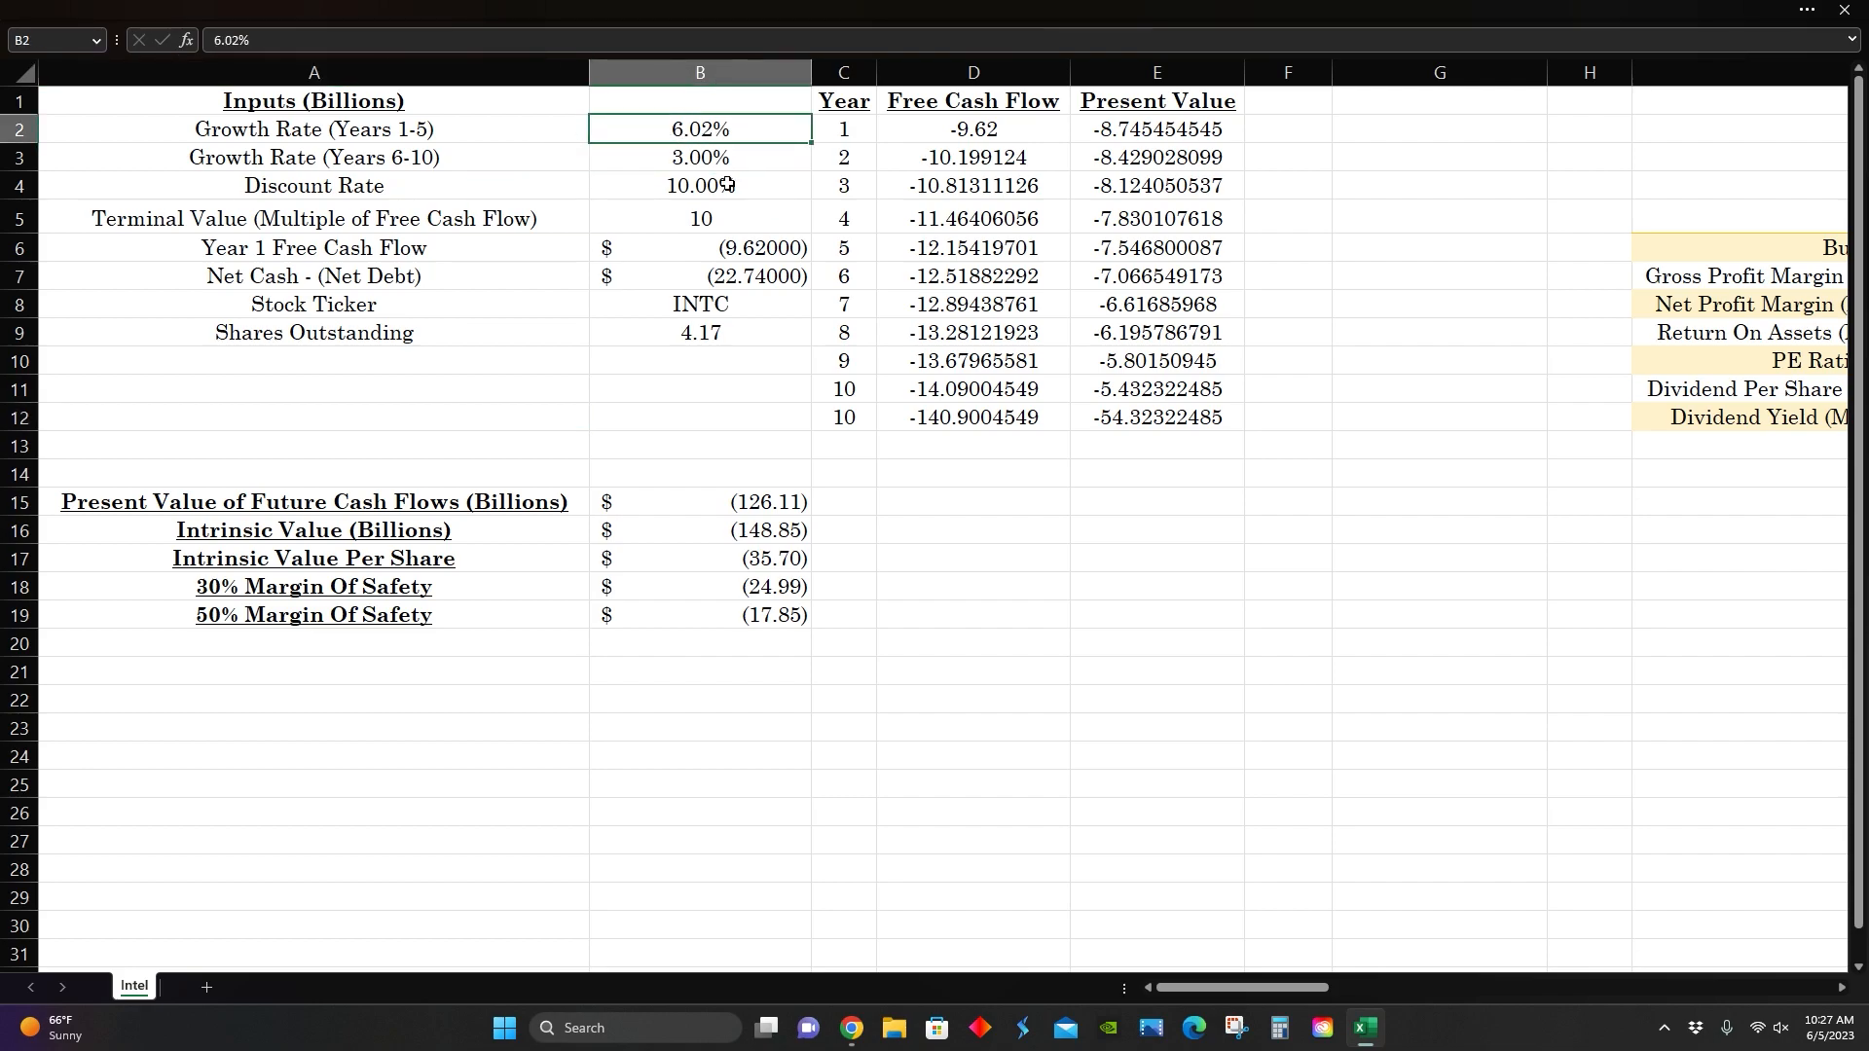
left_click(700, 248)
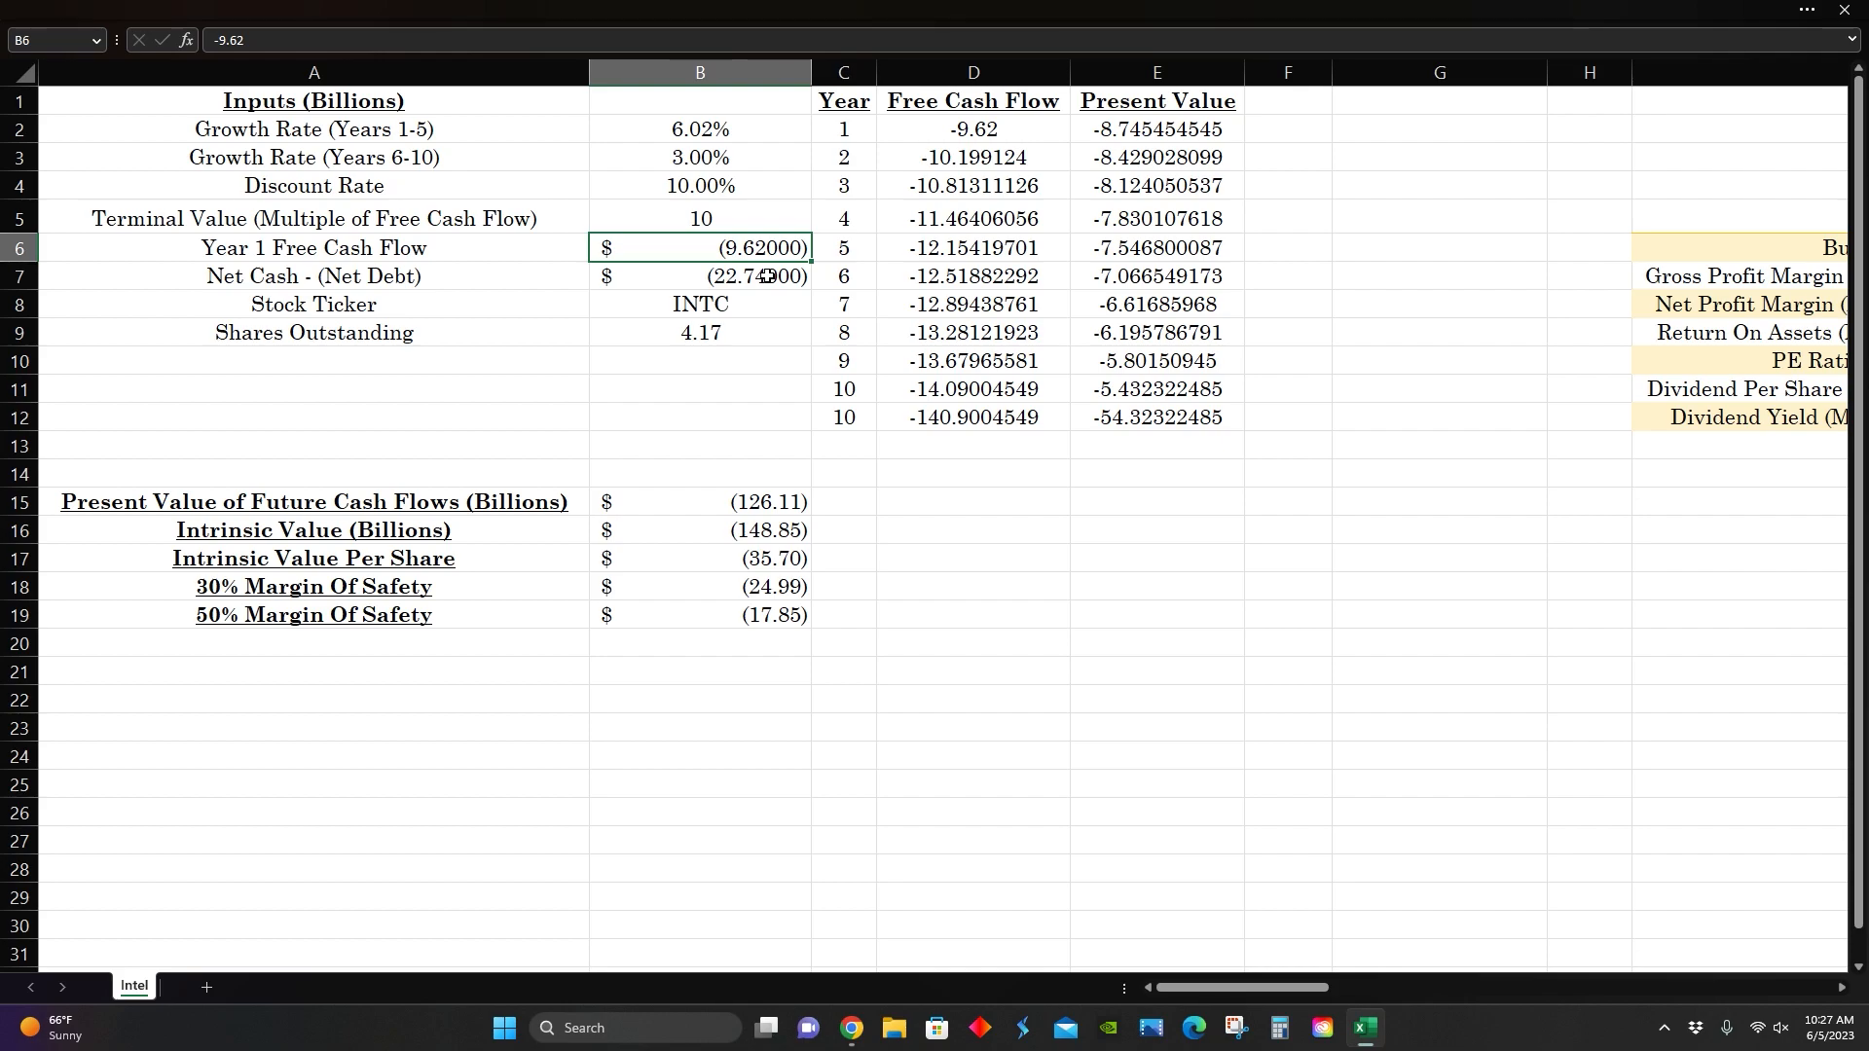
left_click(700, 276)
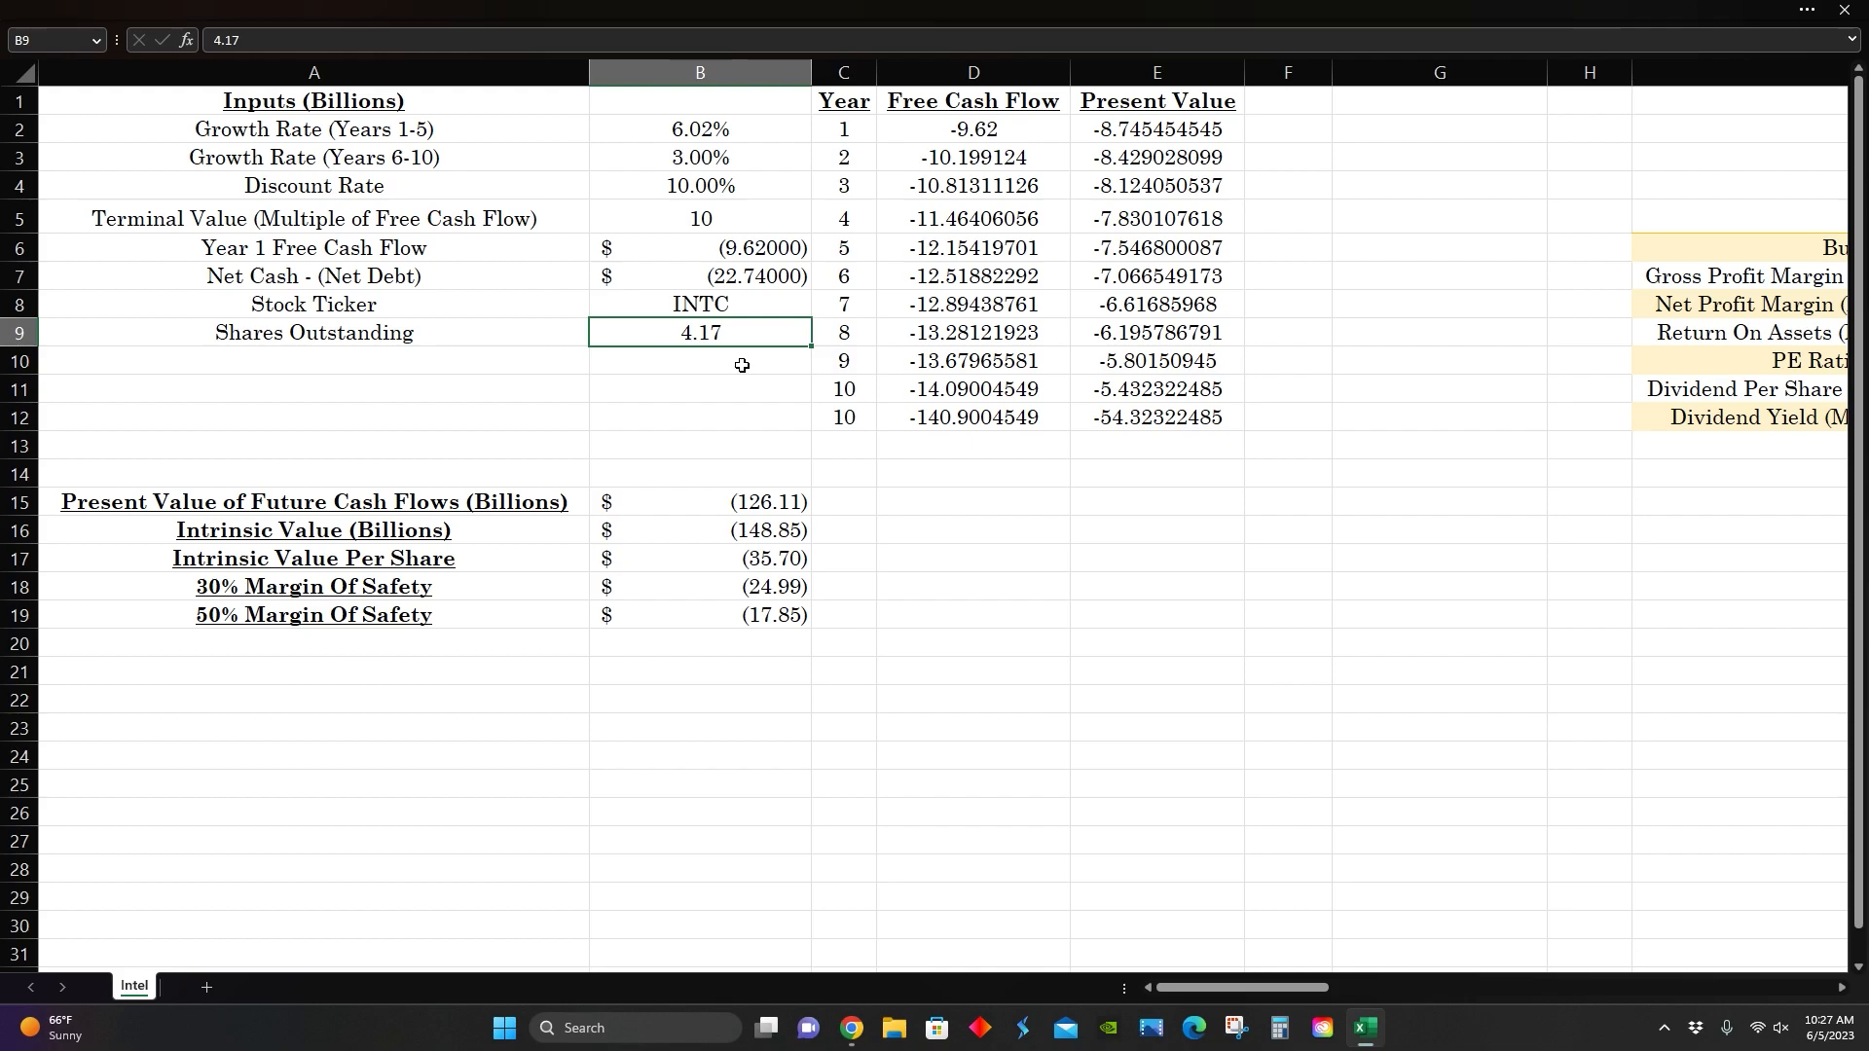
left_click(699, 558)
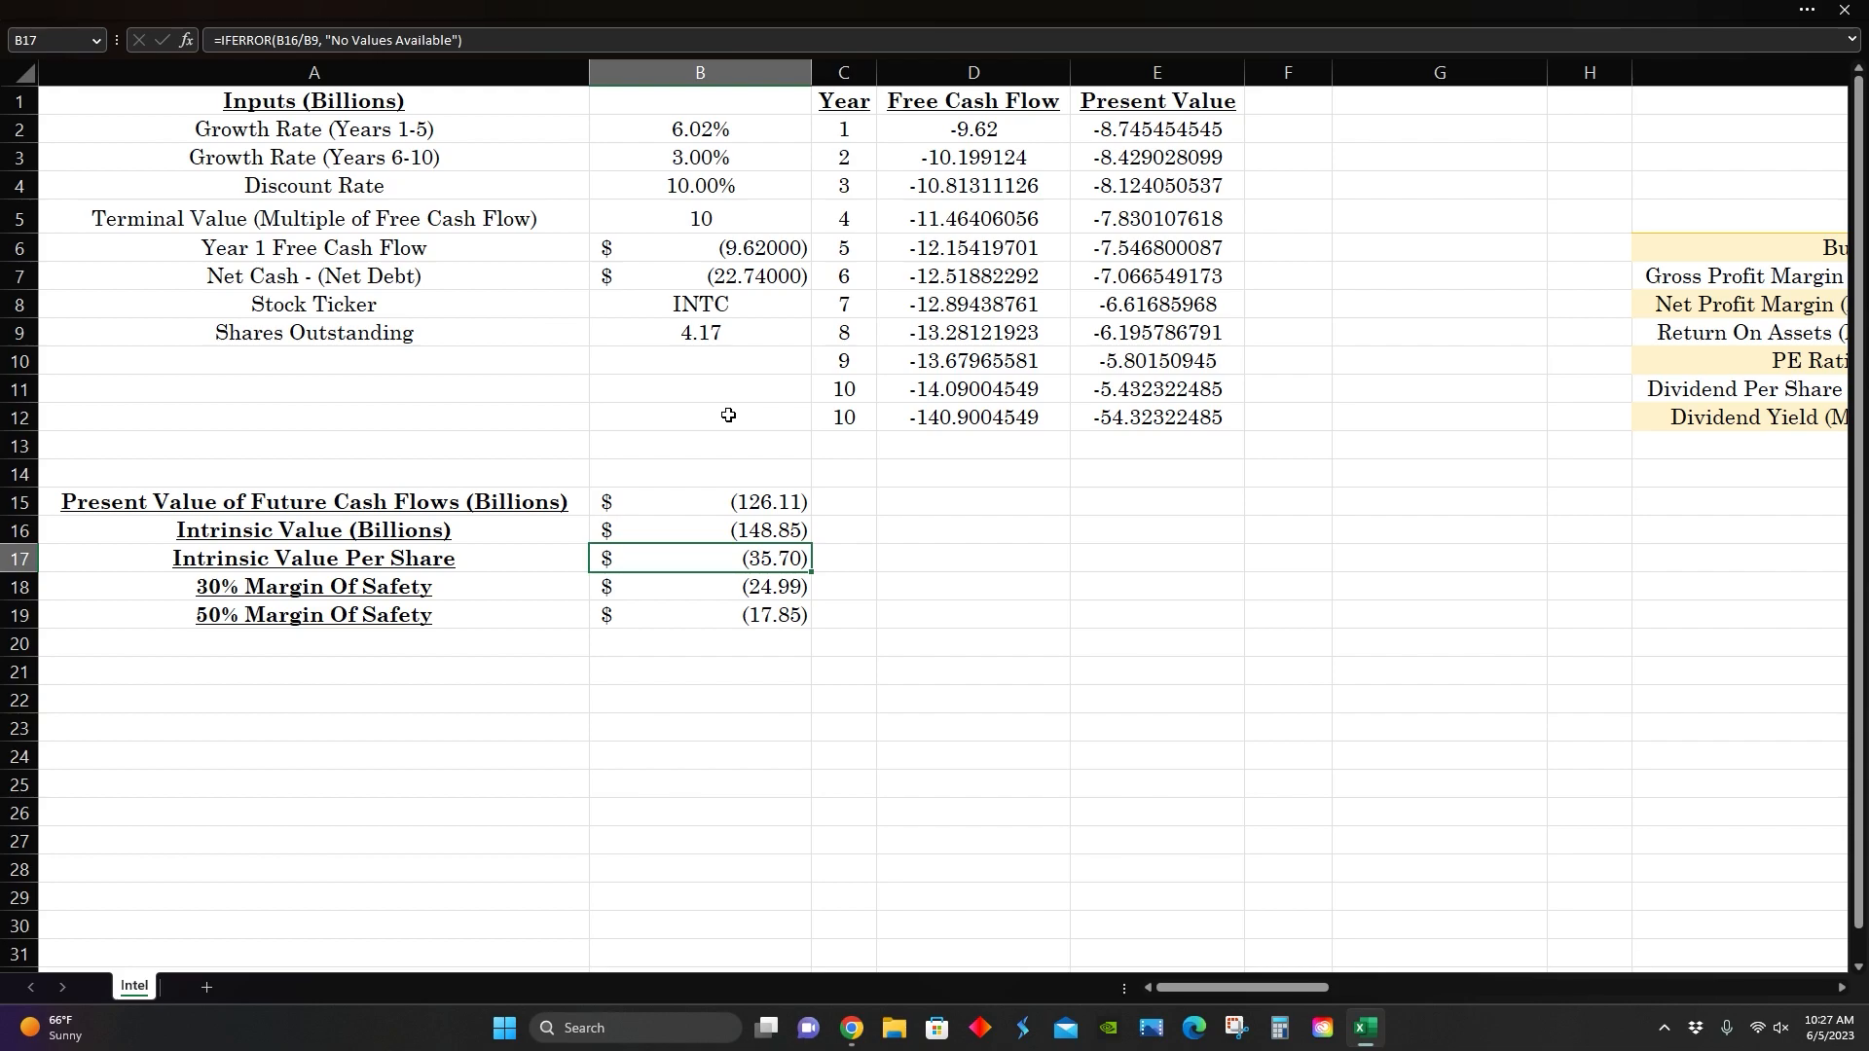
mouse_move(936, 617)
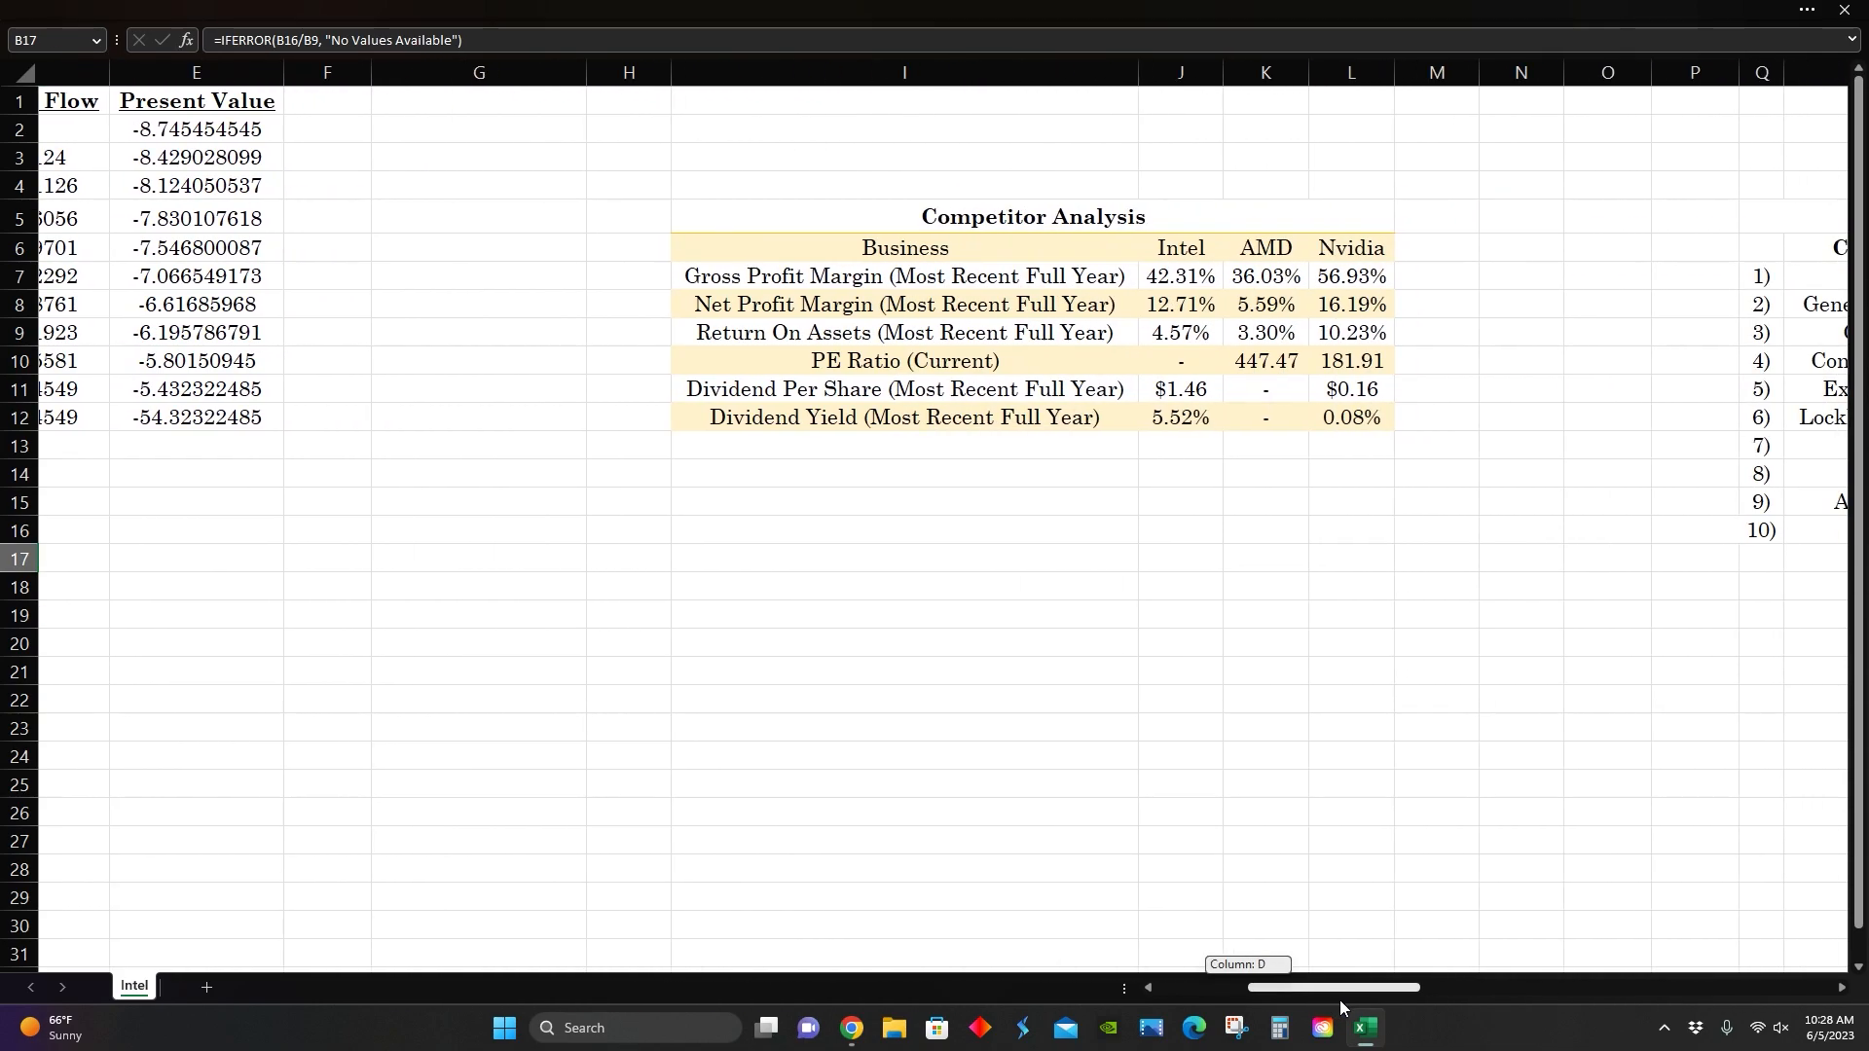
Step: Select Intel's 5.52% dividend yield, glance at Intel's stock page, then return to Excel
left_click(1031, 216)
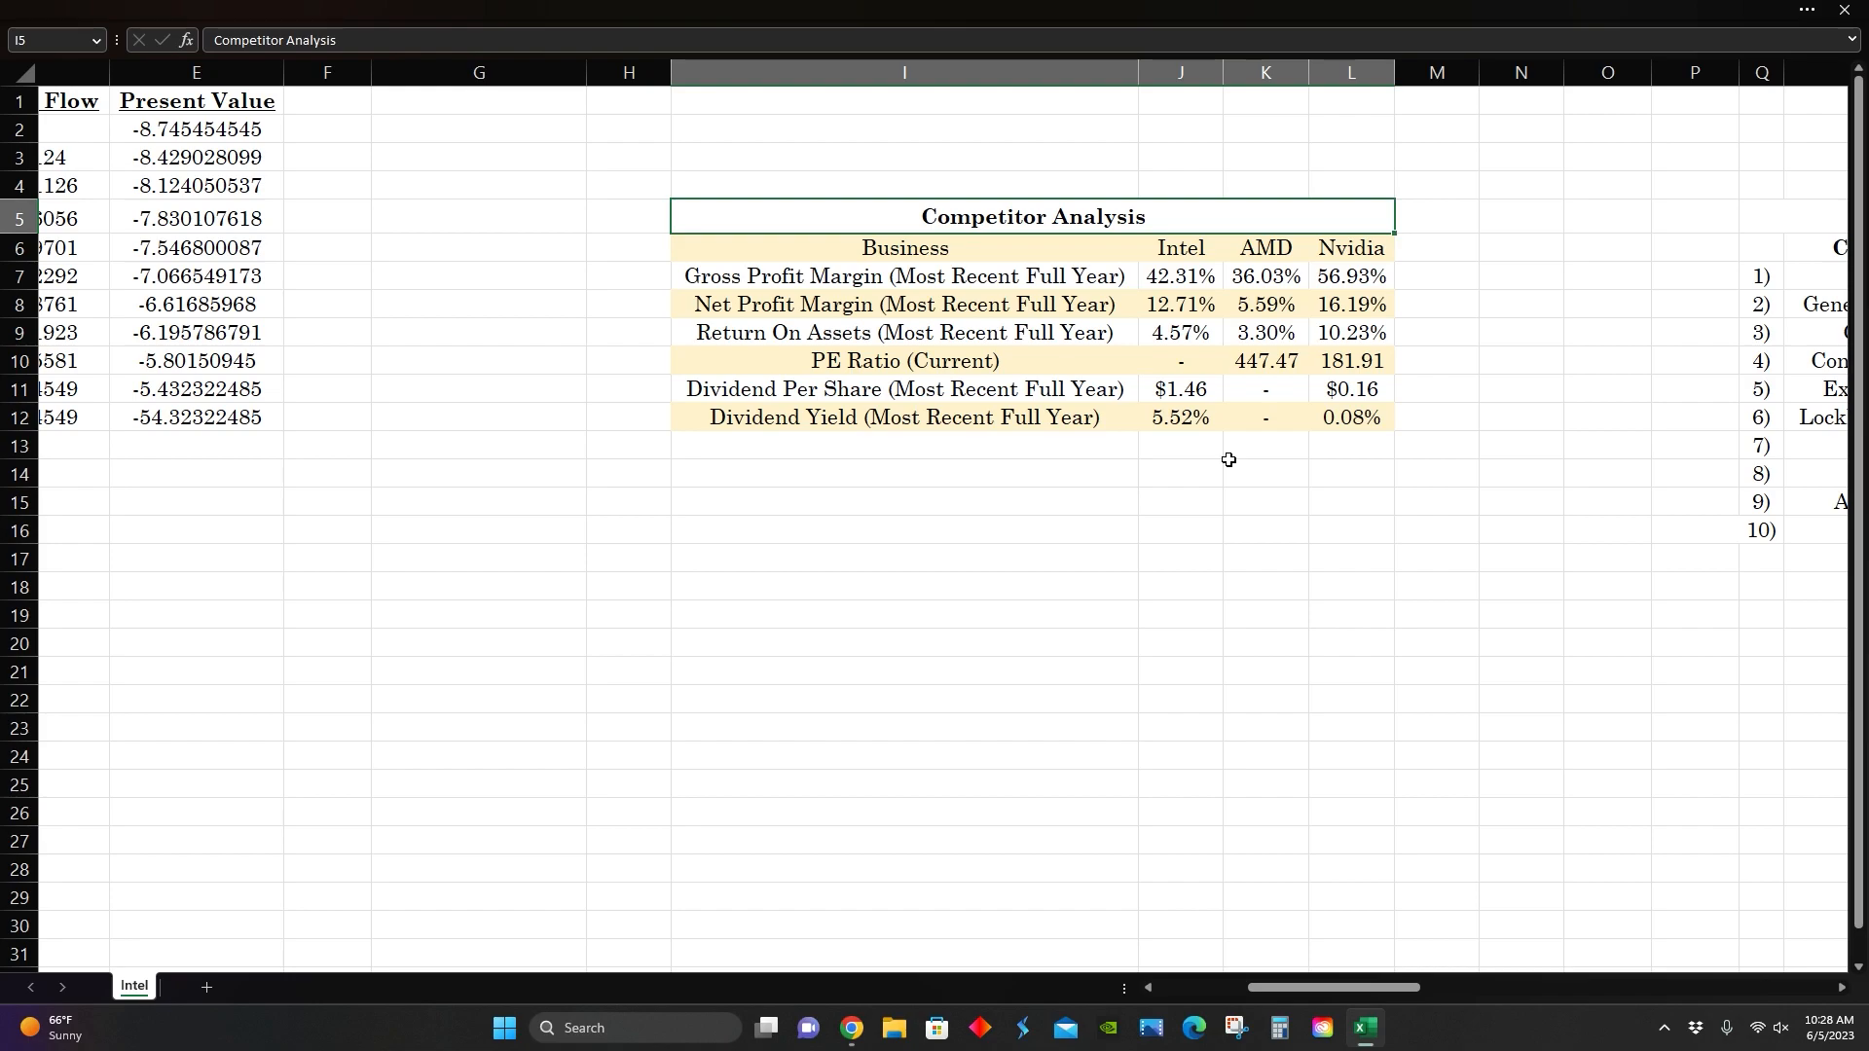
mouse_move(1328, 451)
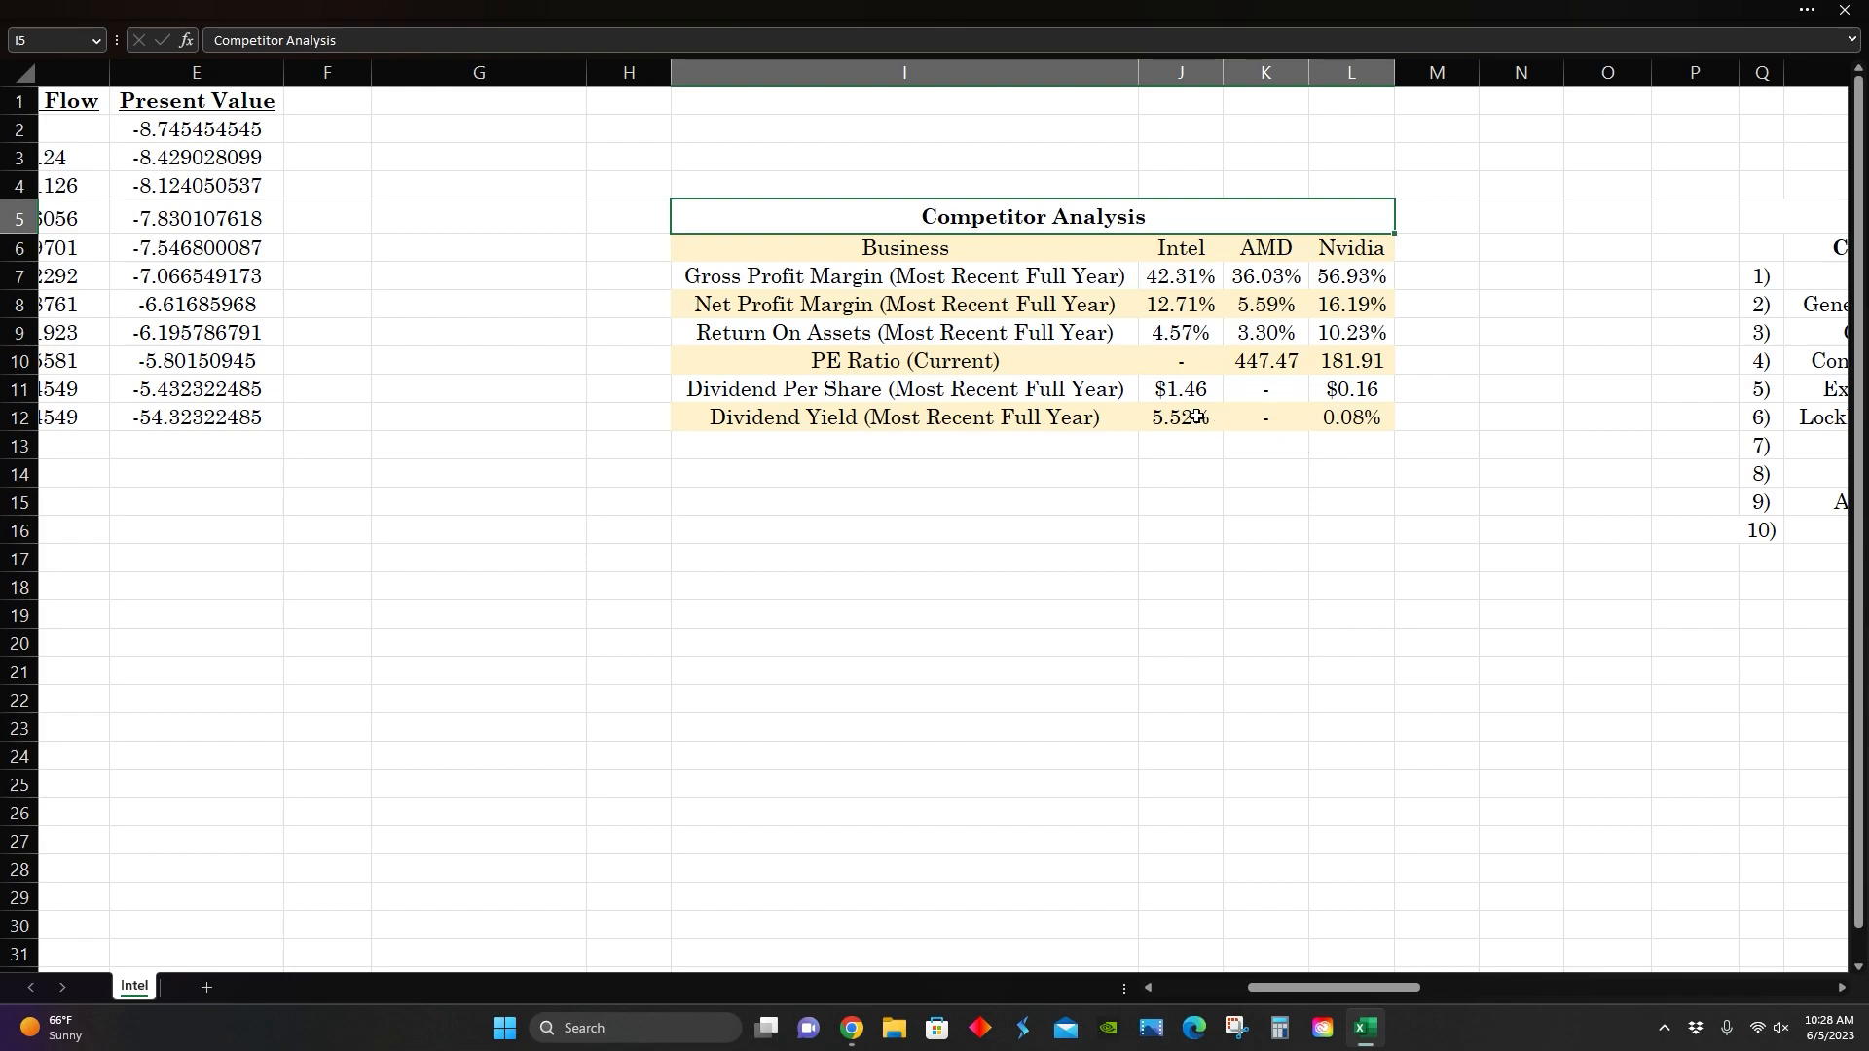
left_click(1177, 418)
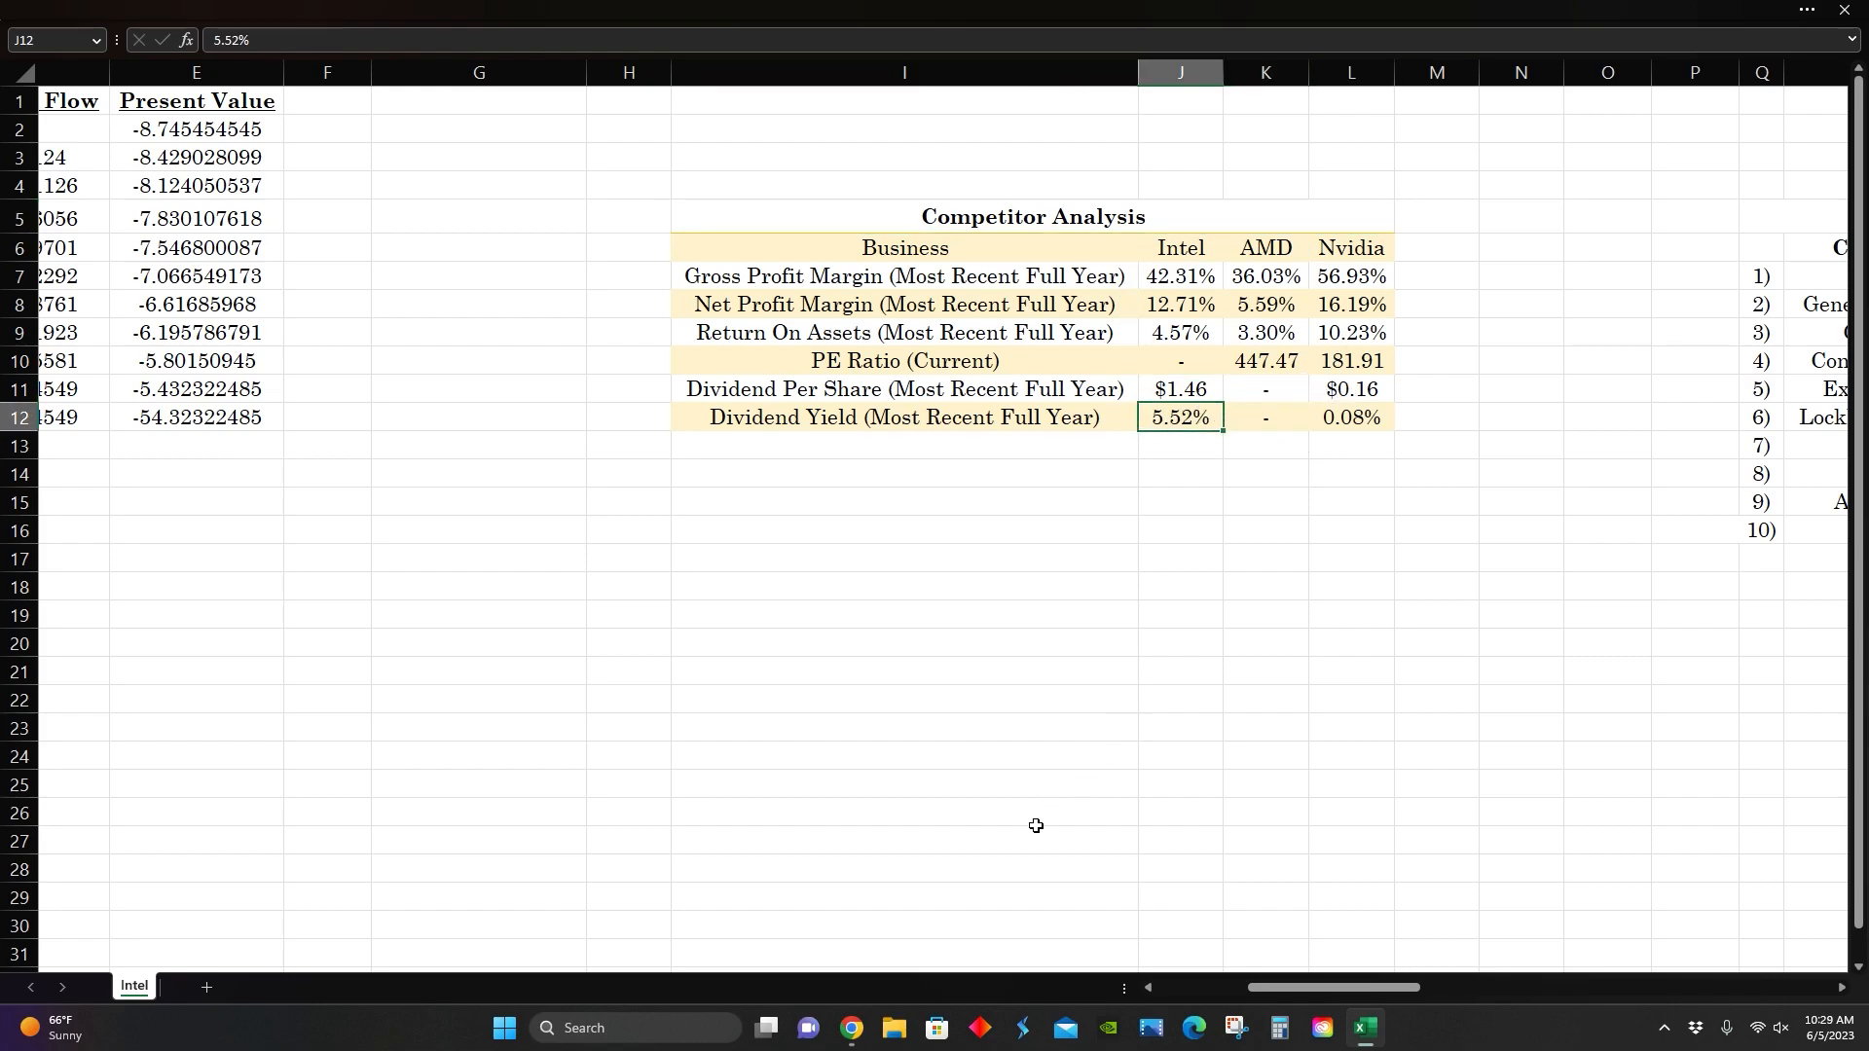
left_click(850, 1028)
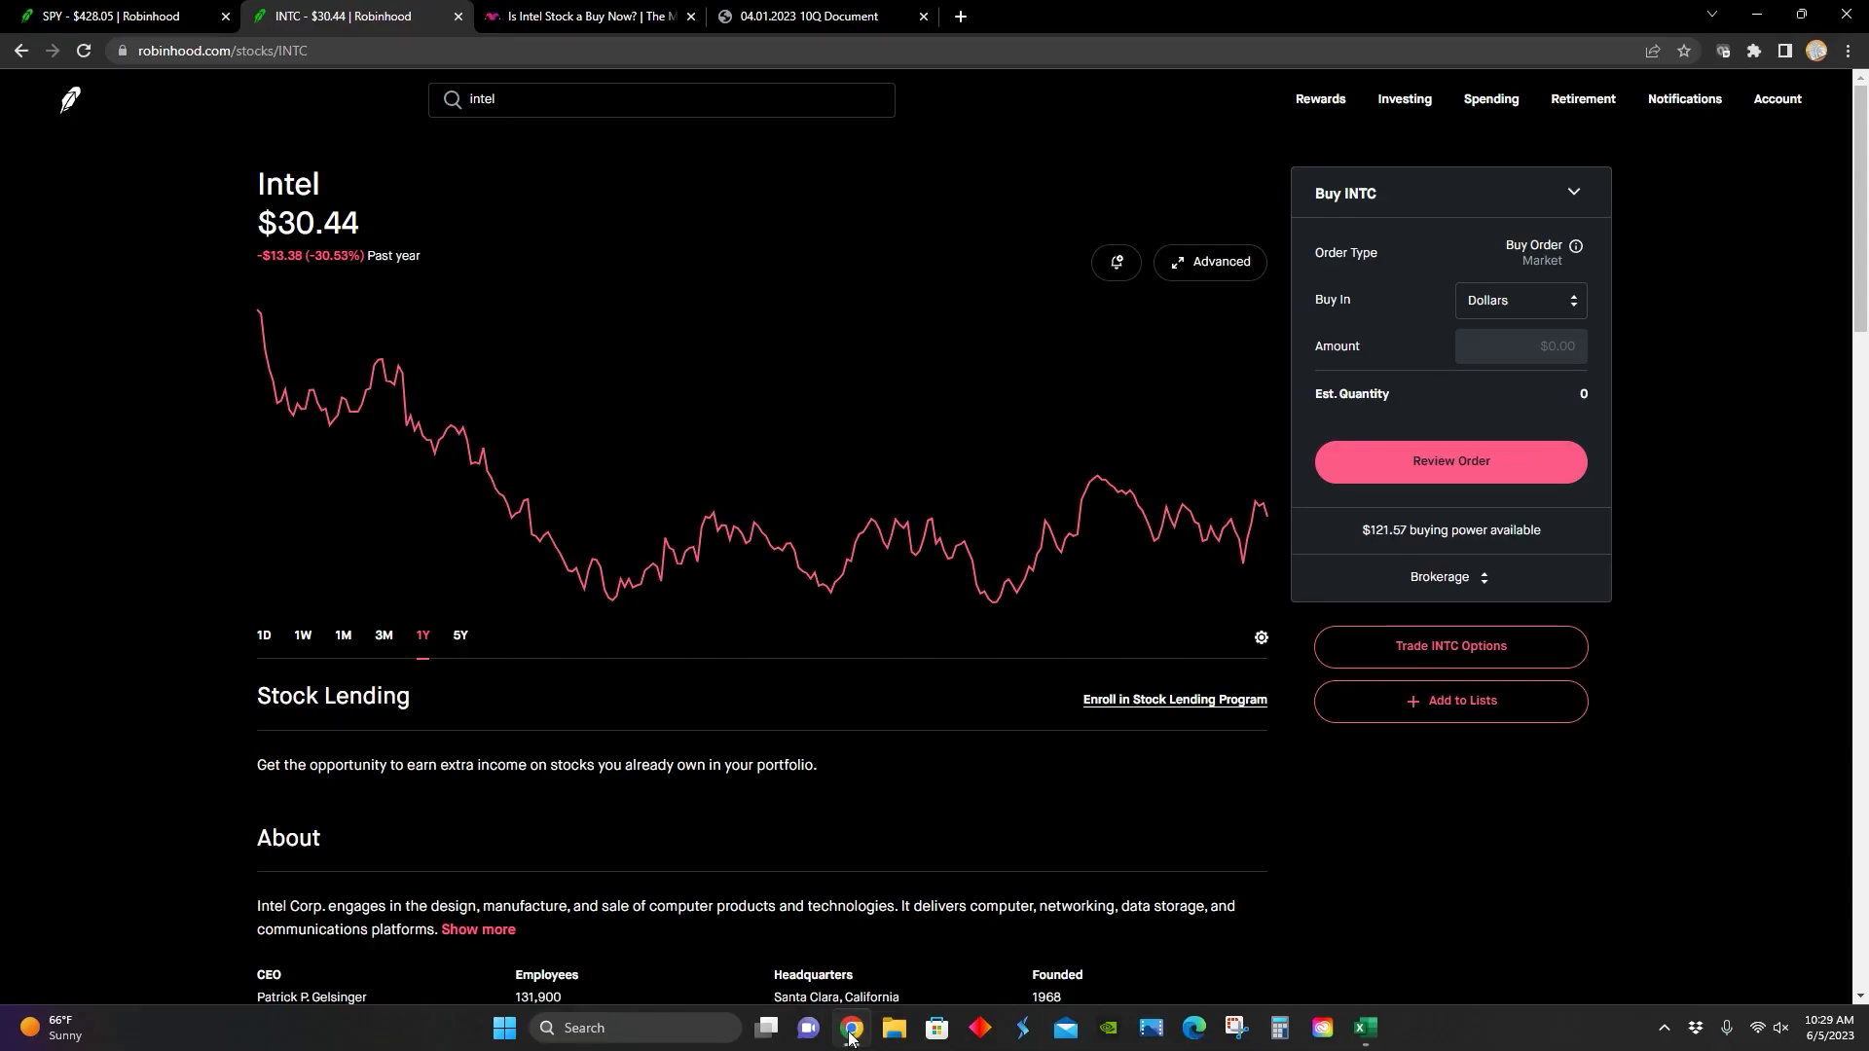
left_click(1364, 1028)
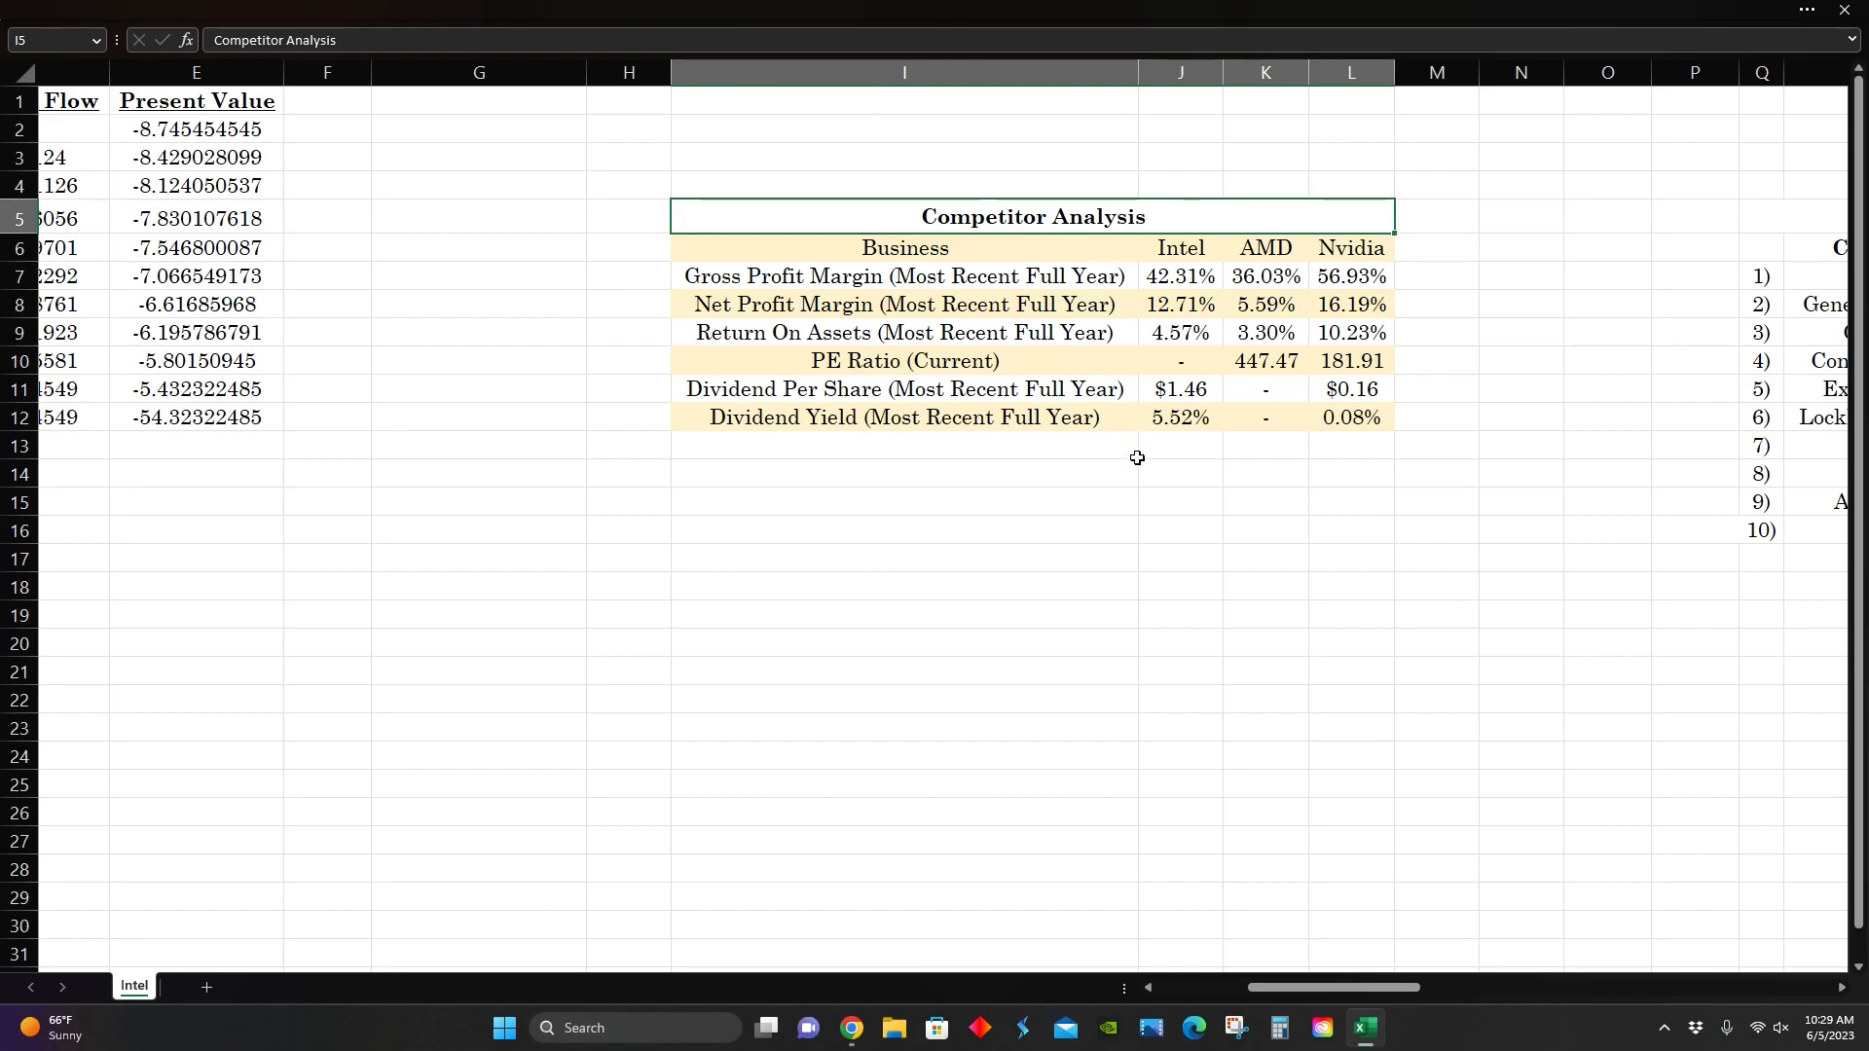
mouse_move(1156, 248)
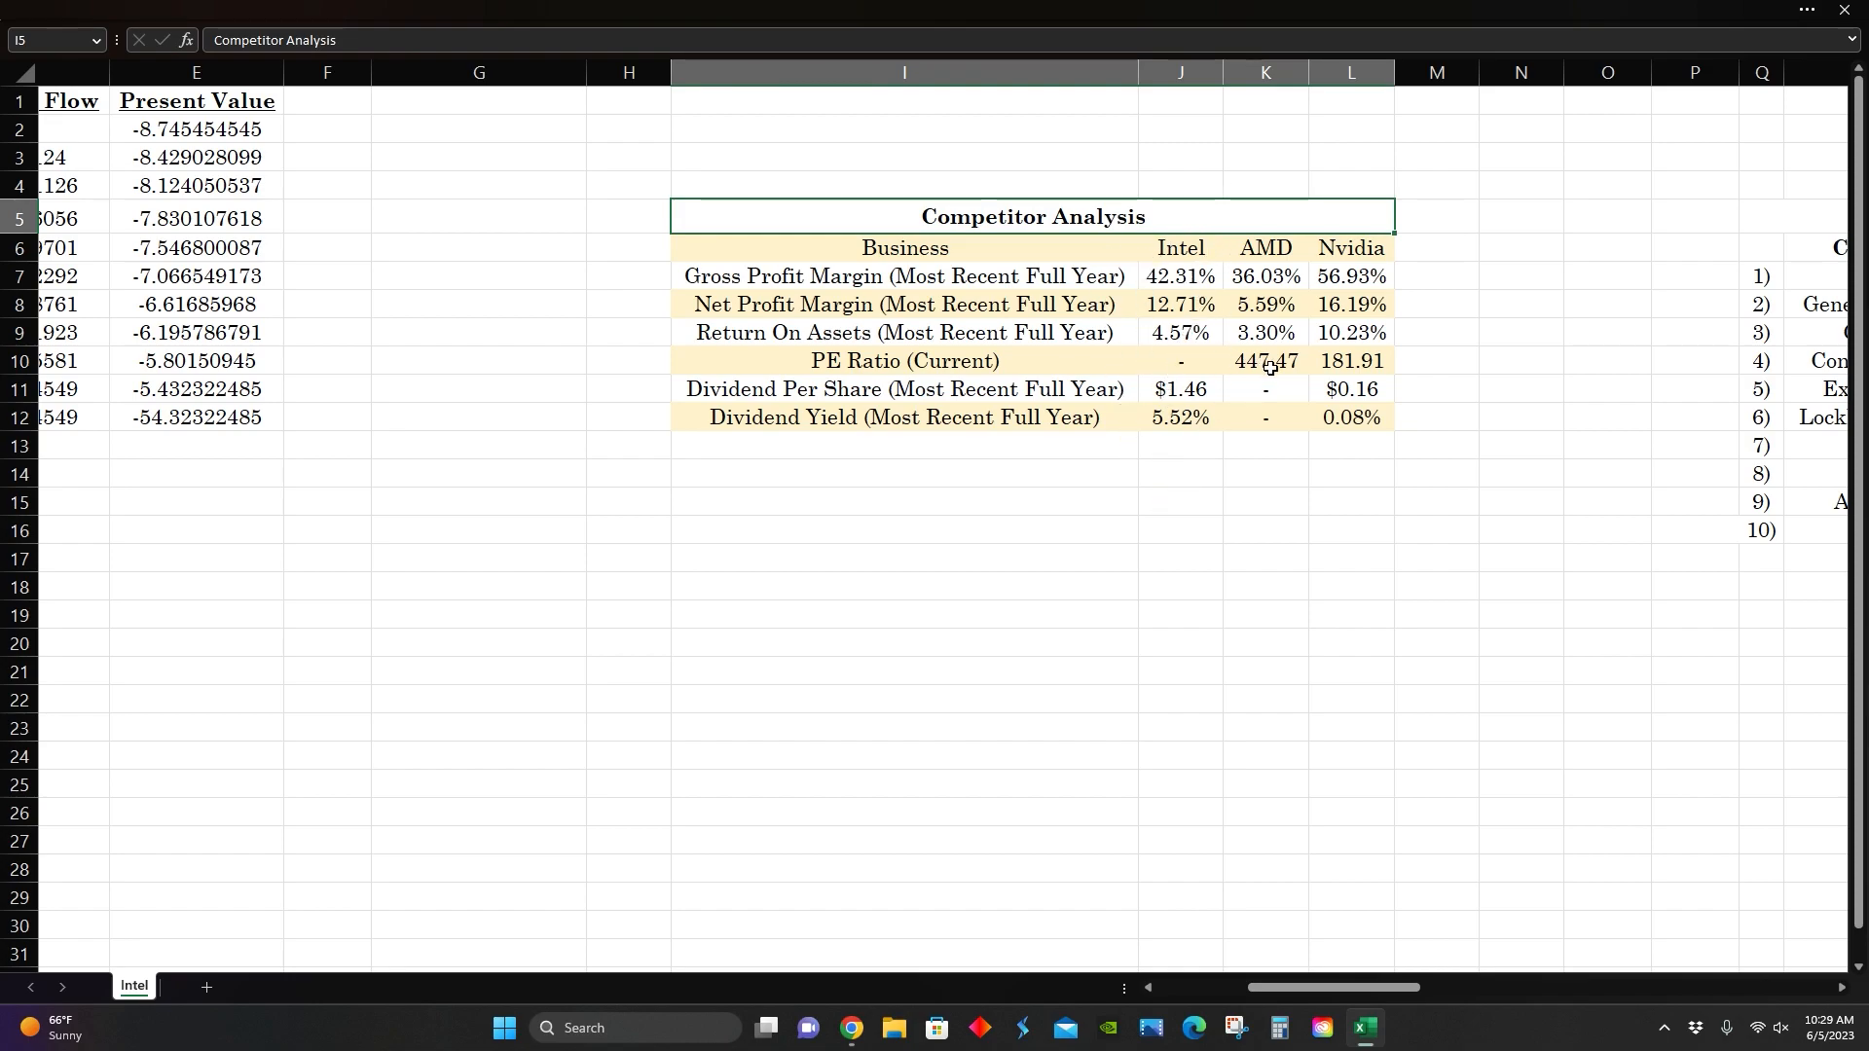
mouse_move(1266, 439)
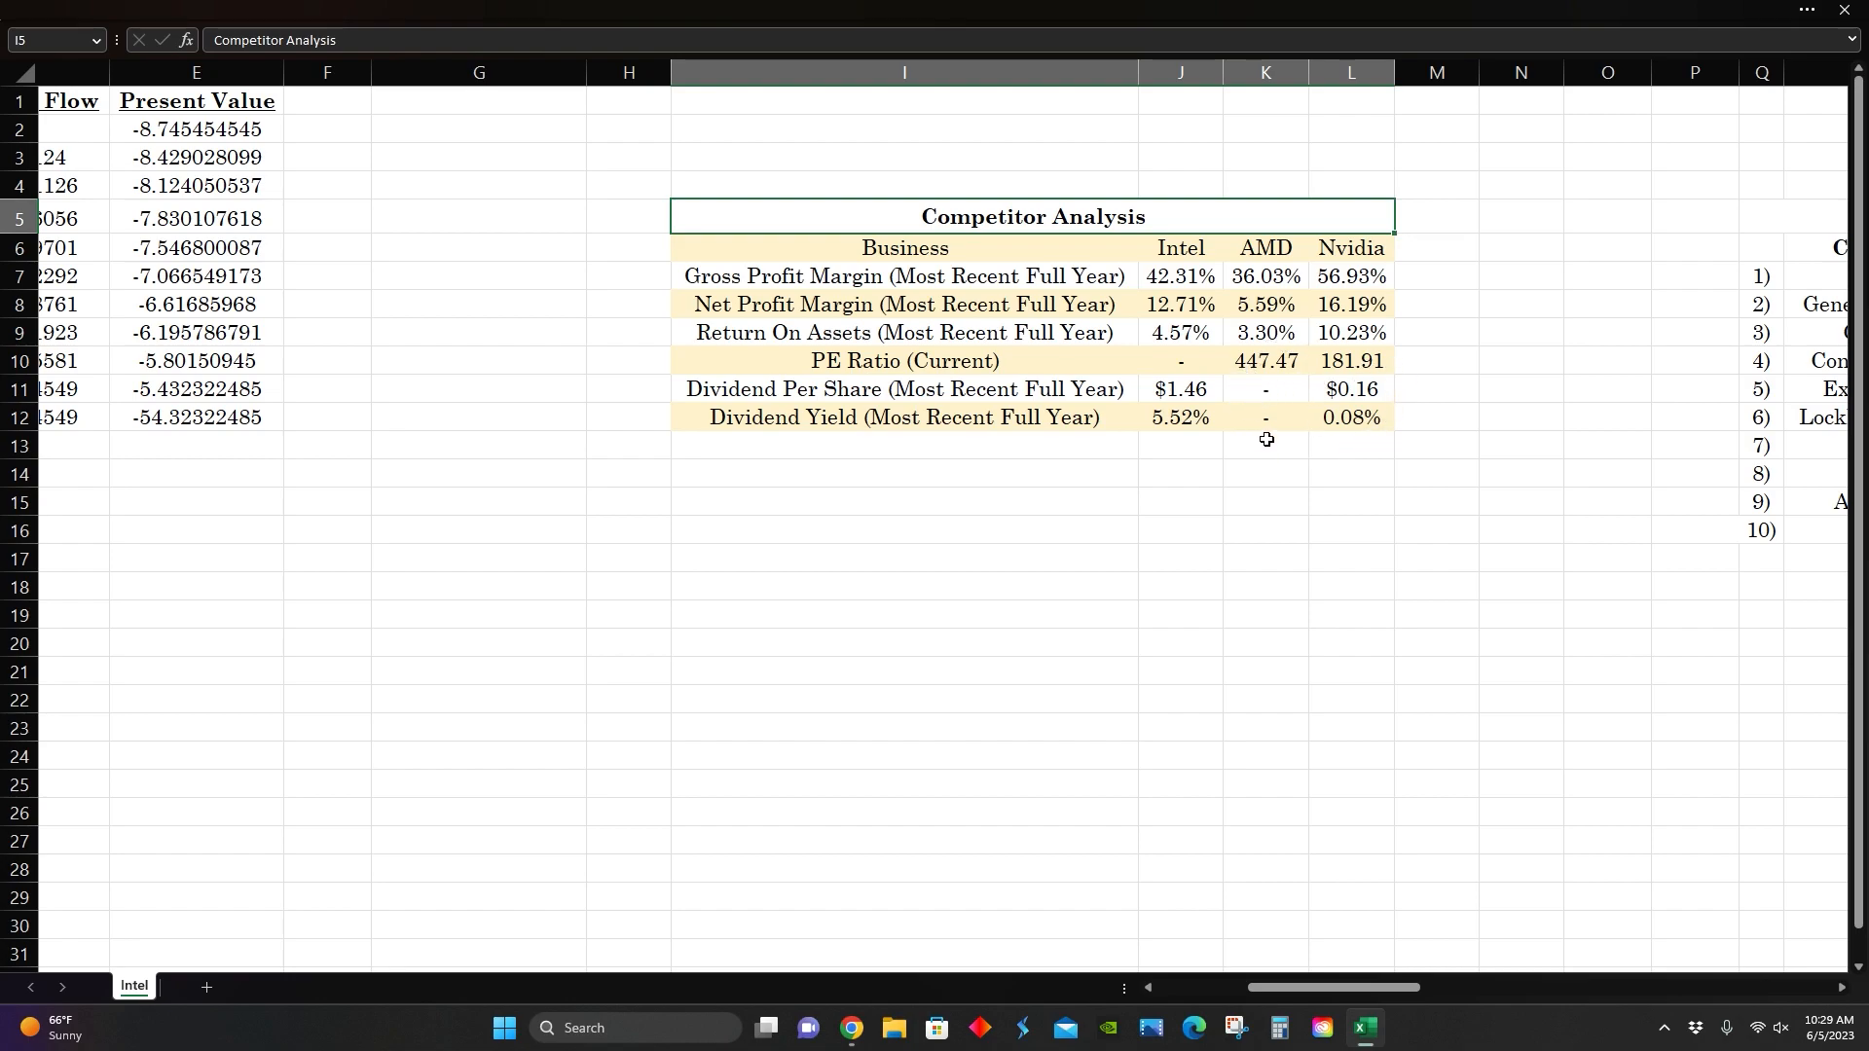
mouse_move(1335, 388)
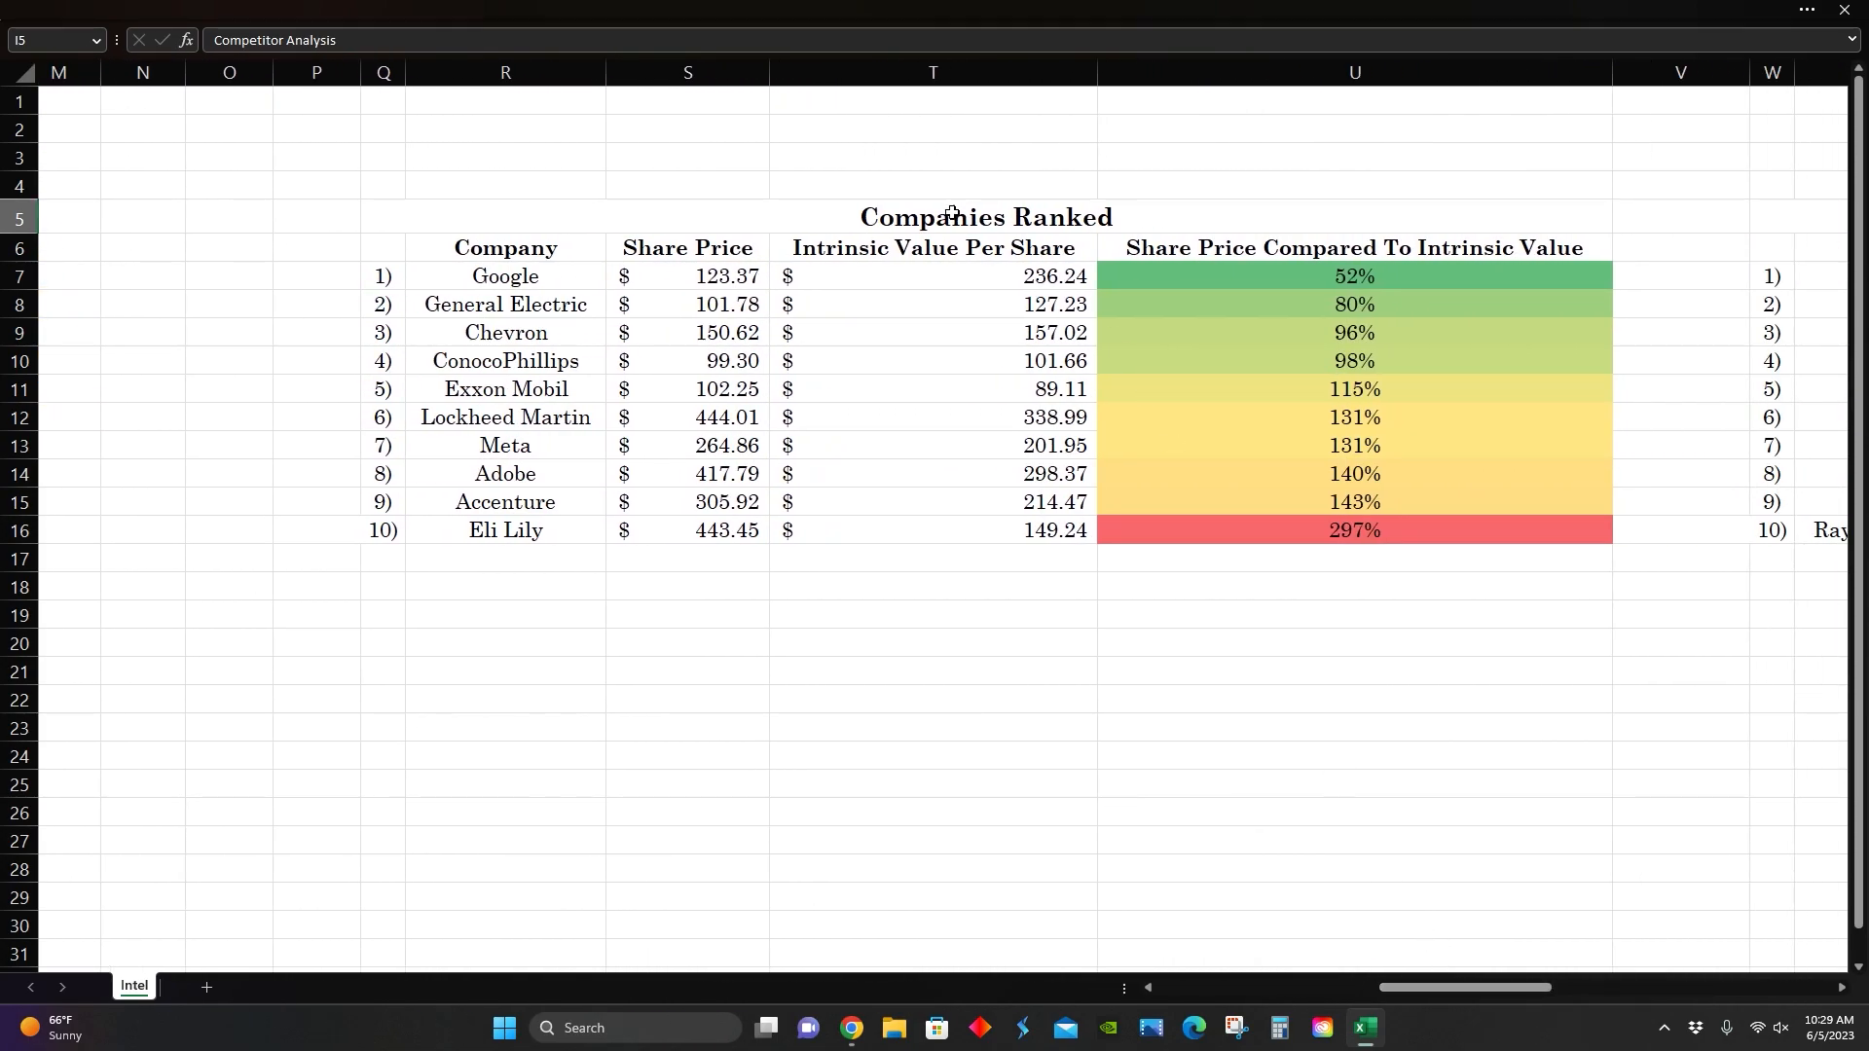
Step: Select the share price versus intrinsic value heading in cell U6
left_click(1353, 249)
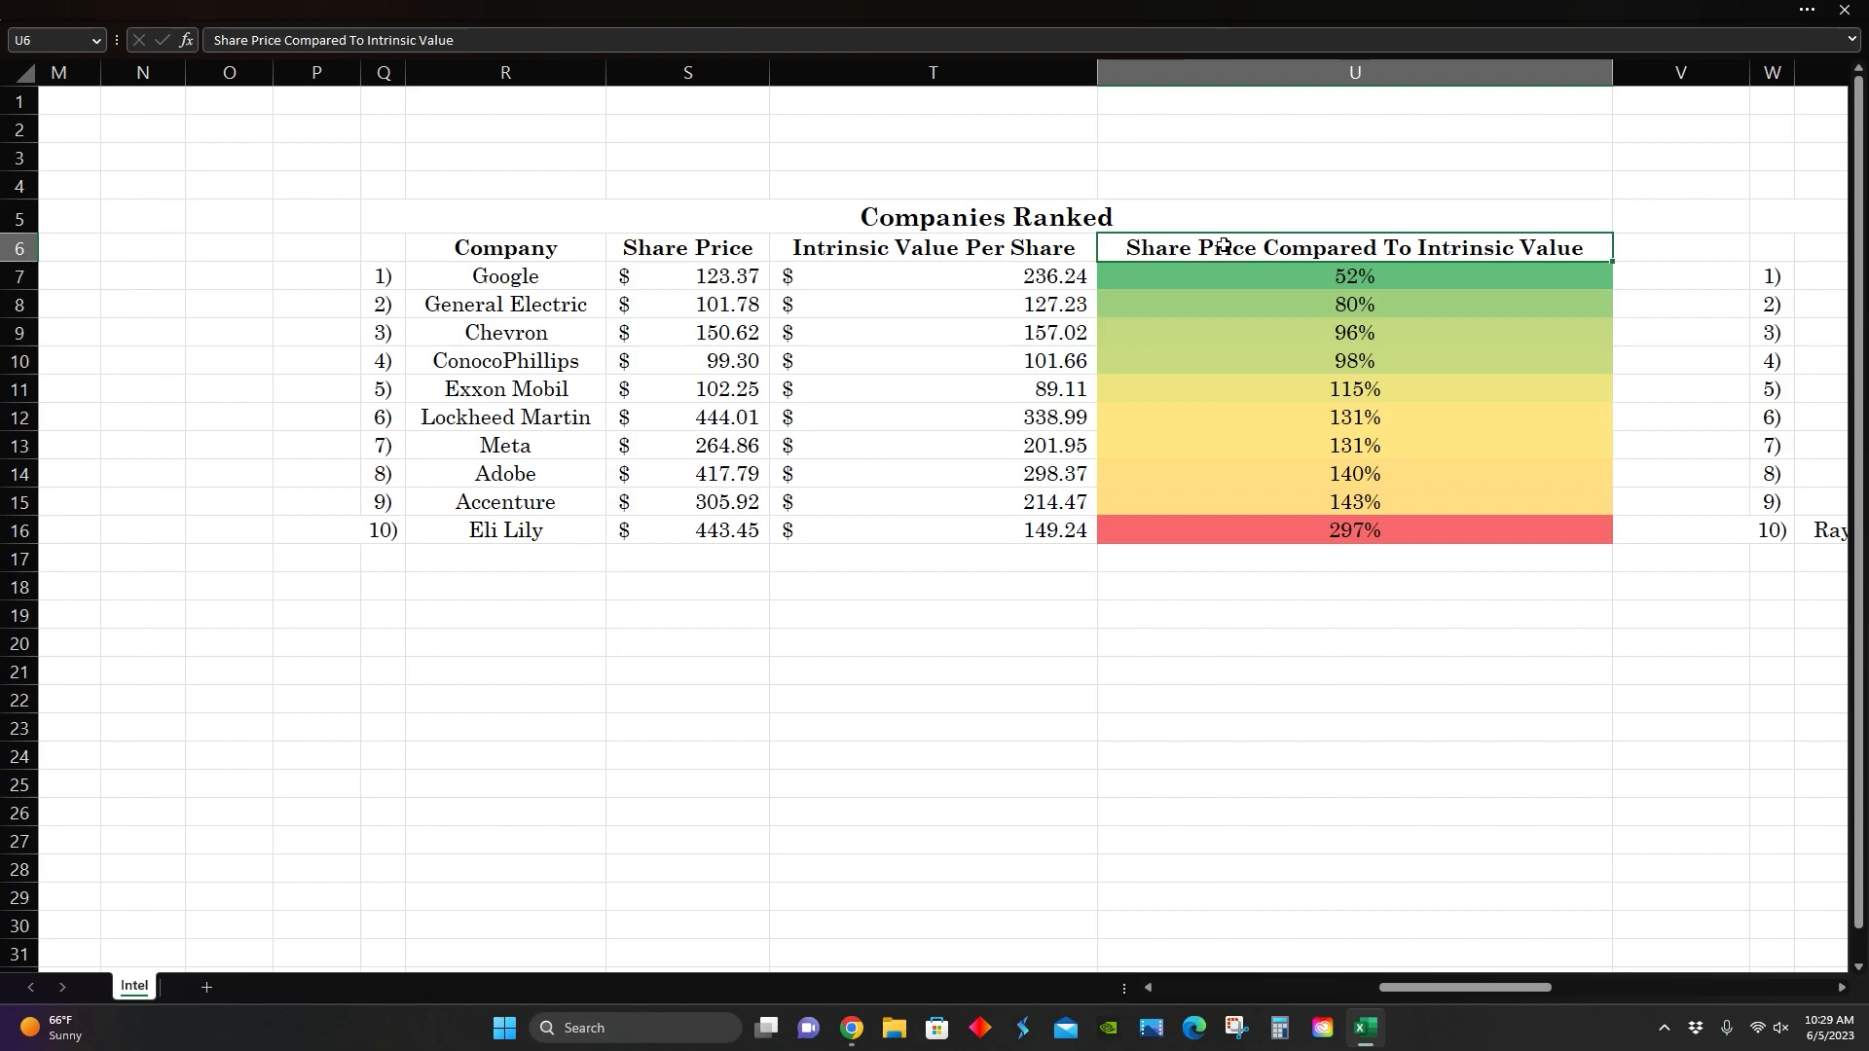
mouse_move(1416, 1004)
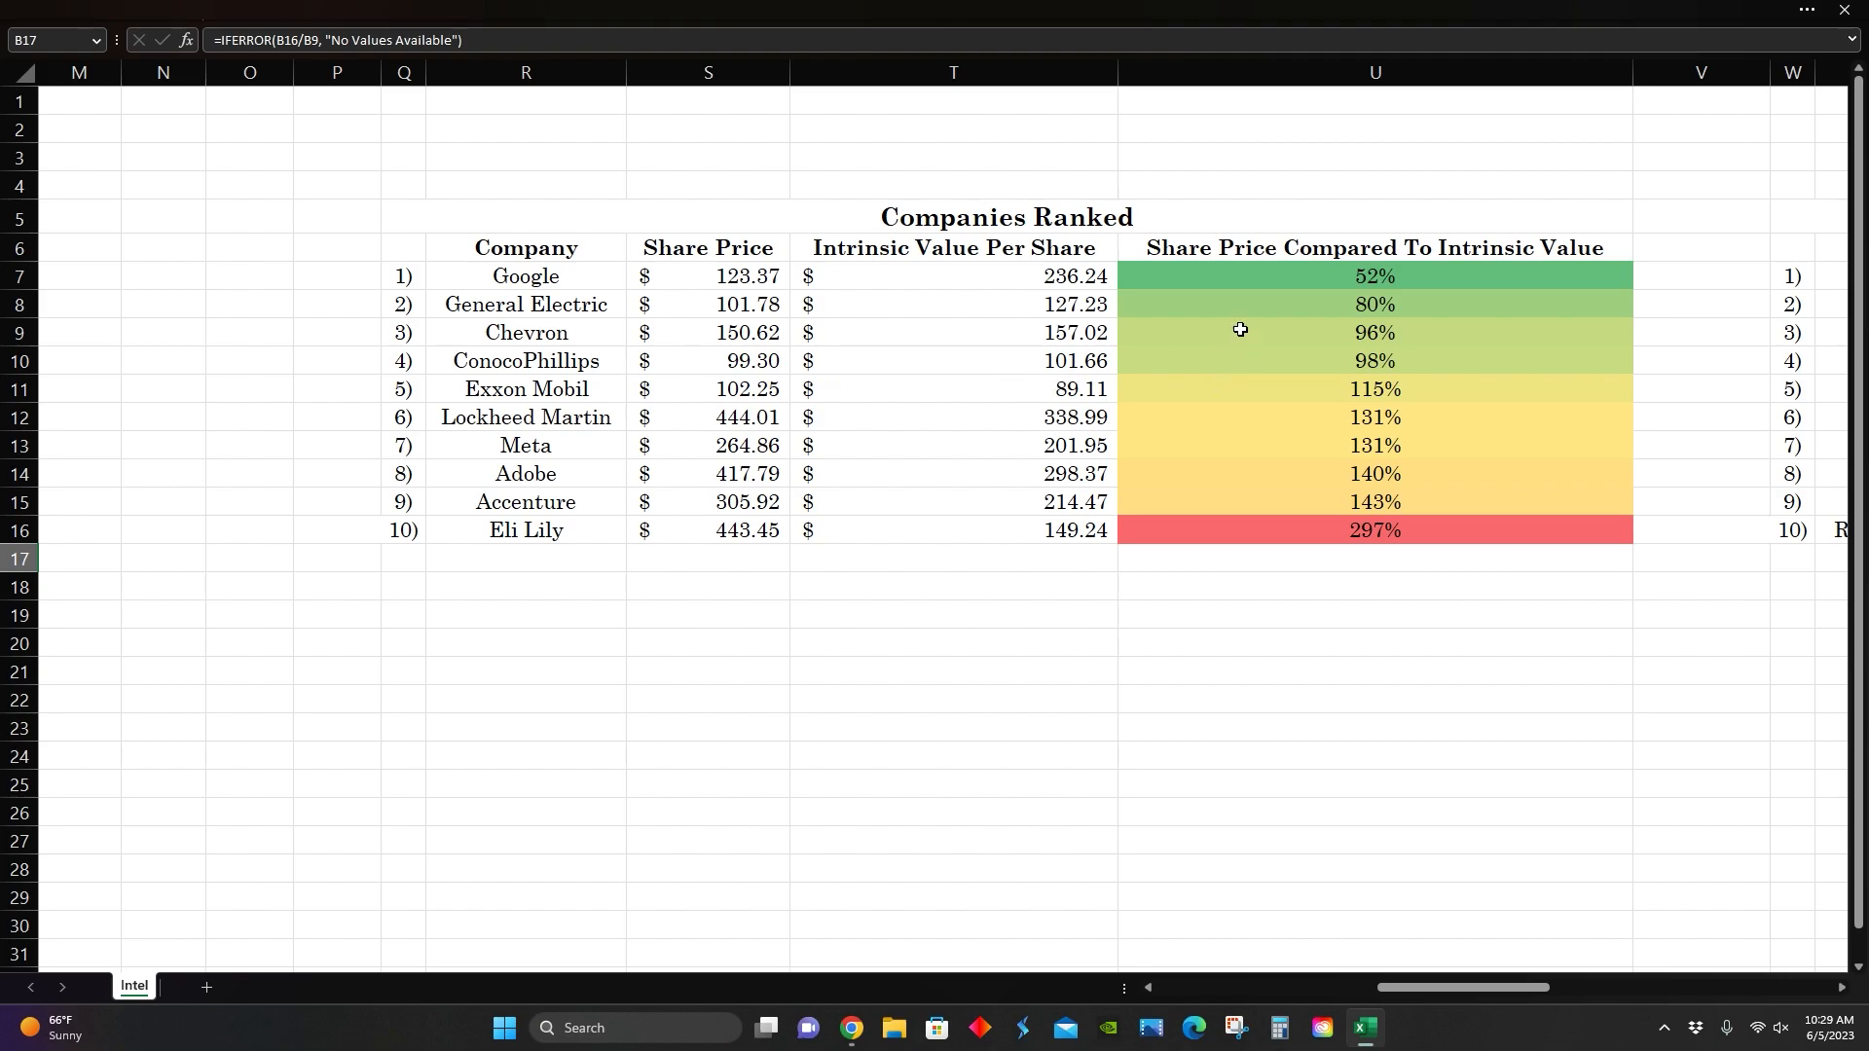
mouse_move(1376, 784)
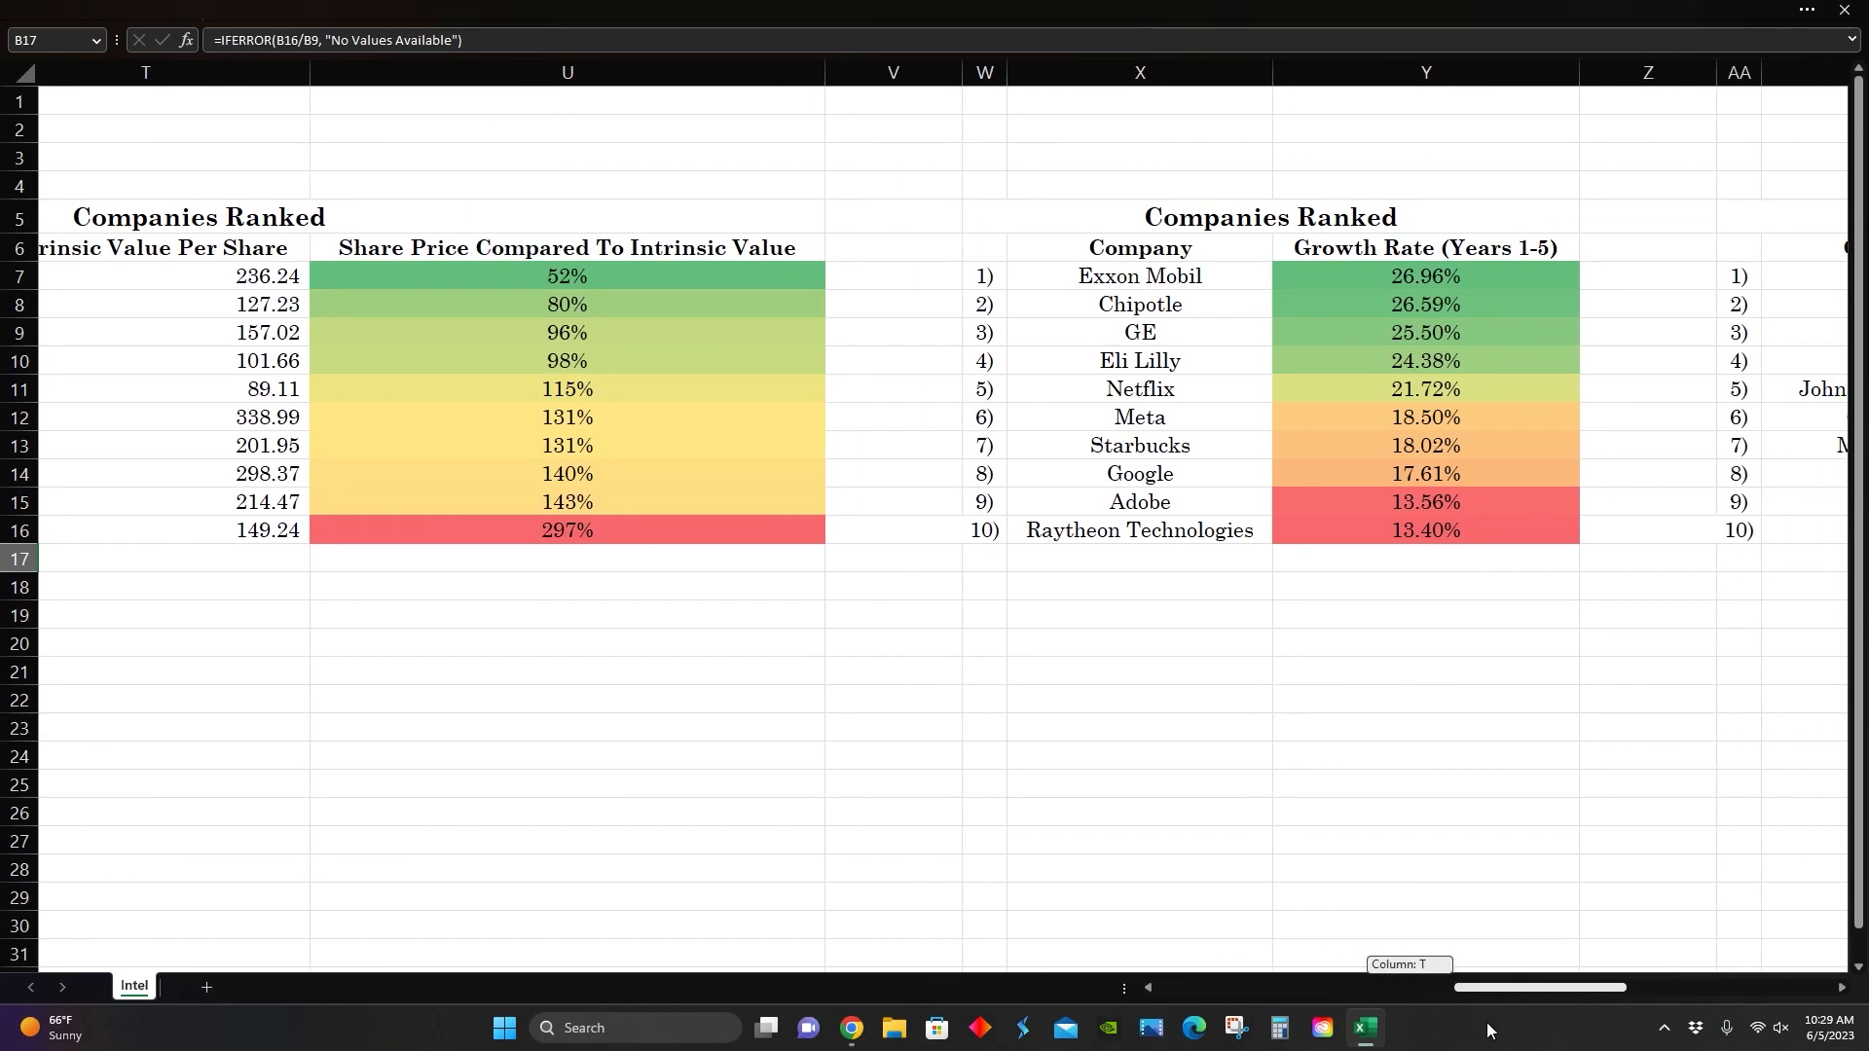
Step: Scroll past the profitability tables and switch Intel's Robinhood chart to 5Y
scroll("right", 3)
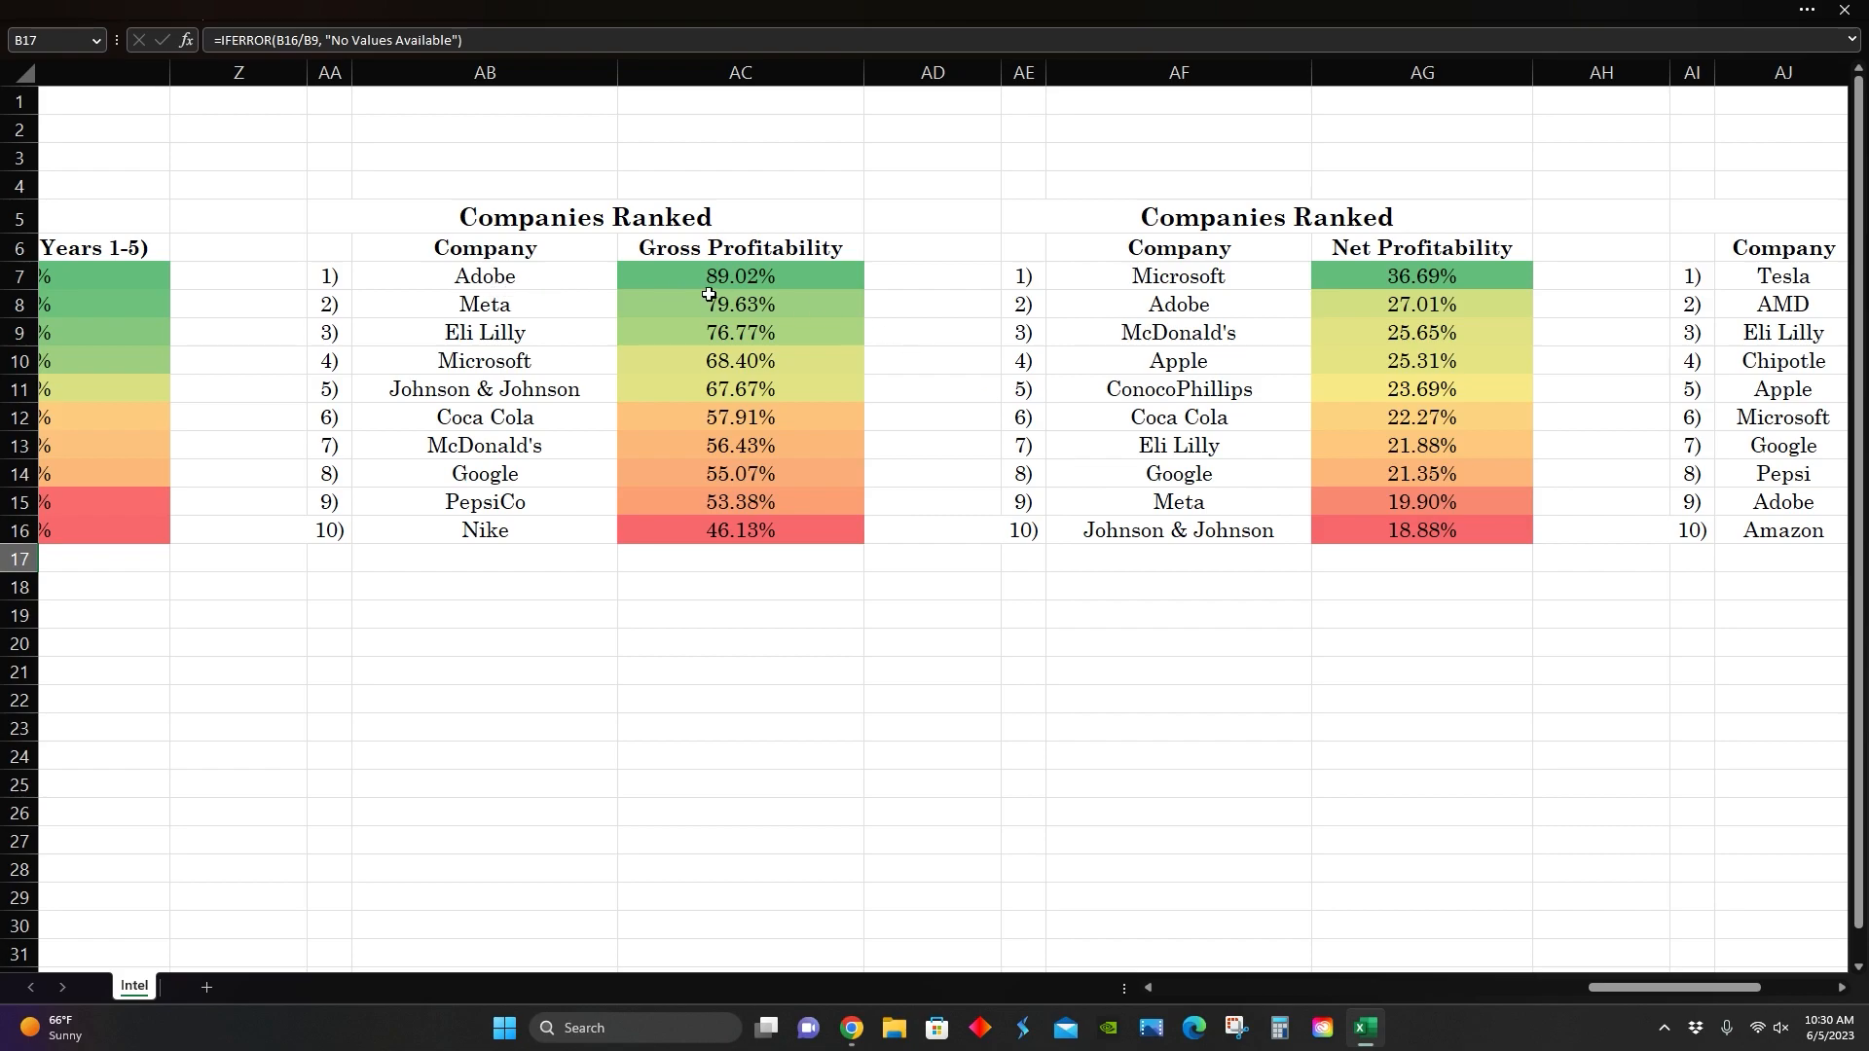
mouse_move(1204, 246)
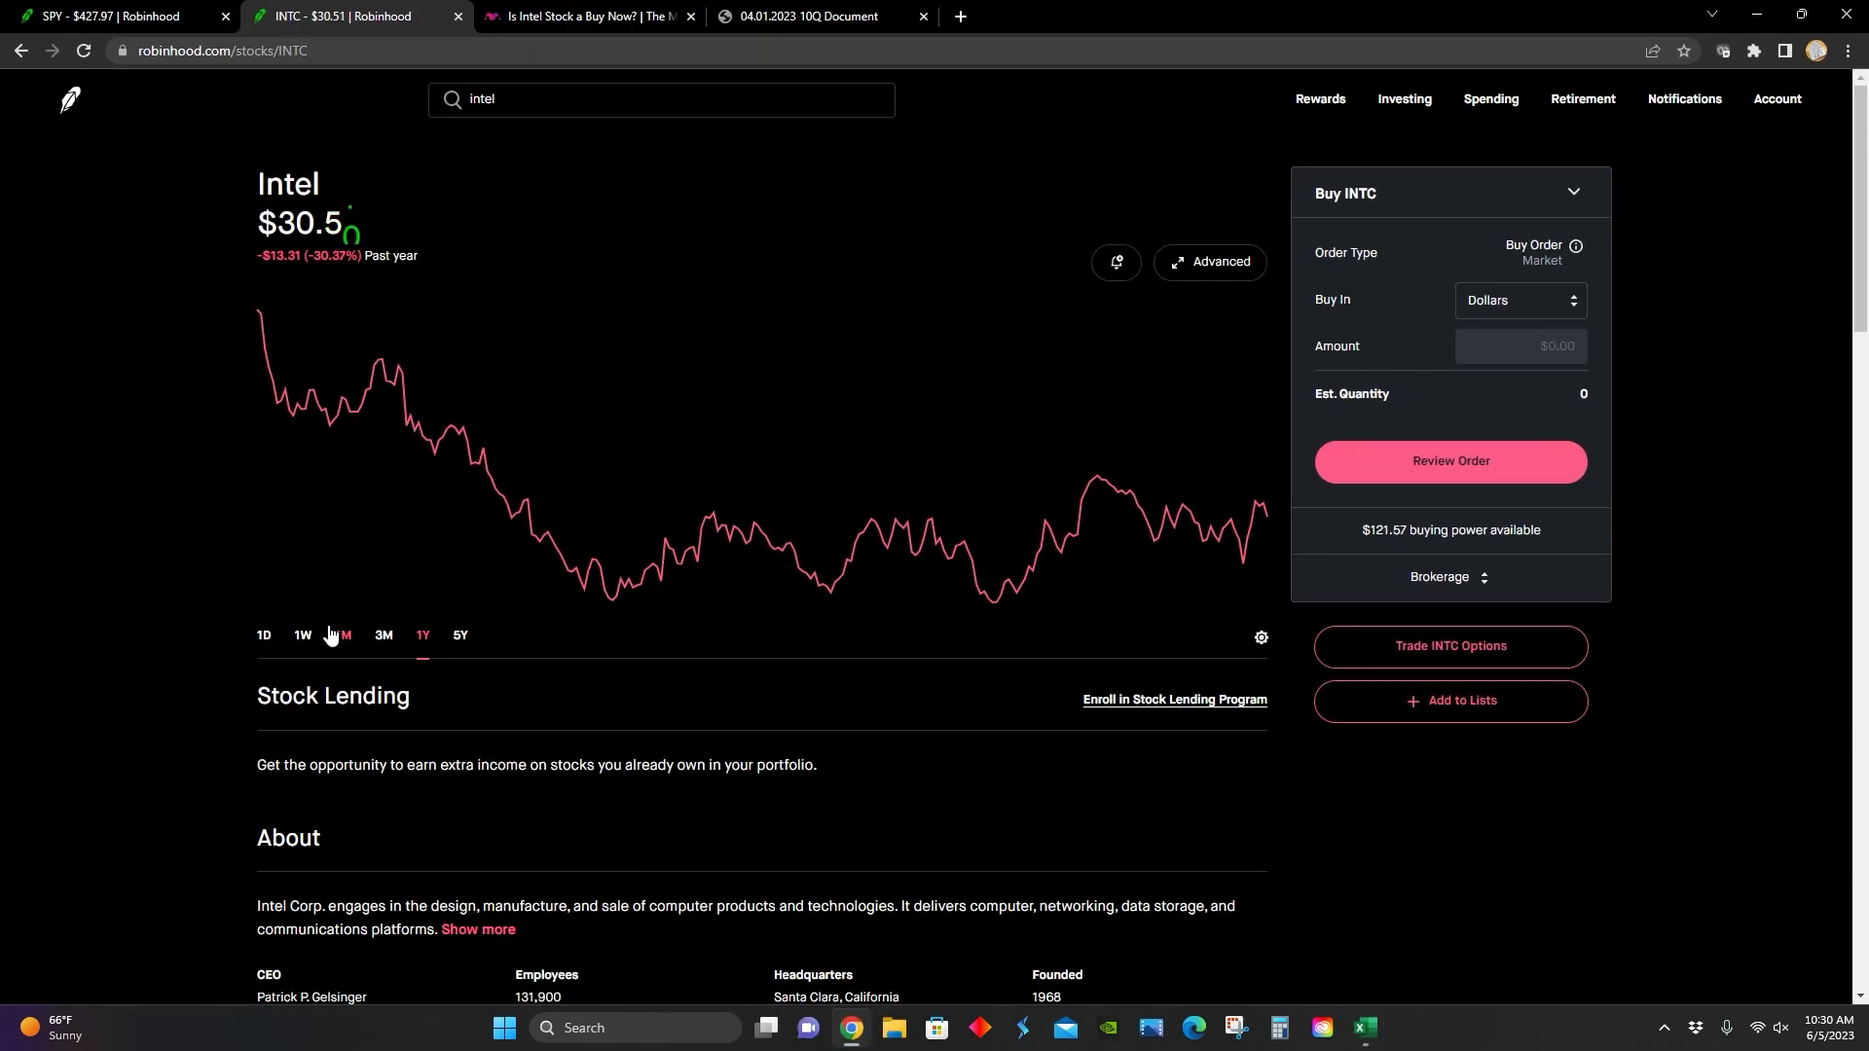
left_click(458, 634)
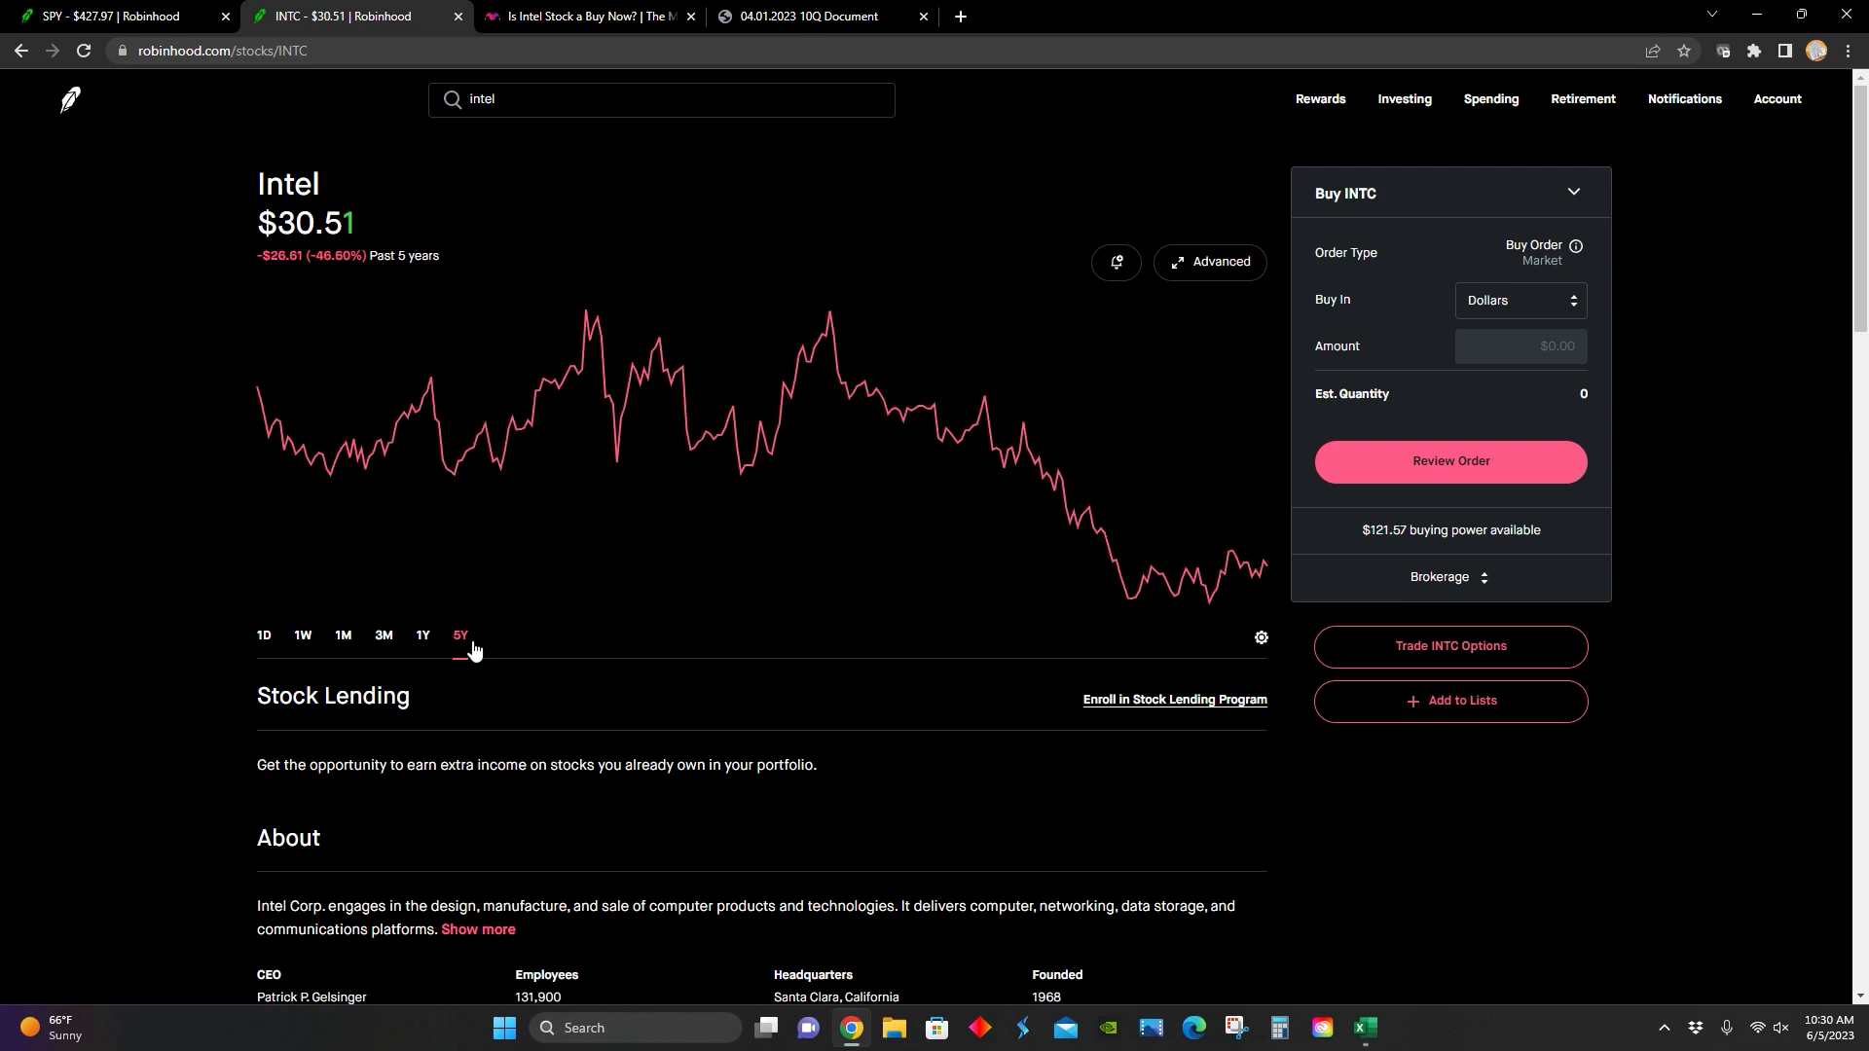
left_click(1363, 1027)
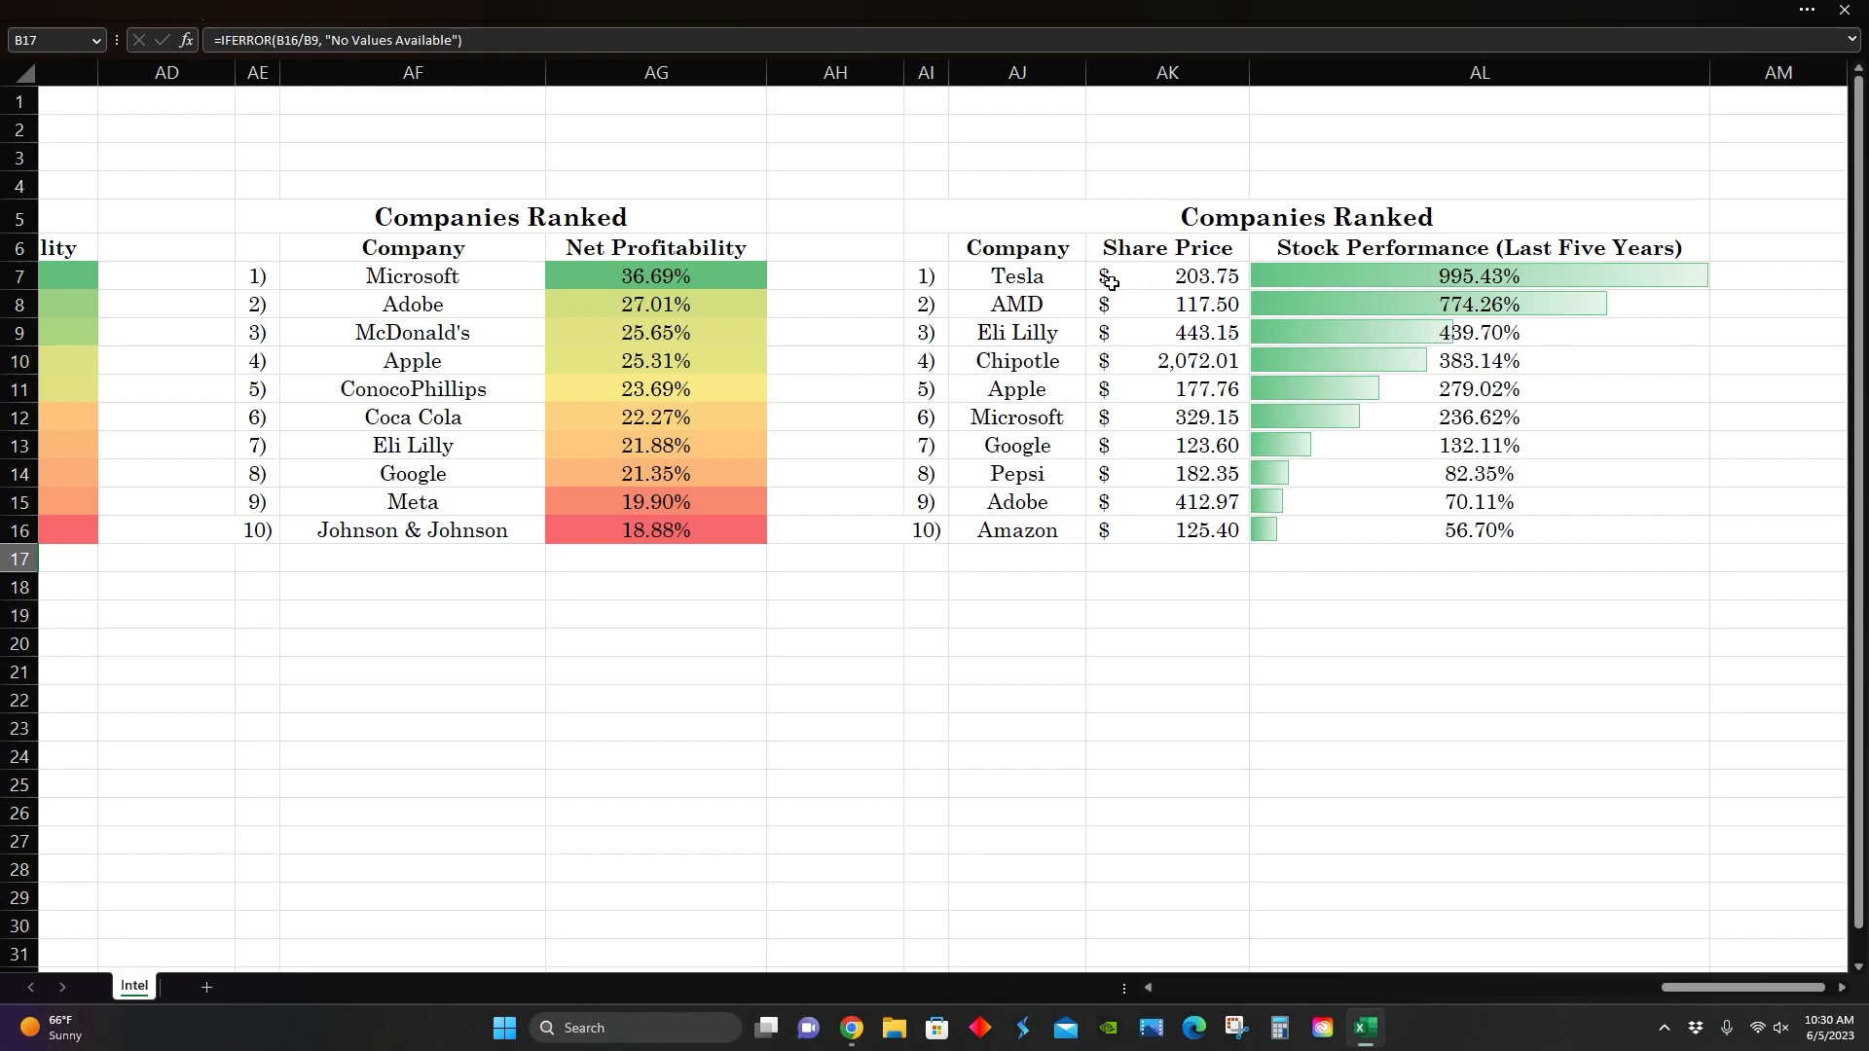
mouse_move(1484, 275)
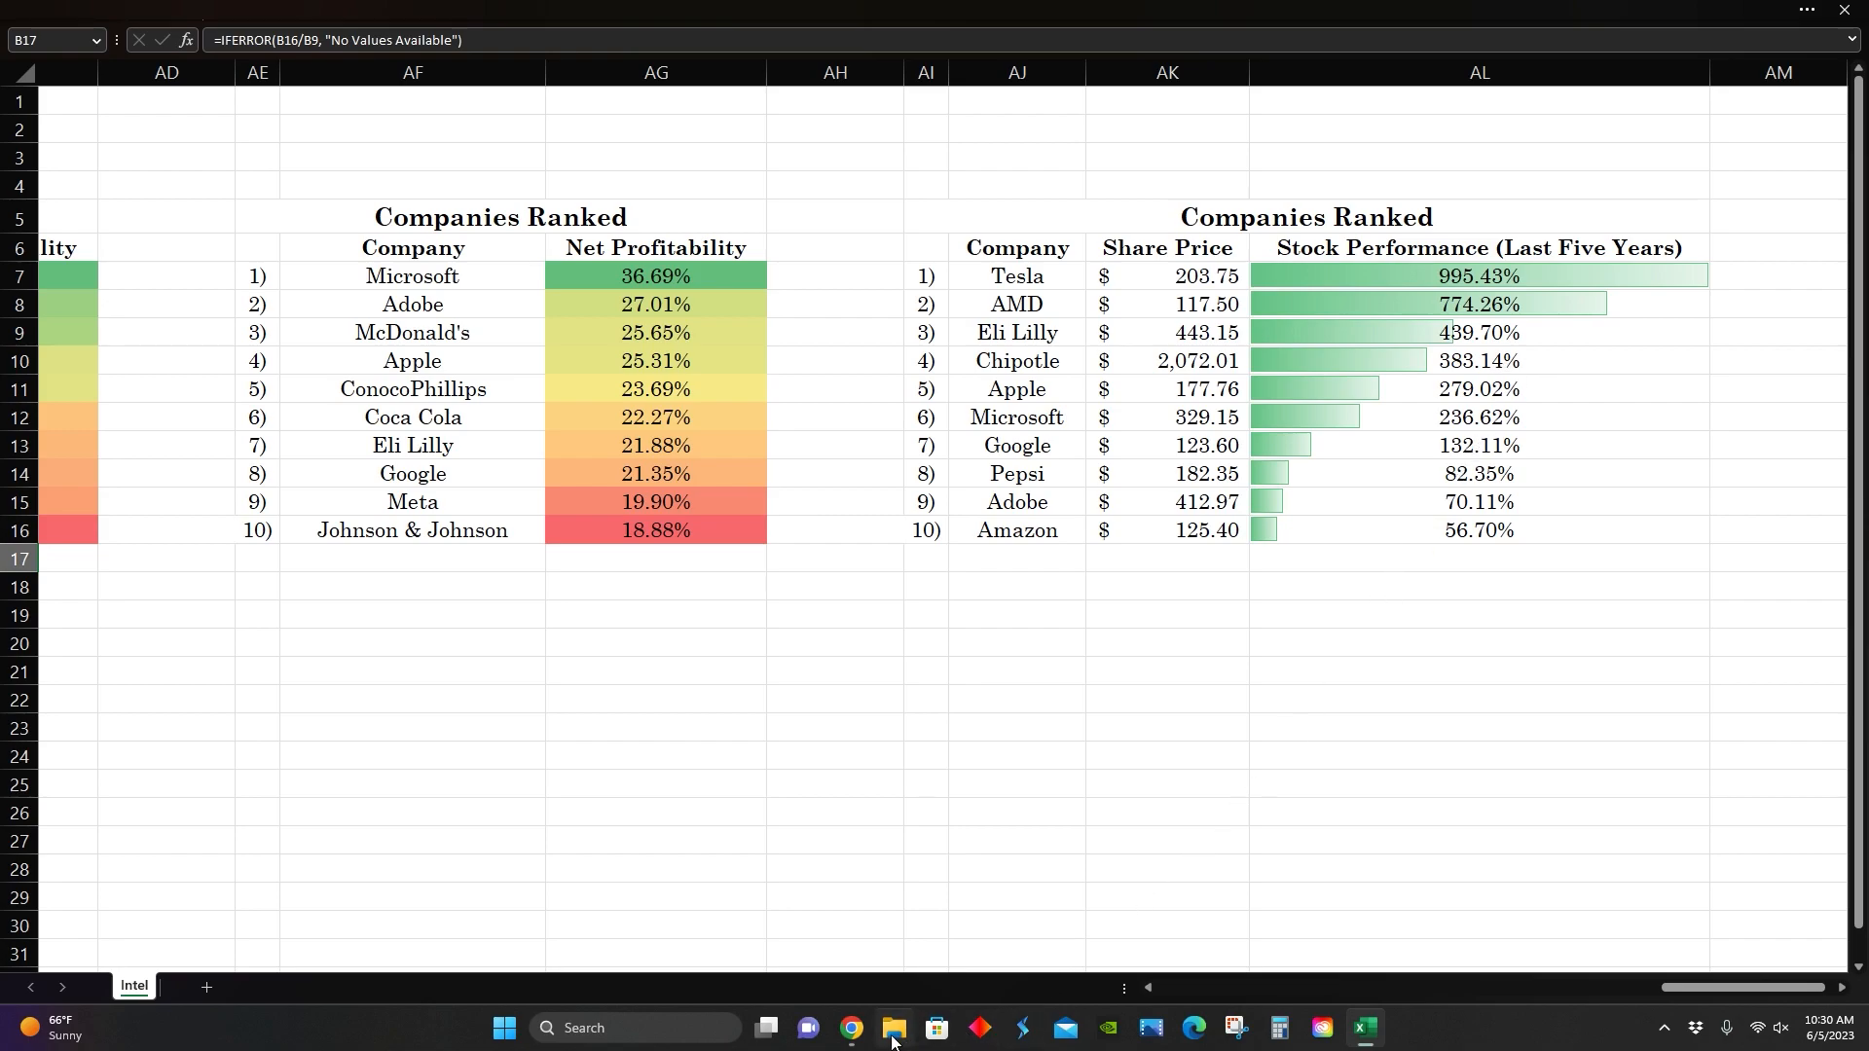
Step: Look at Intel's 5Y Robinhood chart, then return to the spreadsheet
left_click(850, 1028)
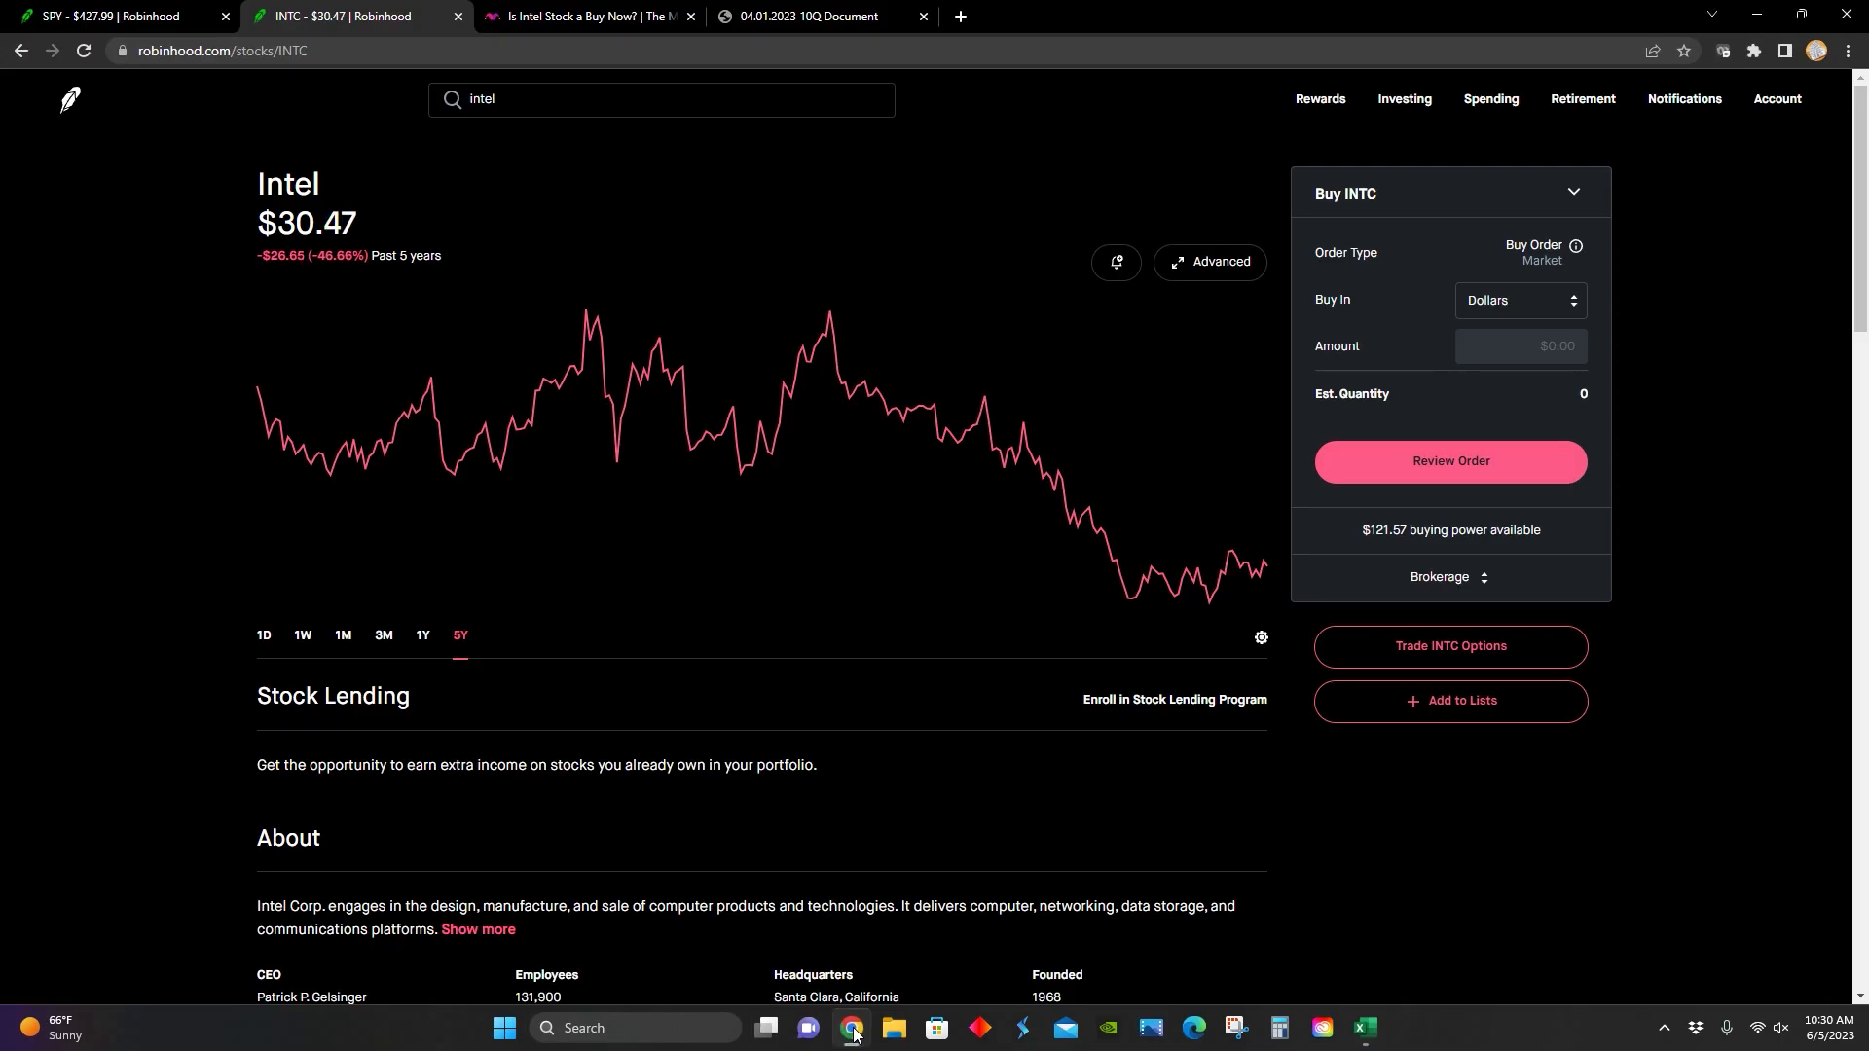
left_click(1362, 1028)
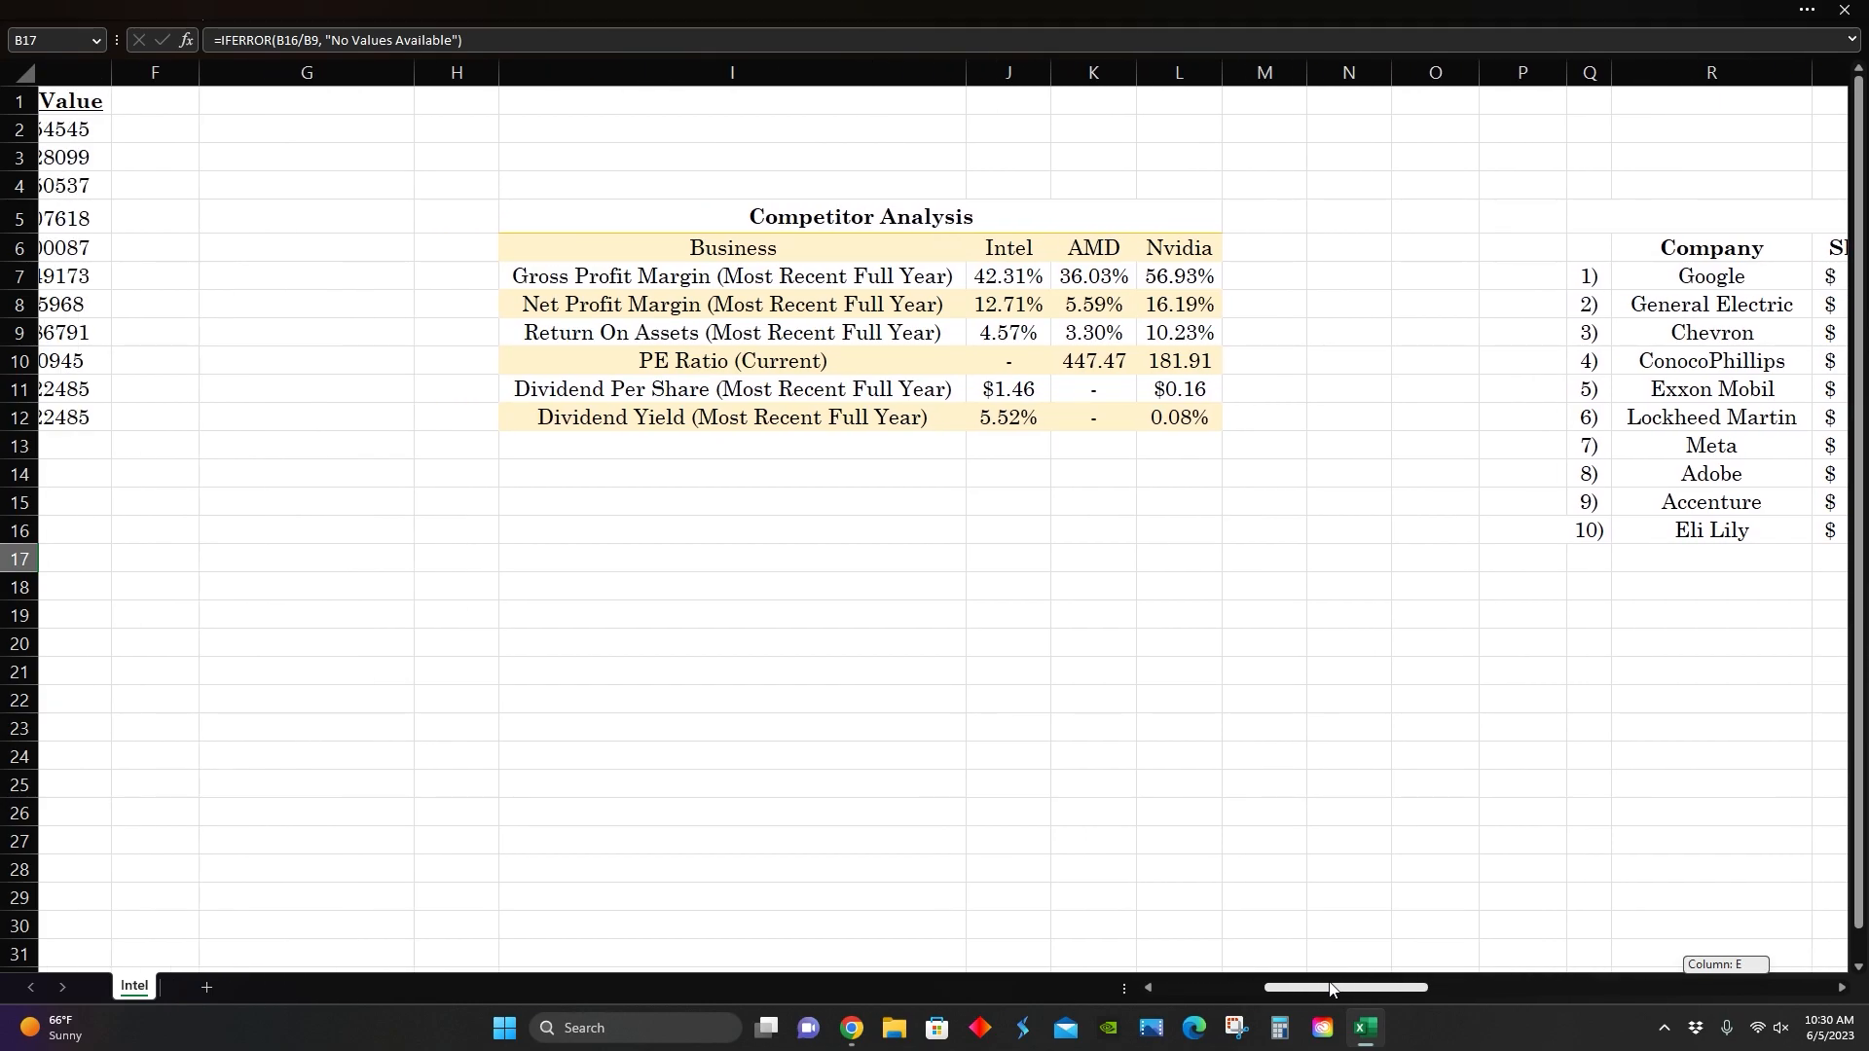
Step: Scroll left to show Intel's 42.31% gross margin beside AMD and Nvidia
scroll("left", 3)
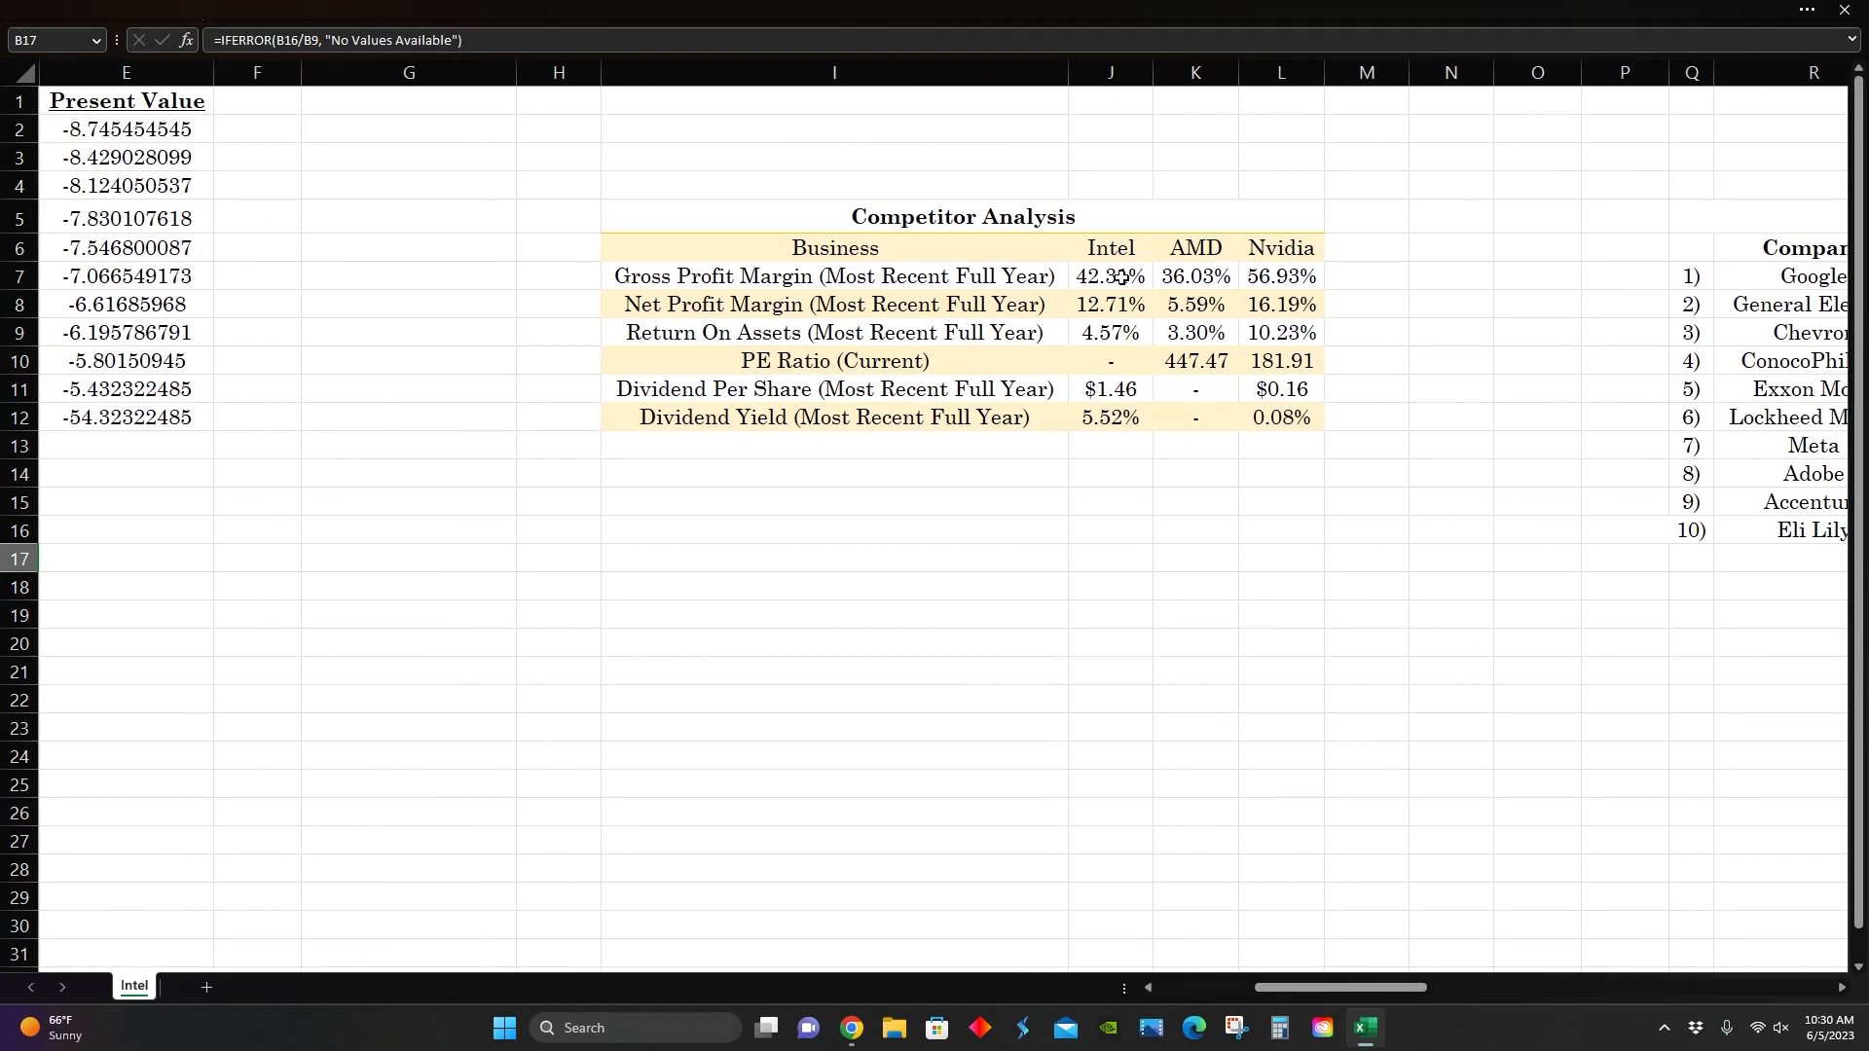
mouse_move(1263, 315)
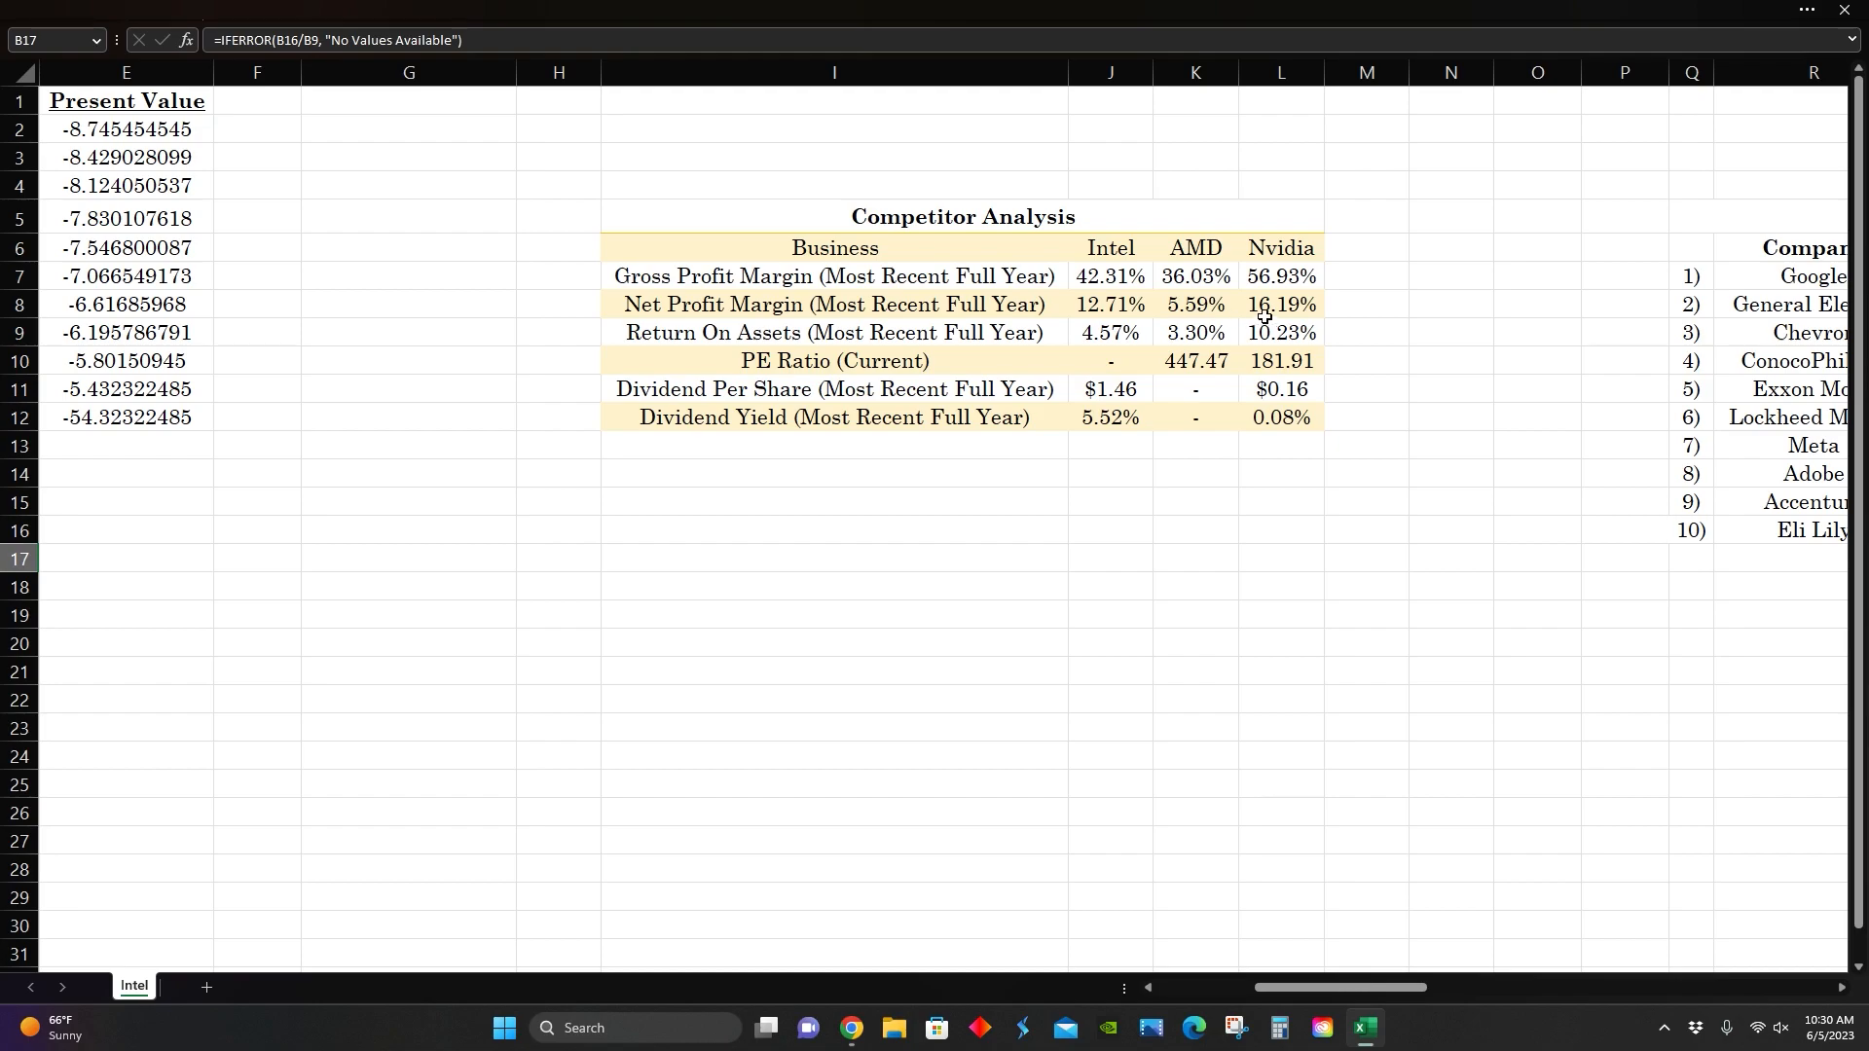
mouse_move(1269, 384)
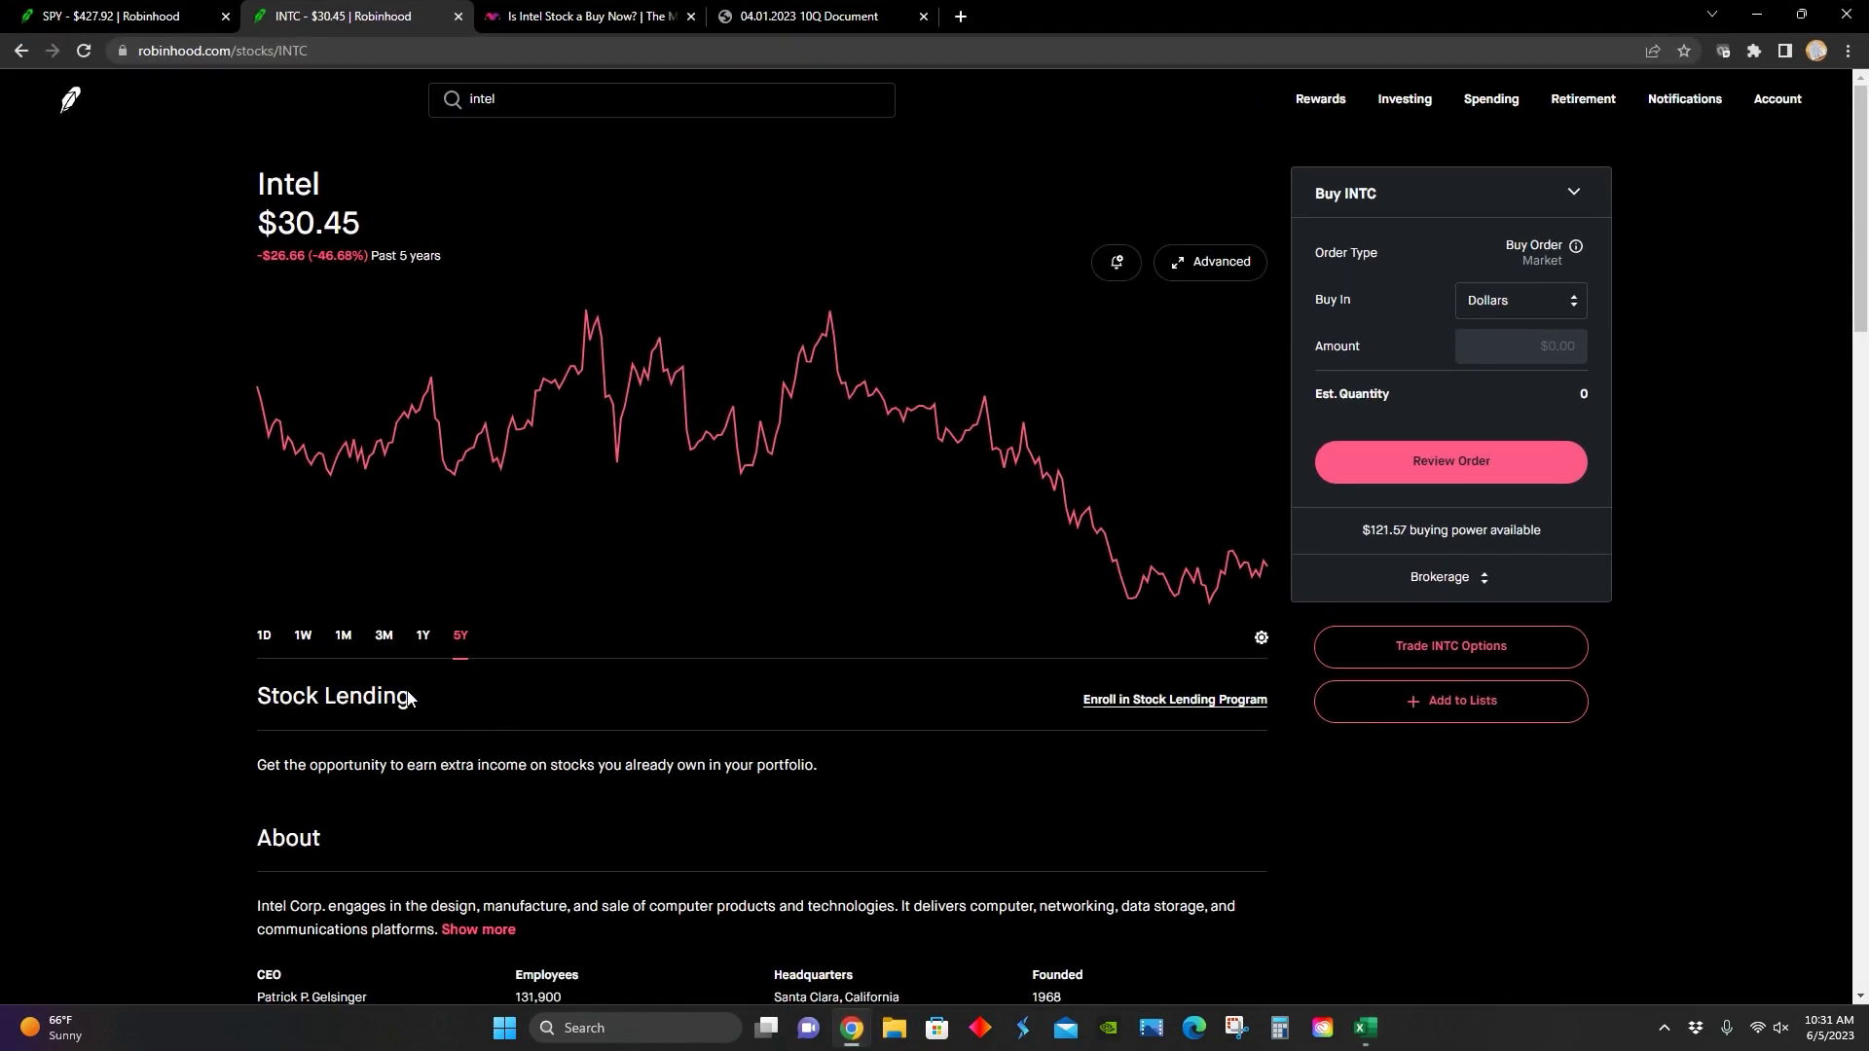
left_click(420, 634)
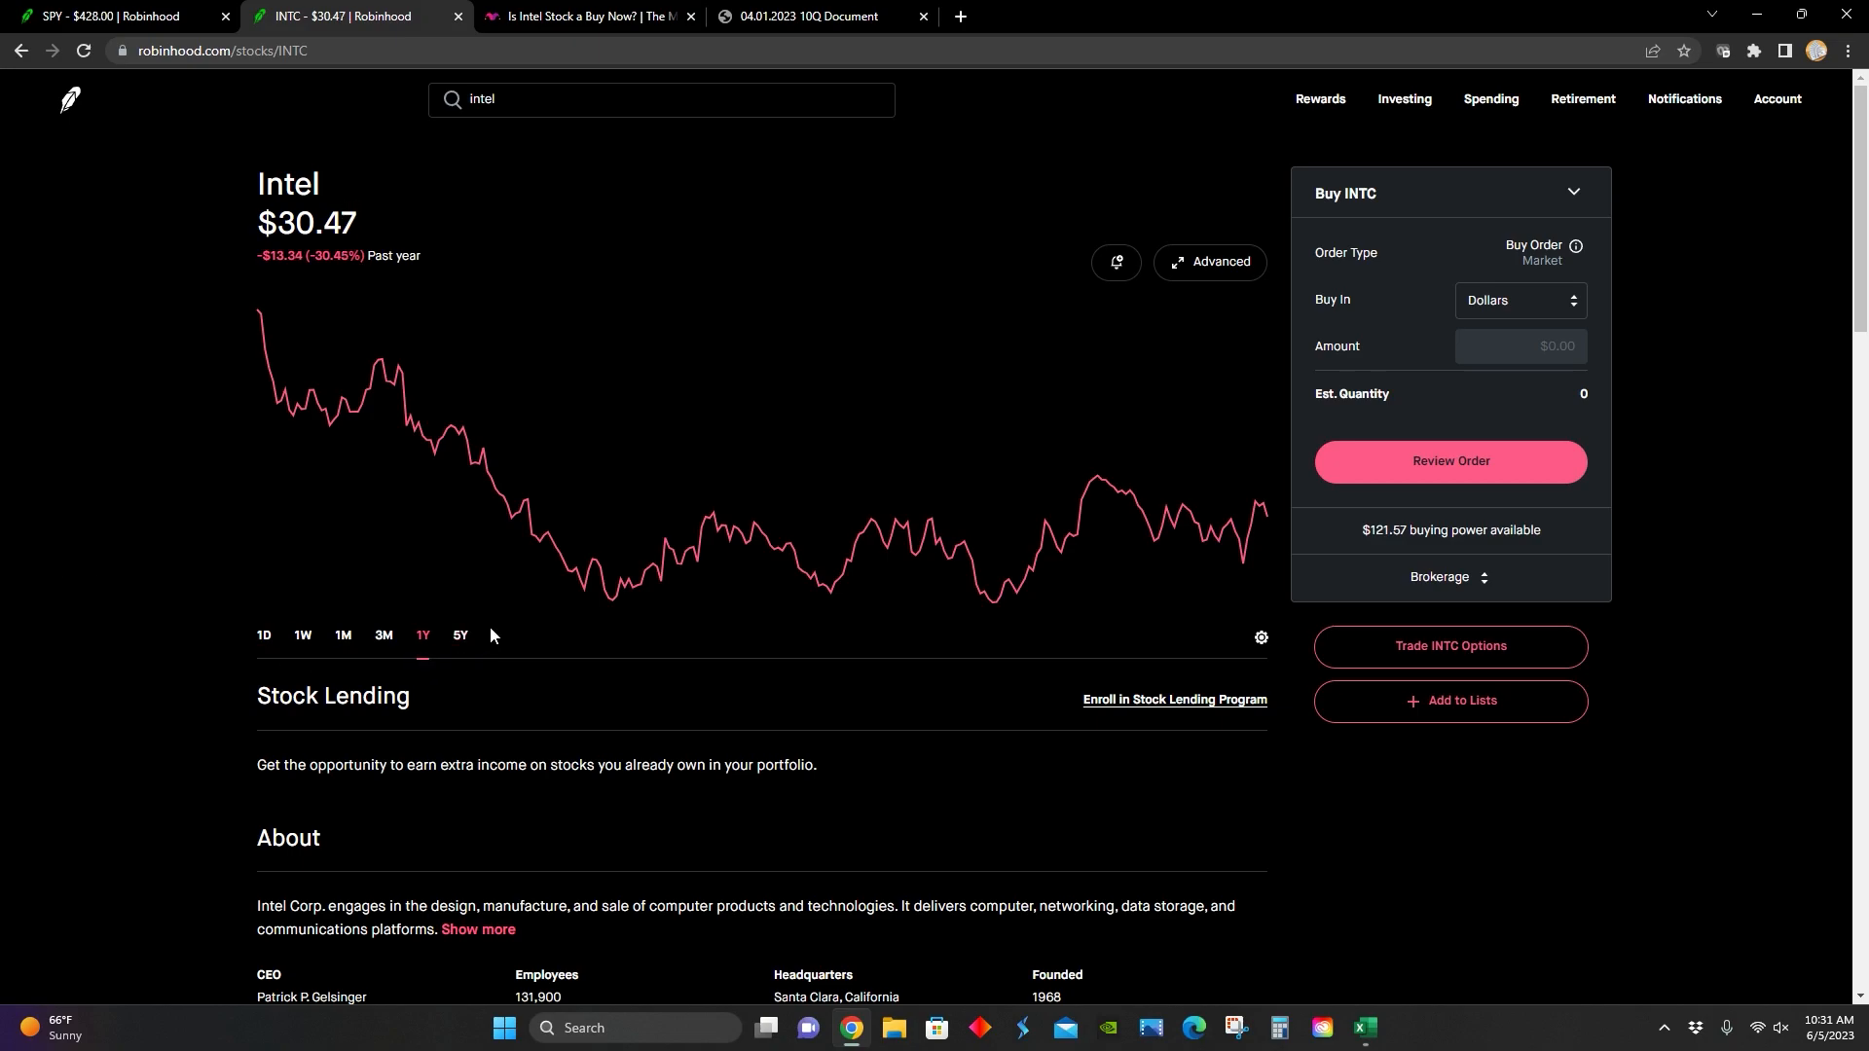
left_click(458, 633)
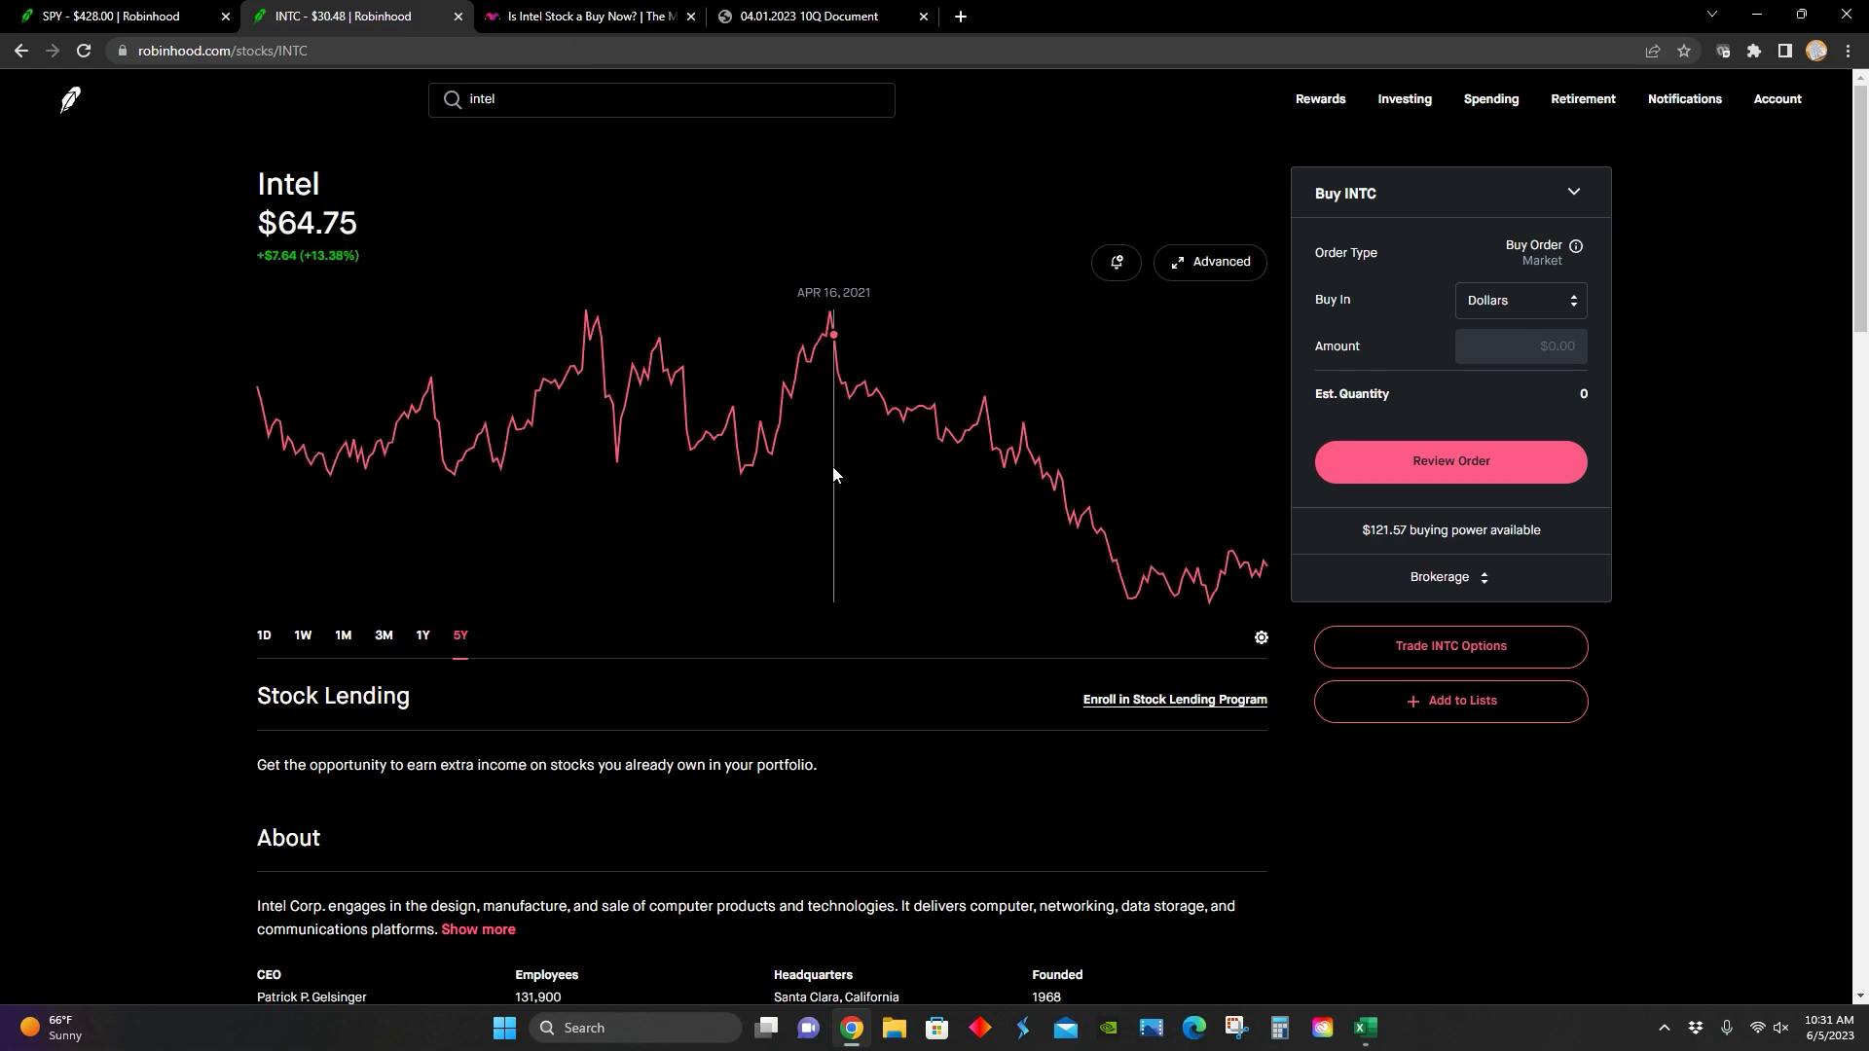
mouse_move(4, 636)
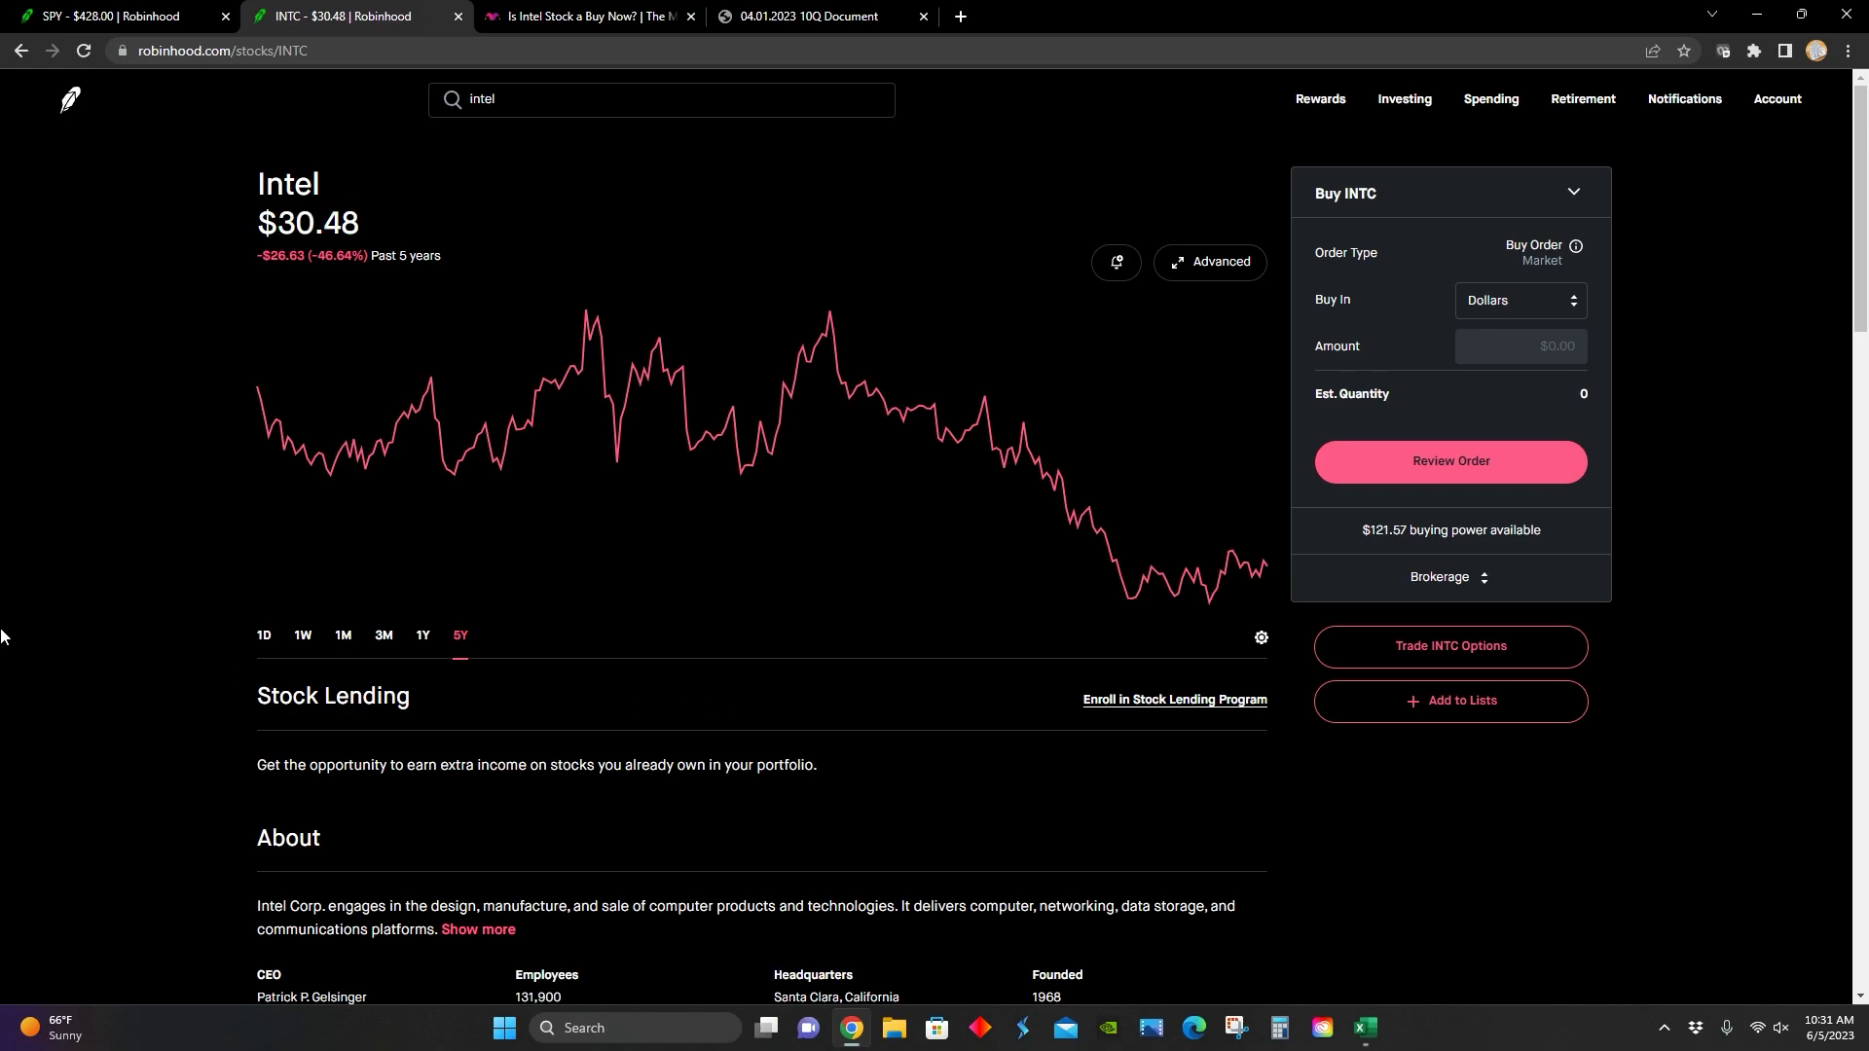